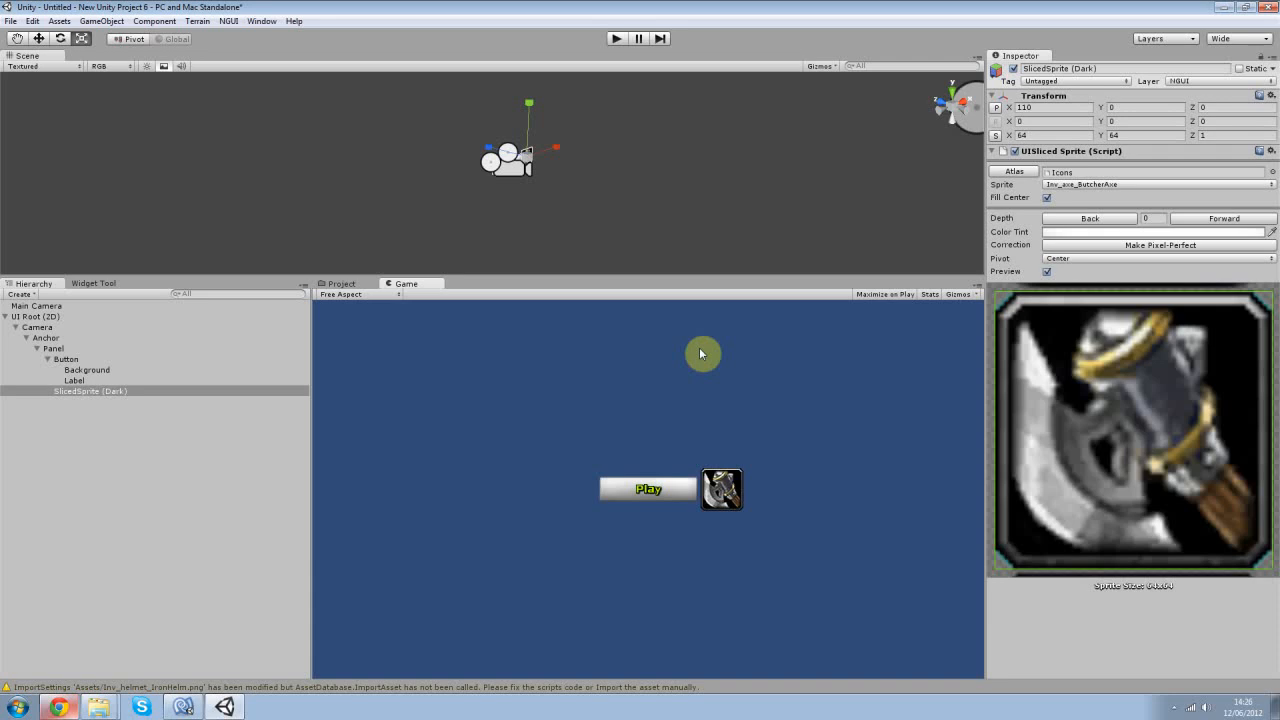
mouse_move(652, 360)
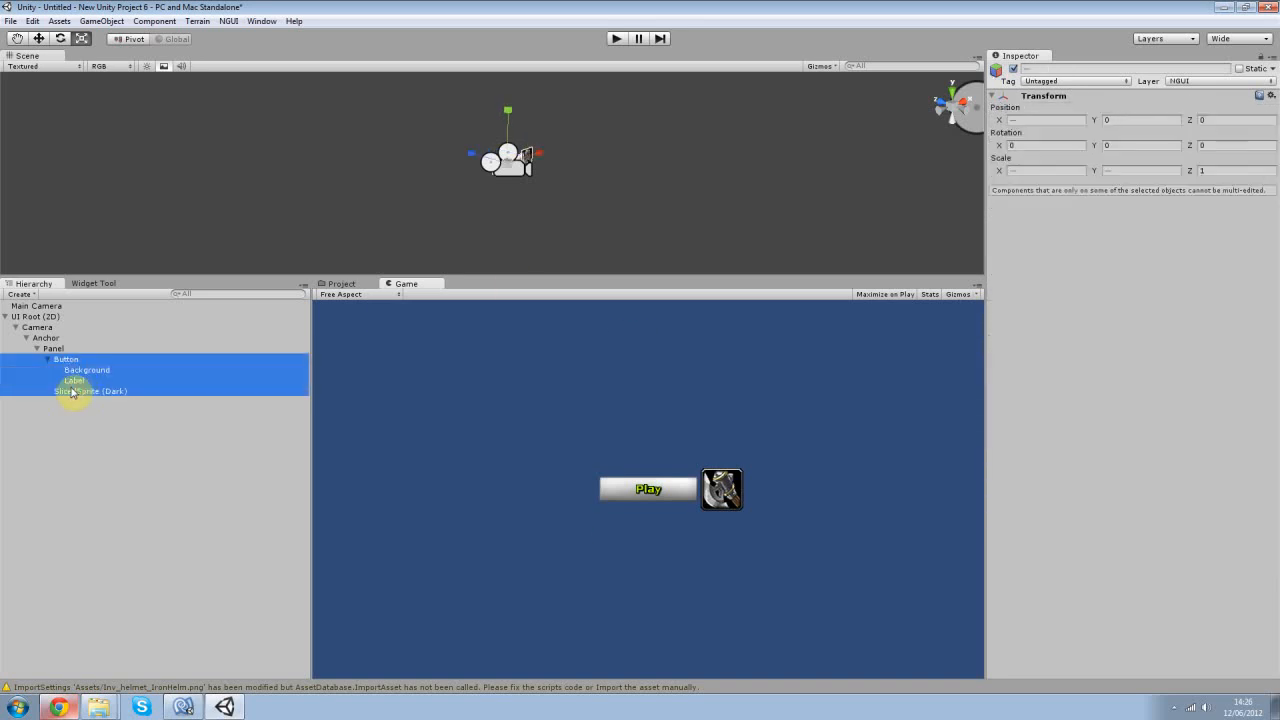
mouse_move(56, 420)
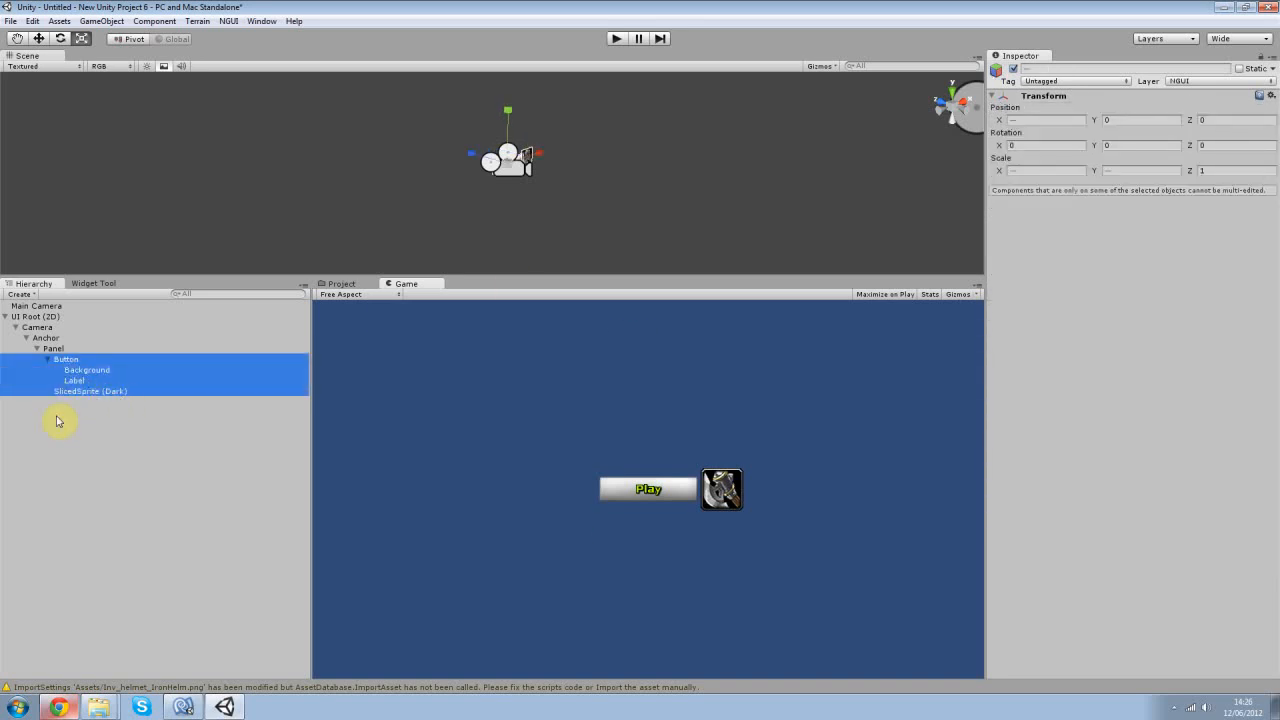
Delete the old Play button, its Background and Label, and the Dark sliced sprite from the panel.
left_click(52, 348)
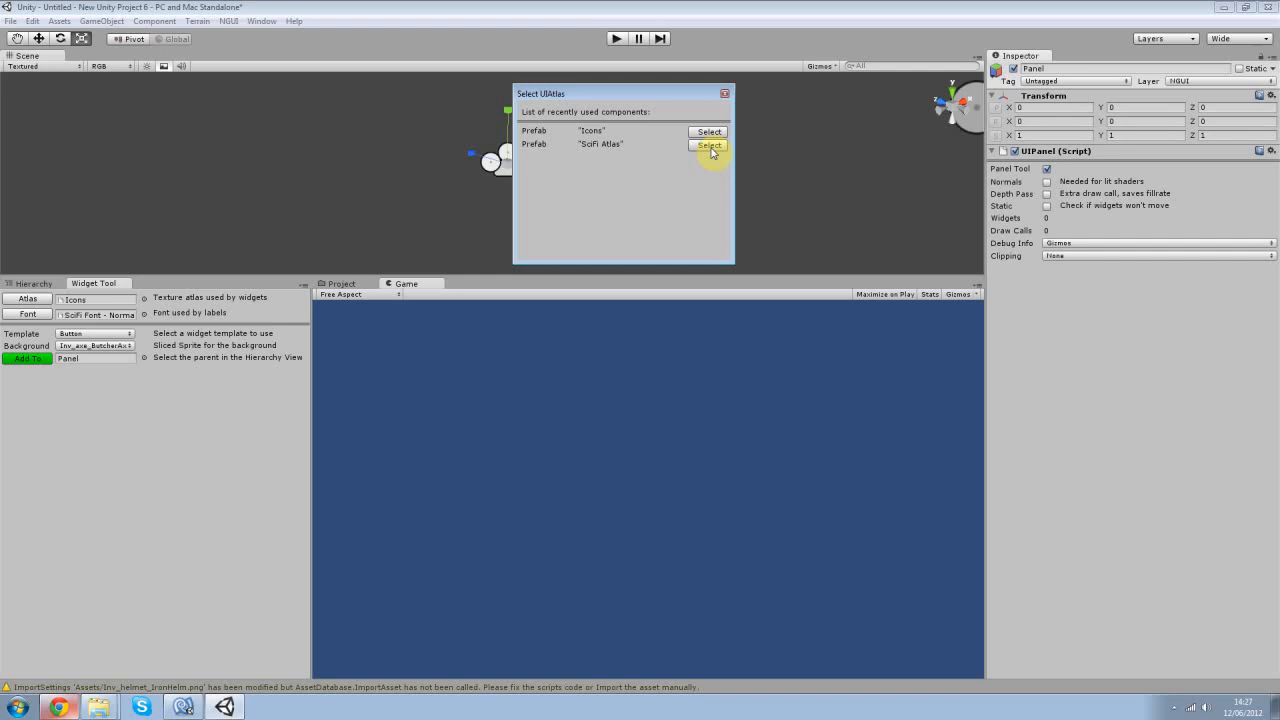
Add a Dark sliced sprite from the Soft Atlas via the Widget Tool and scale it to 150 x 200.
left_click(708, 144)
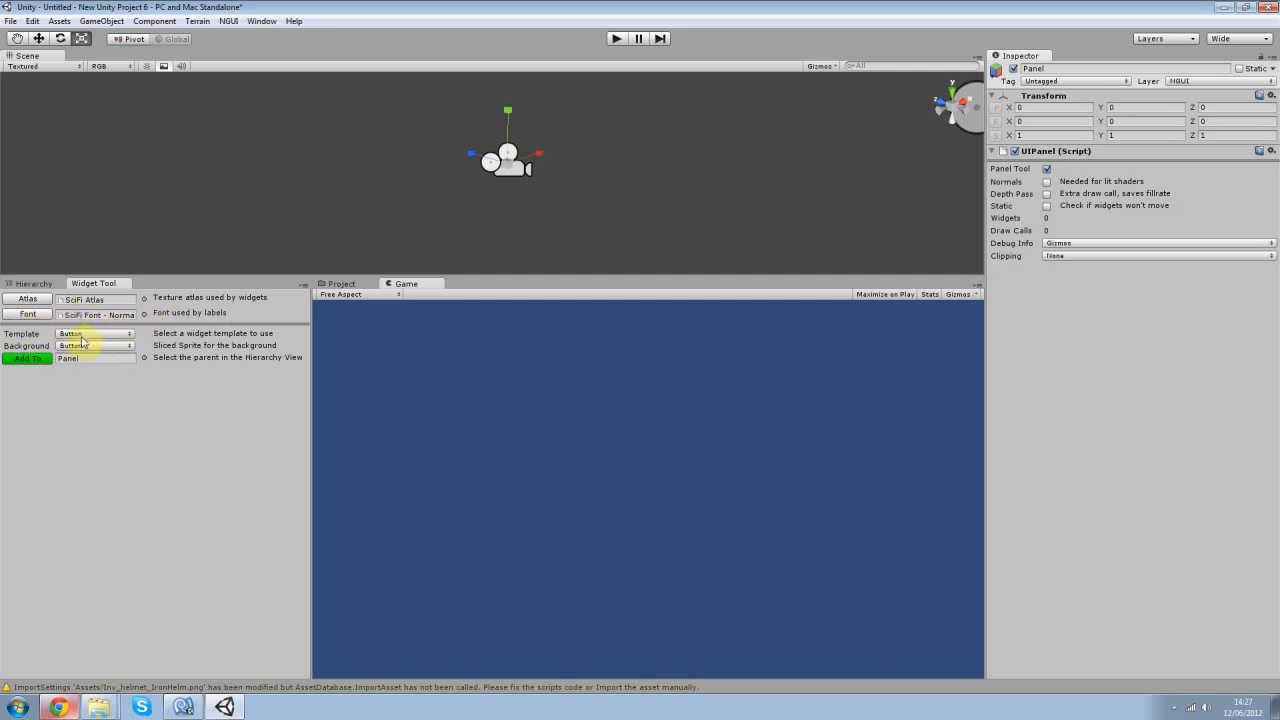
left_click(94, 332)
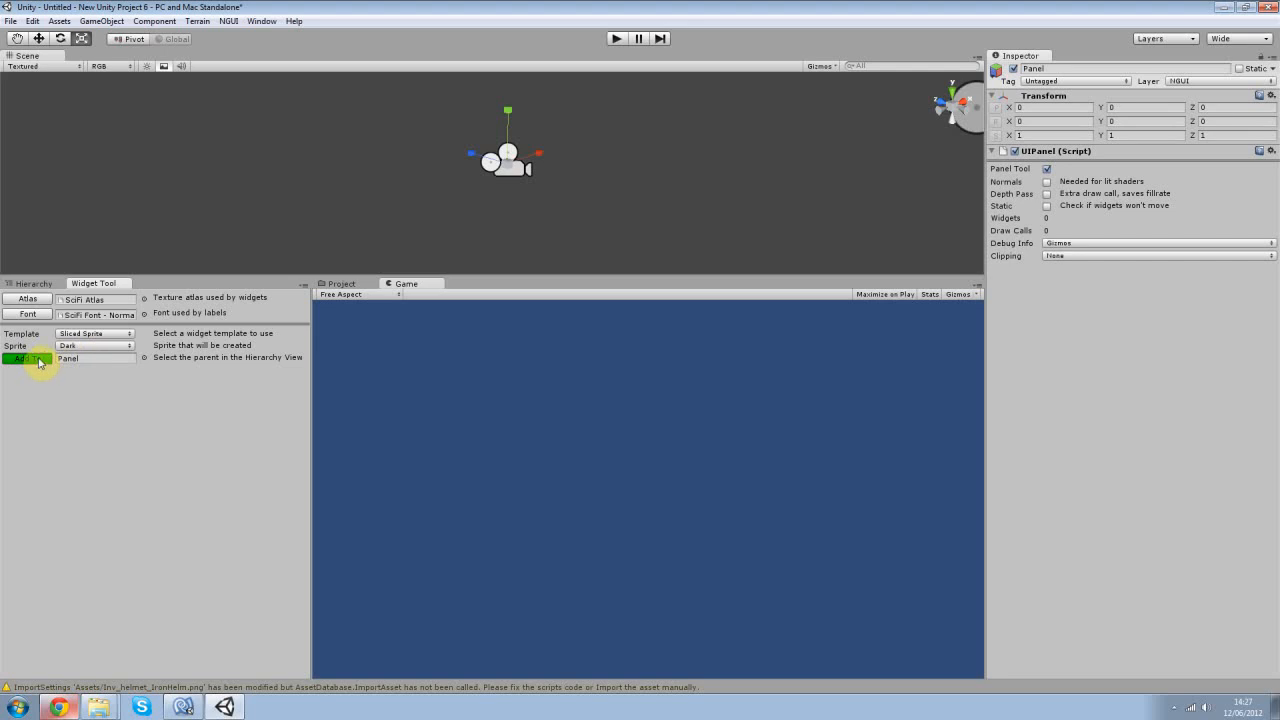
left_click(28, 358)
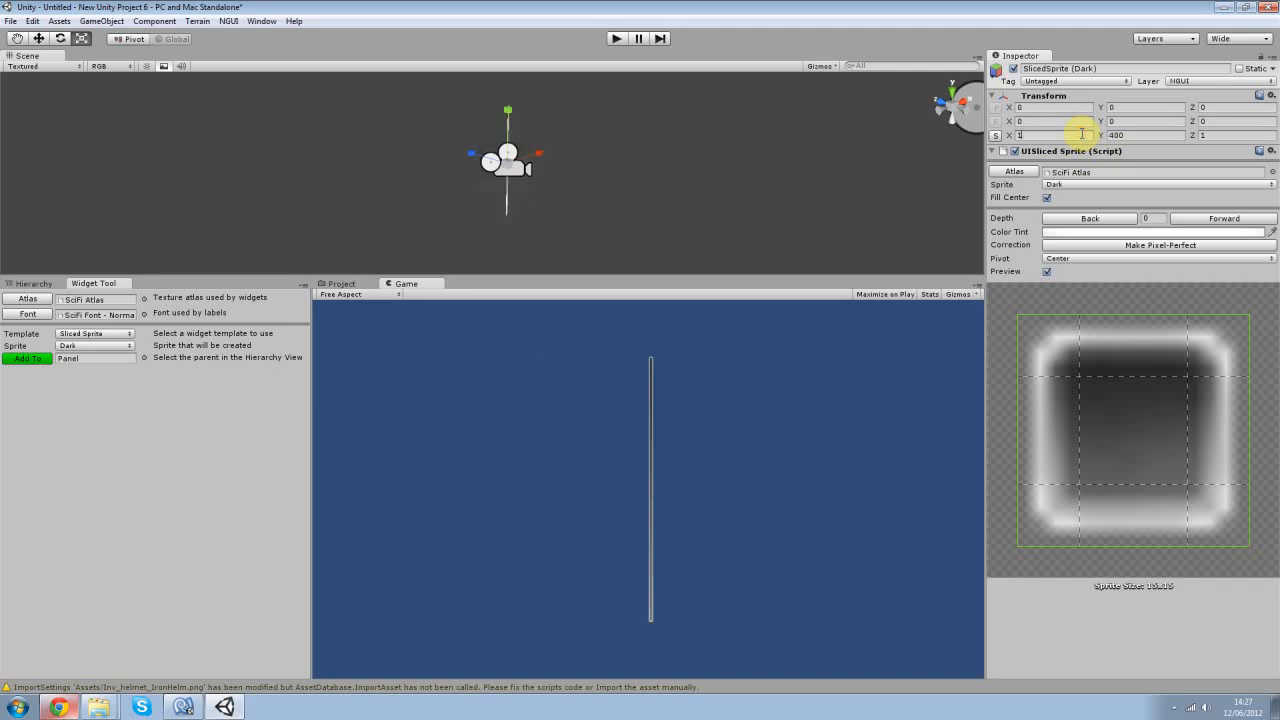
type("150")
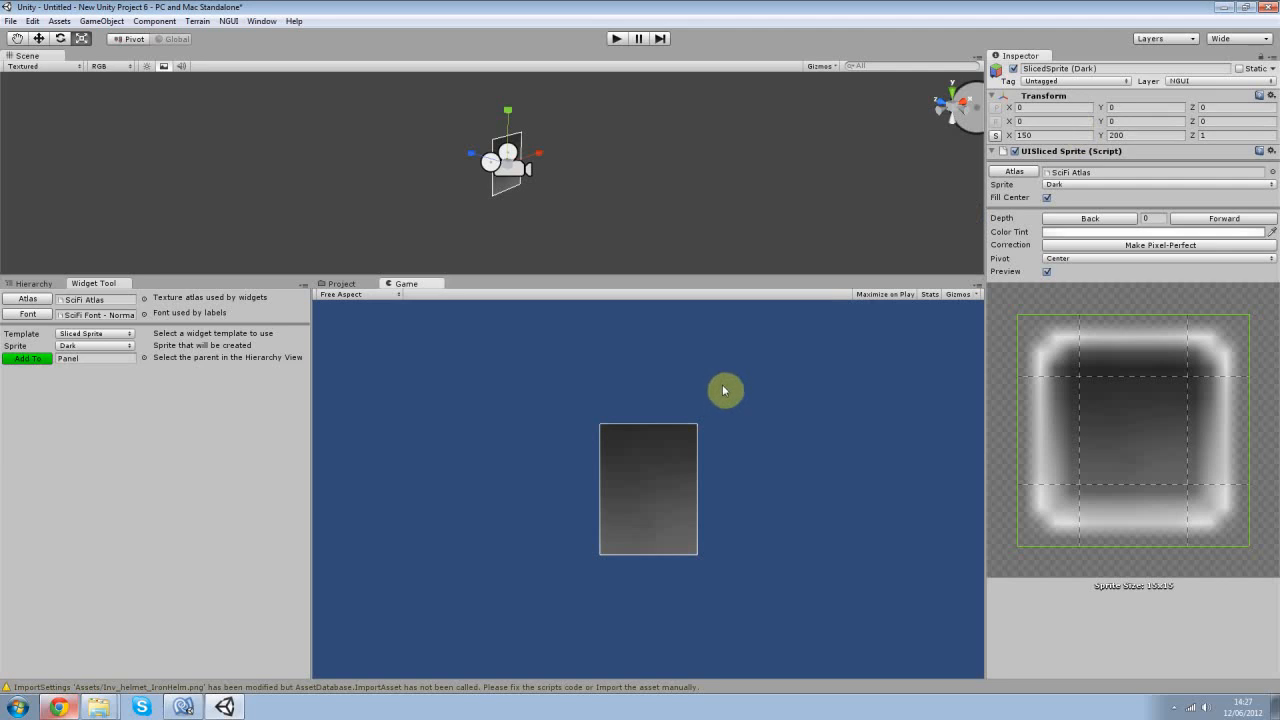
left_click(96, 332)
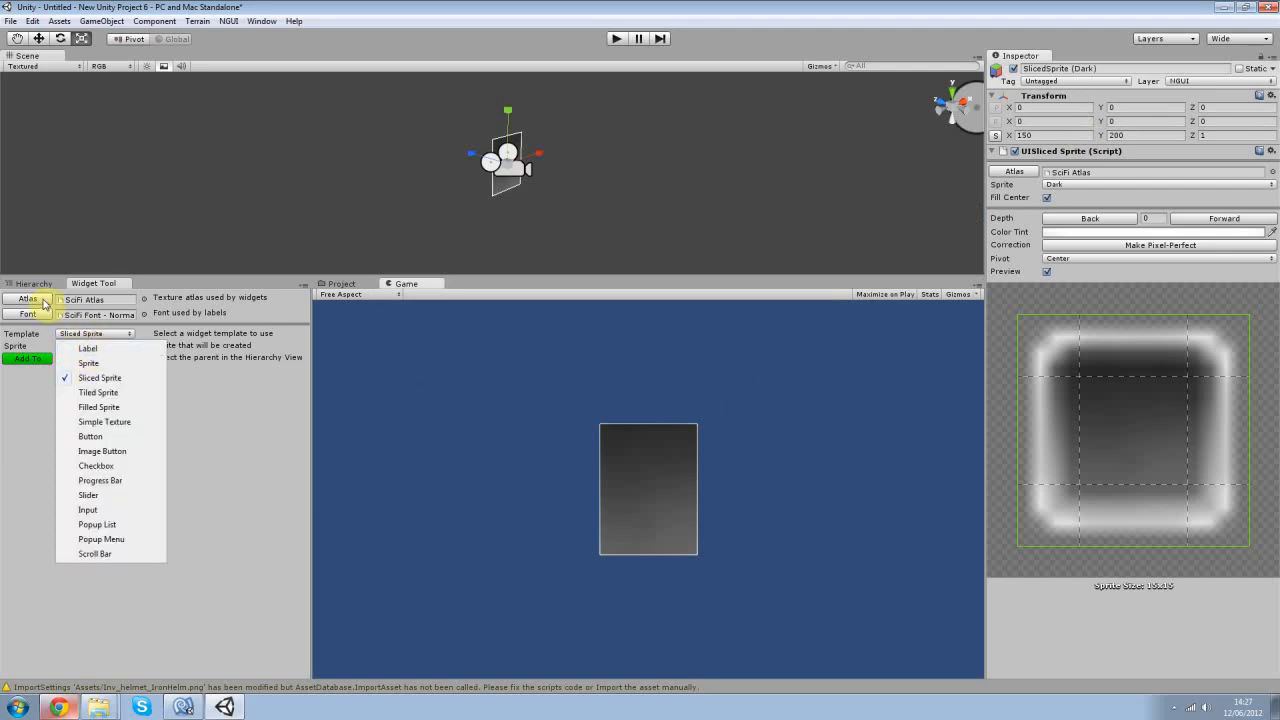
mouse_move(170, 430)
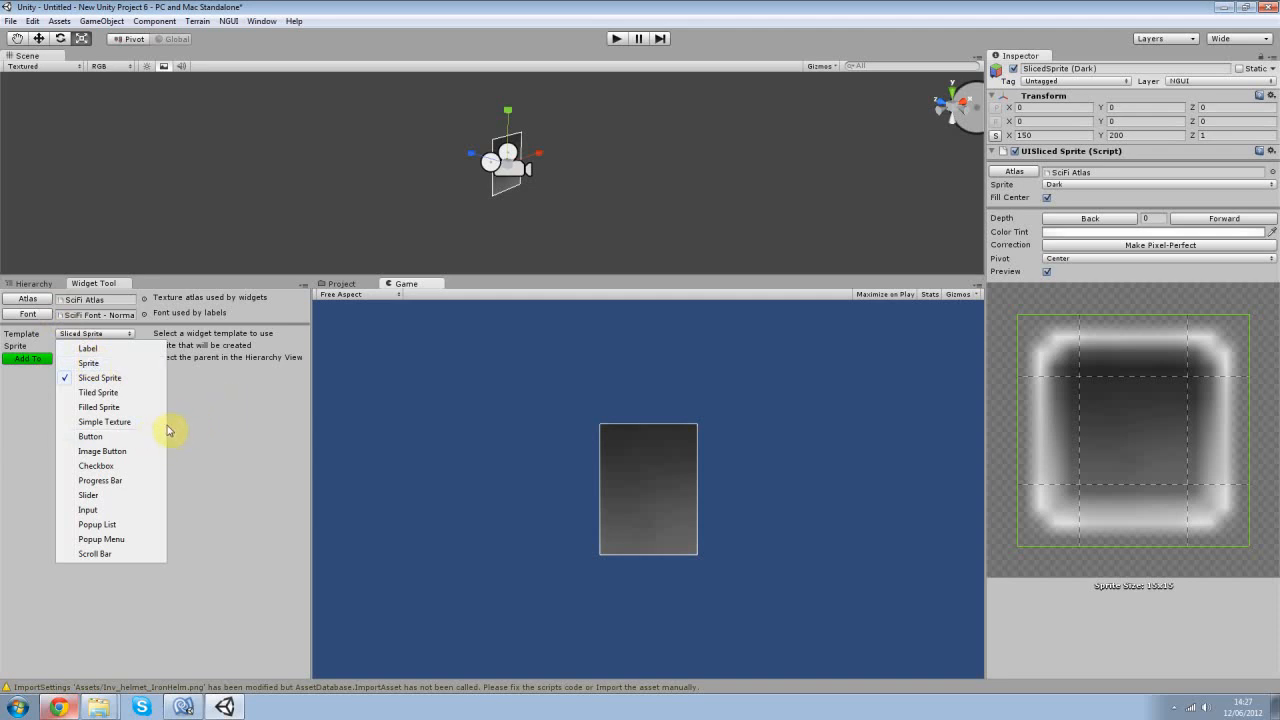
Add a Button widget from the Widget Tool onto the dark panel.
left_click(90, 436)
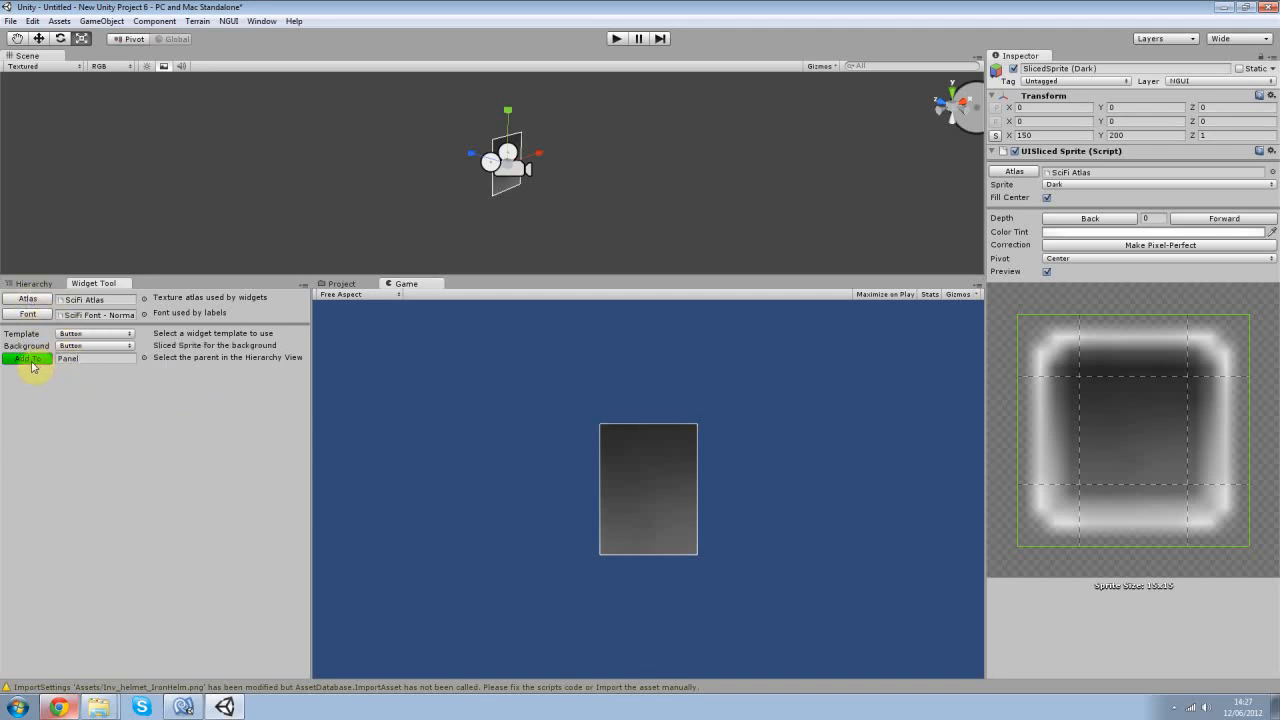
left_click(28, 358)
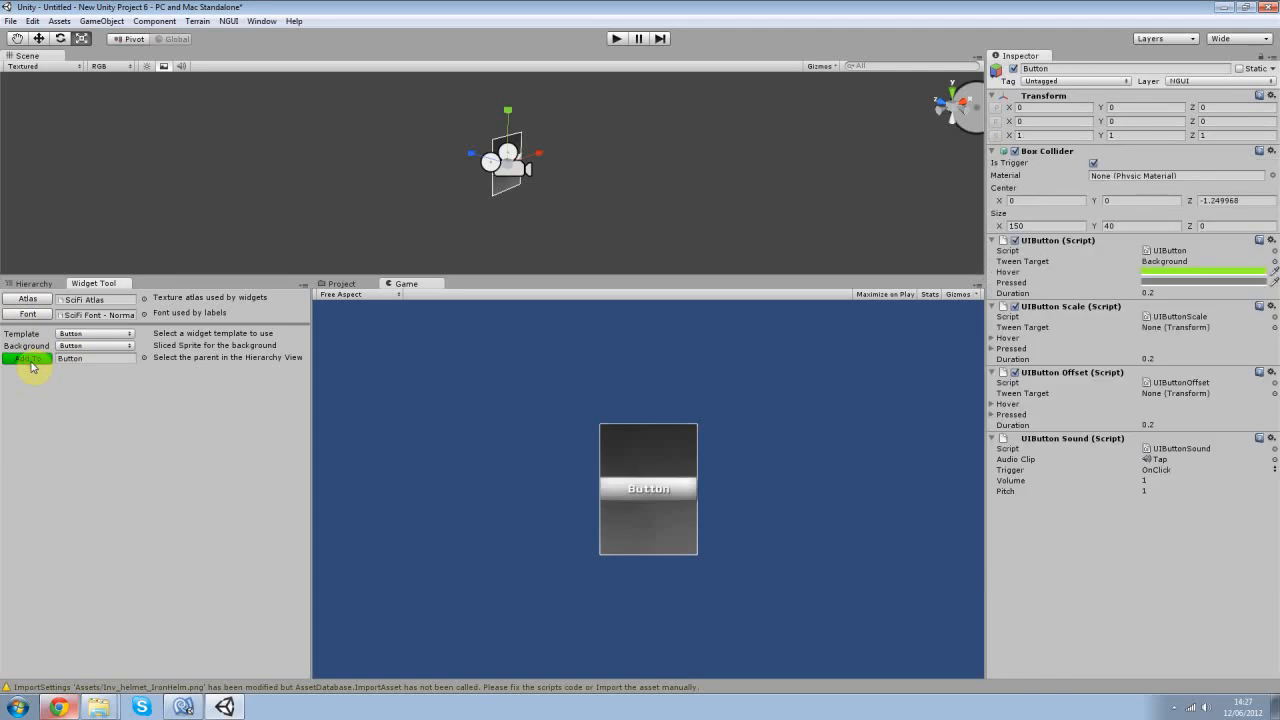
left_click(28, 360)
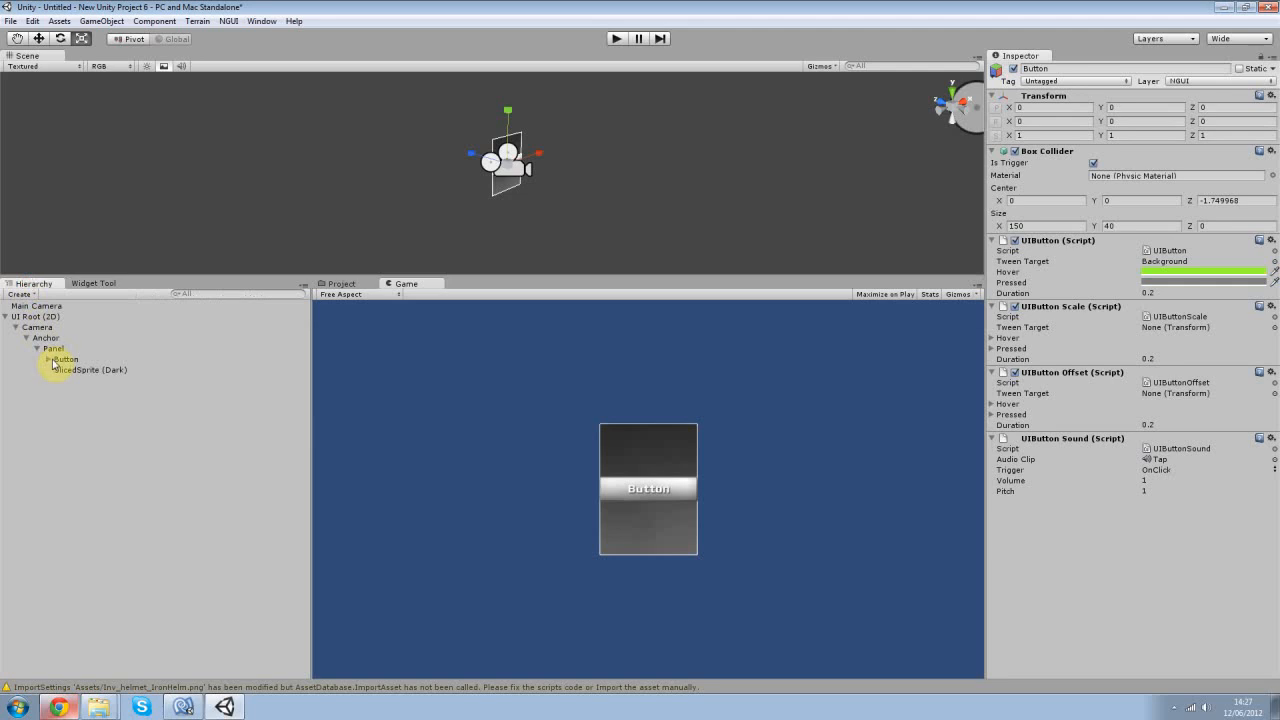
left_click(76, 380)
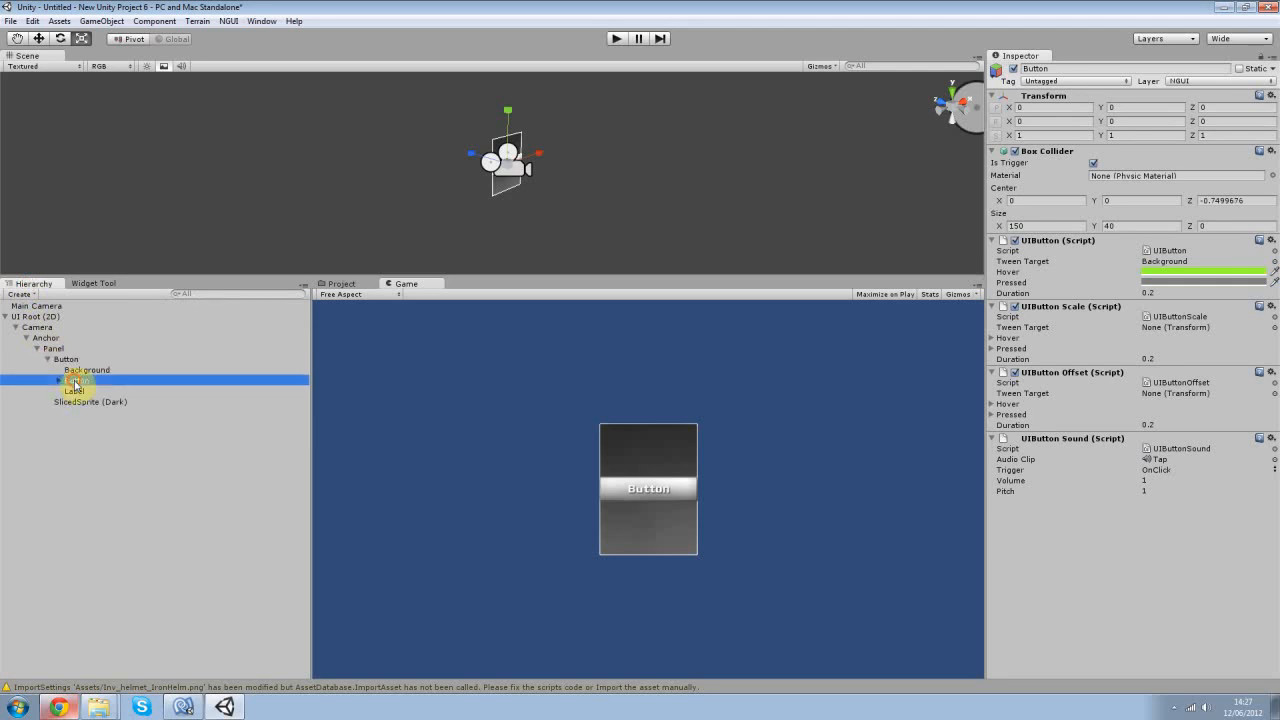
Duplicate the Button twice so the panel holds three Button objects.
left_click(70, 390)
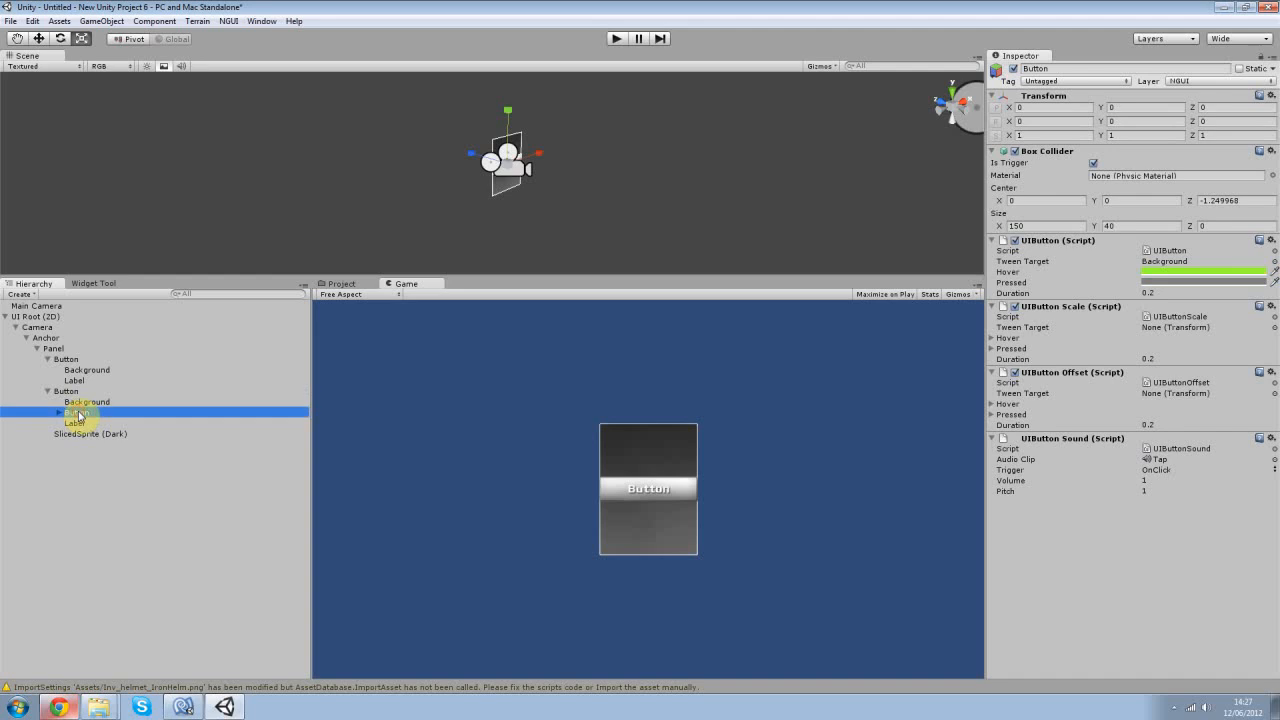
left_click(66, 424)
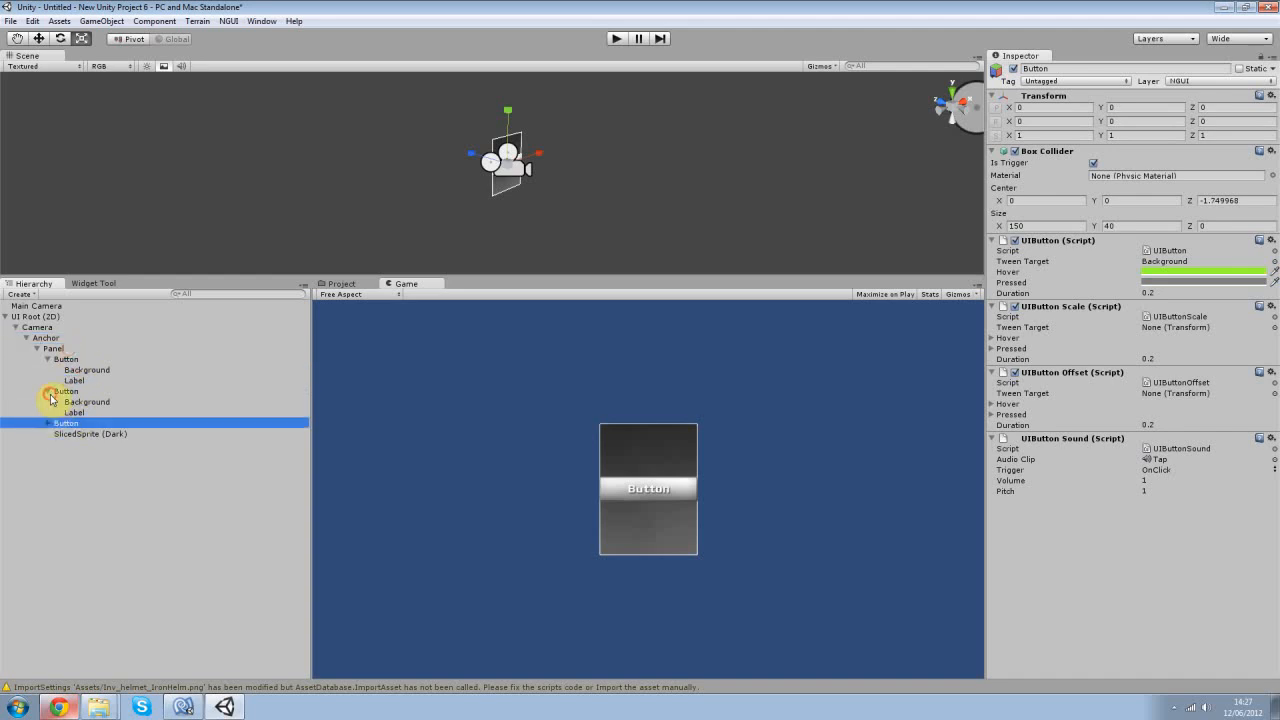
left_click(48, 358)
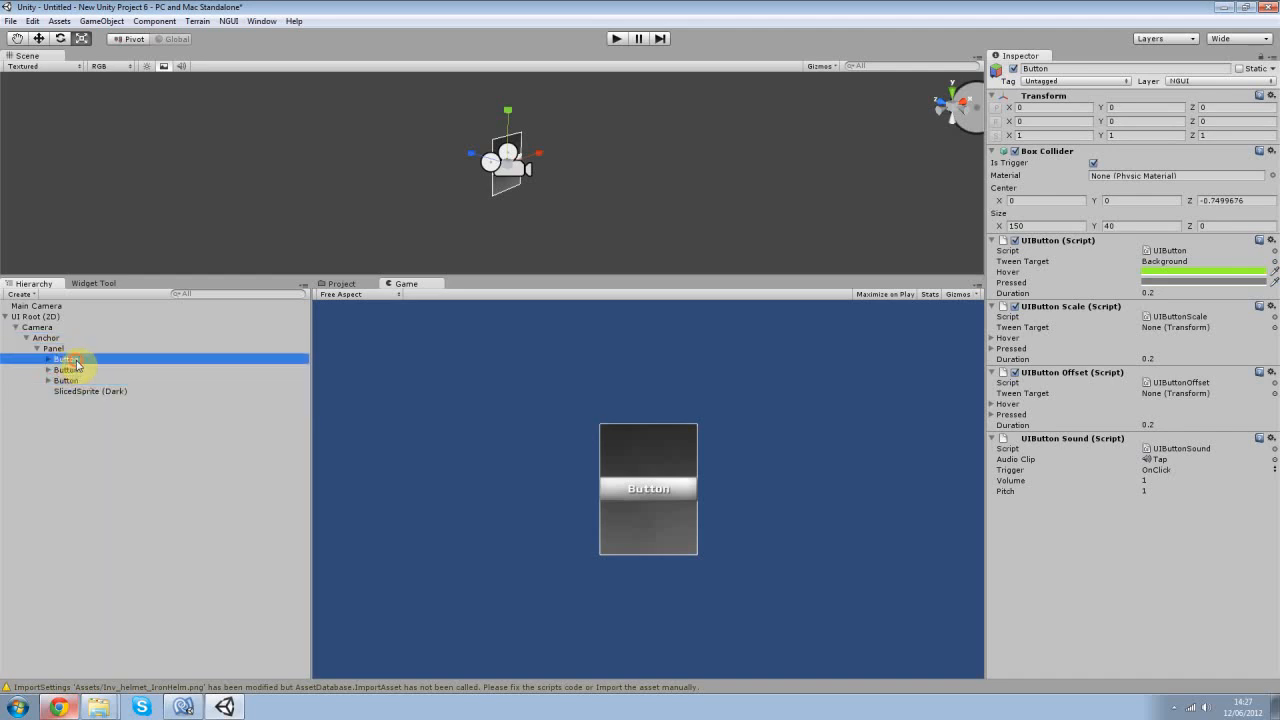
double_click(64, 360)
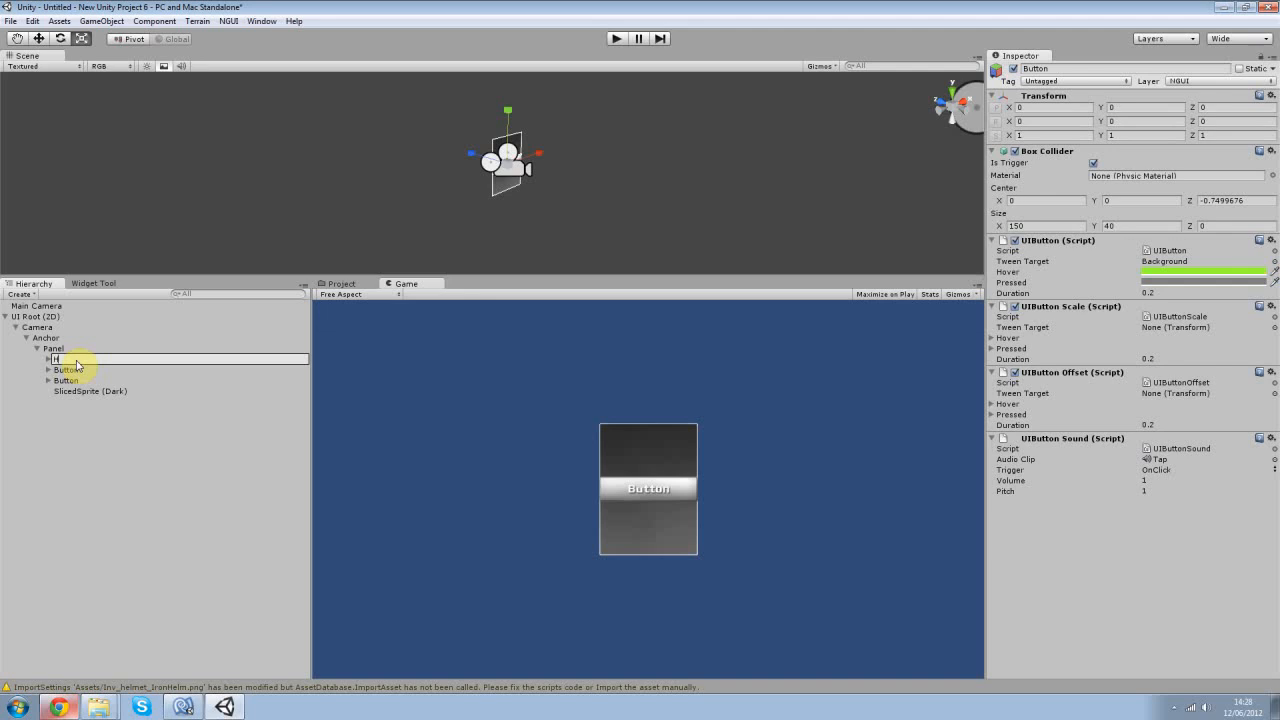
Name the buttons Helmet, Shoulders and Sword and offset their Y positions to stack them.
type("elmet")
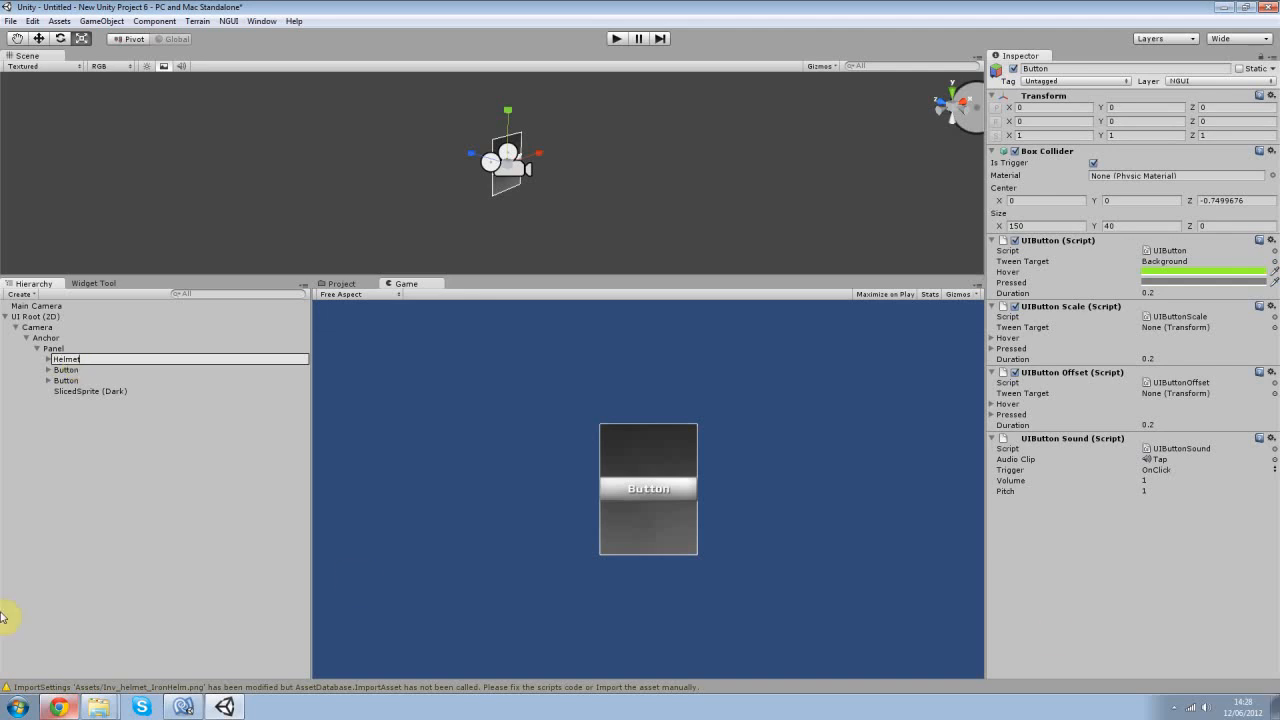
left_click(64, 368)
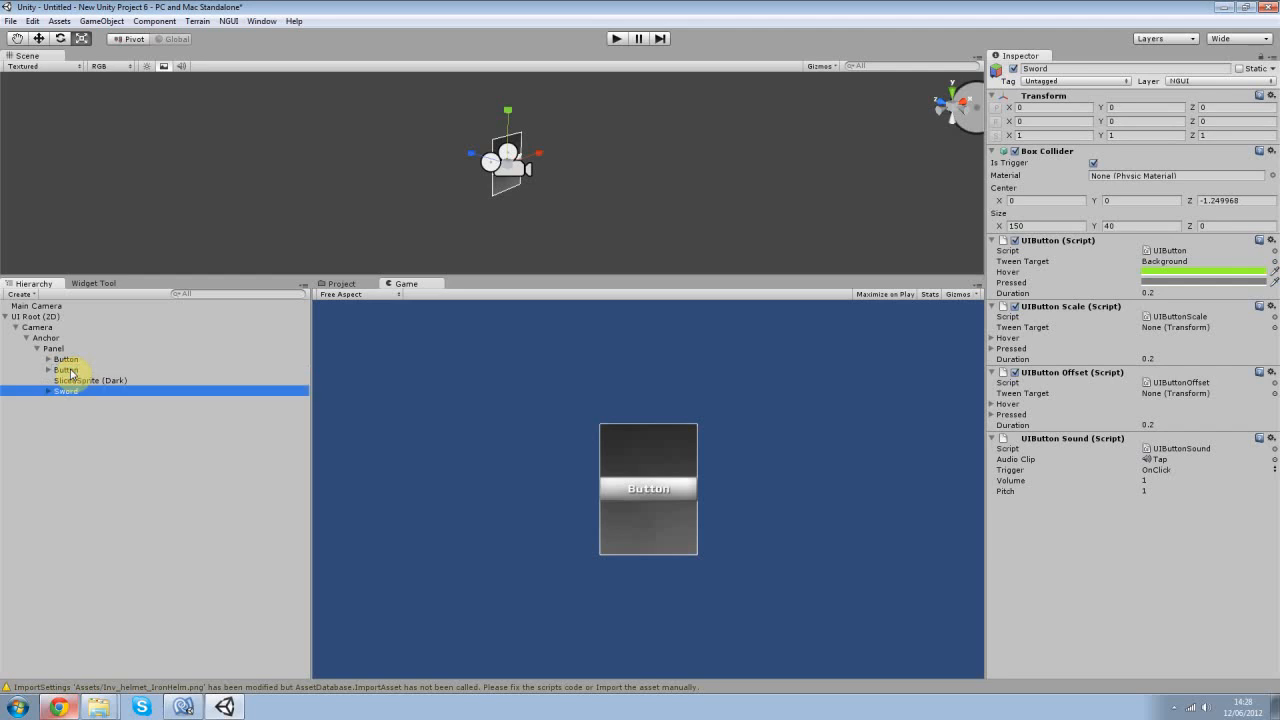
left_click(66, 370)
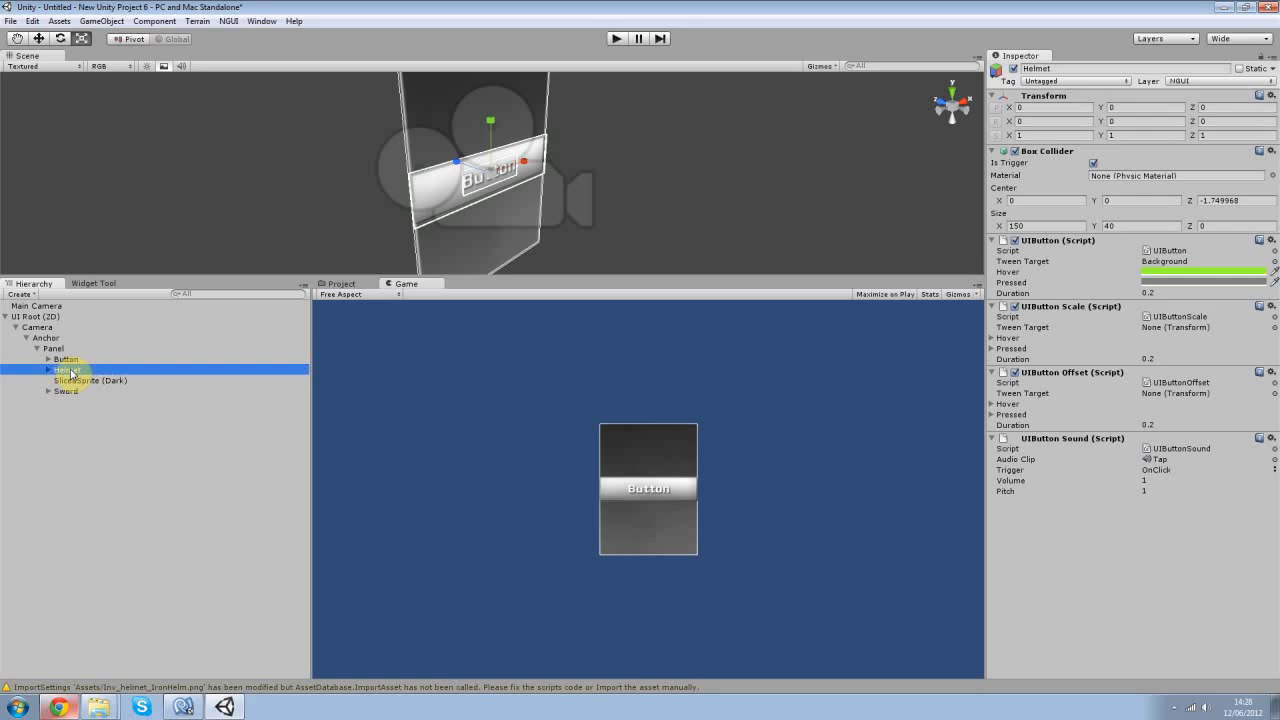
left_click(66, 358)
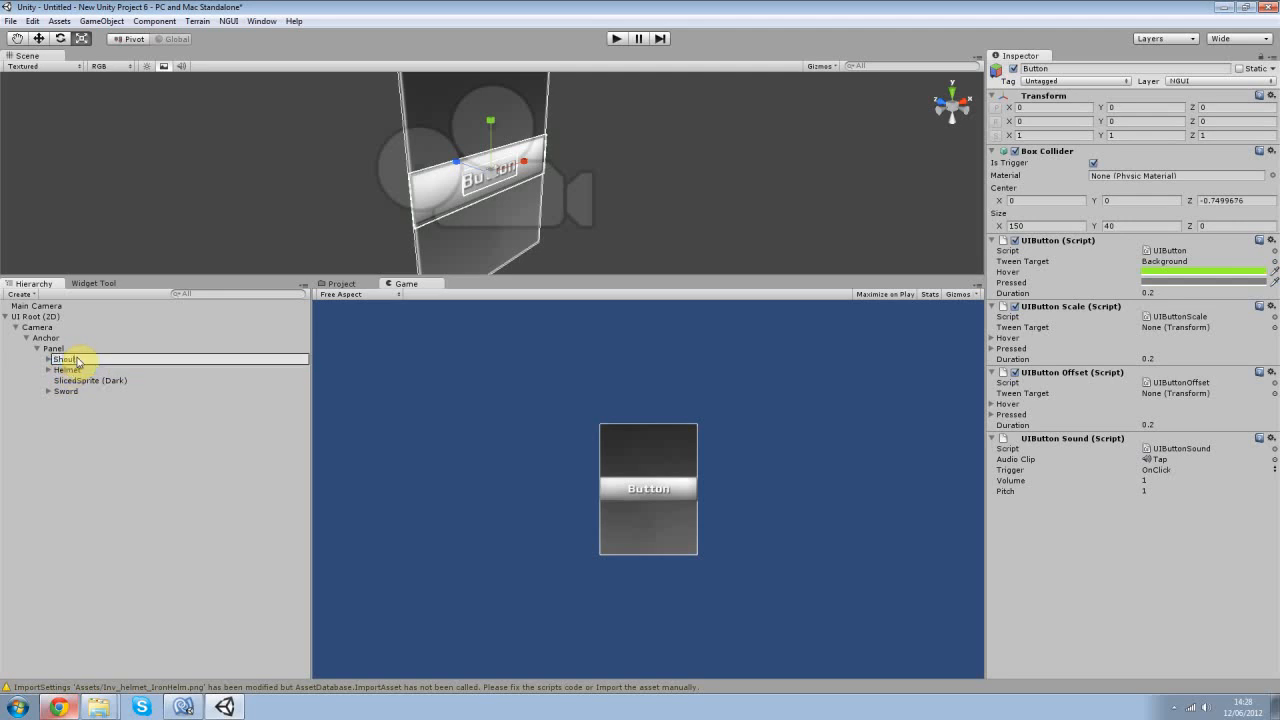
left_click(72, 368)
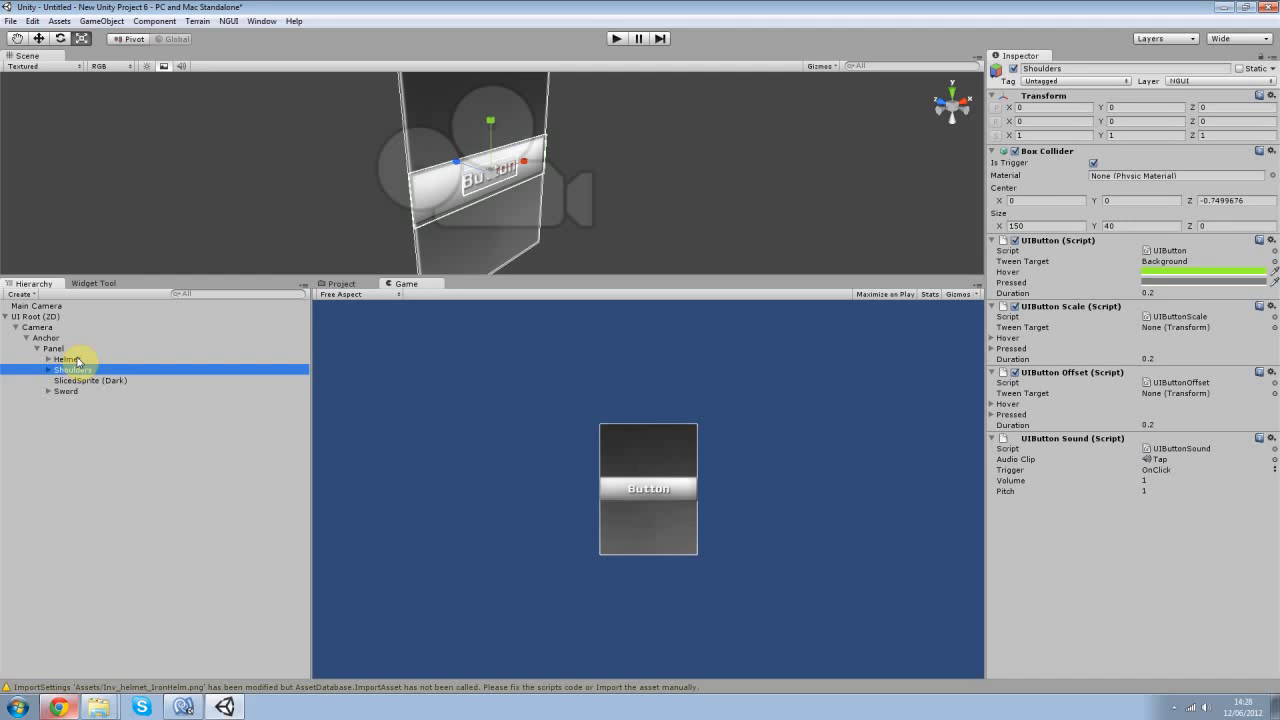
mouse_move(368, 384)
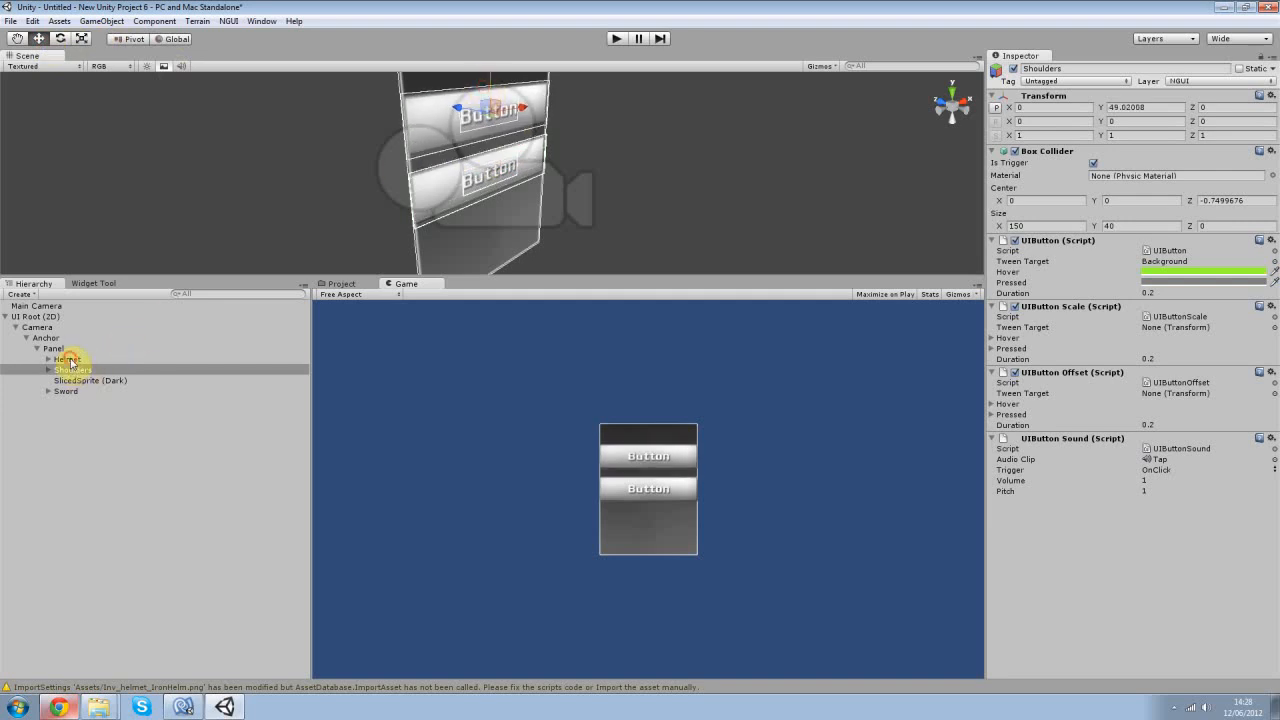
left_click(68, 360)
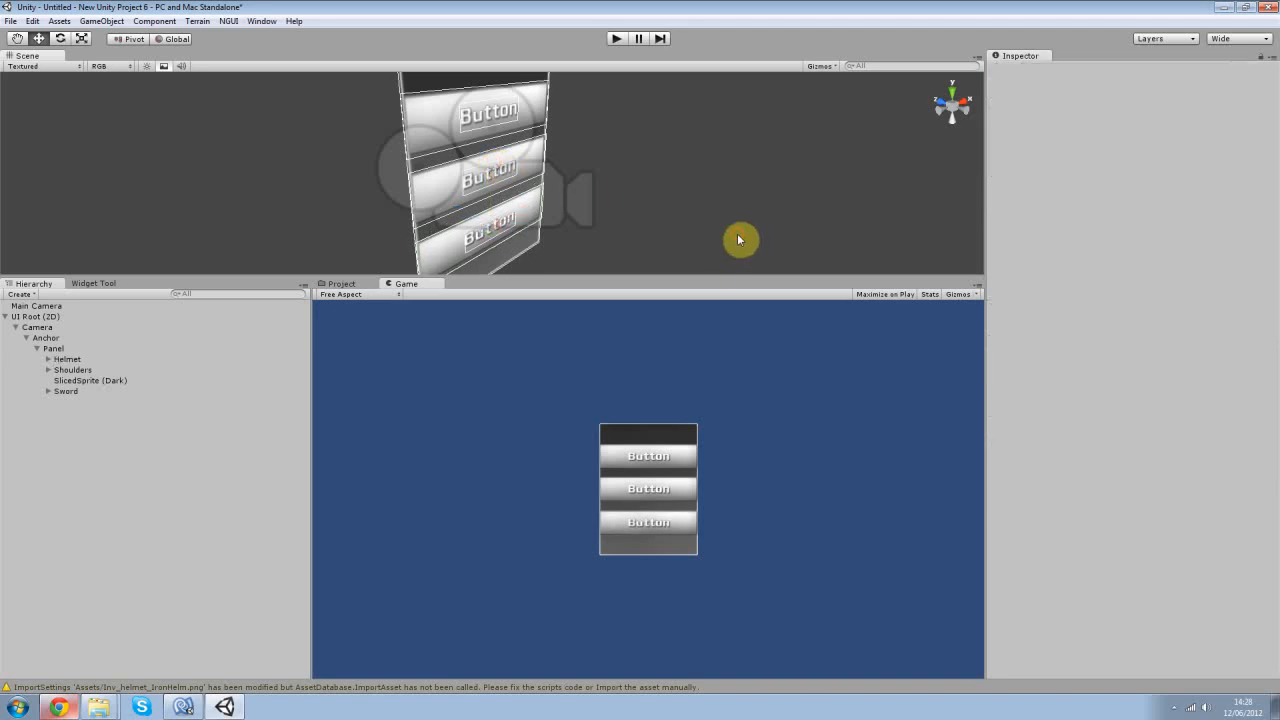
mouse_move(660, 432)
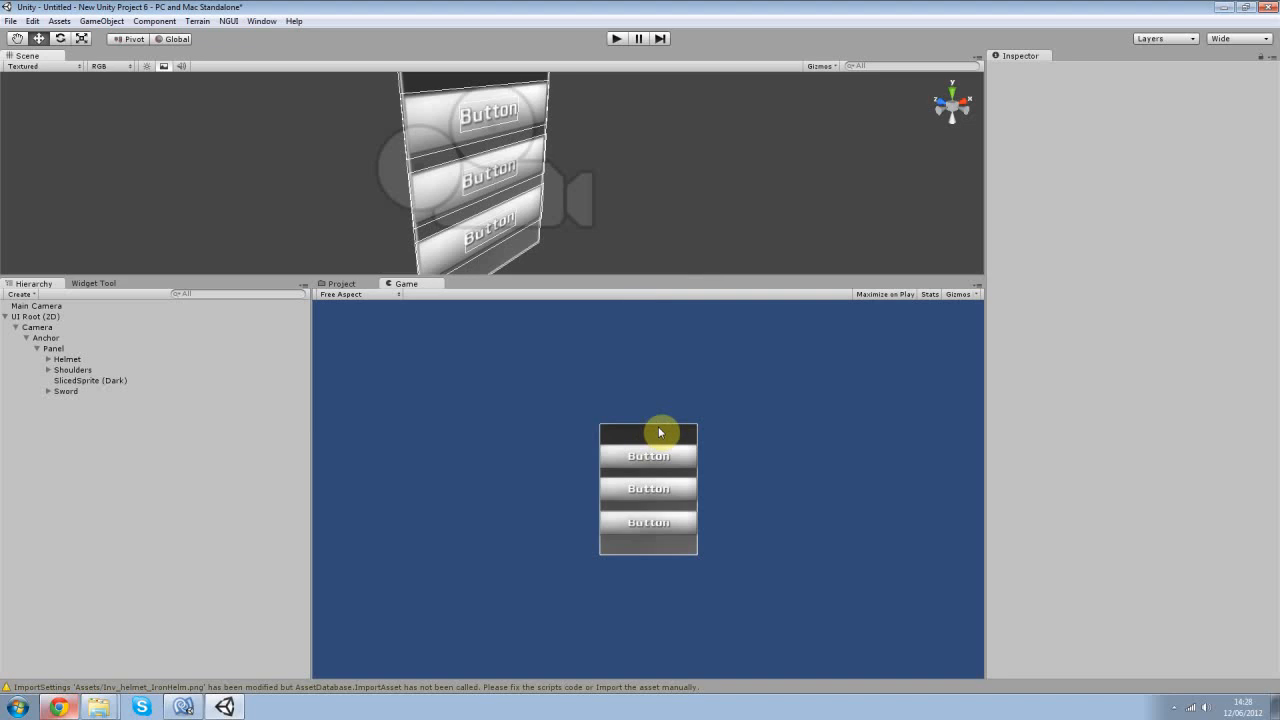
mouse_move(692, 464)
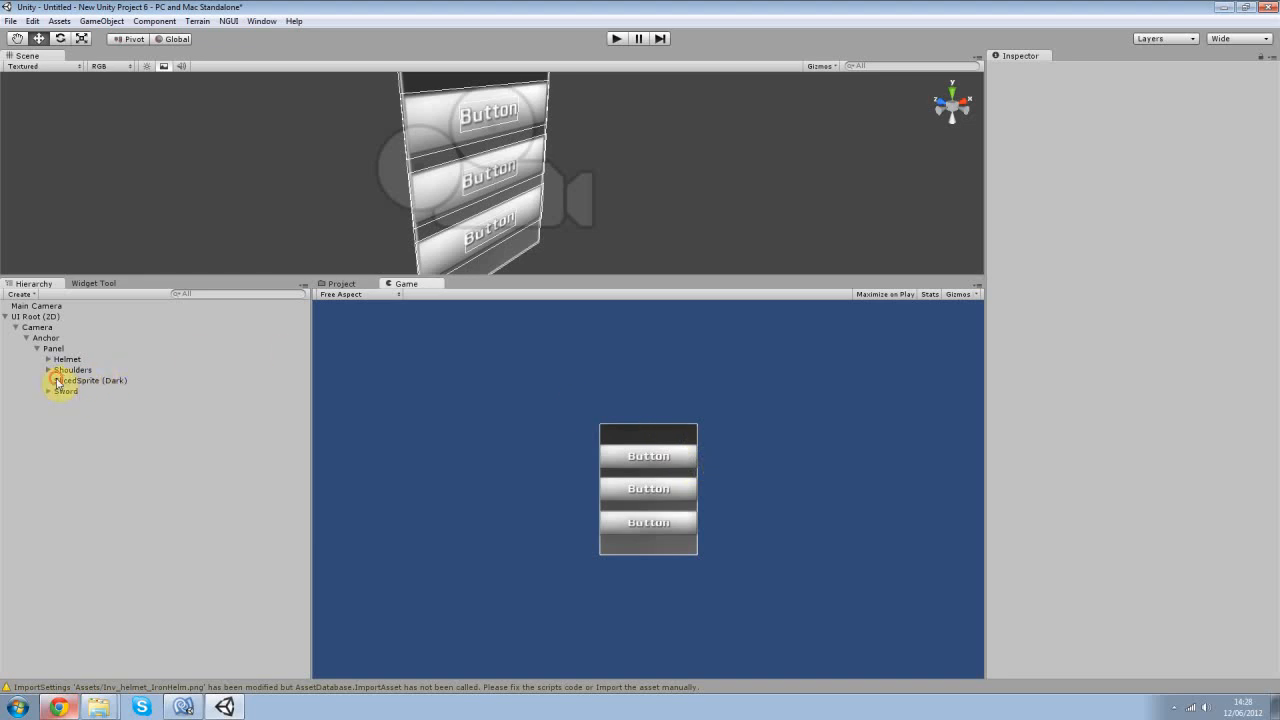
Switch the Widget Tool atlas to the Icons atlas.
left_click(94, 284)
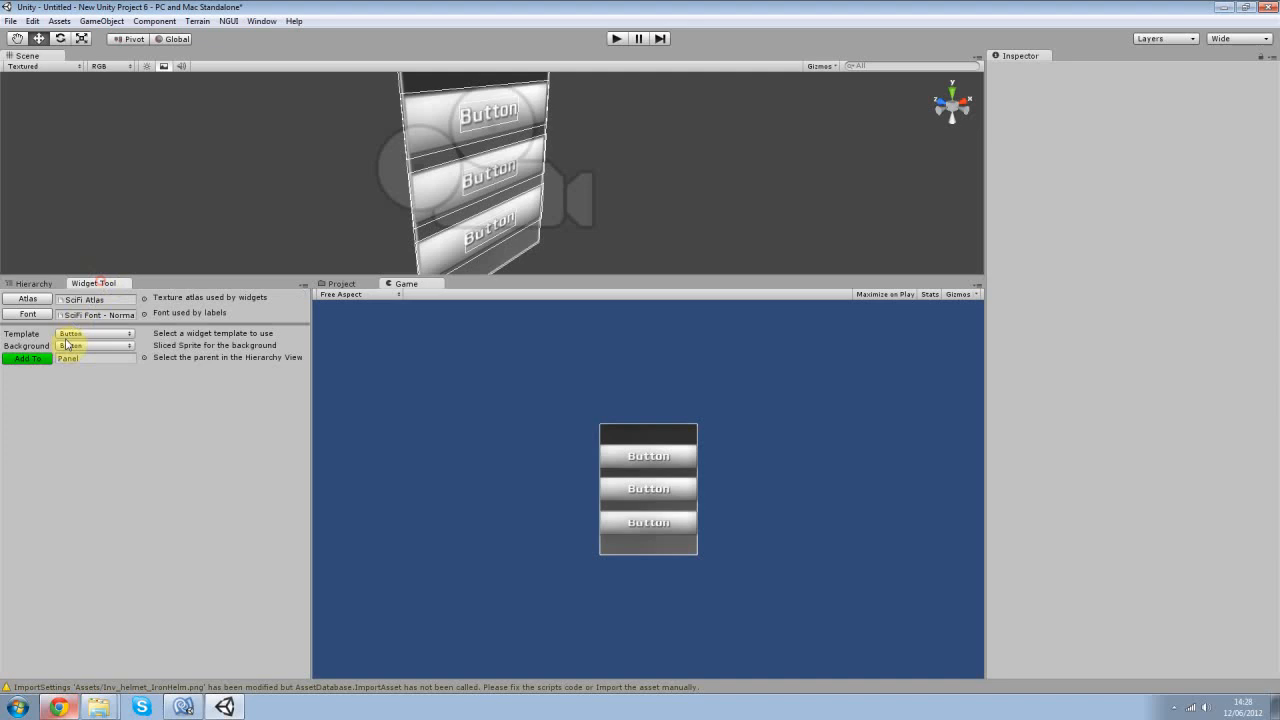
left_click(96, 332)
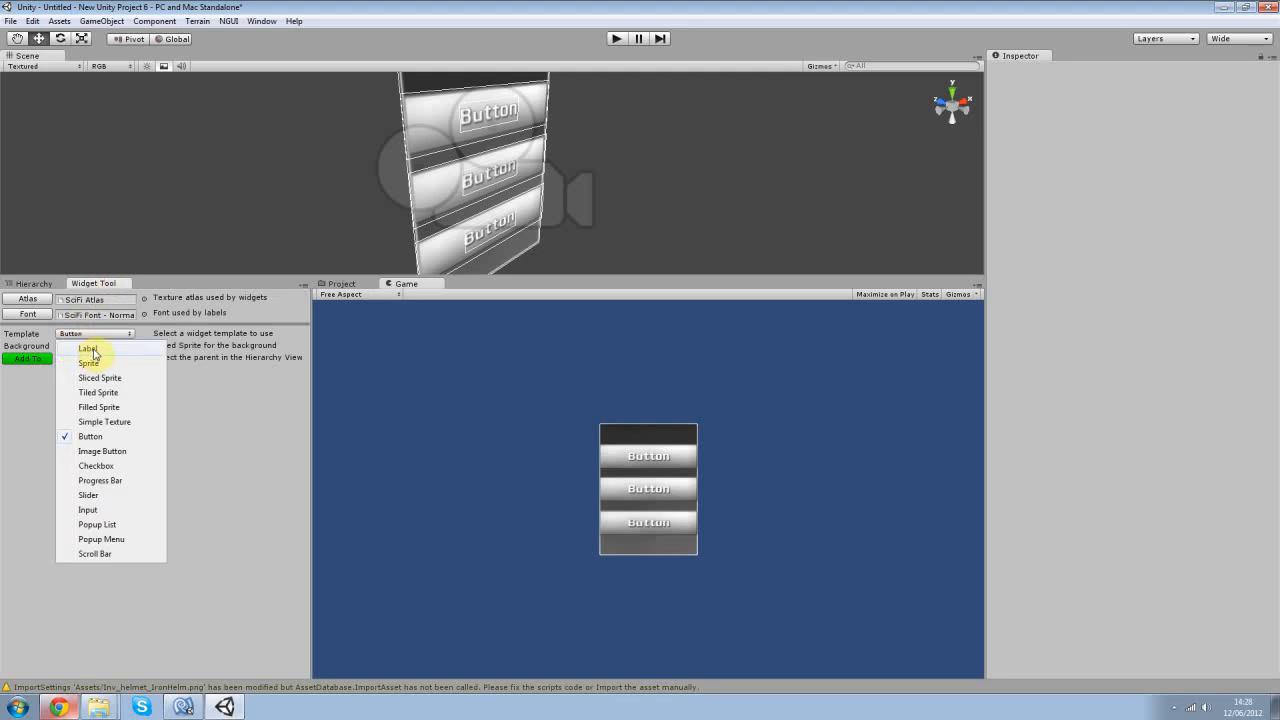
mouse_move(104, 382)
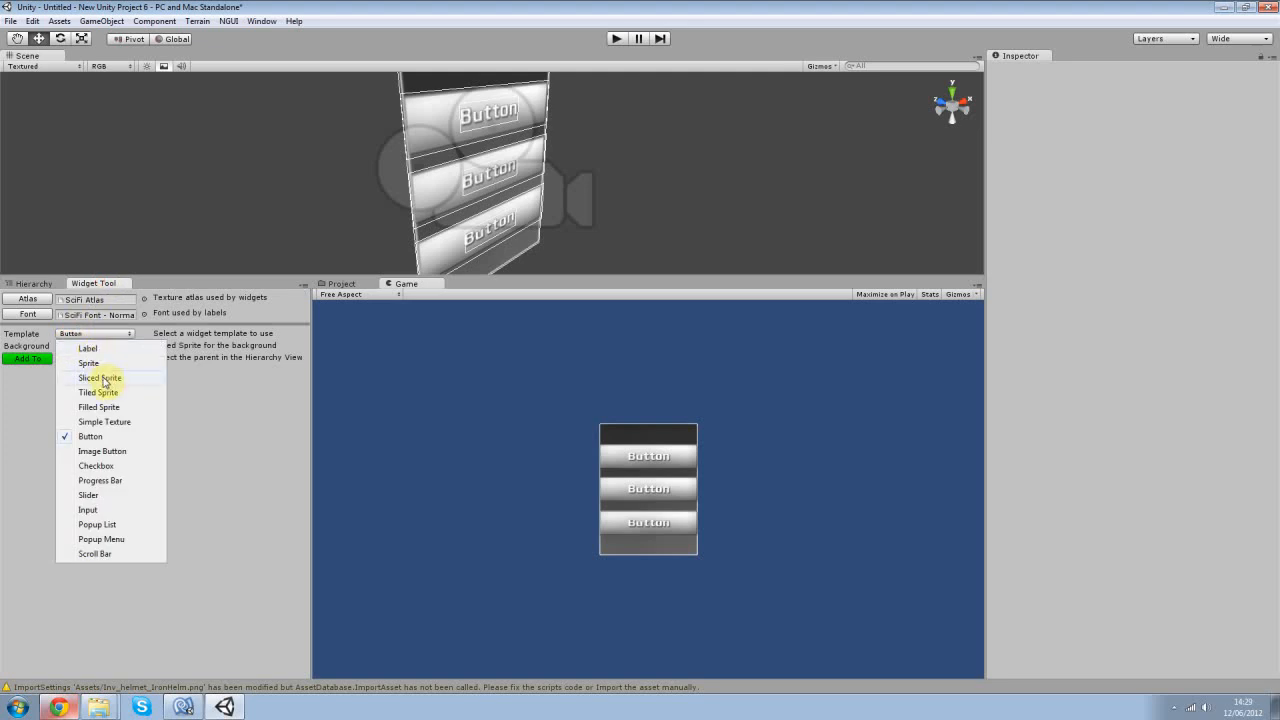
left_click(28, 300)
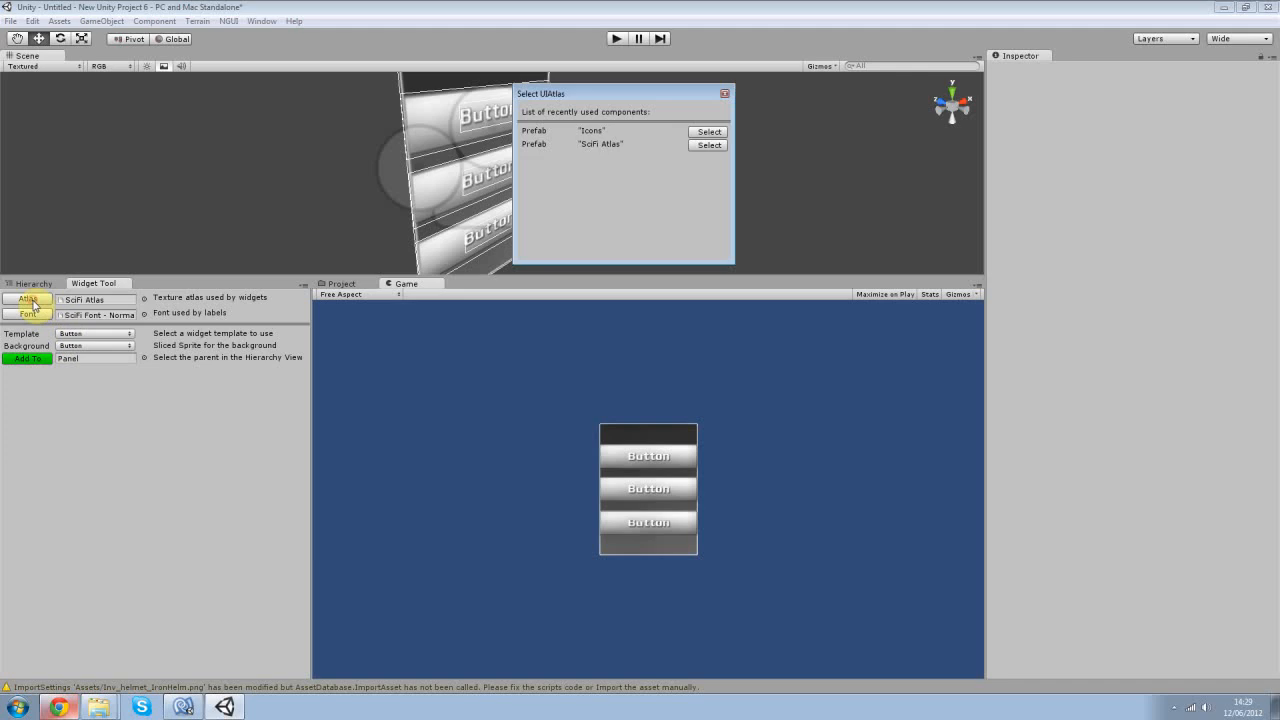
left_click(708, 132)
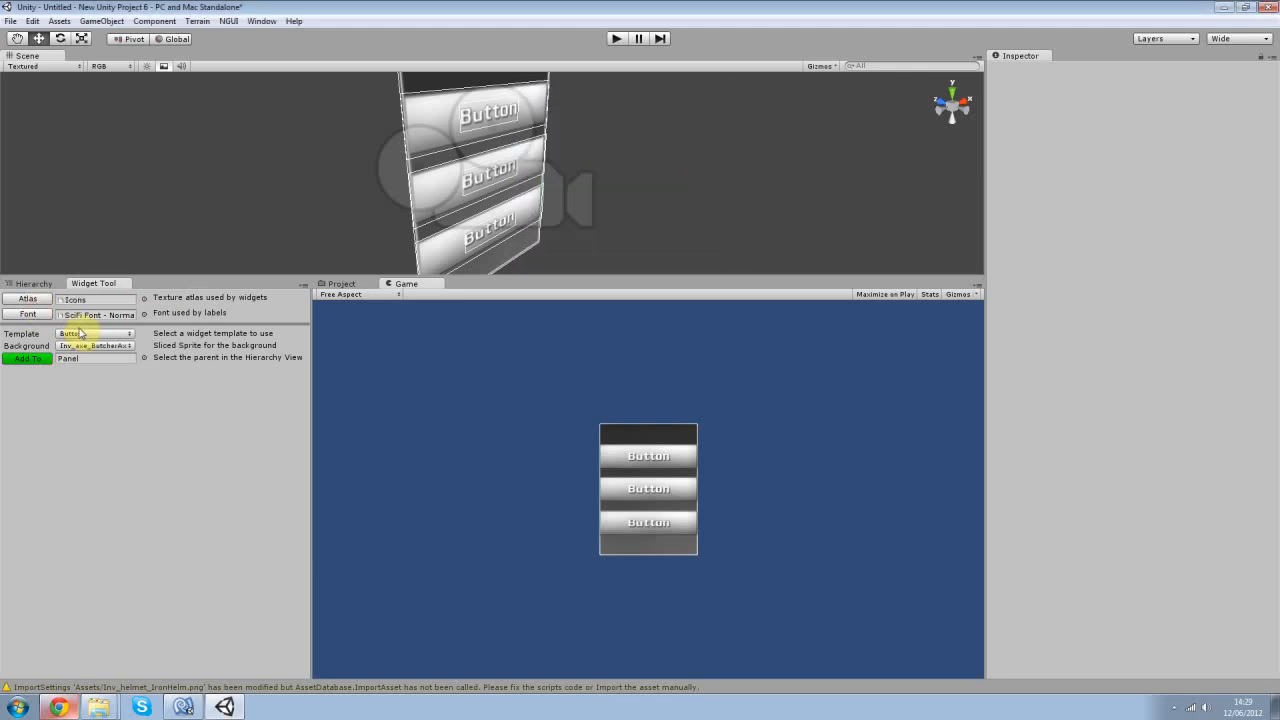
Add a sliced sprite of inv_sword_BroadSword to the menu panel.
left_click(92, 332)
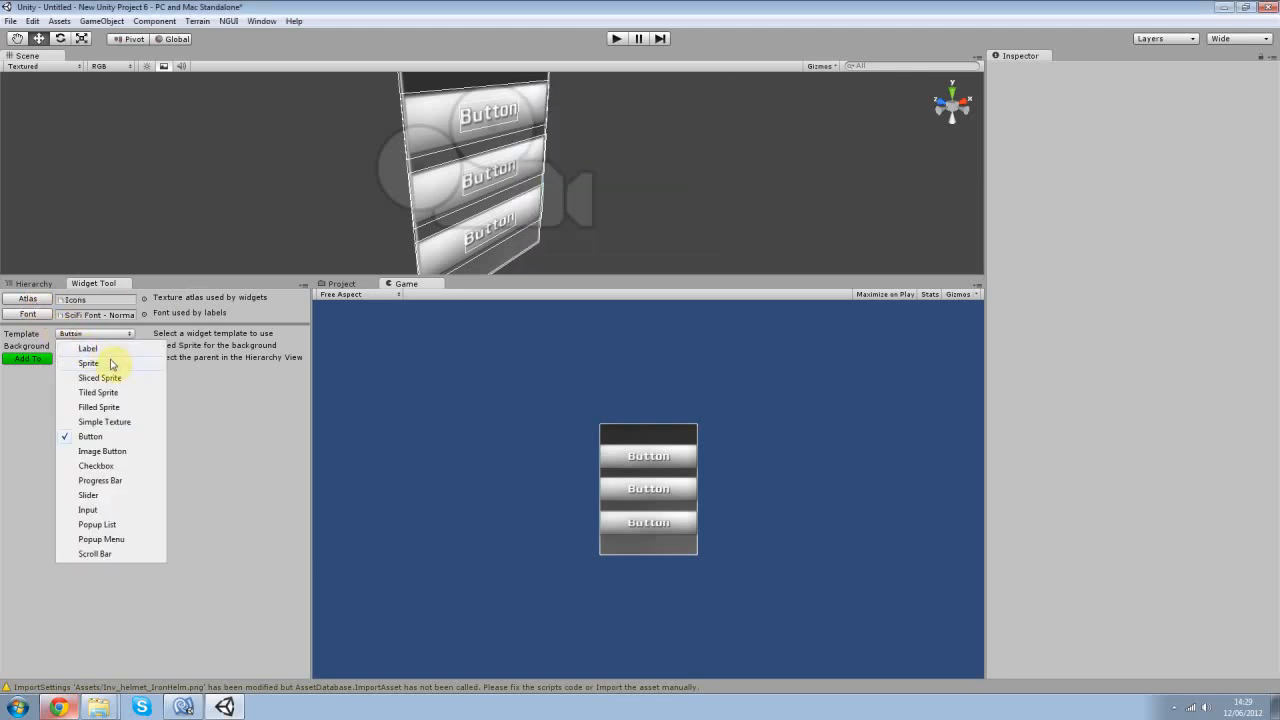
left_click(100, 378)
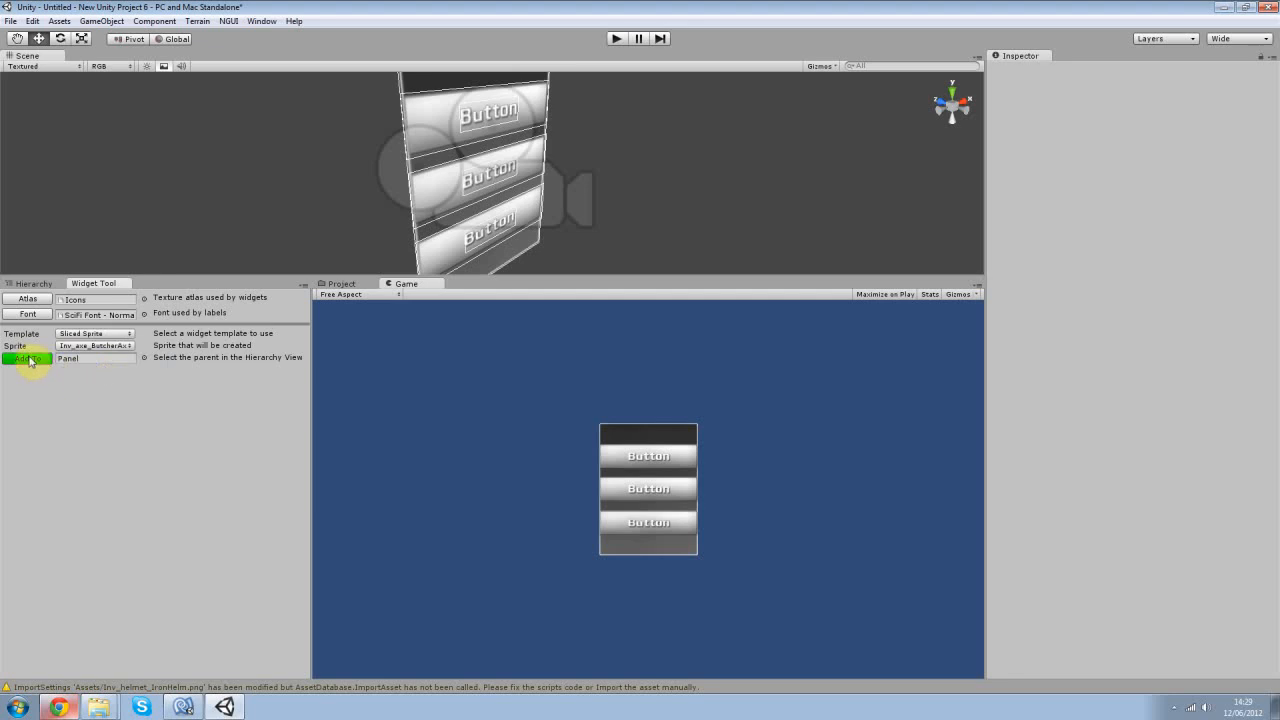
left_click(96, 344)
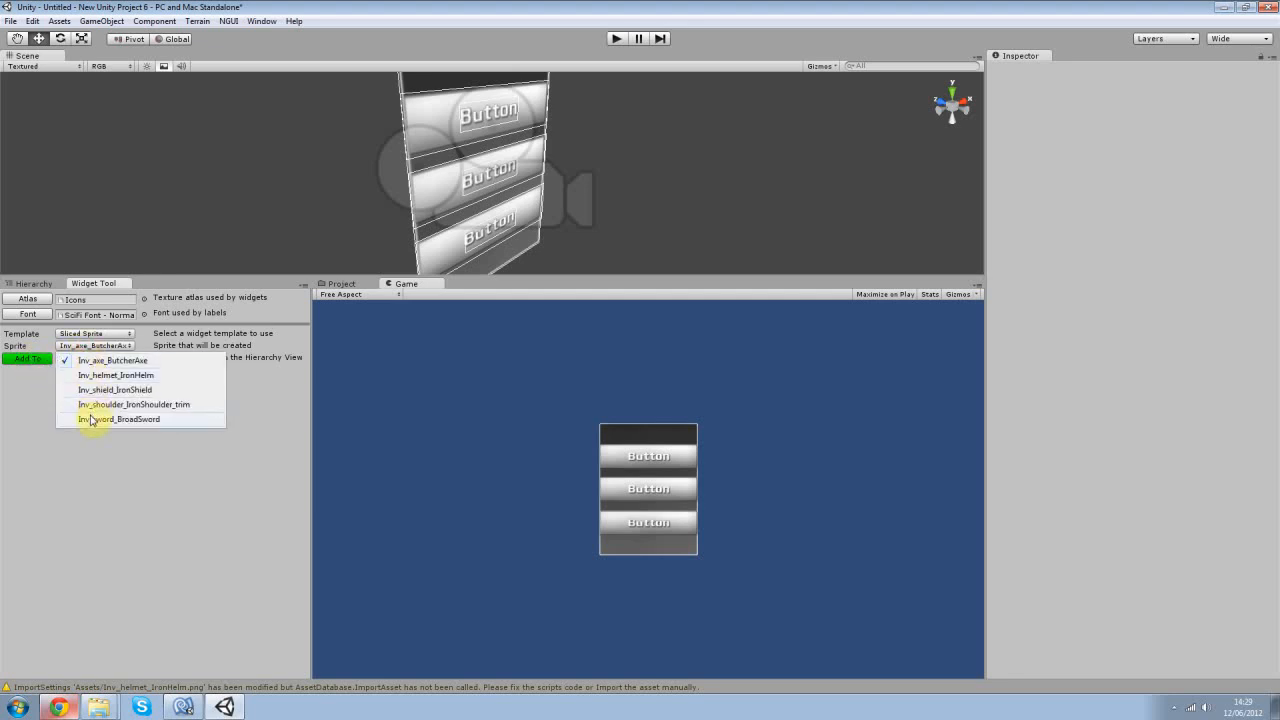
left_click(118, 420)
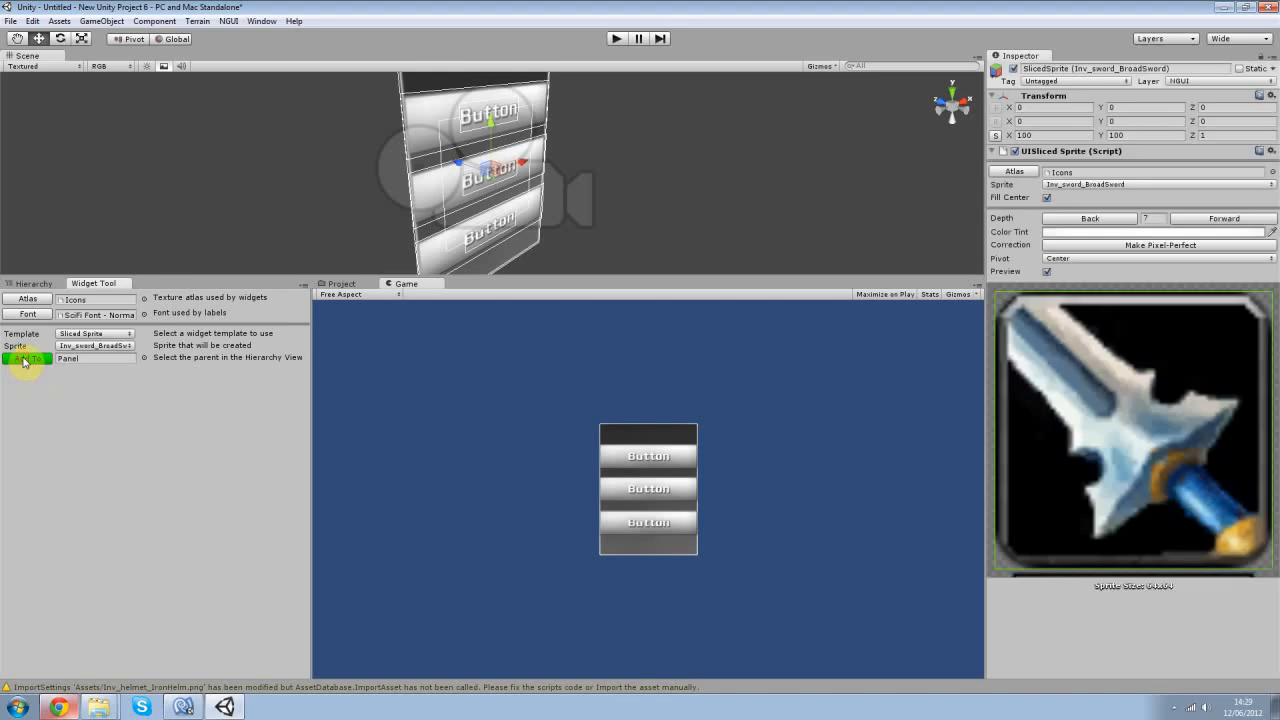
left_click(32, 284)
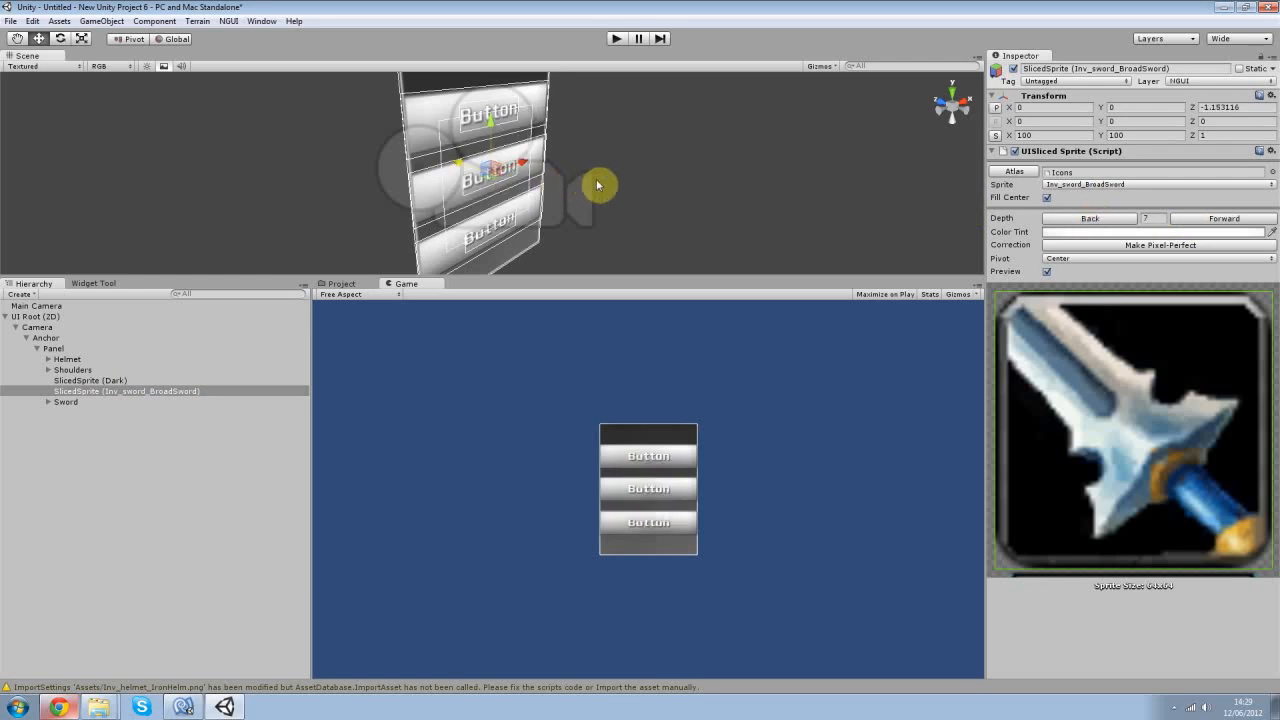
Bring the sword sprite's depth forward, move it to X ≈129 beside the buttons and scale it to 64 x 64.
left_click(1220, 218)
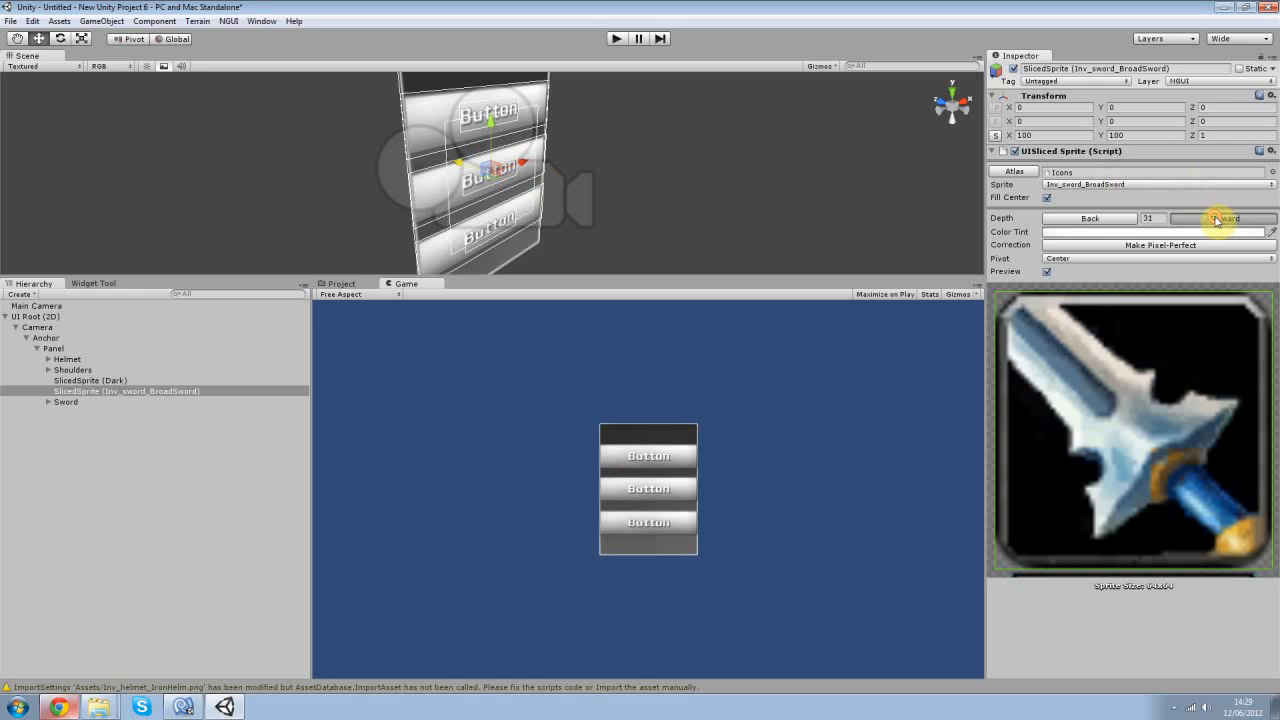
left_click(1222, 218)
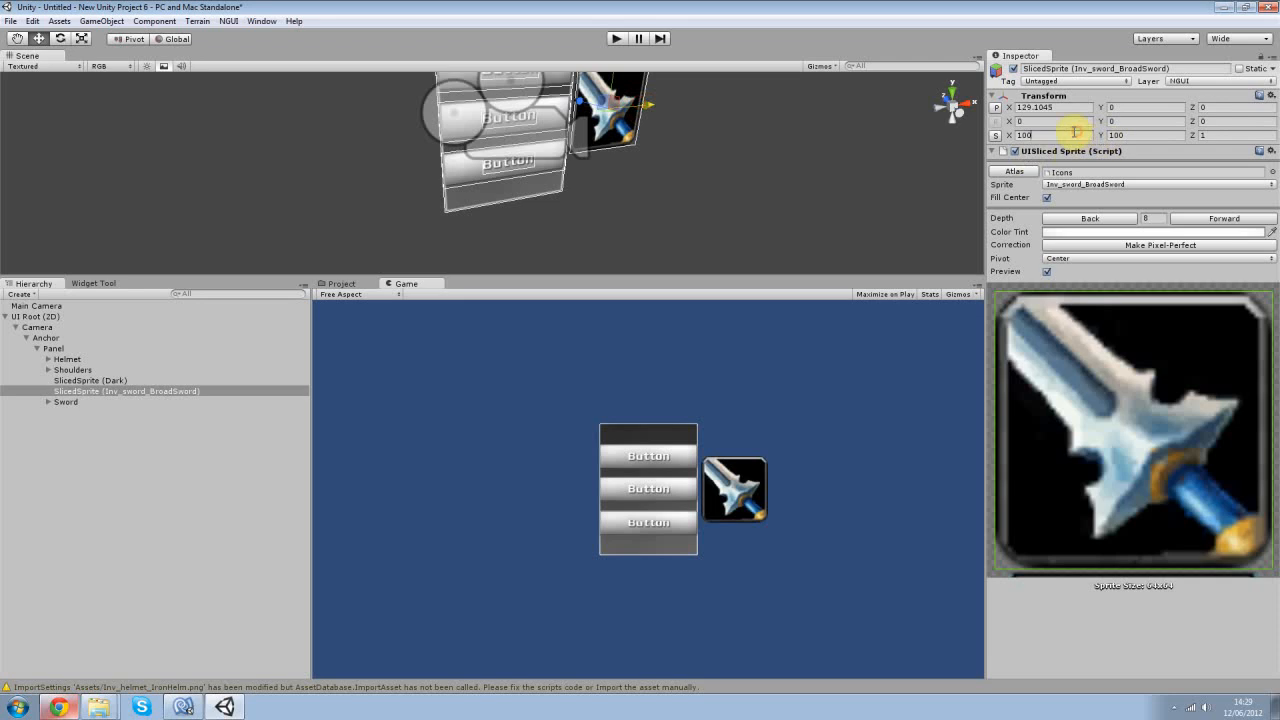
type("64")
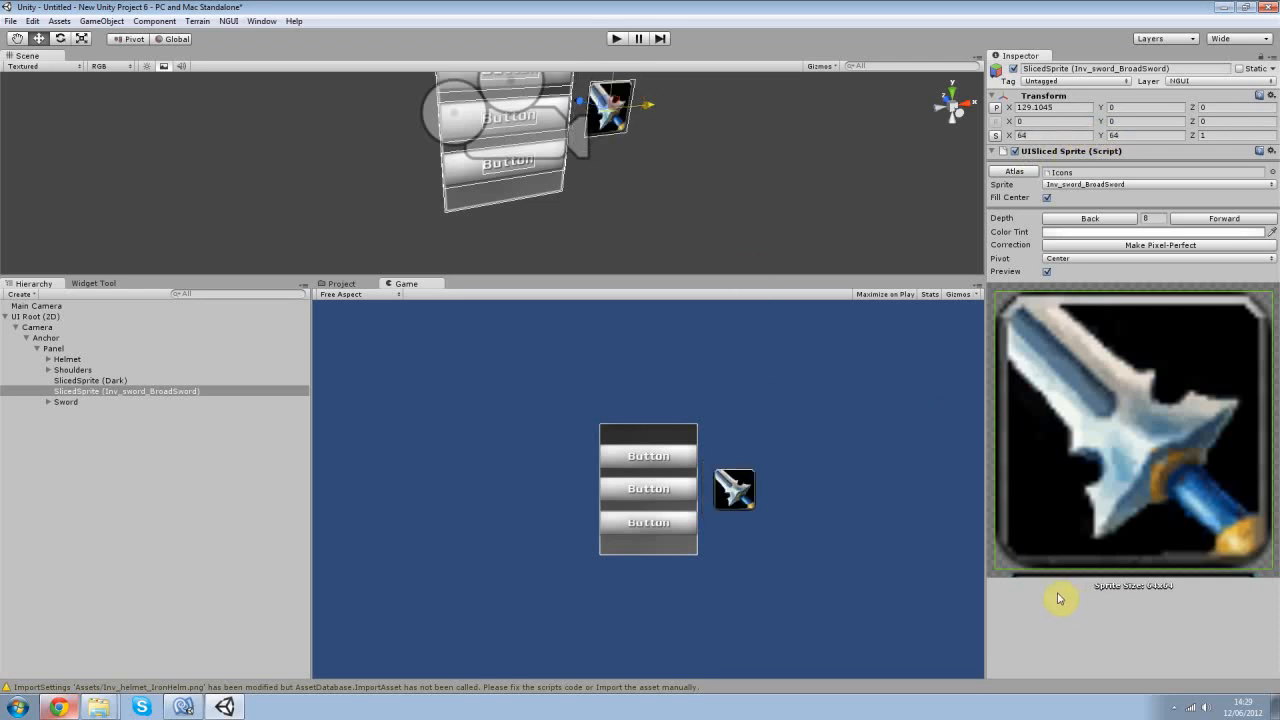
mouse_move(788, 492)
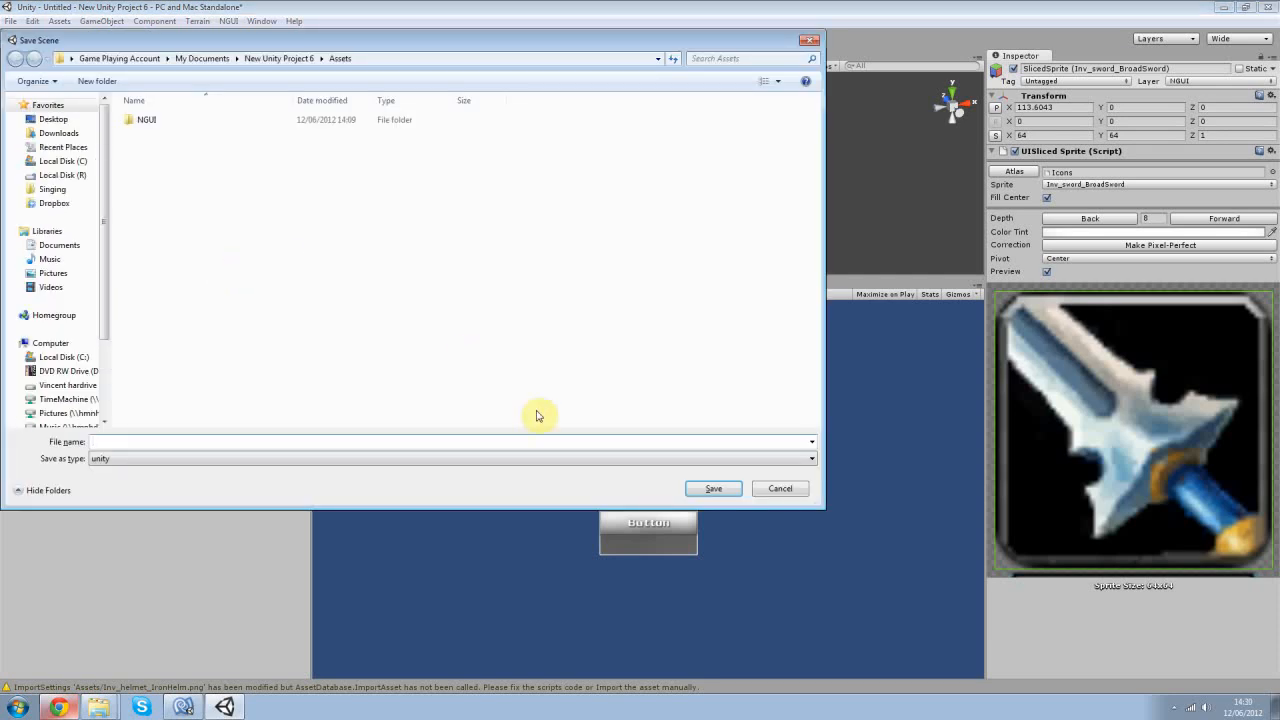
Save the scene as scene.unity in the Assets folder.
type("scene")
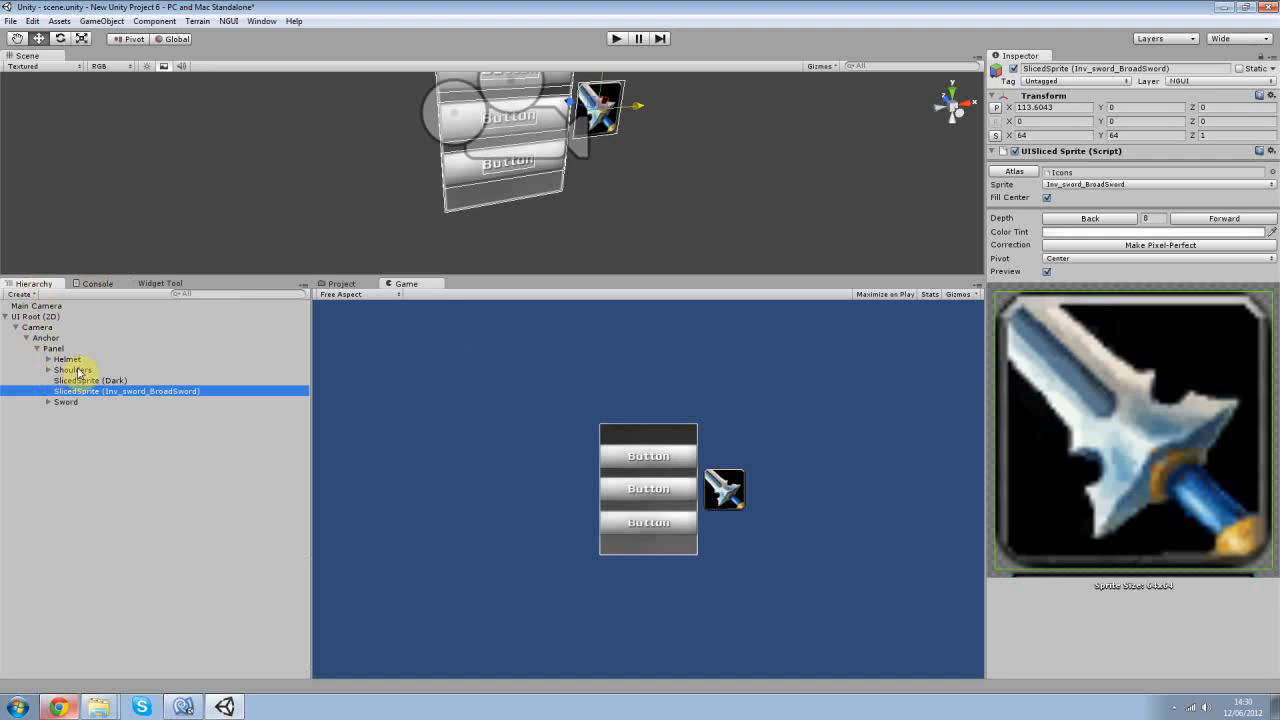
Create a new C# script named Button in the Project panel.
left_click(340, 284)
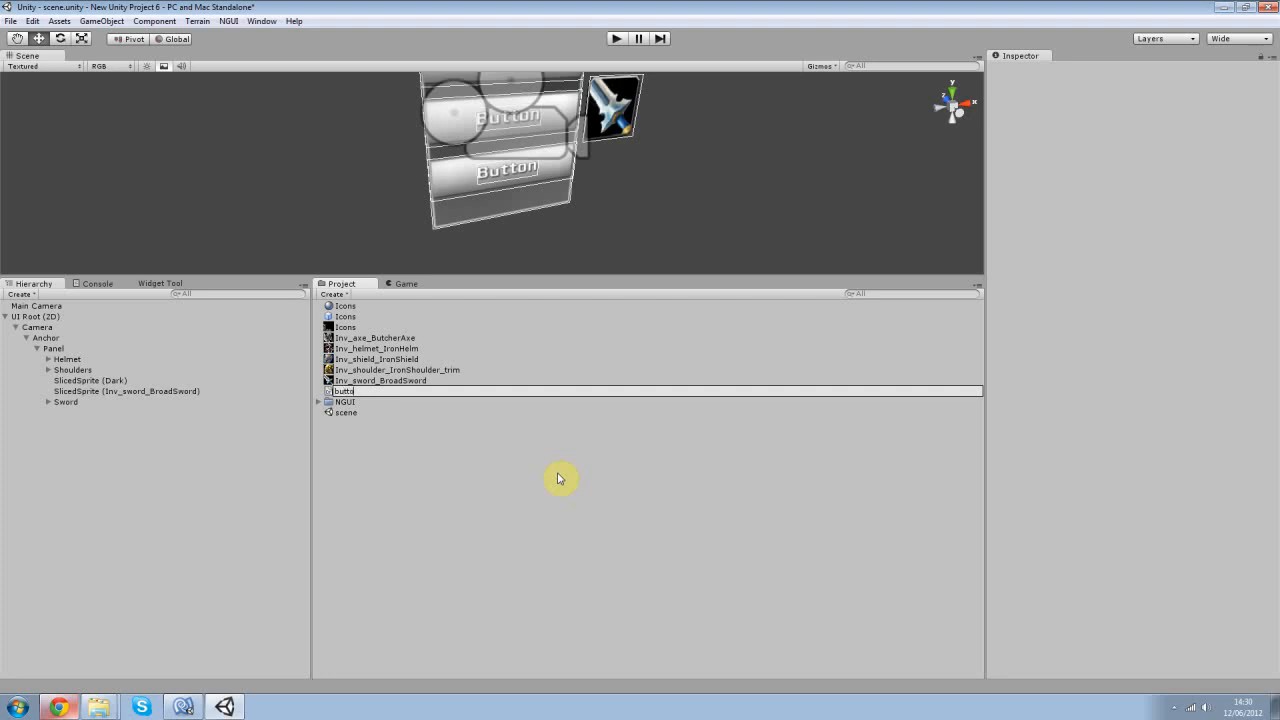
type("n")
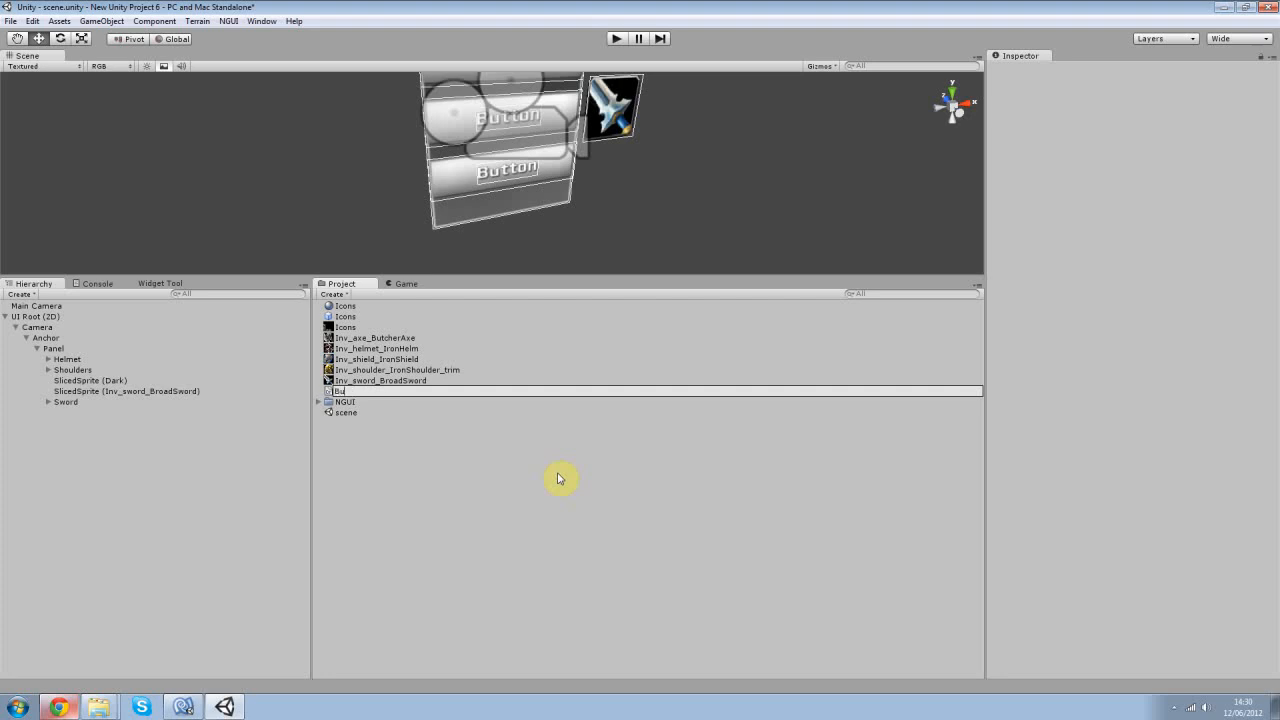
left_click(344, 304)
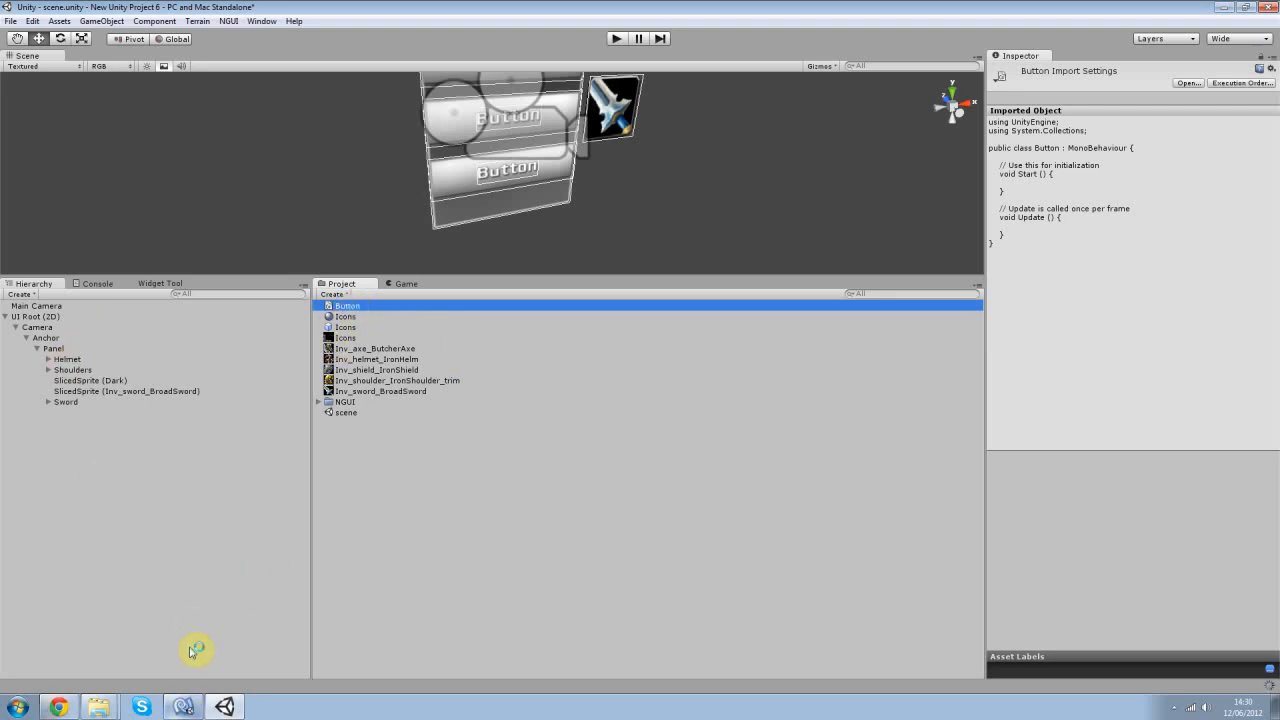
Attach the Button script to the Sword, Shoulders and Helmet buttons.
left_click(66, 400)
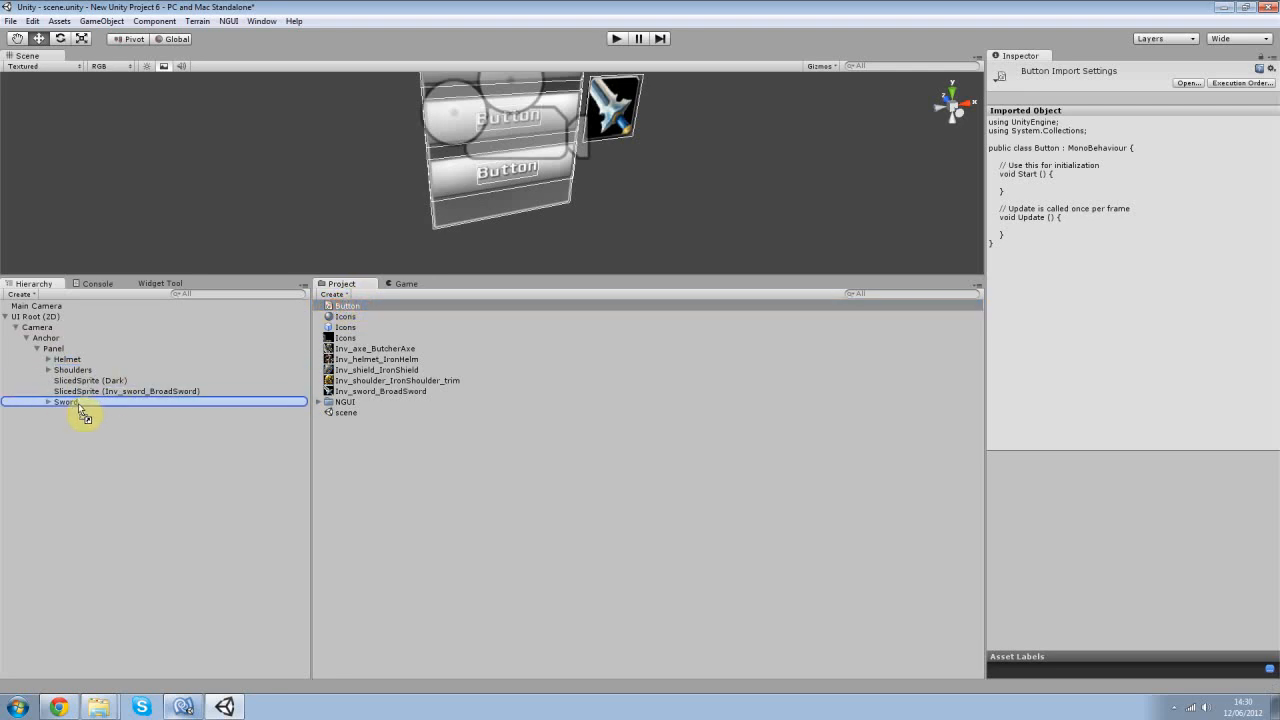
left_click(48, 402)
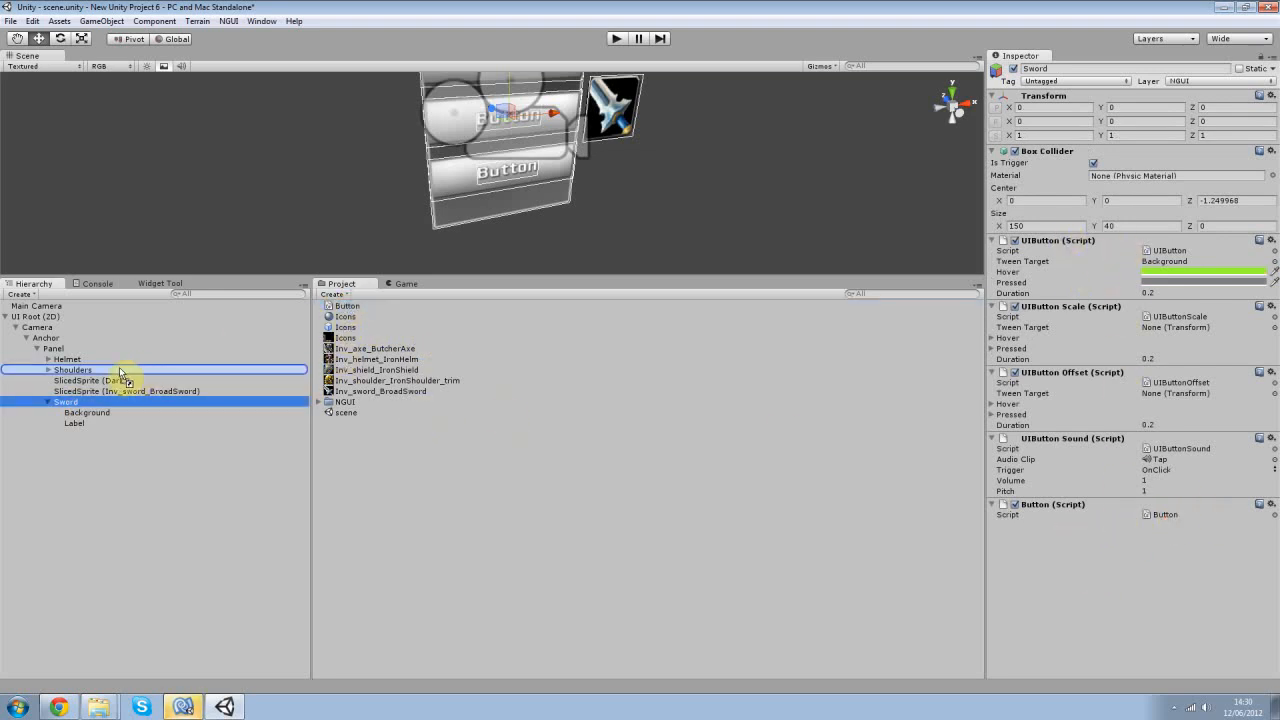
left_click(68, 358)
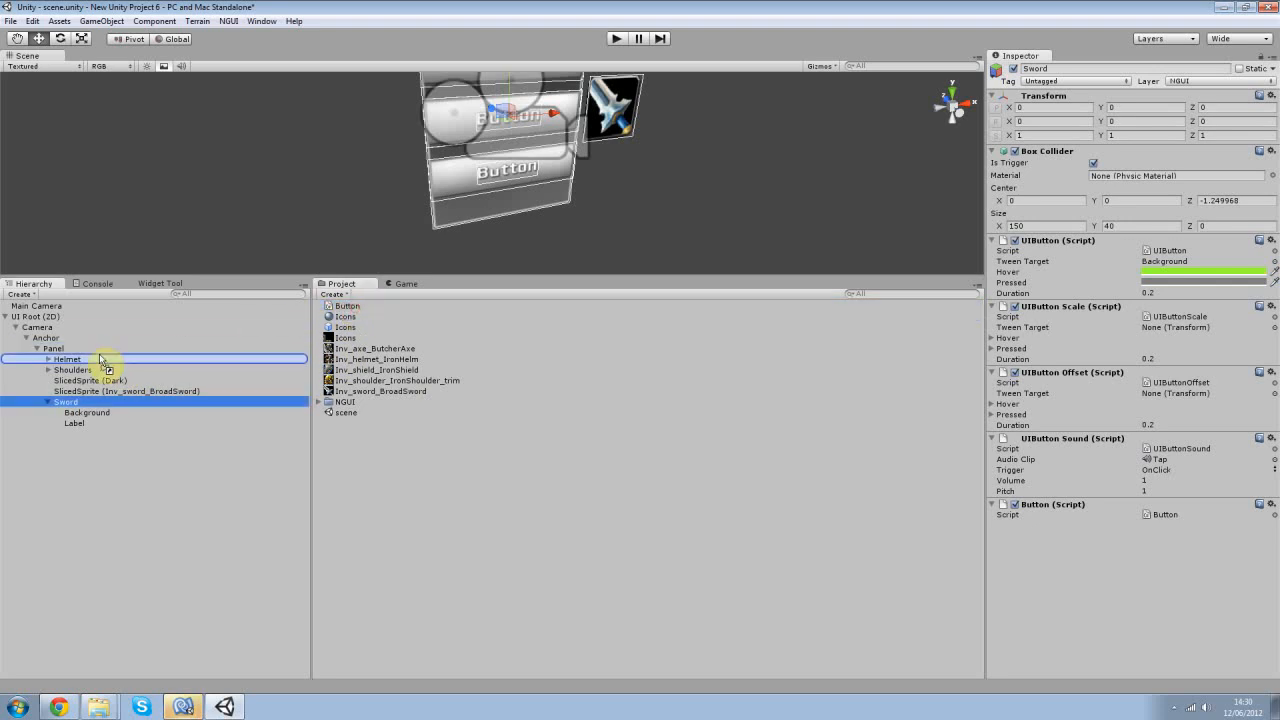
left_click(72, 368)
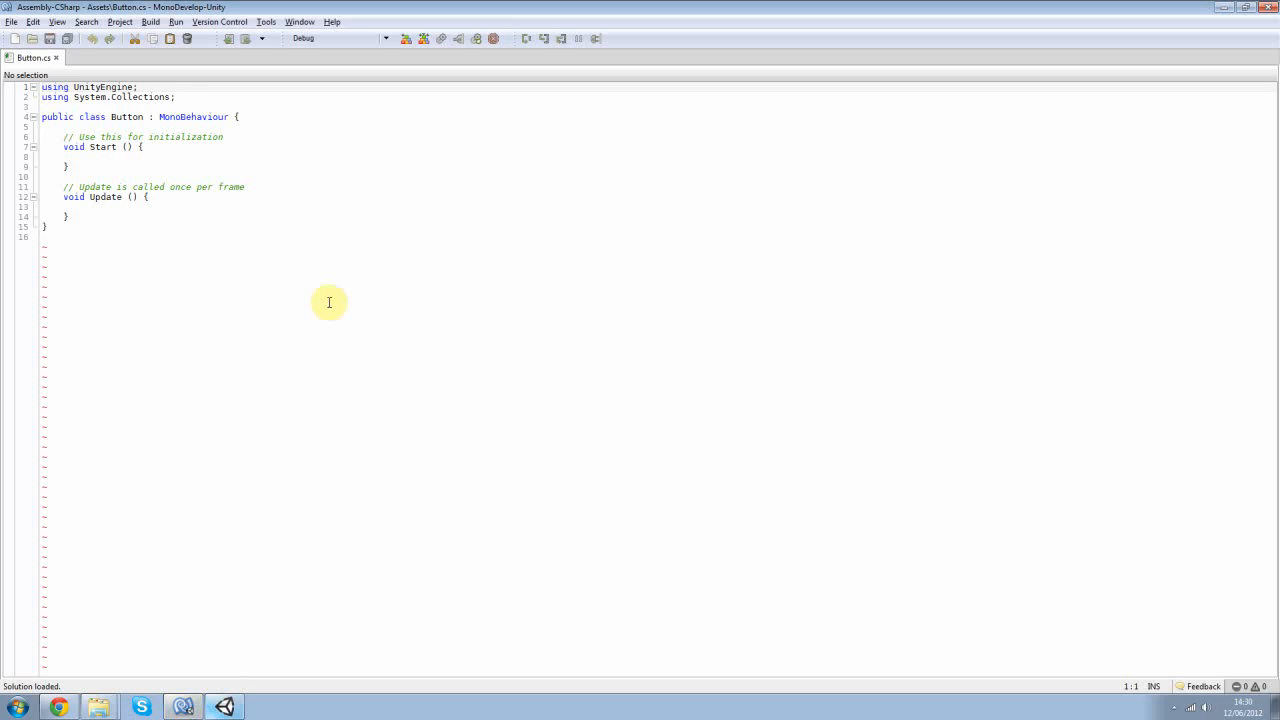
mouse_move(236, 184)
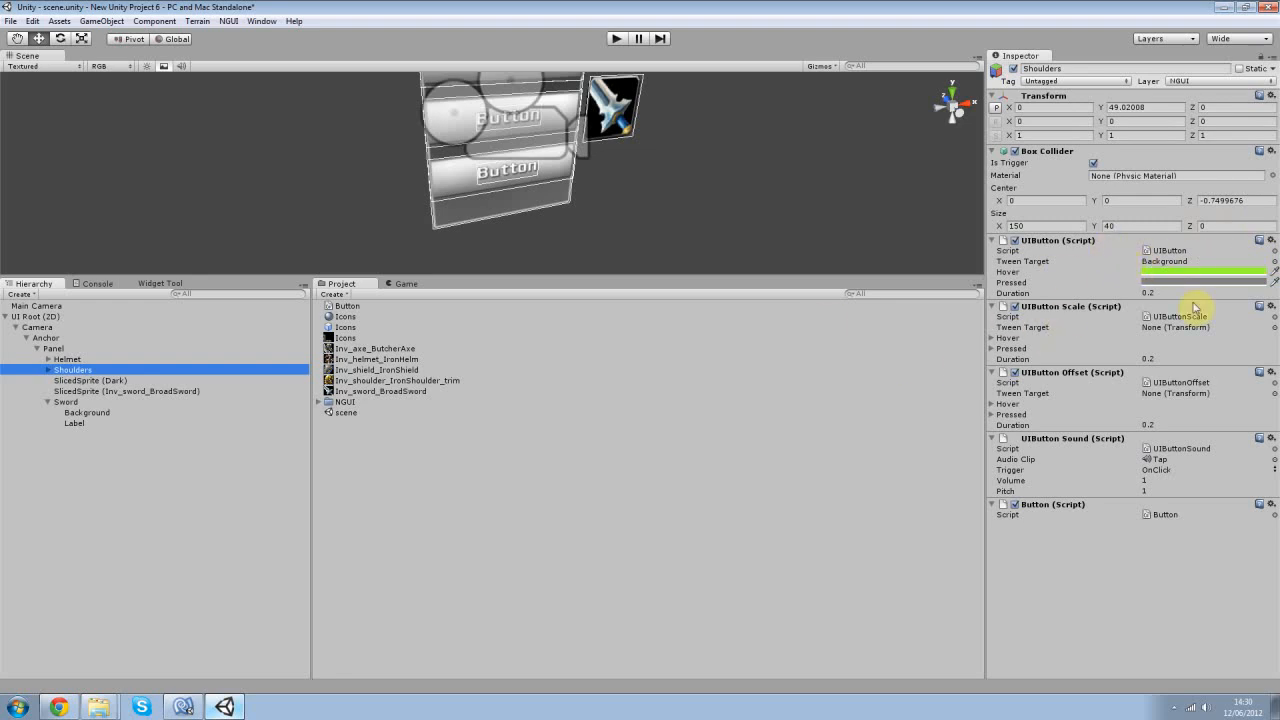
mouse_move(574, 436)
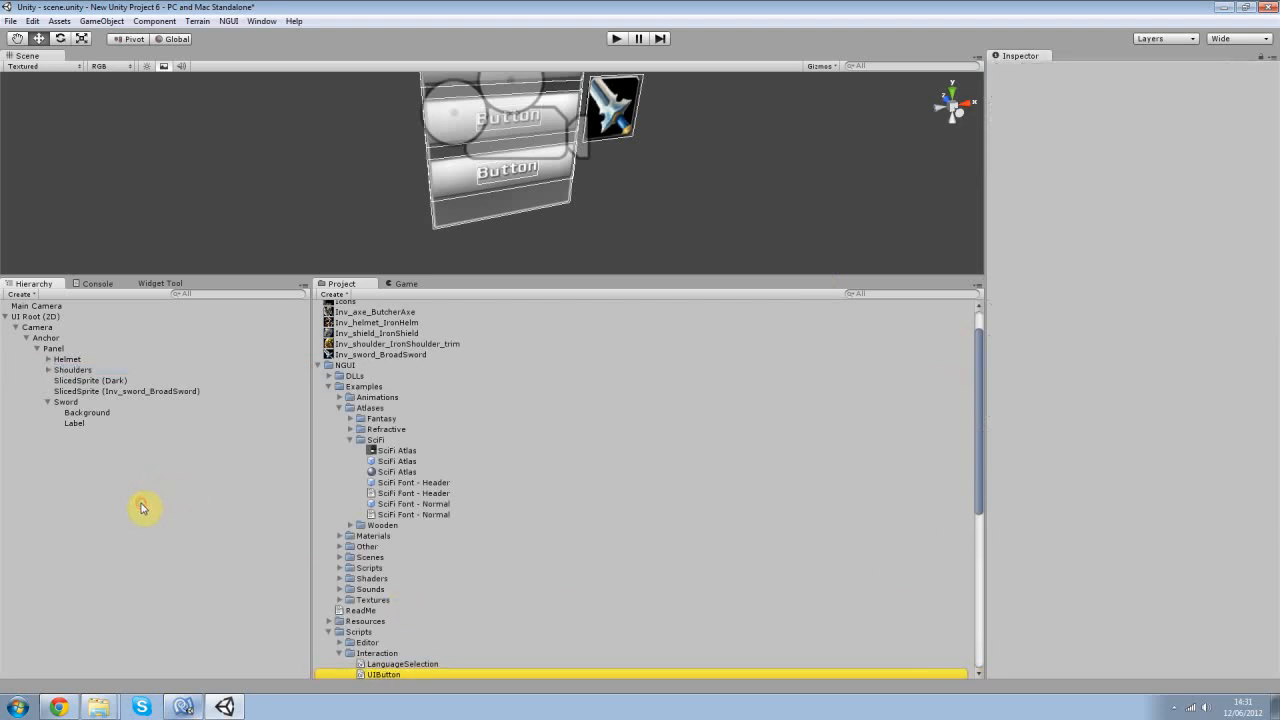
Set the Sword button's Label UILabel text to Sword.
left_click(88, 412)
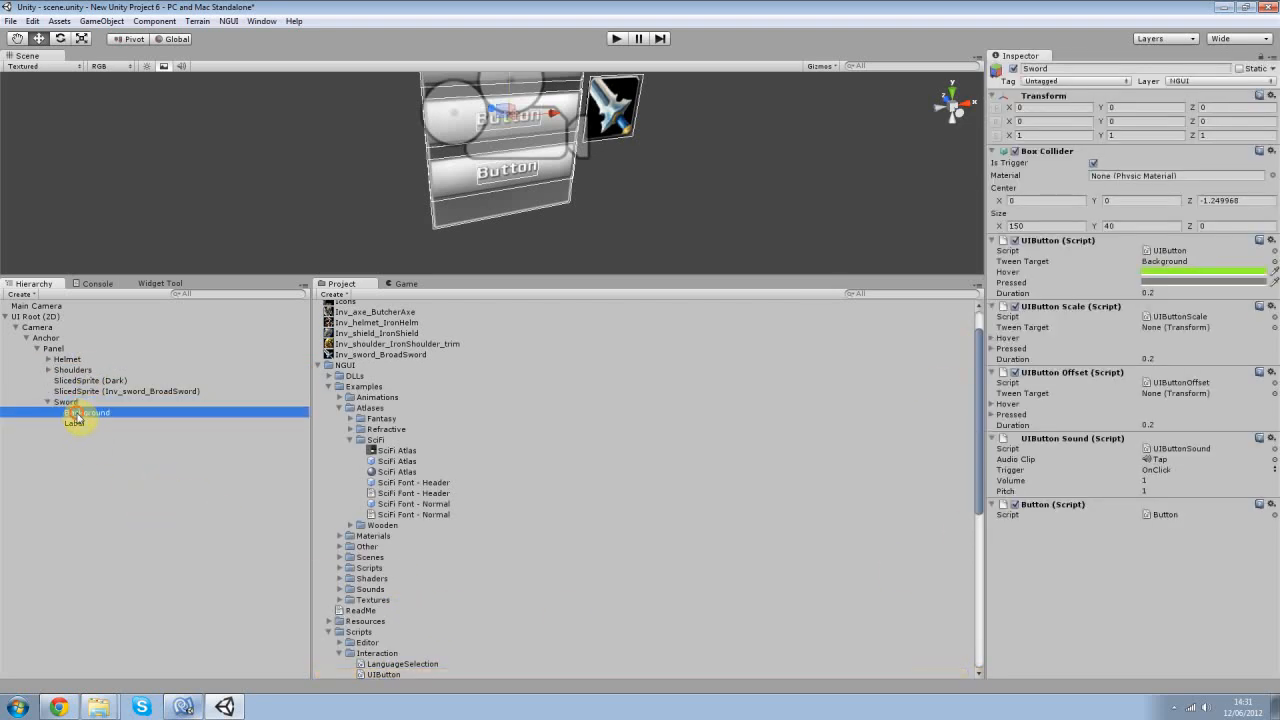
left_click(88, 412)
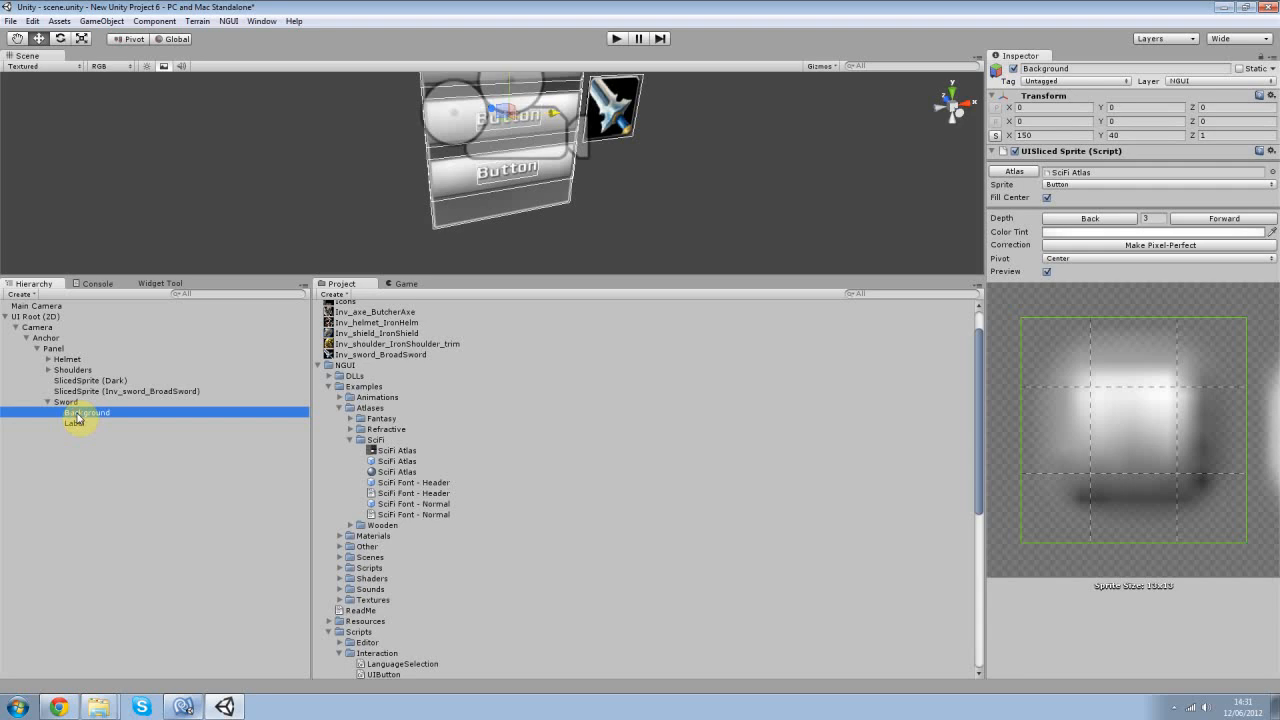
left_click(76, 424)
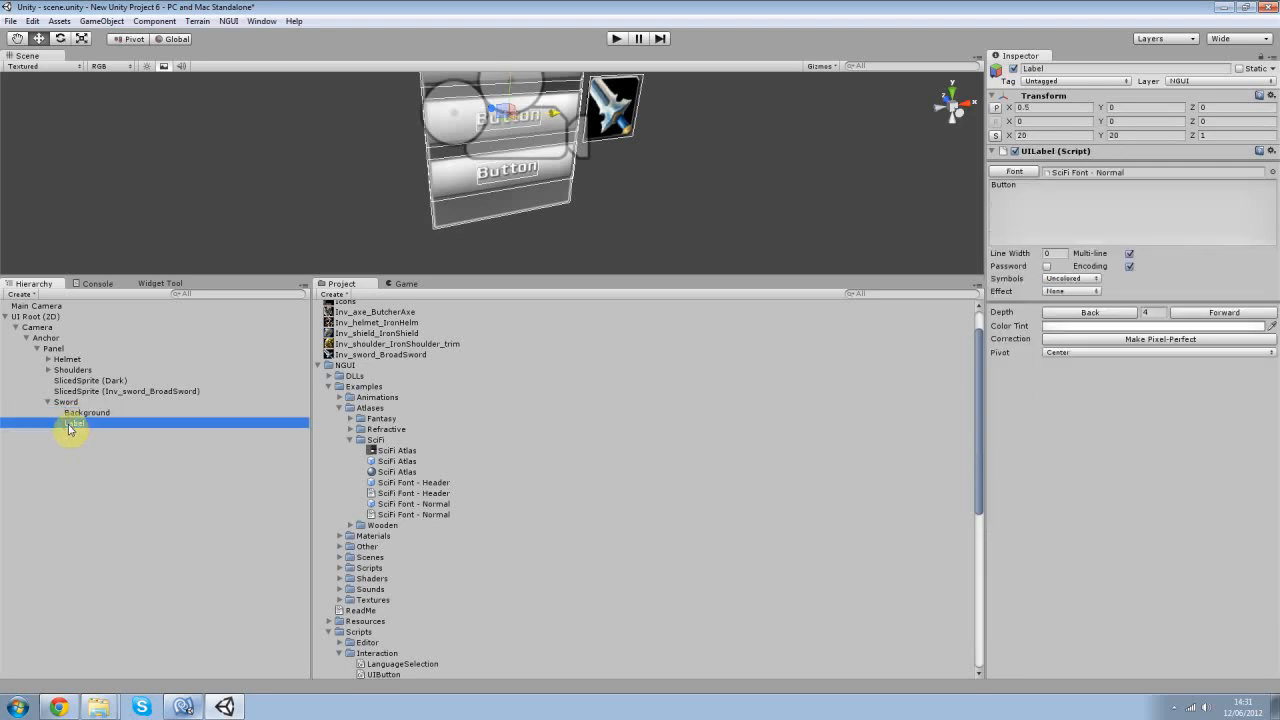
left_click(124, 390)
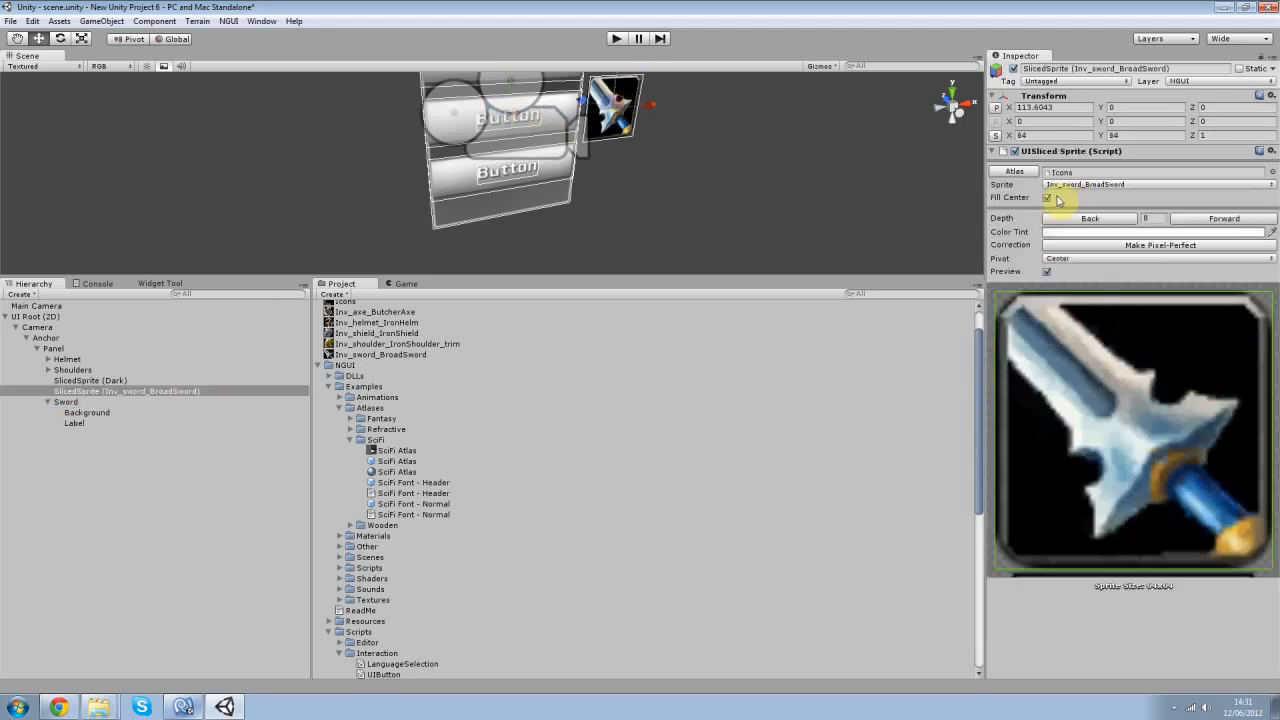
left_click(66, 400)
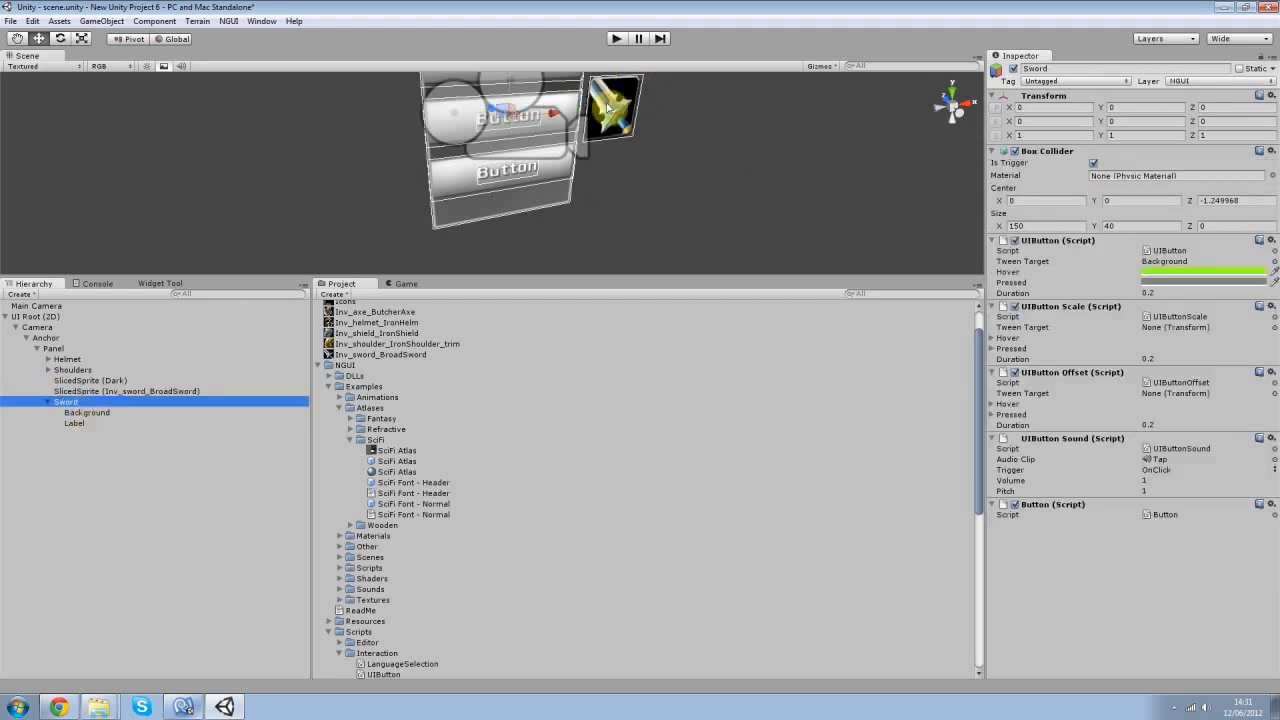
left_click(86, 422)
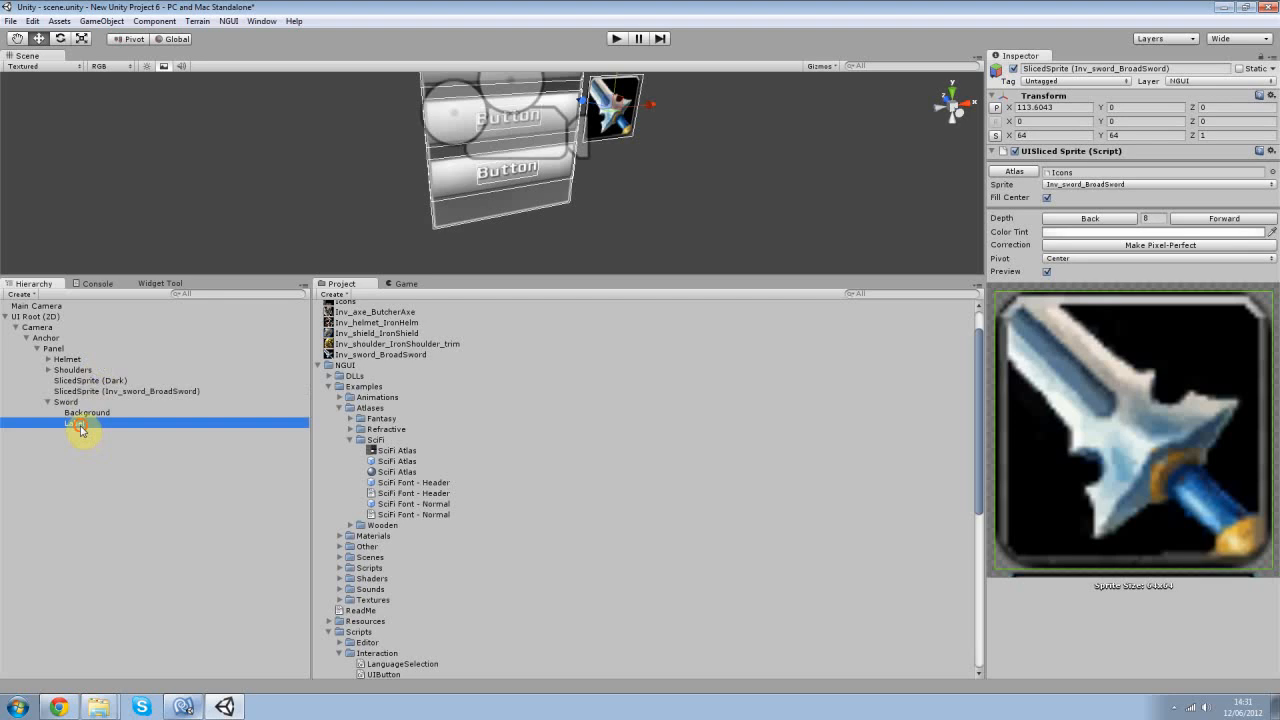
left_click(72, 424)
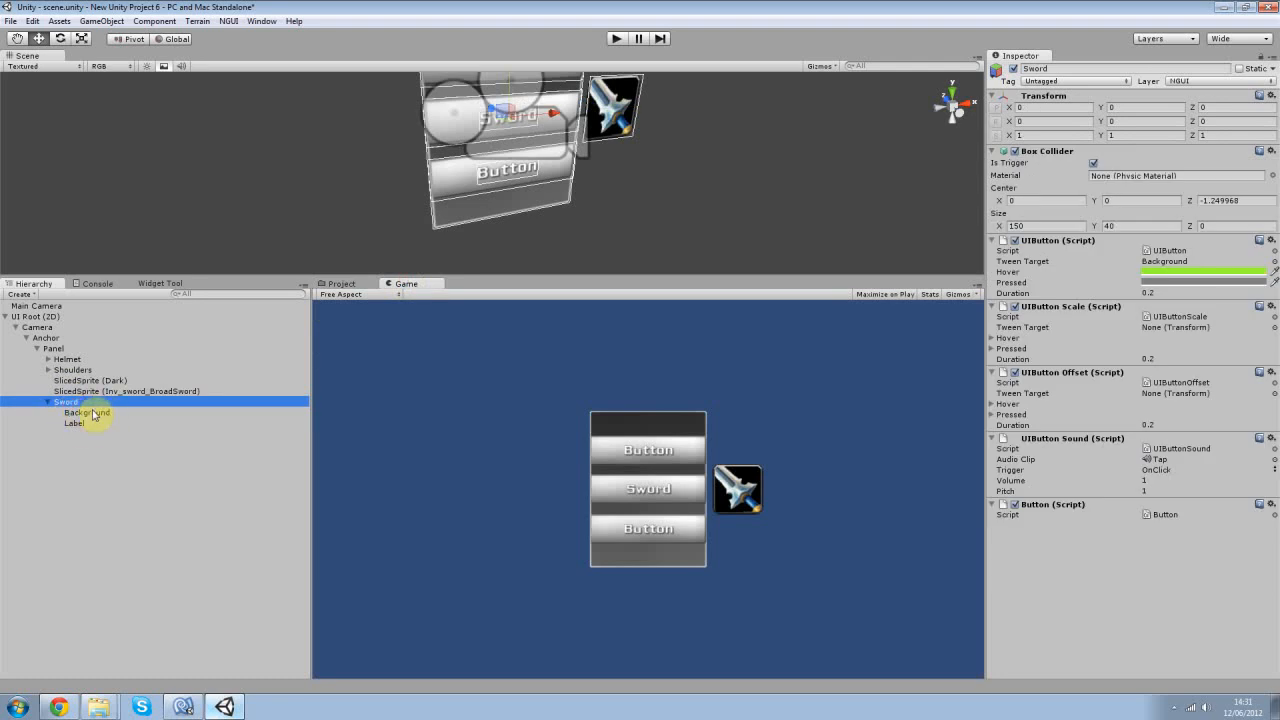
Set the Helmet and Shoulders button labels to Helmet and Shoulders.
left_click(72, 422)
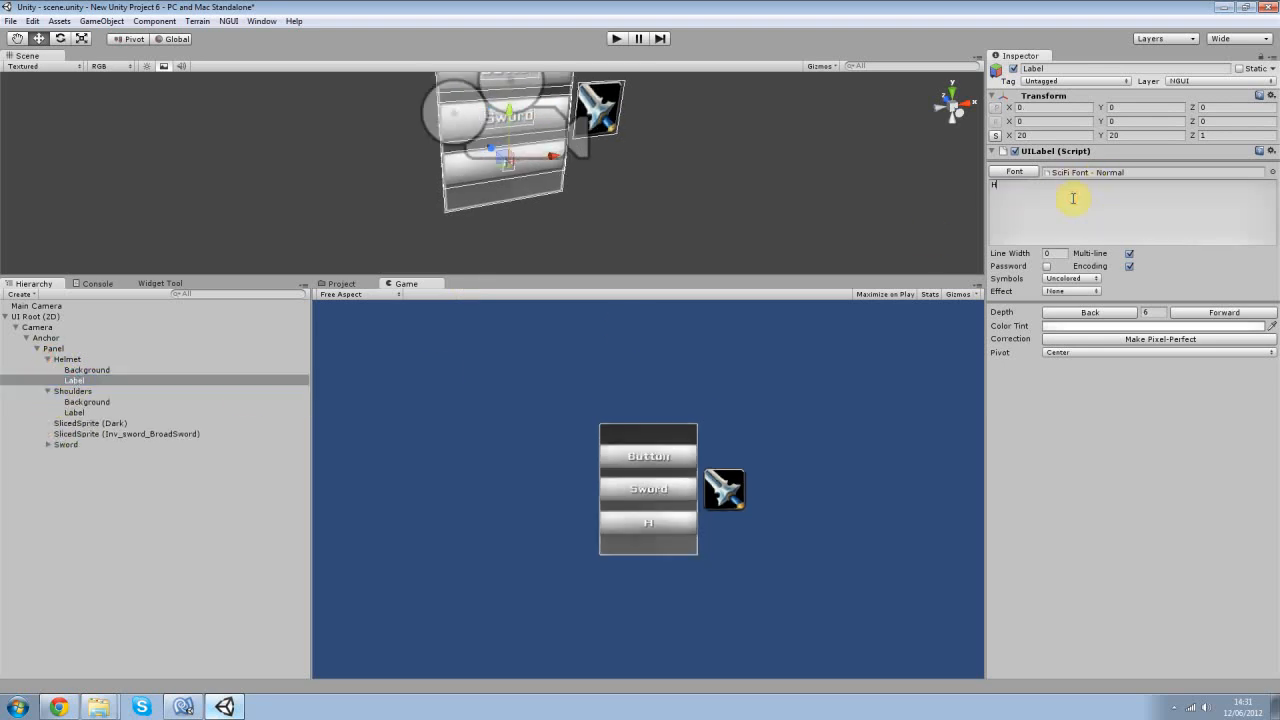
type("elm")
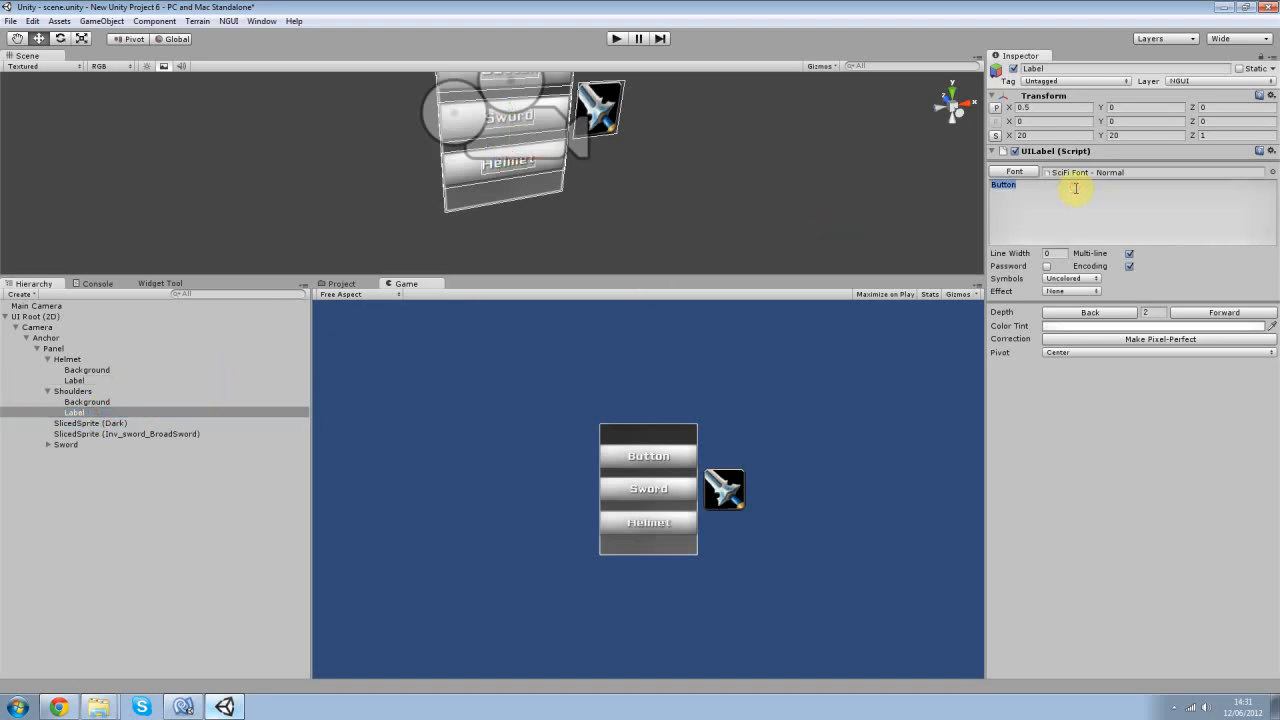
type("Shoulders")
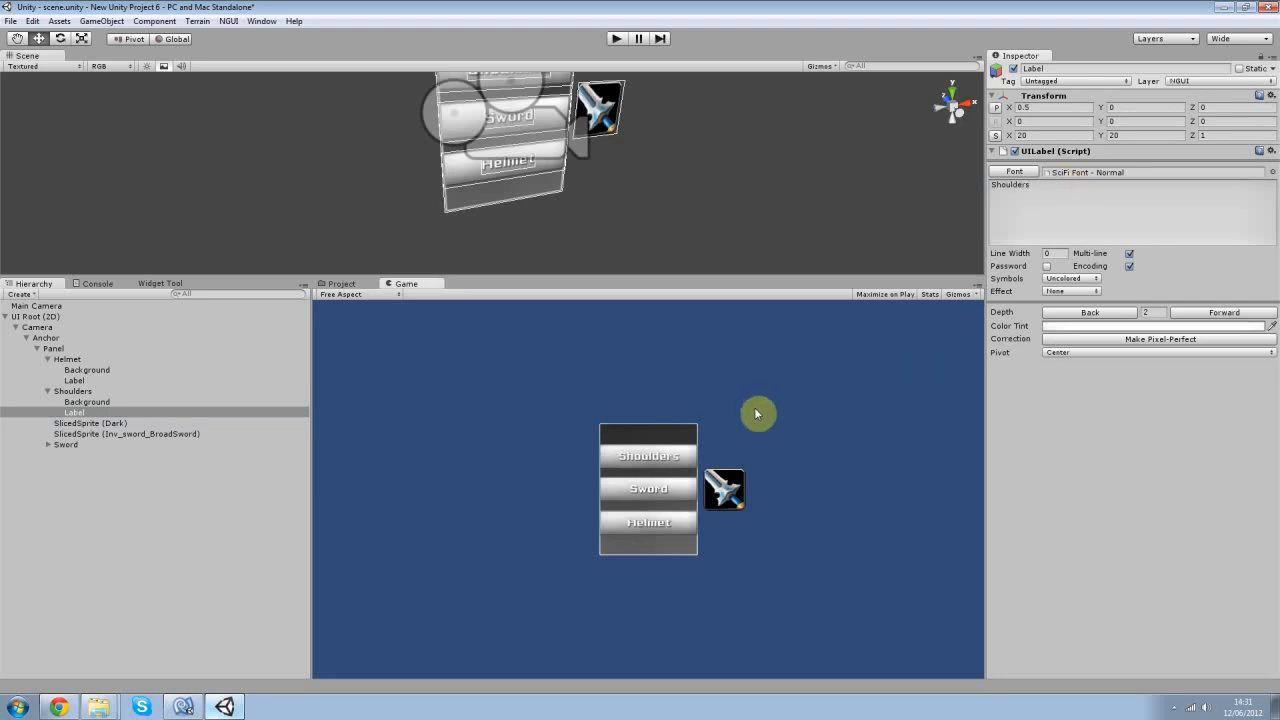
left_click(88, 400)
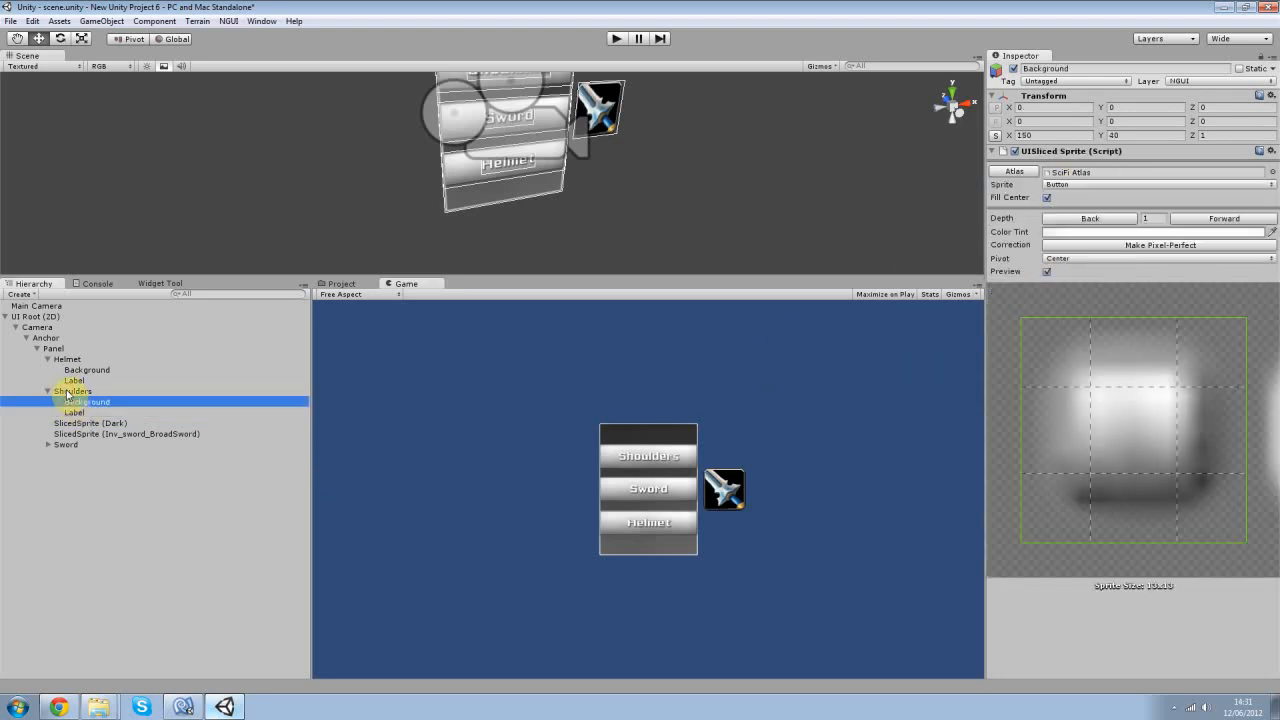
left_click(72, 368)
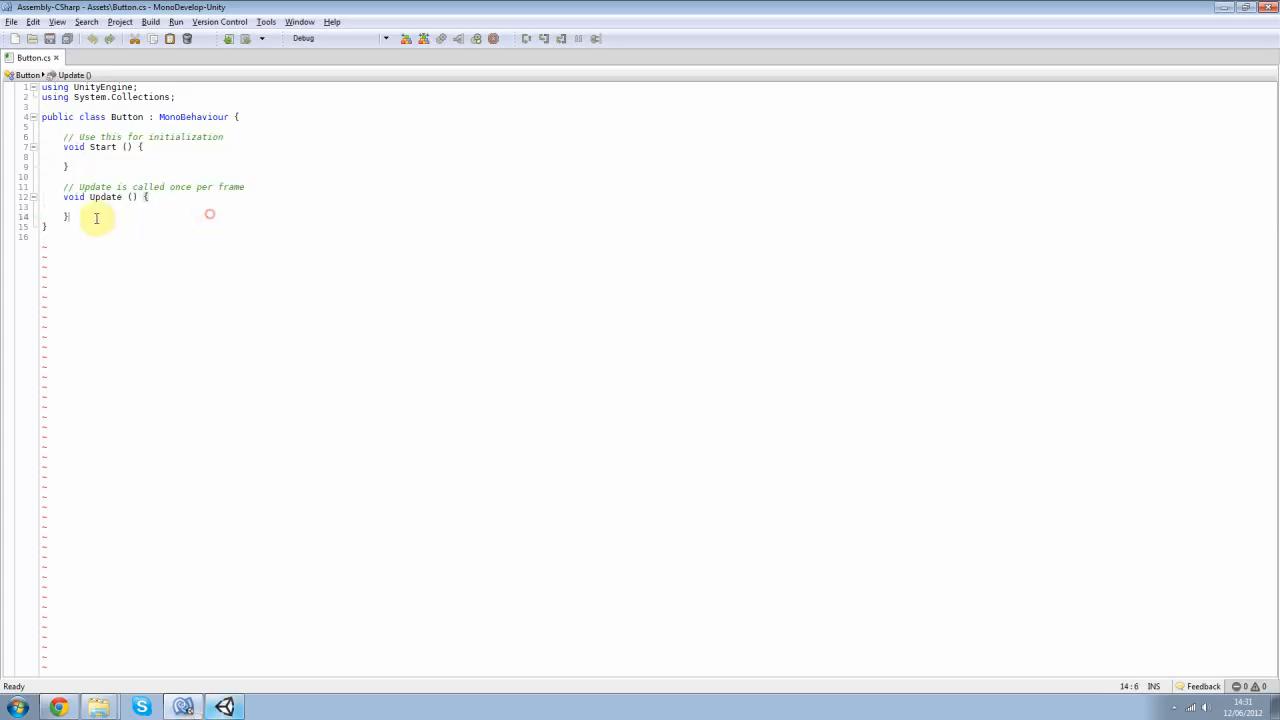
Declare a public string iconName field and begin an Awake() method in Button.cs.
type("po")
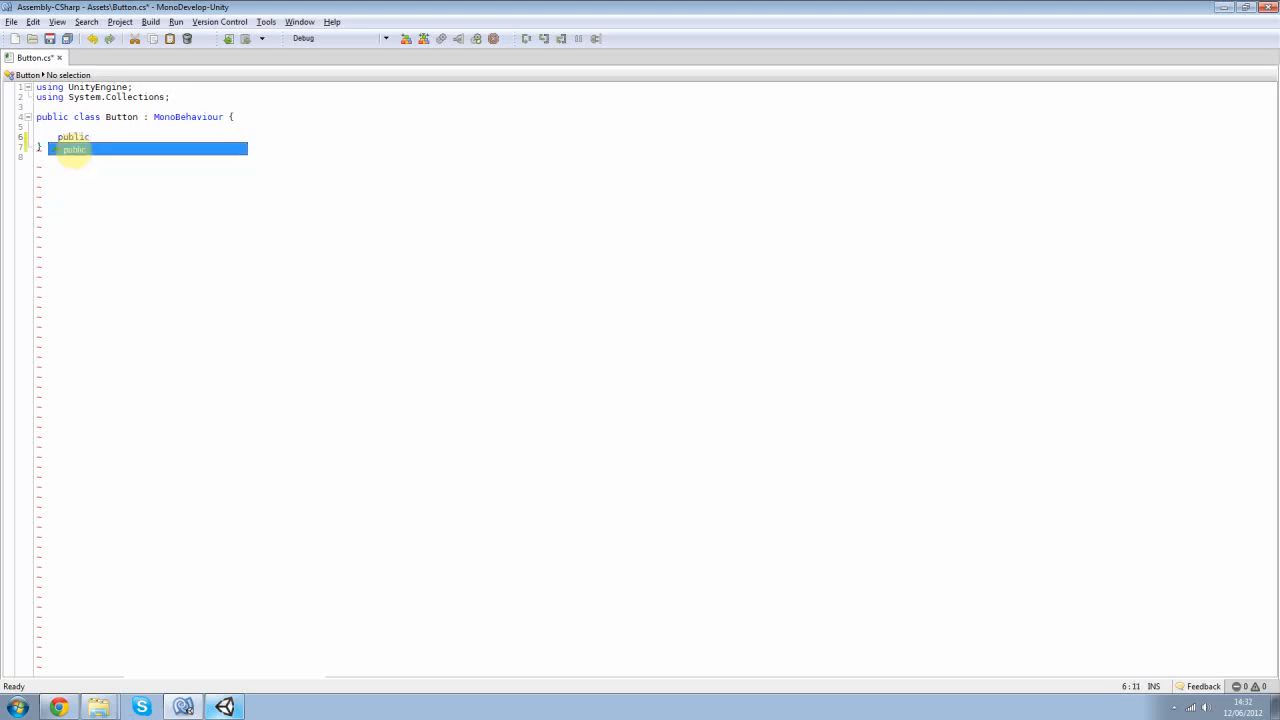
type("string")
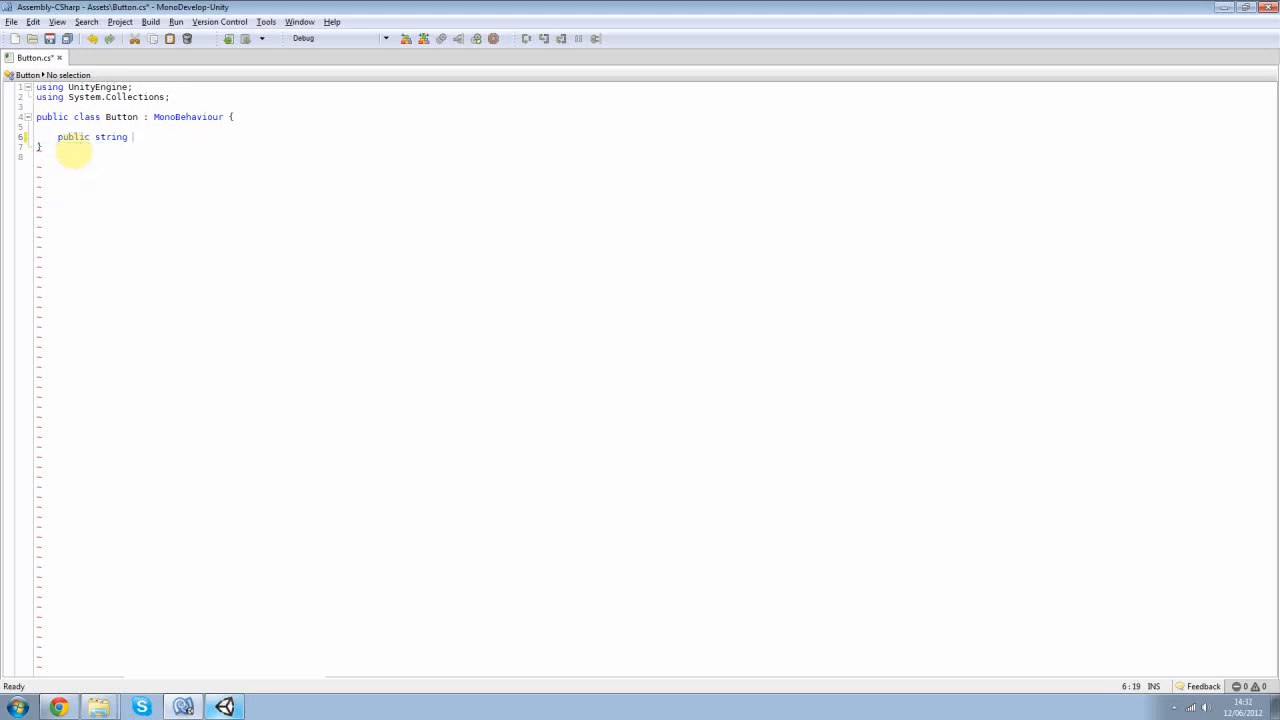
type("iconName;")
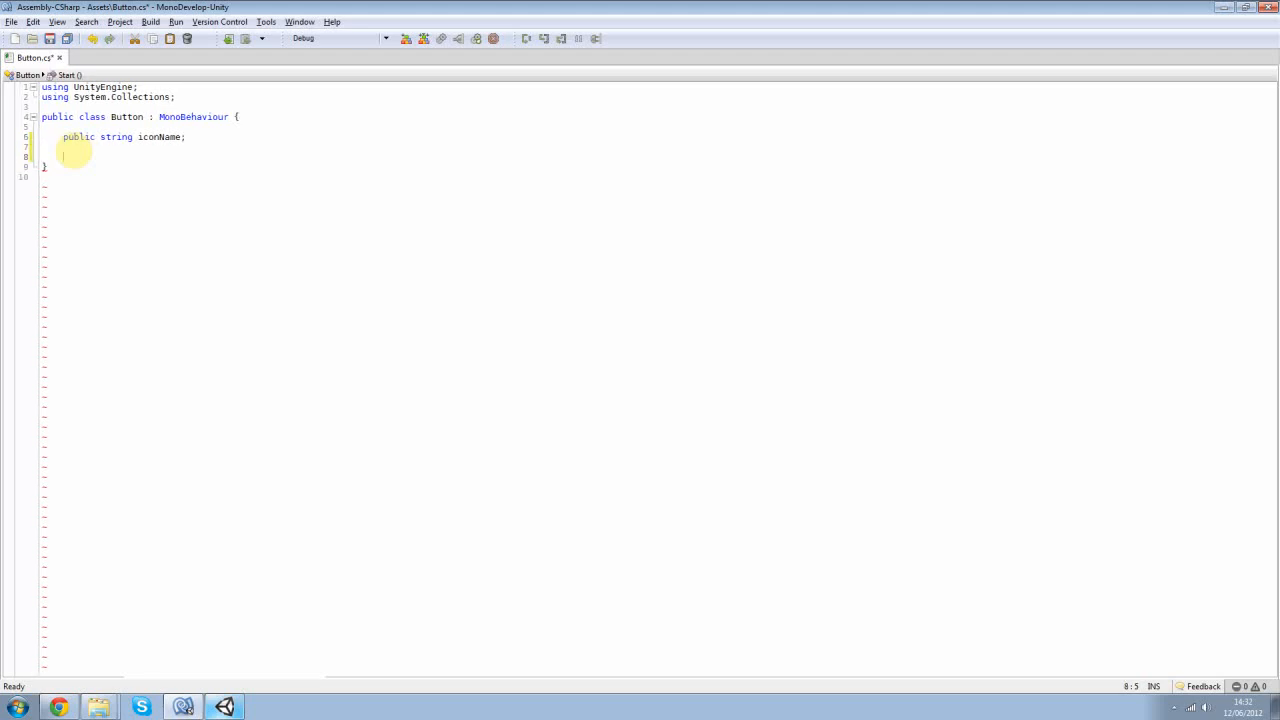
type("void A")
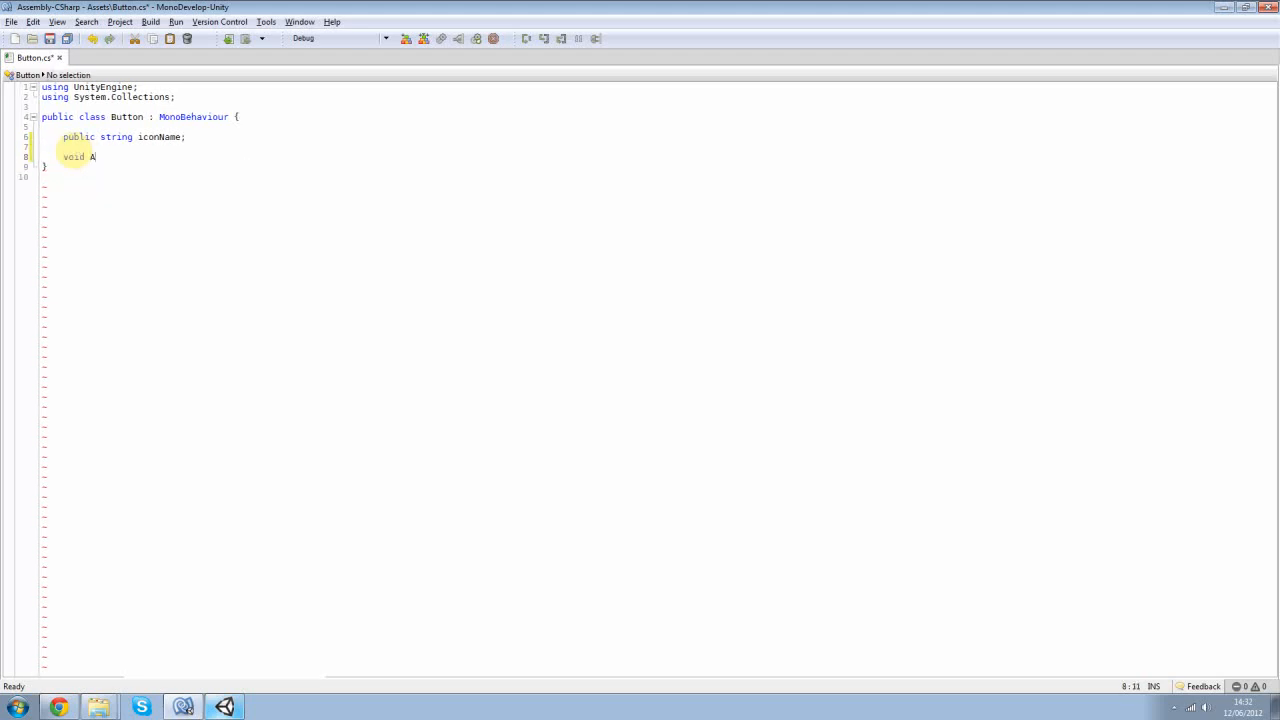
type("wake()")
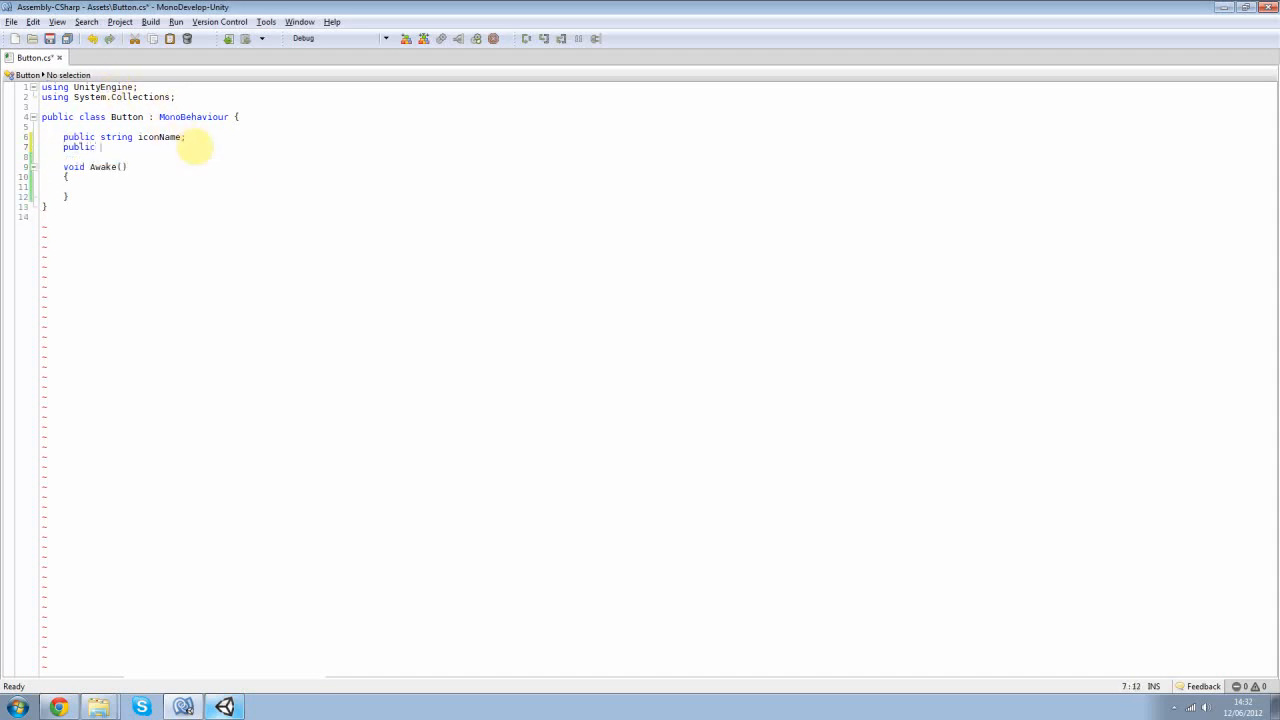
Declare a public GameObject target field and start a target.GetComponent call inside Awake.
type("GameObject")
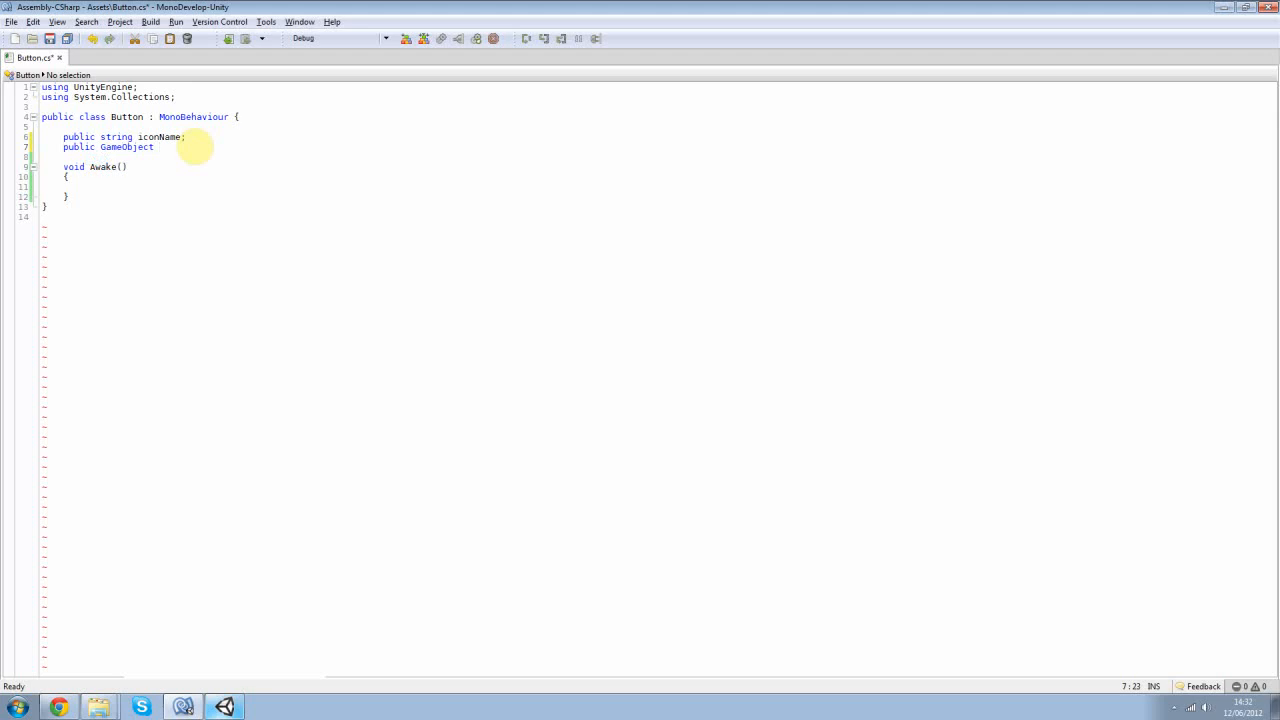
type("target;")
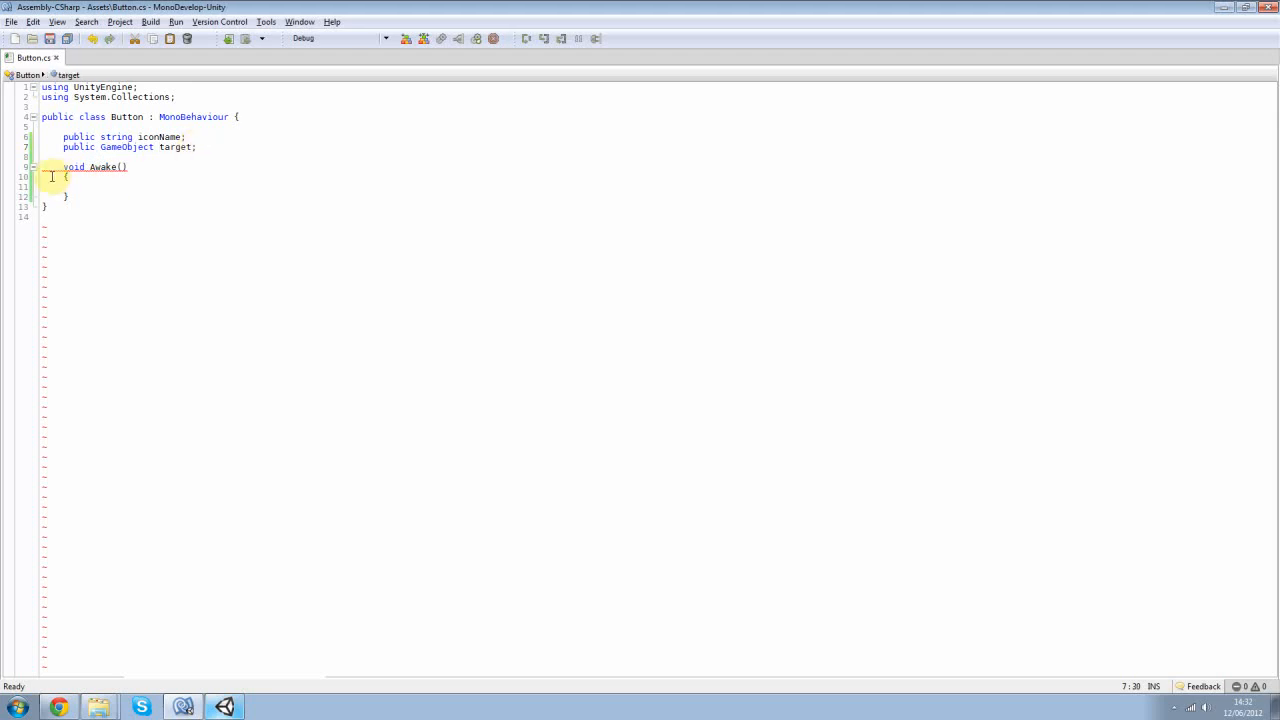
type("targe")
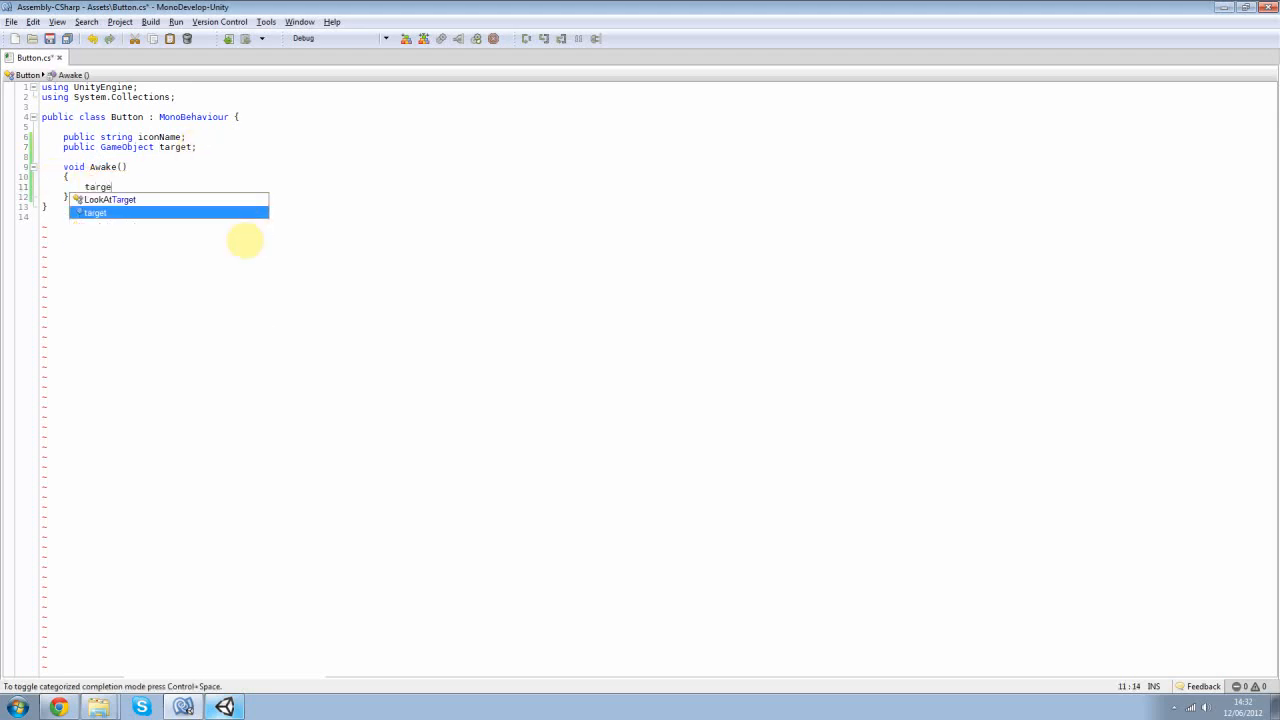
type("t.")
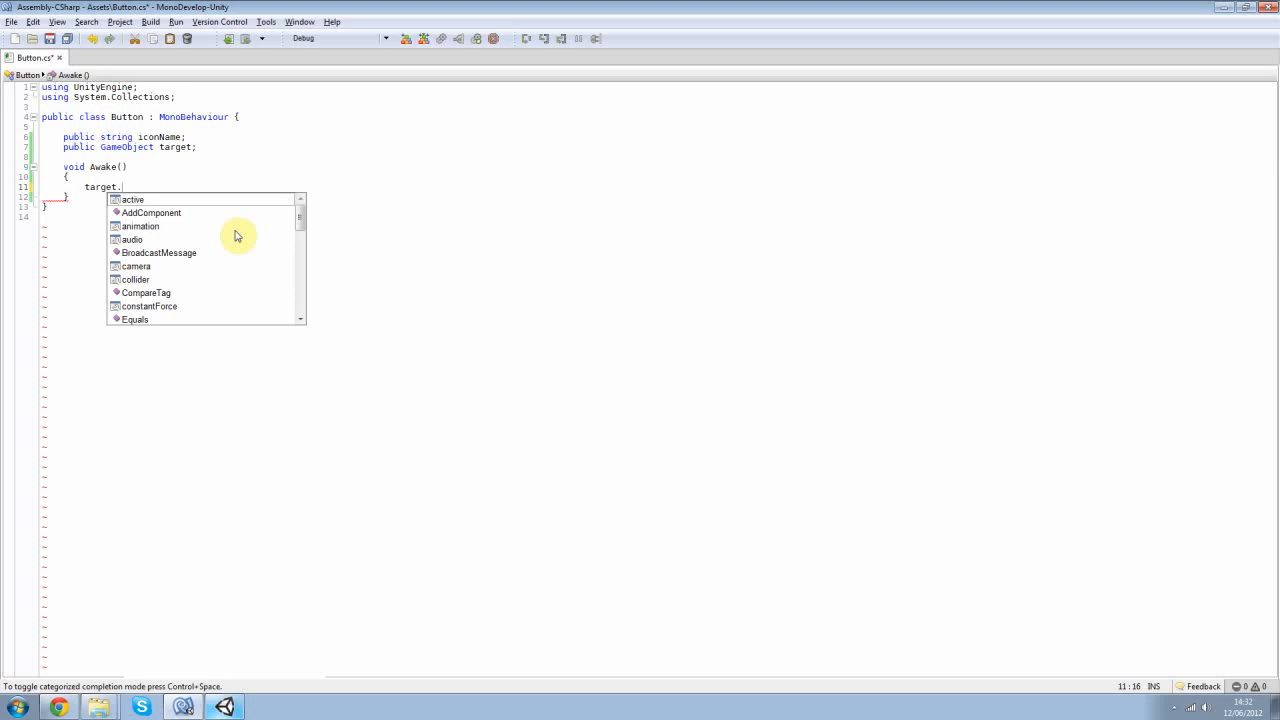
type("GetComponent<")
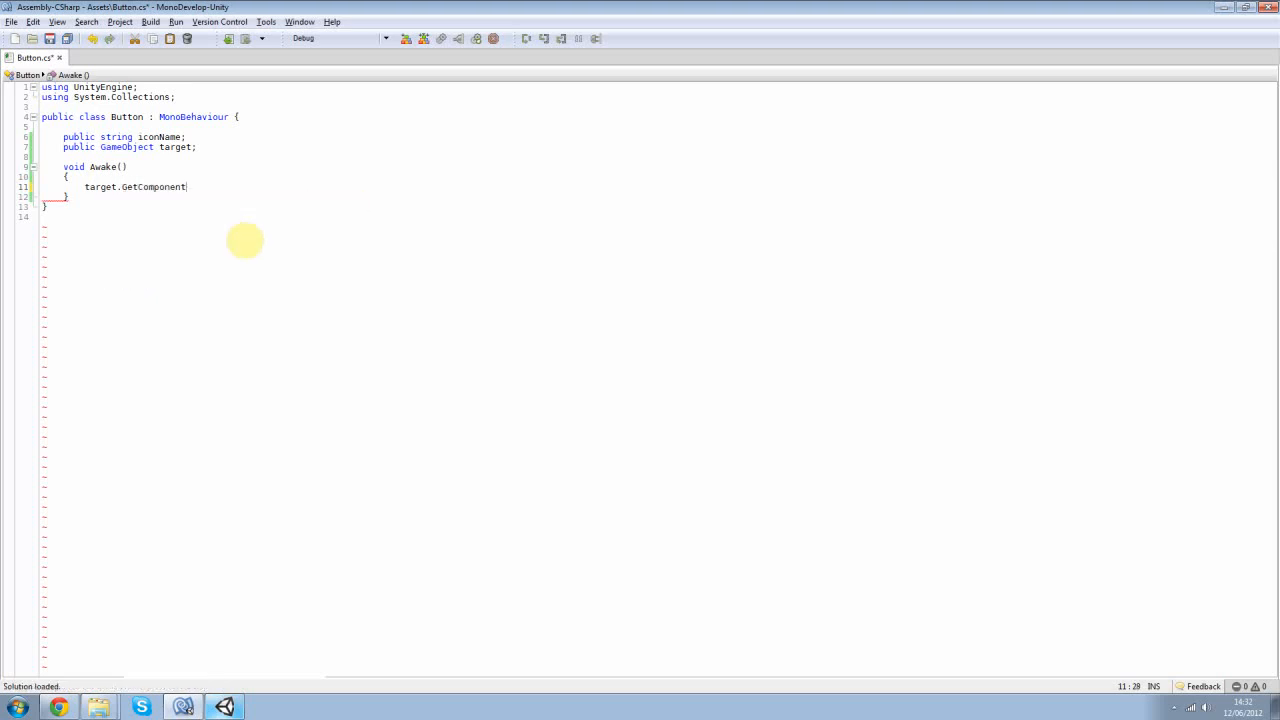
key("BackSpace")
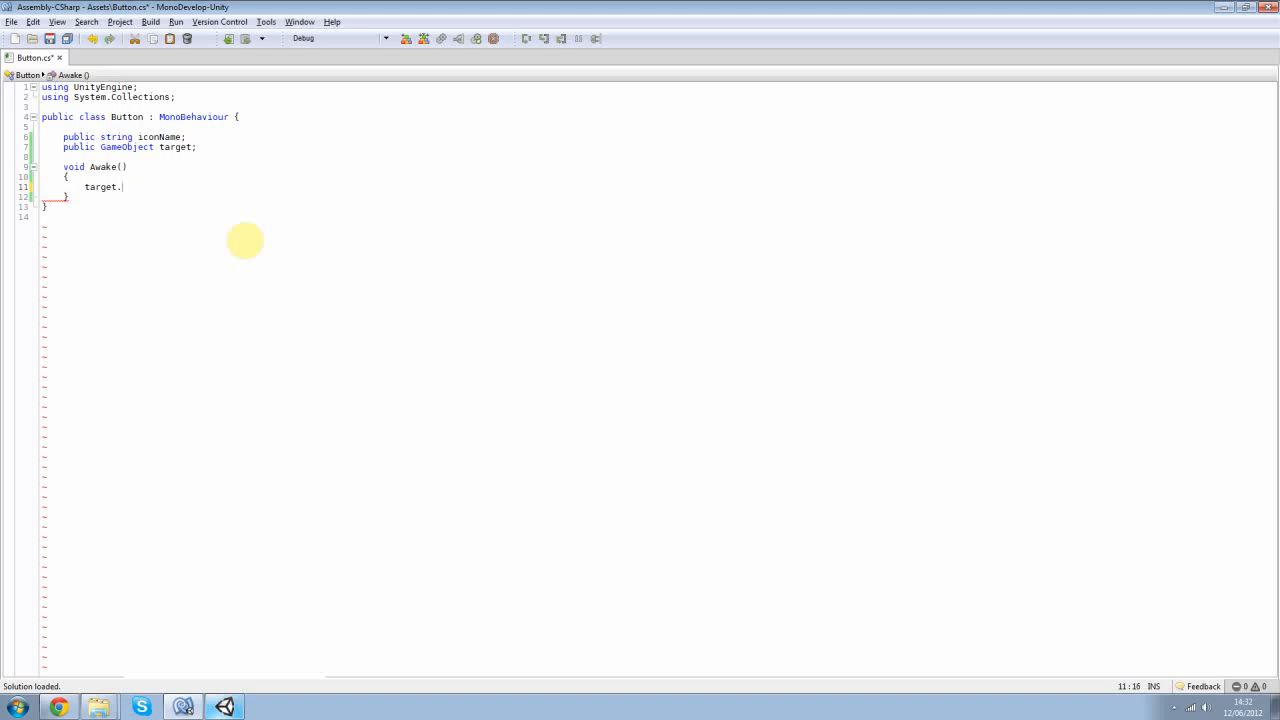
type("g")
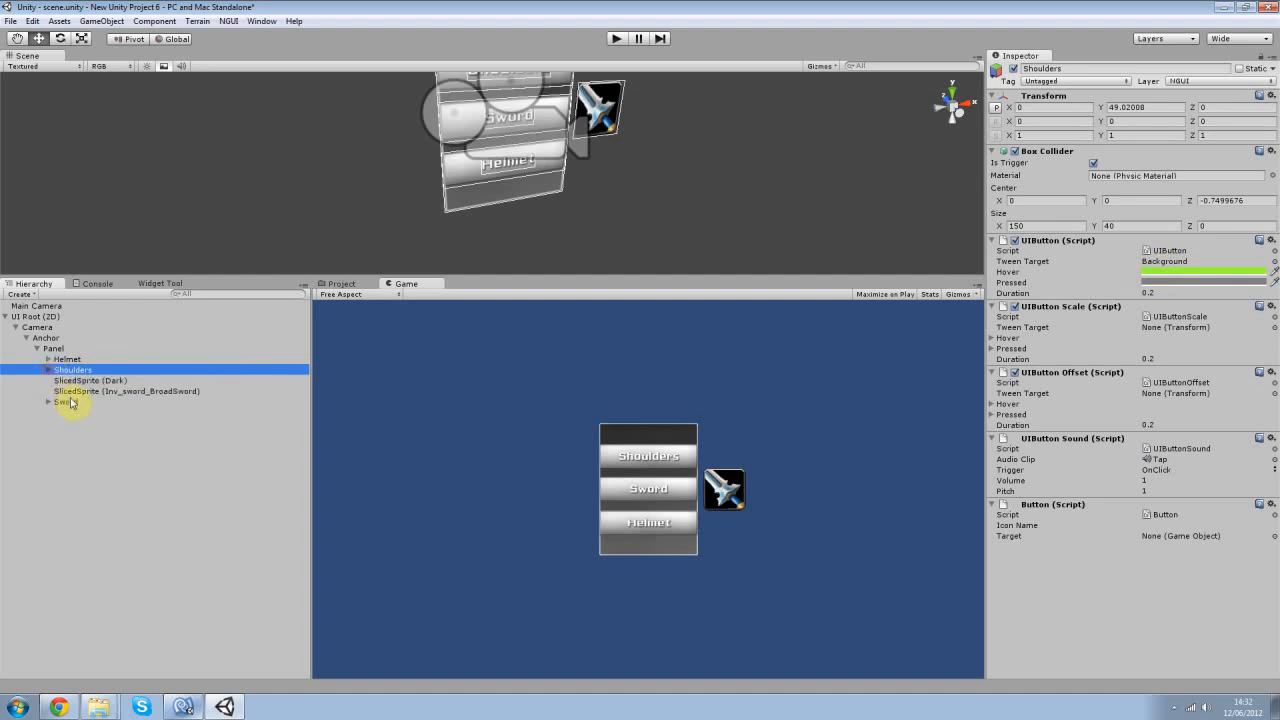
Select SlicedSprite (Inv_sword_BroadSword) to see its UISlicedSprite component, then return to the script.
left_click(128, 390)
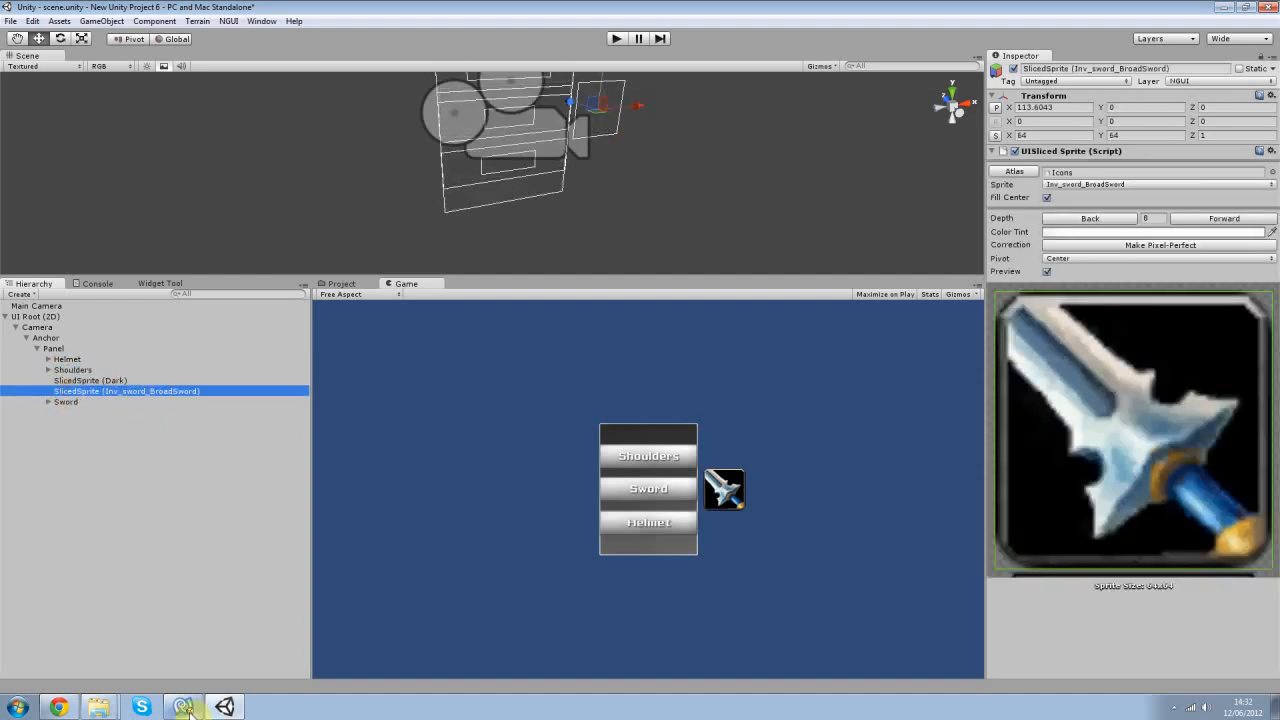
left_click(184, 708)
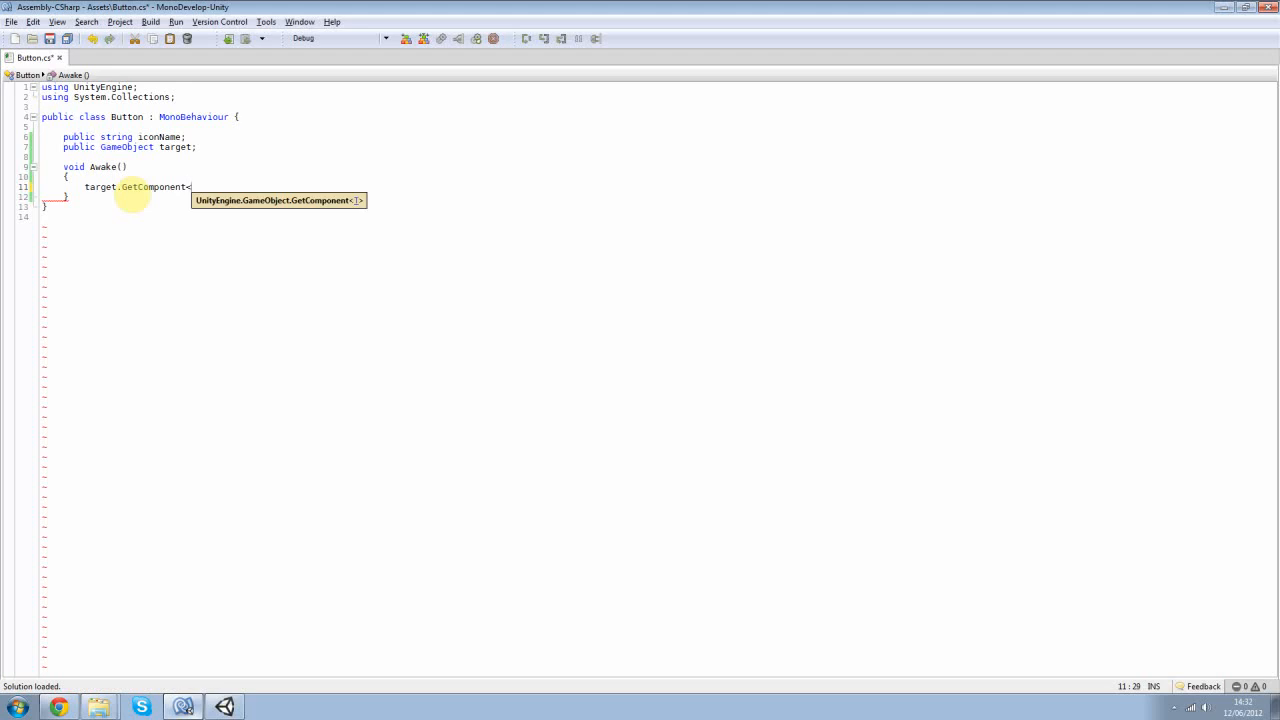
Complete GetComponent<UISlicedSprite>() on target and browse the sliced sprite's members.
type("U")
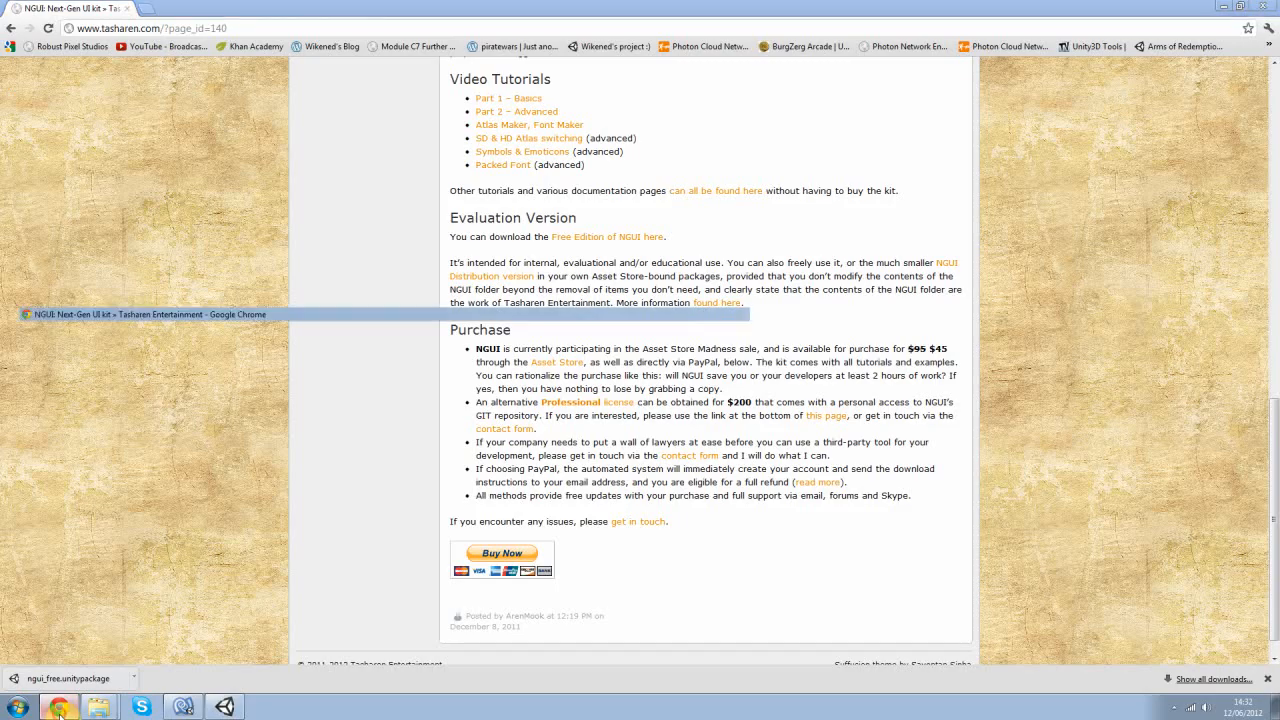
left_click(224, 708)
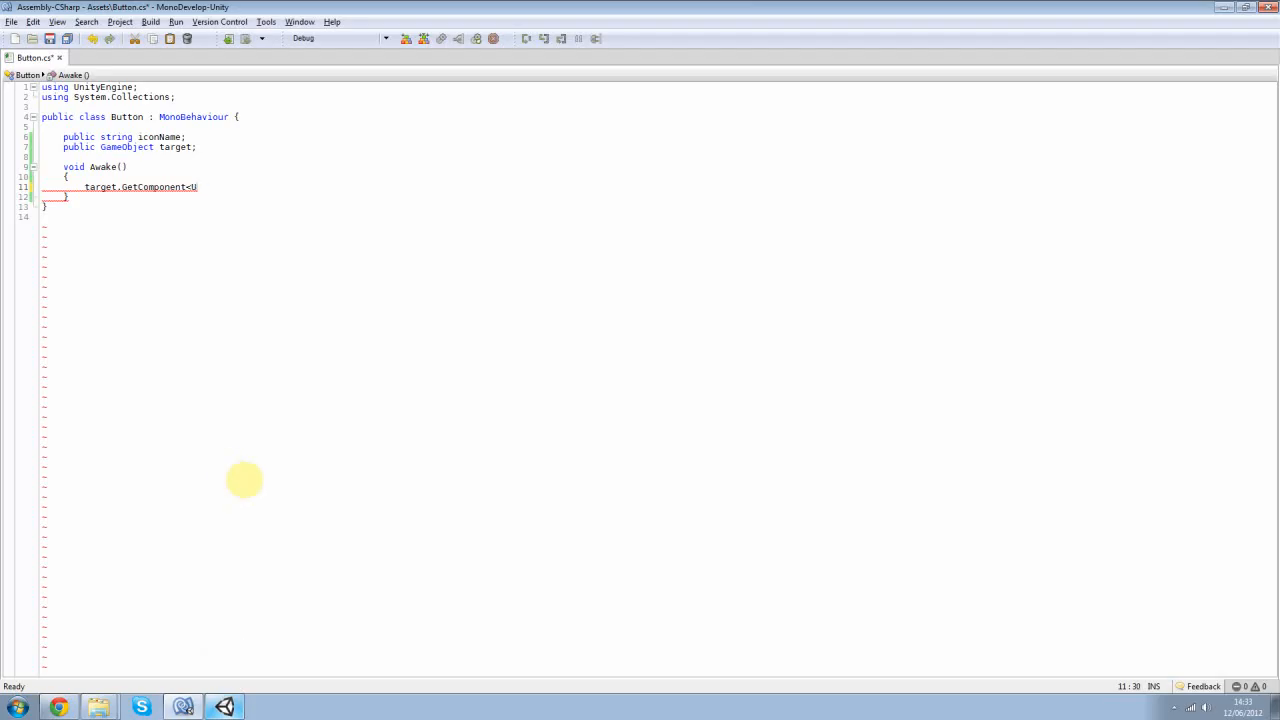
type("IS")
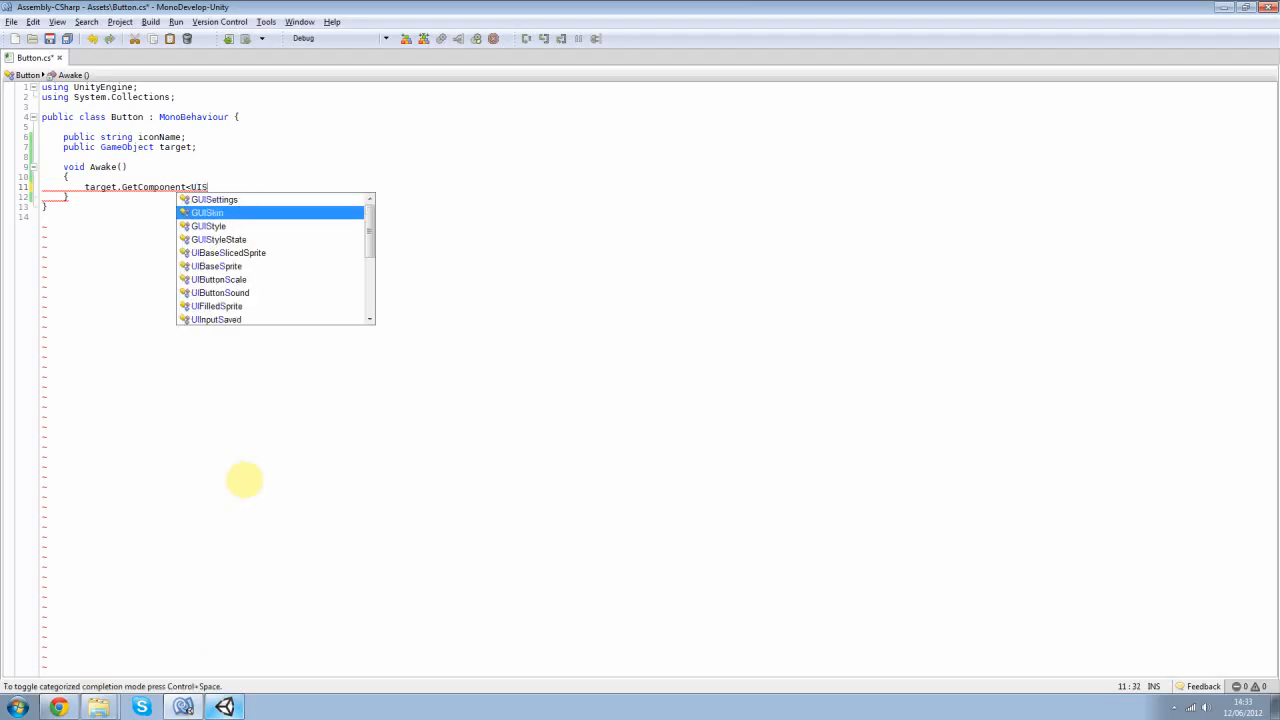
type("licedSprite>(")
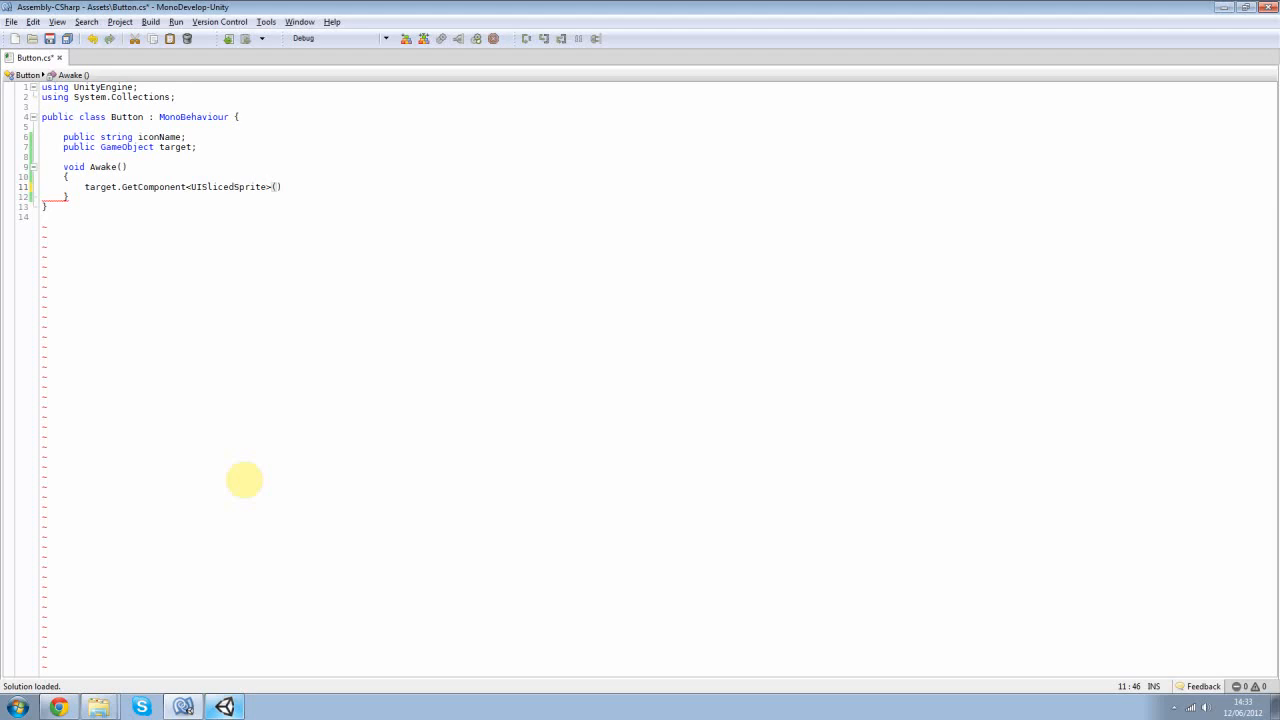
type(".")
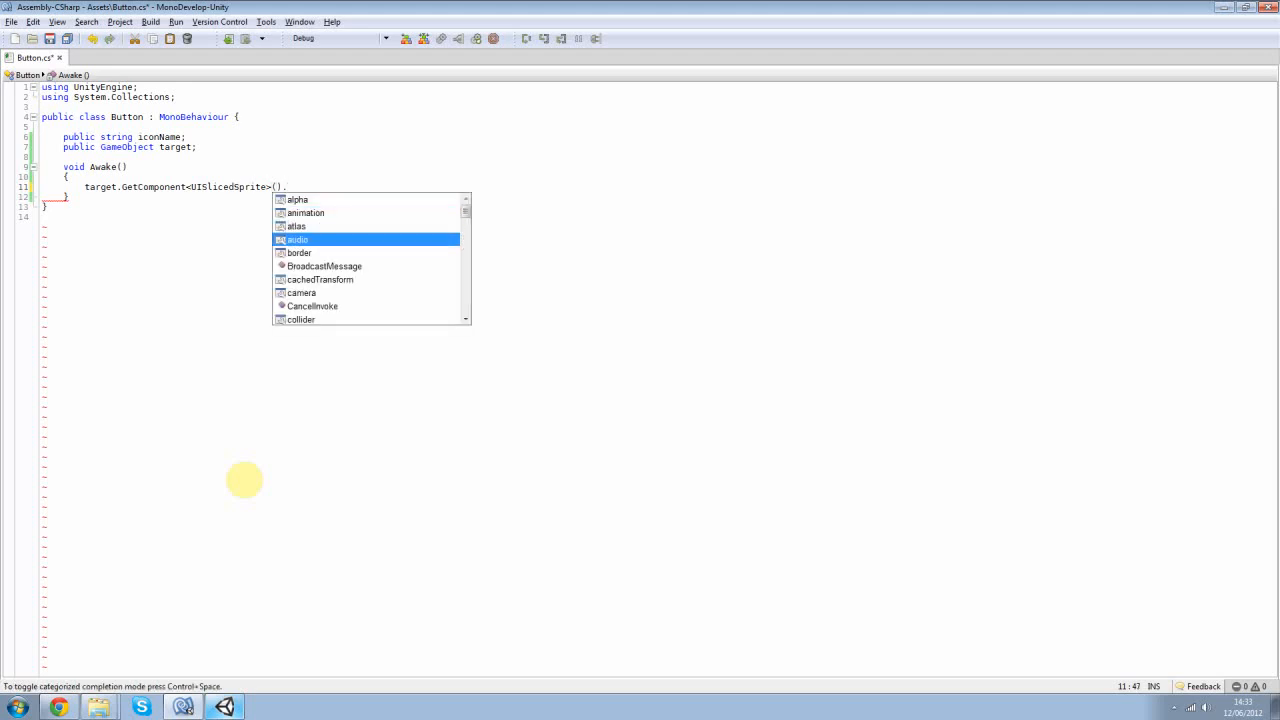
key("Up")
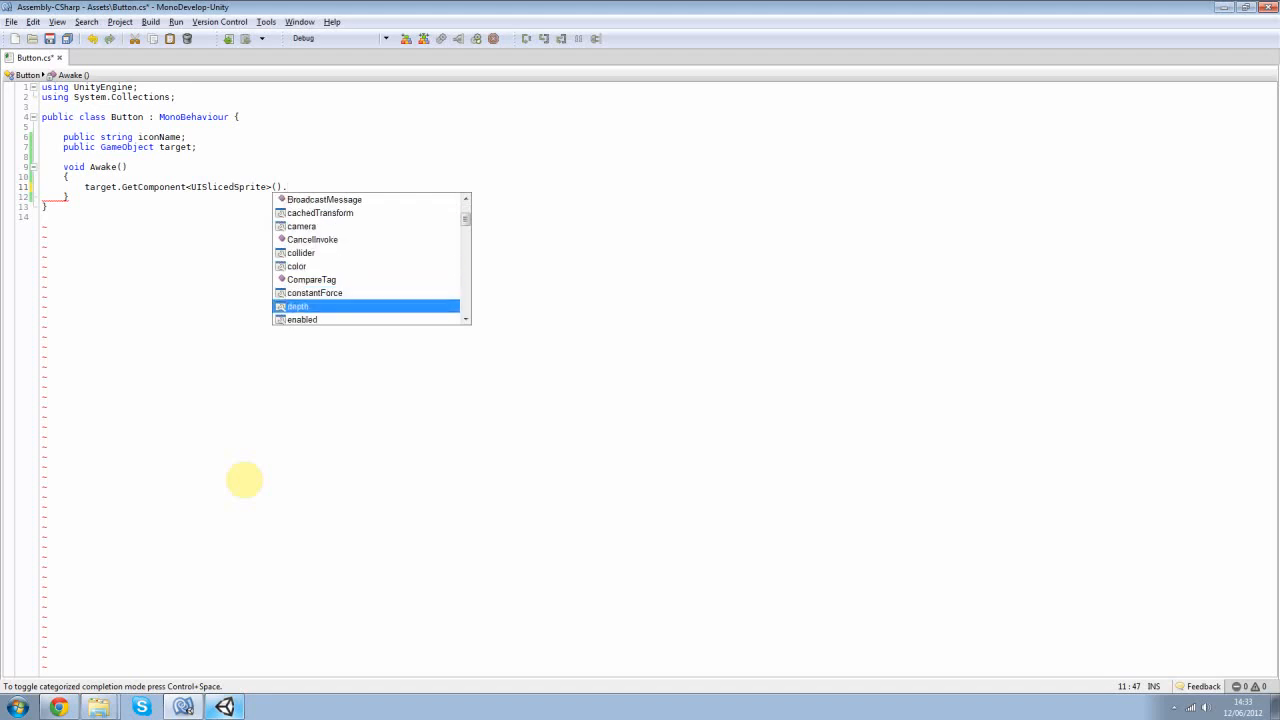
Assign the component's sprite property from iconName (initially an empty string).
type(".")
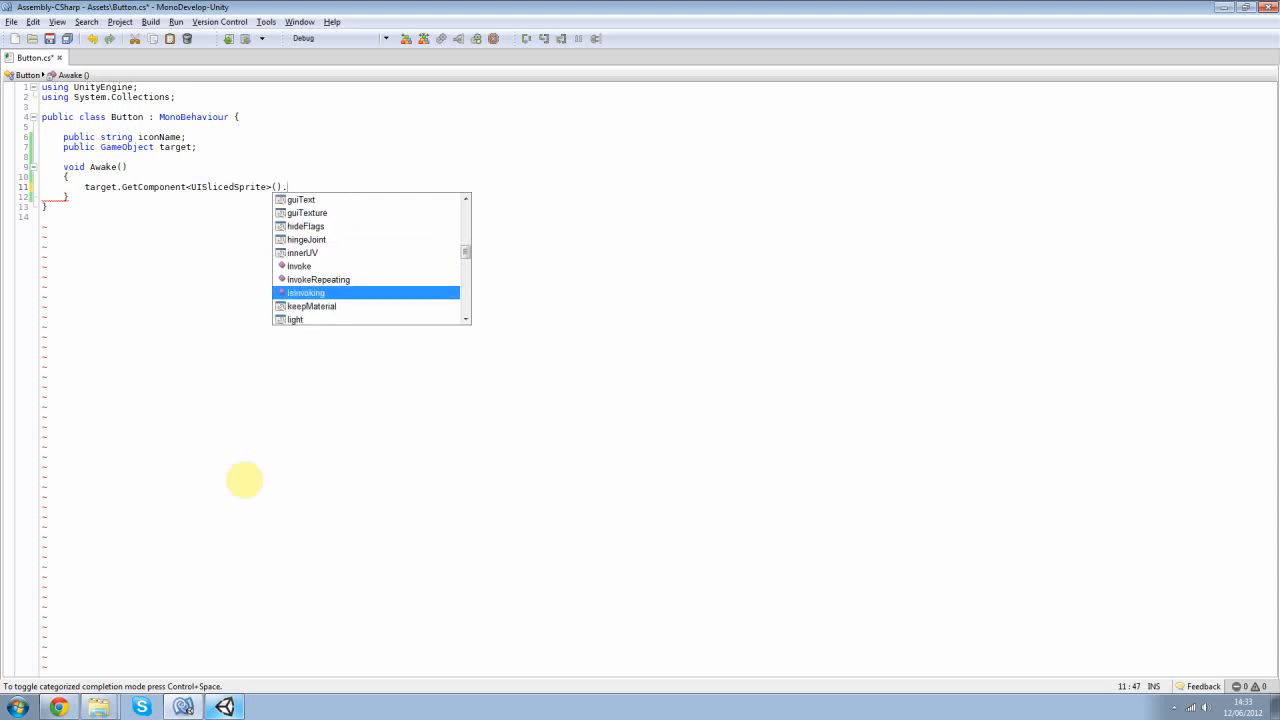
type("sprite")
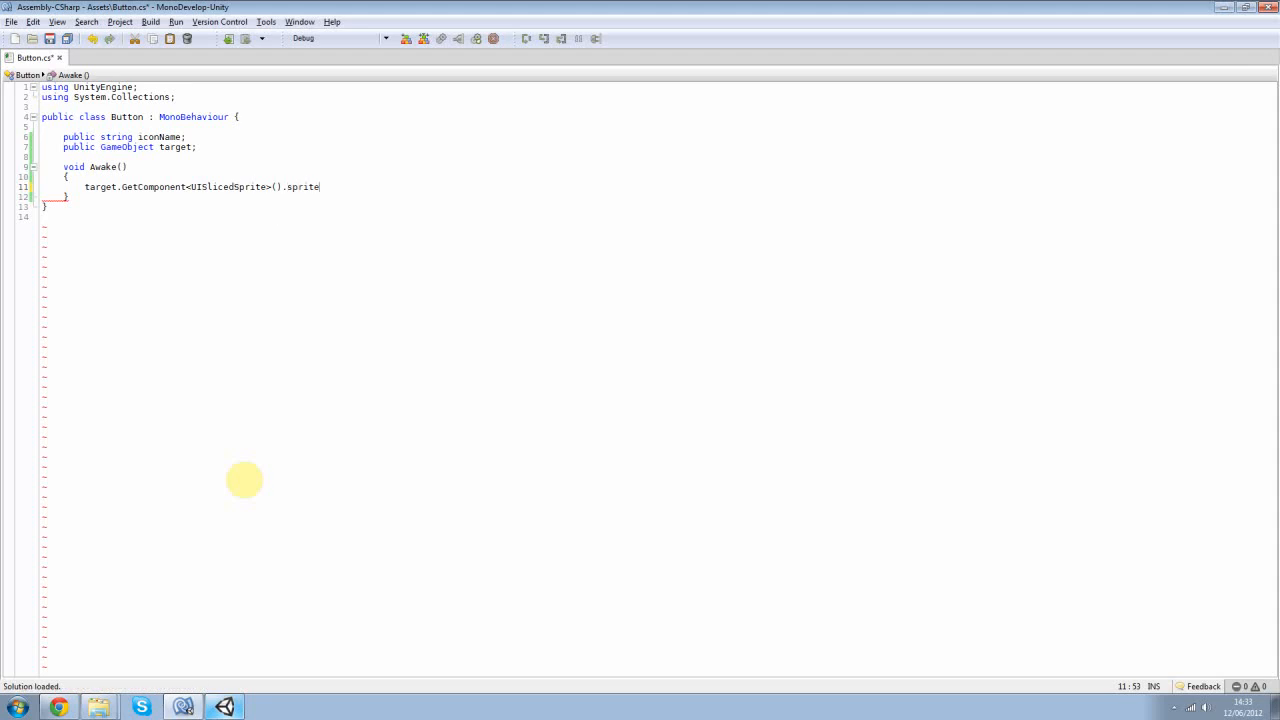
type("= \"\"")
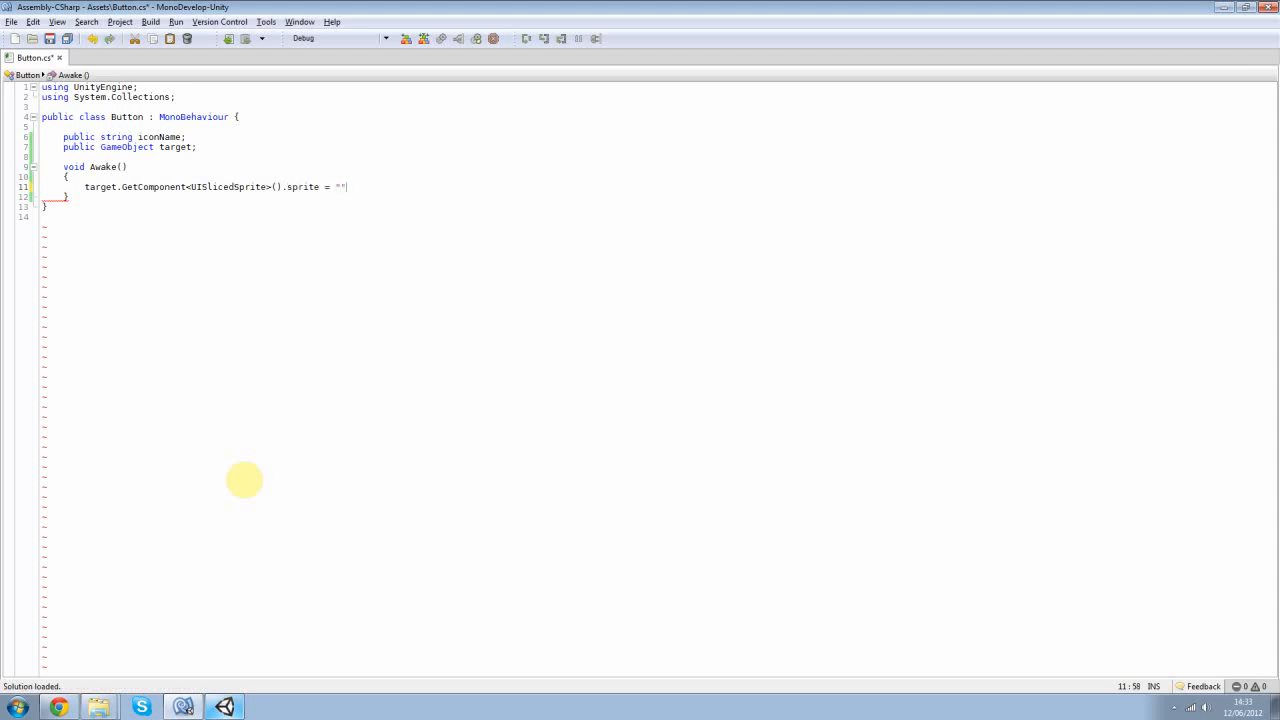
type("ico")
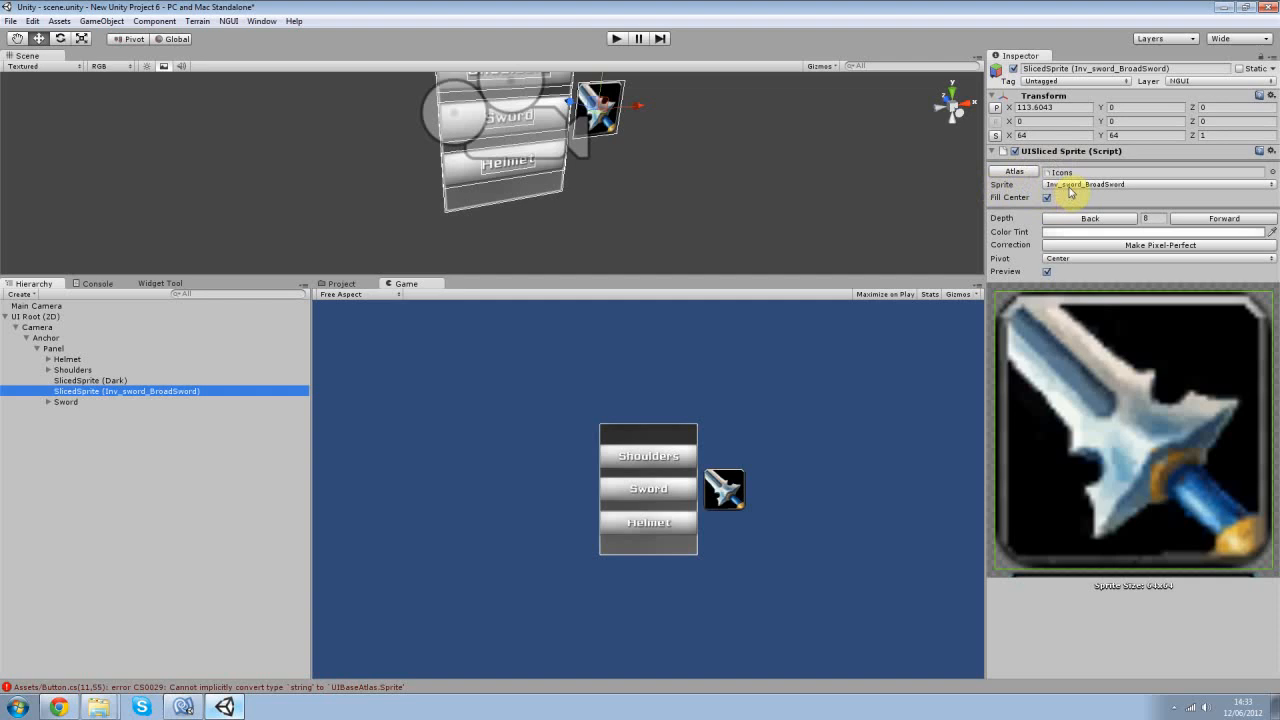
Review the UISlicedSprite Sprite dropdown, then jump to the CS0029 conversion error line in Button.cs.
left_click(1156, 184)
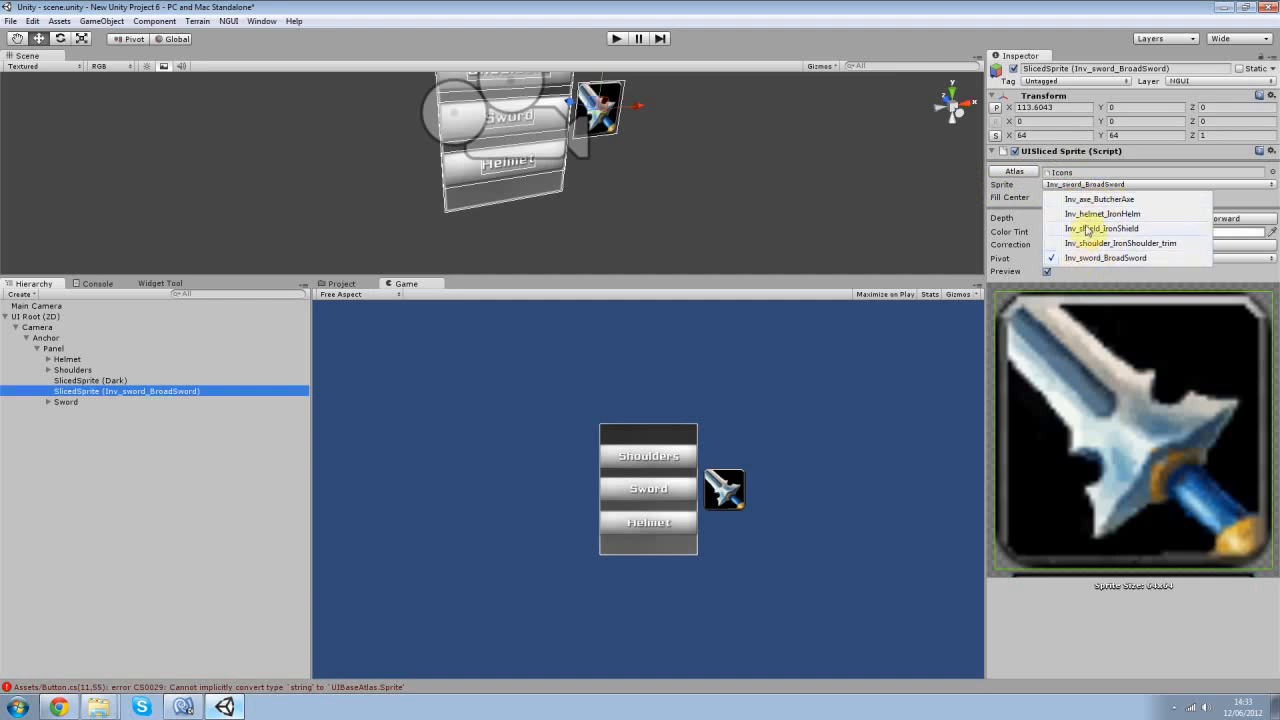
mouse_move(1112, 244)
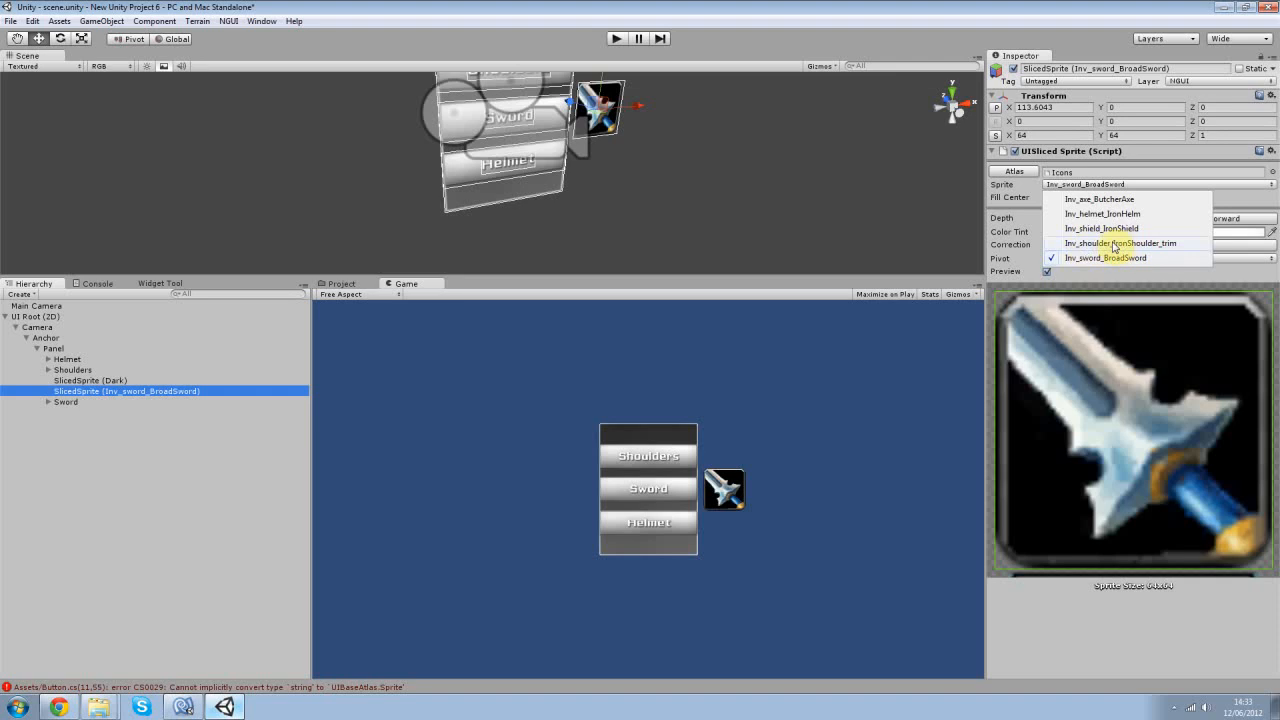
mouse_move(1100, 214)
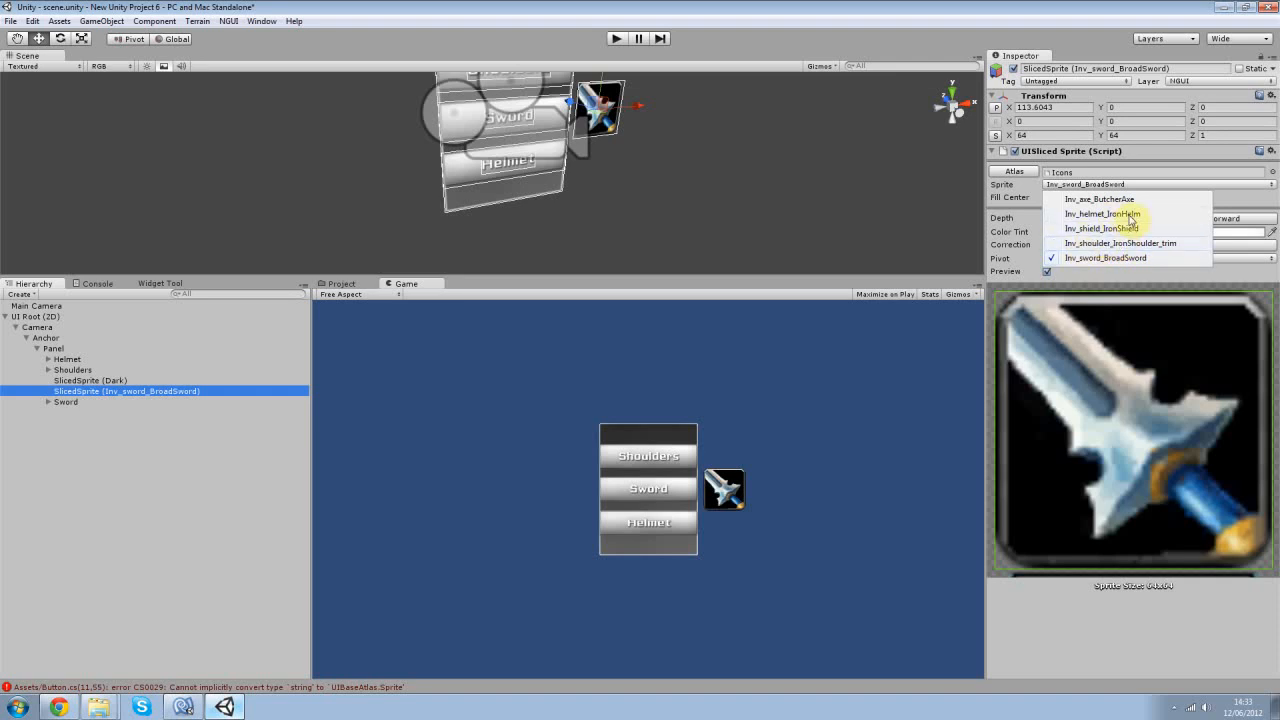
mouse_move(1100, 216)
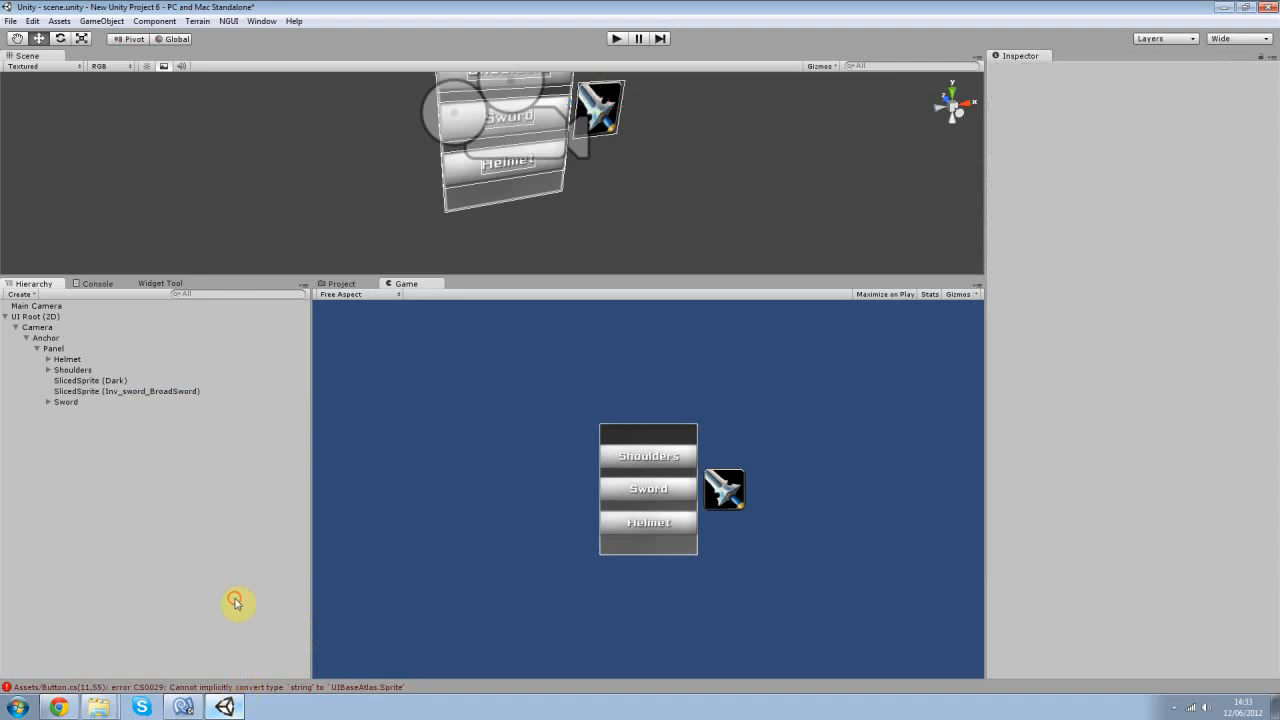
left_click(96, 284)
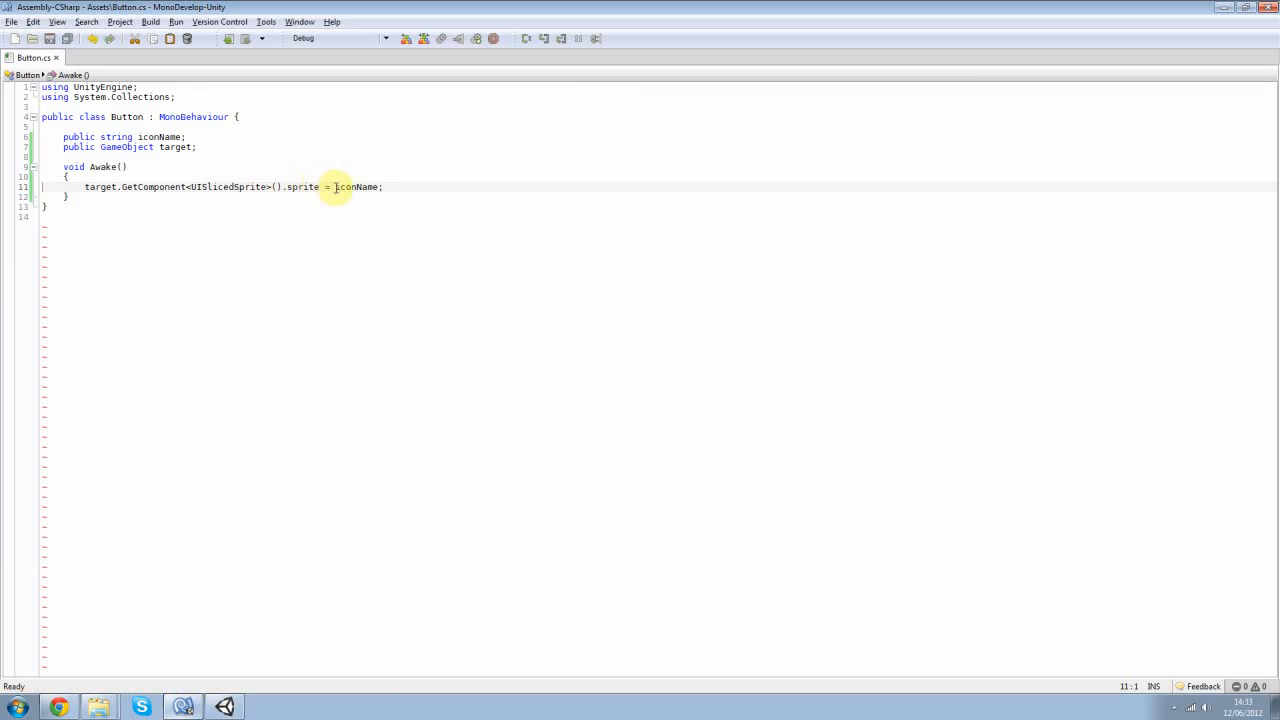
Replace the sprite property with spriteName so iconName is assigned as the sprite's name.
left_click(304, 188)
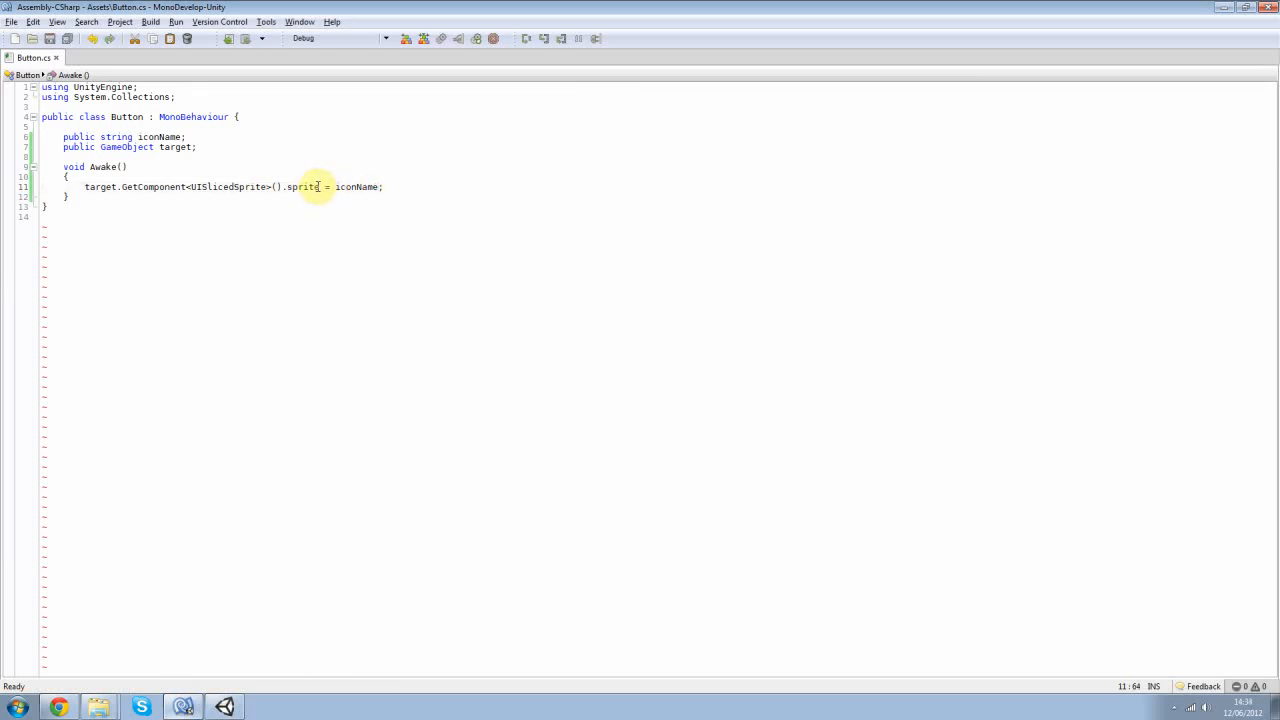
double_click(304, 188)
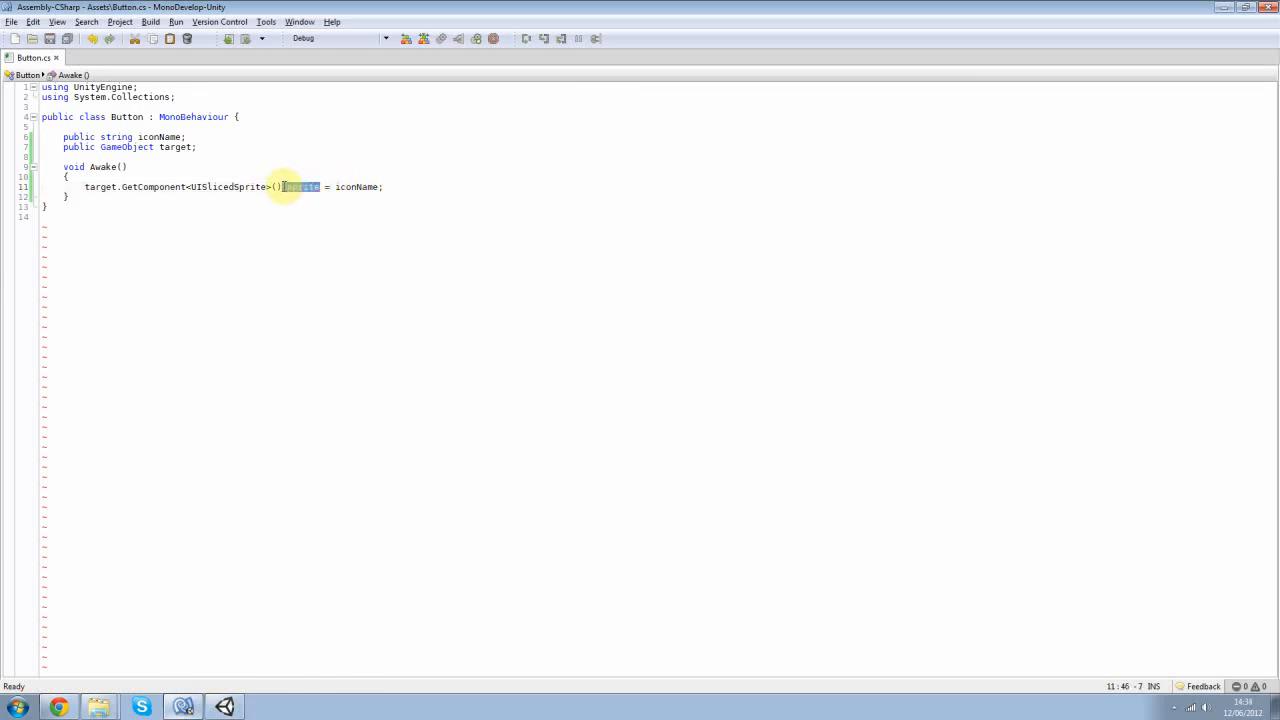
type(".")
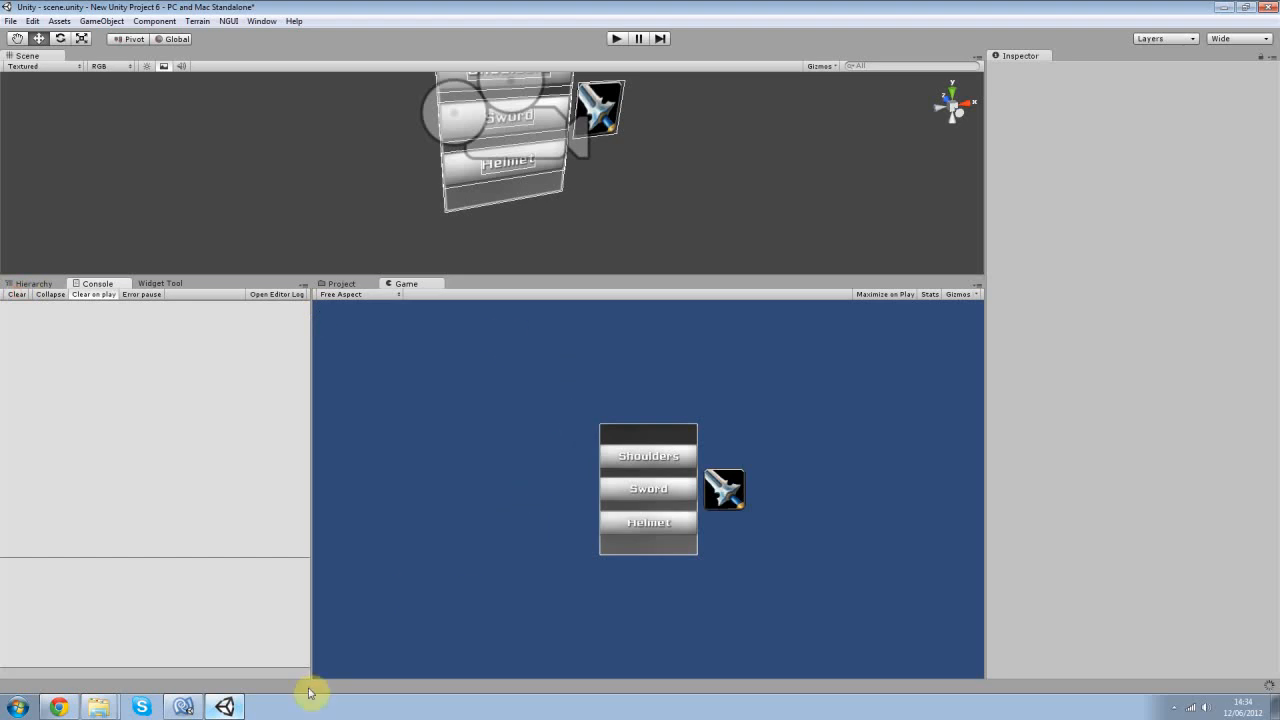
Play the scene, read the UnassignedReferenceException errors for target, and stop Play.
left_click(638, 38)
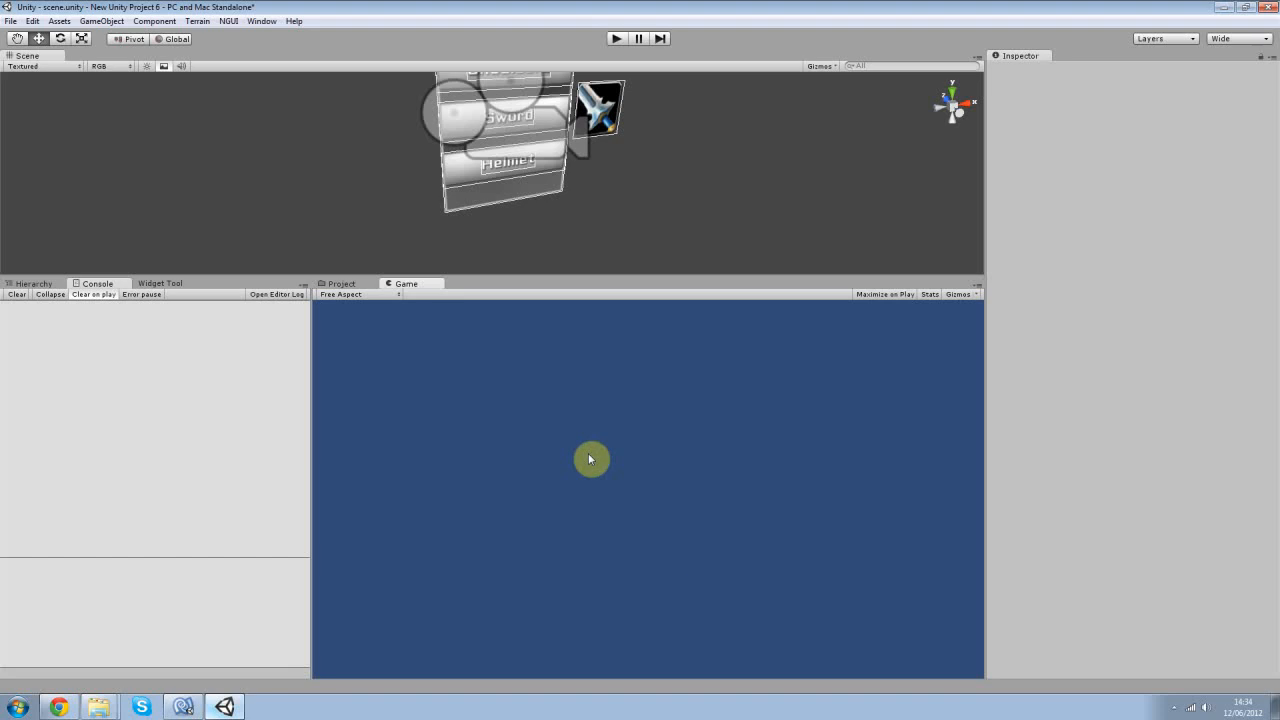
left_click(616, 38)
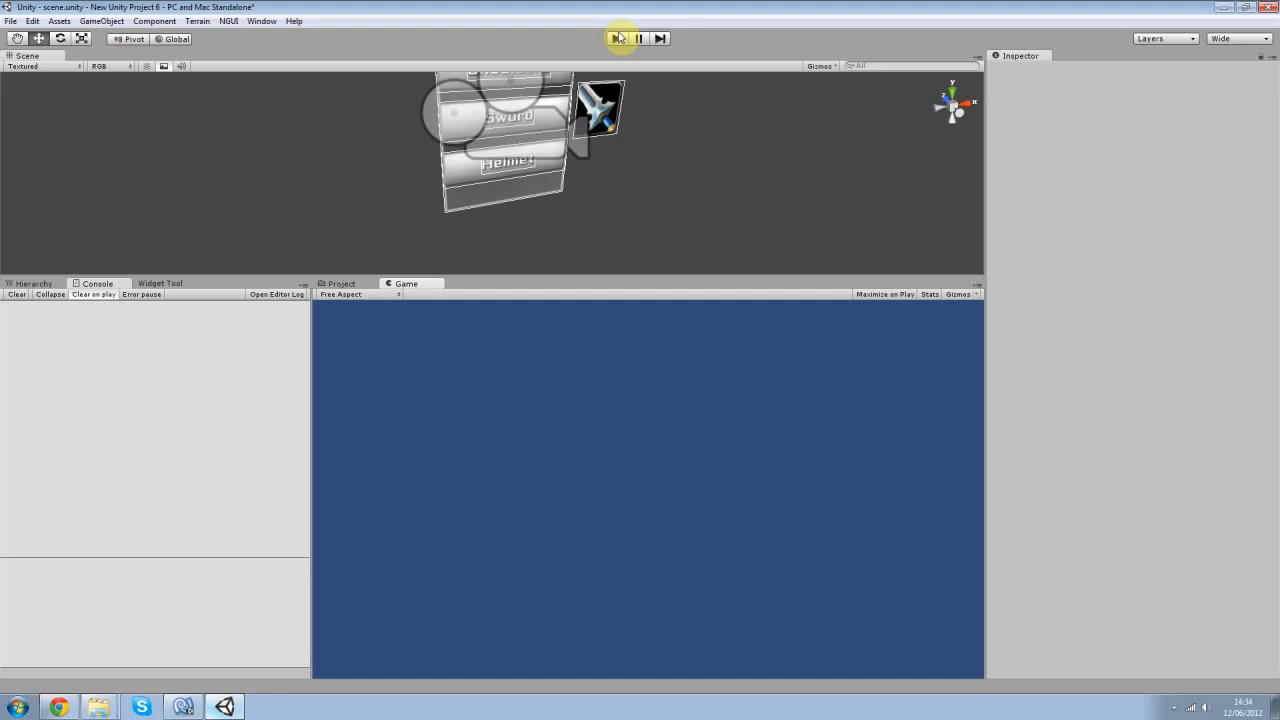
left_click(618, 38)
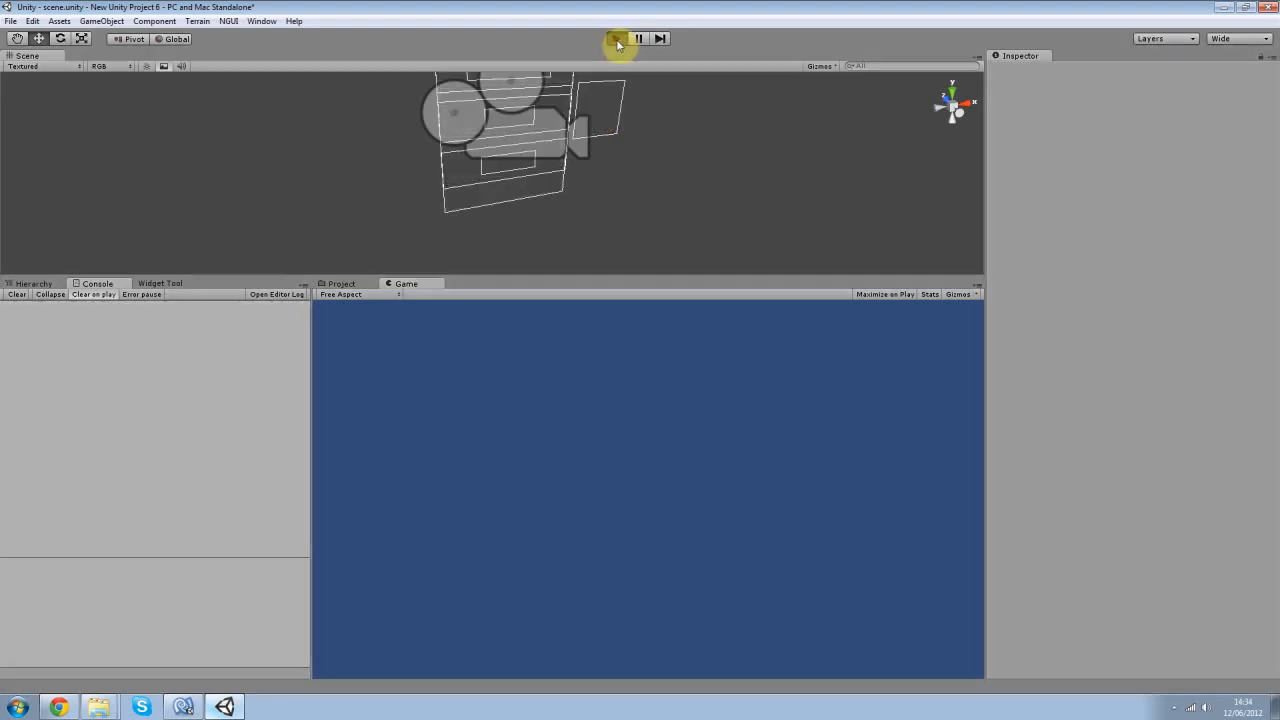
left_click(616, 38)
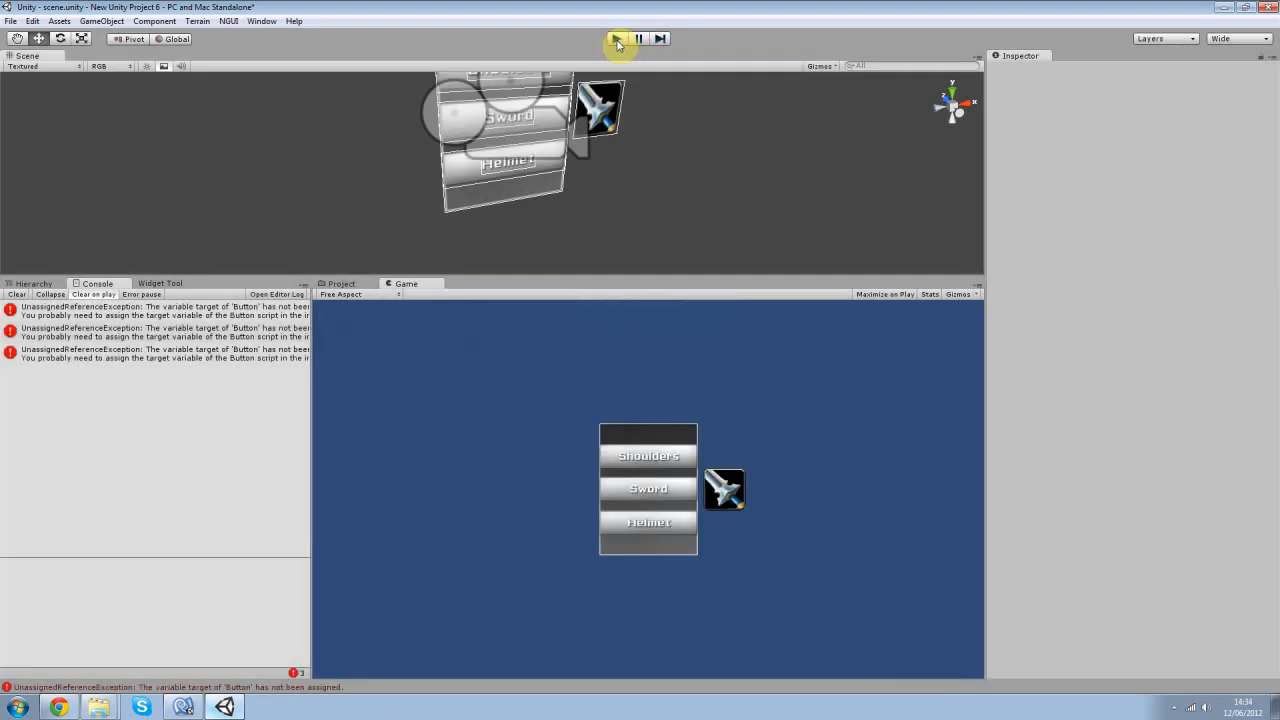
left_click(616, 38)
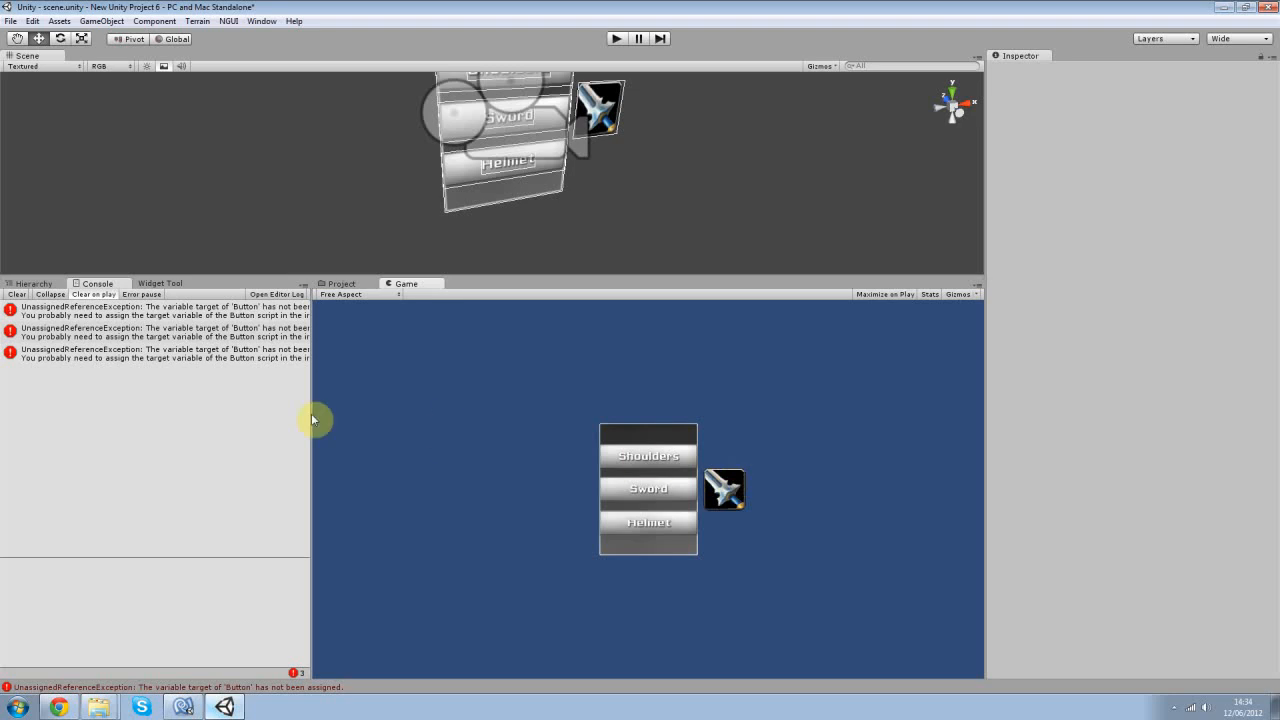
Return to the Hierarchy and select the broadsword icon sprite object.
left_click(32, 284)
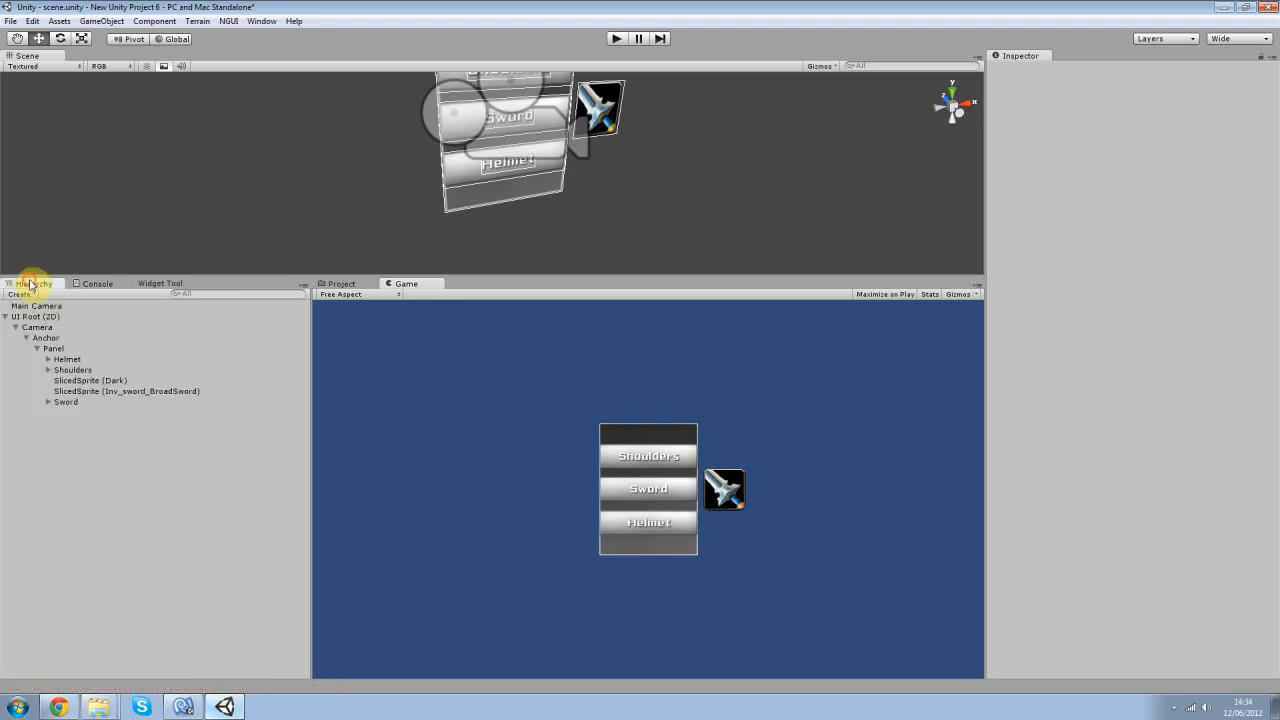
left_click(126, 390)
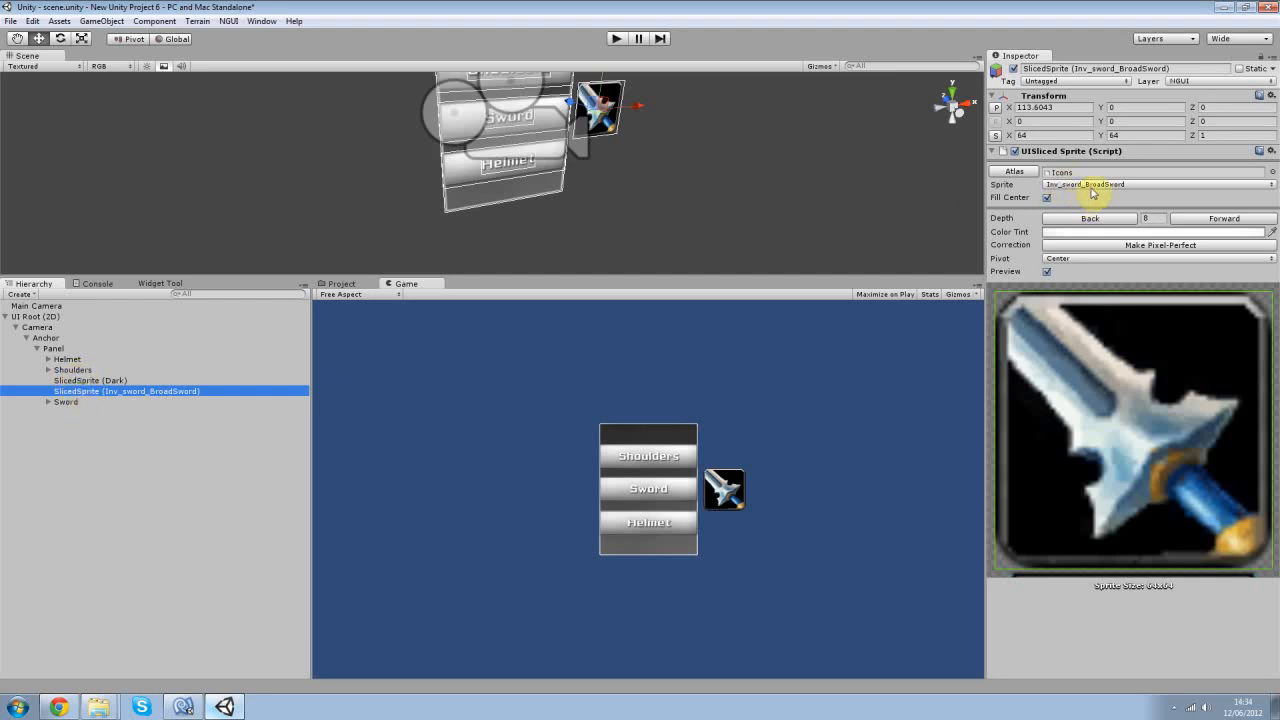
Inspect inv_shield_IronShield and inv_shoulder_IronShoulder_trim textures in the Project assets to get the shoulder icon's name.
left_click(340, 284)
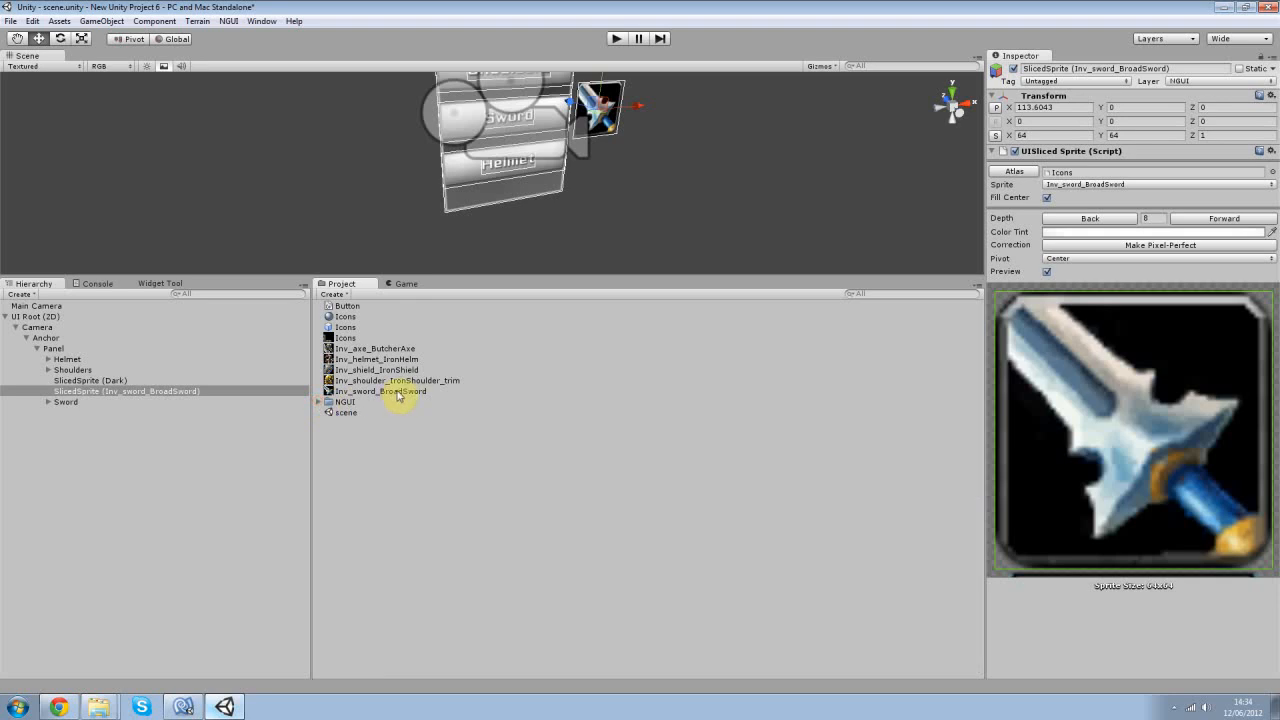
left_click(376, 368)
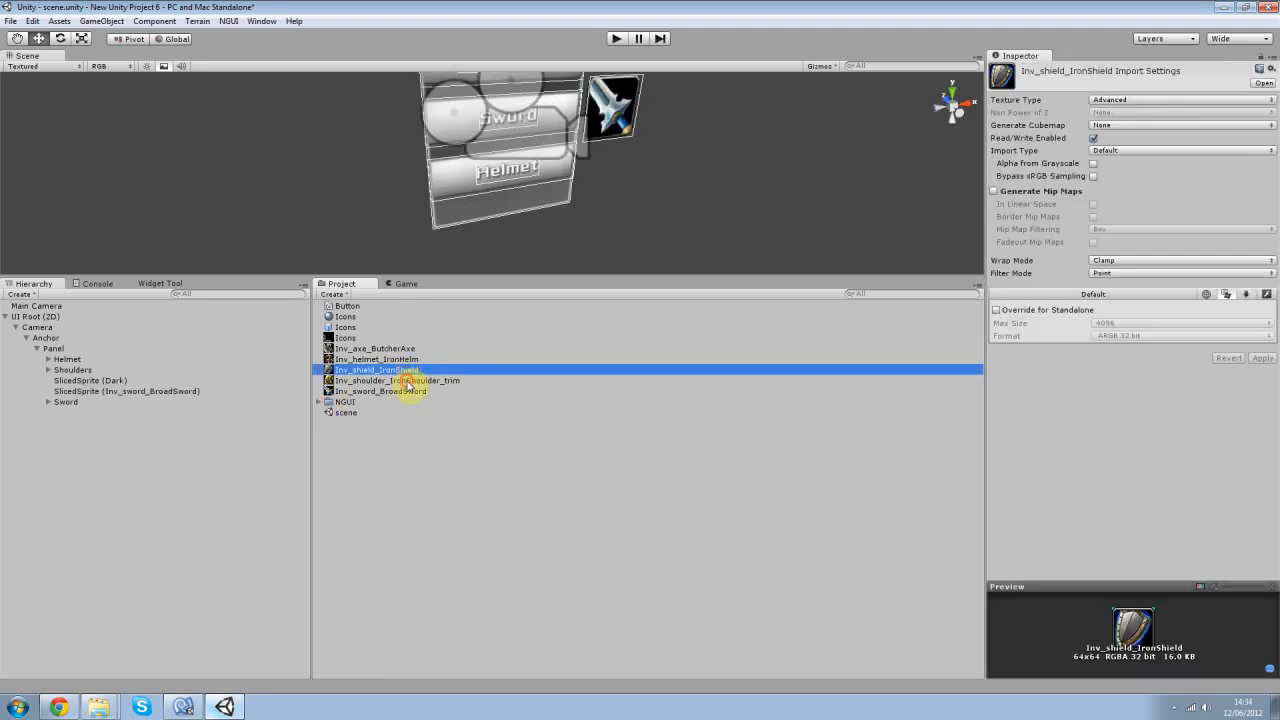
left_click(398, 380)
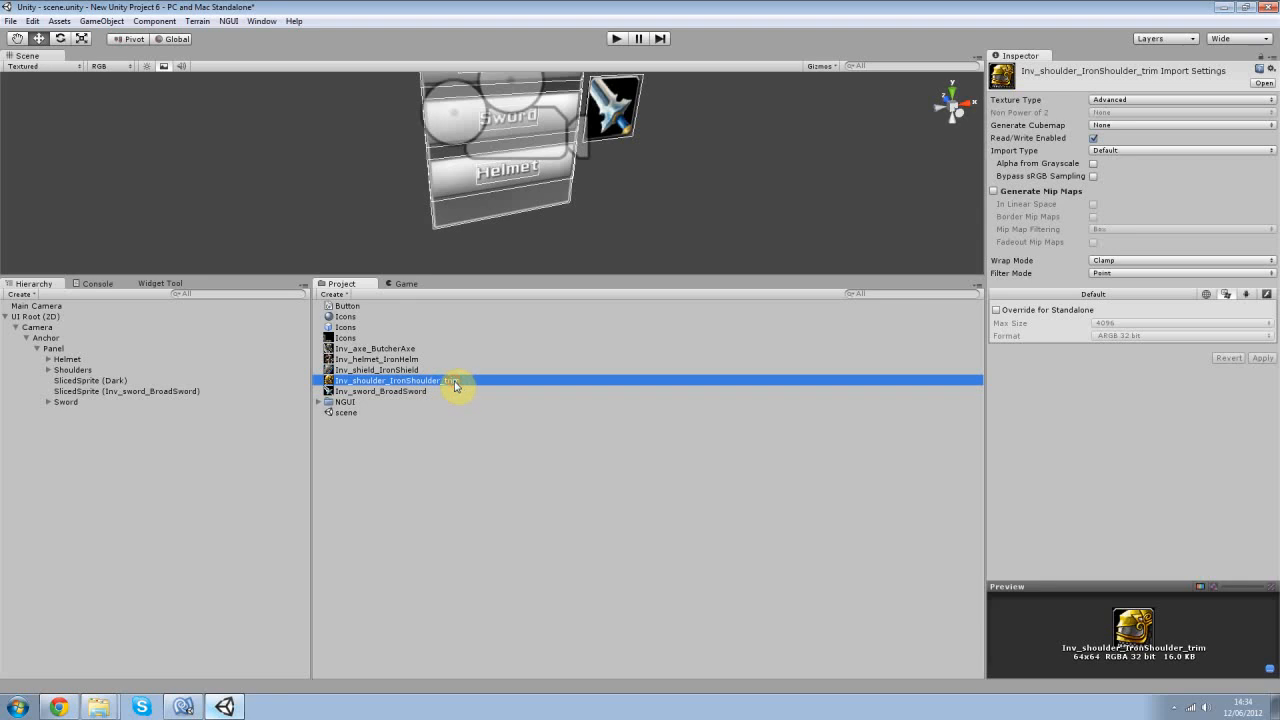
mouse_move(410, 420)
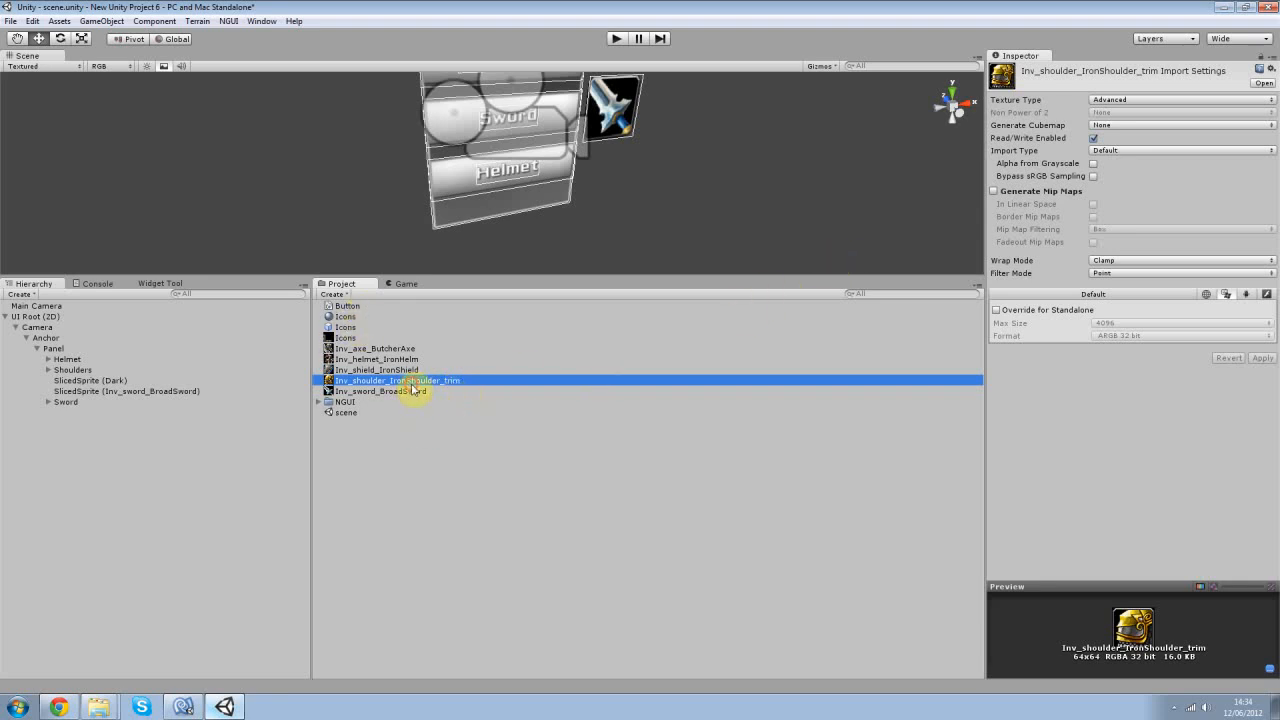
right_click(398, 380)
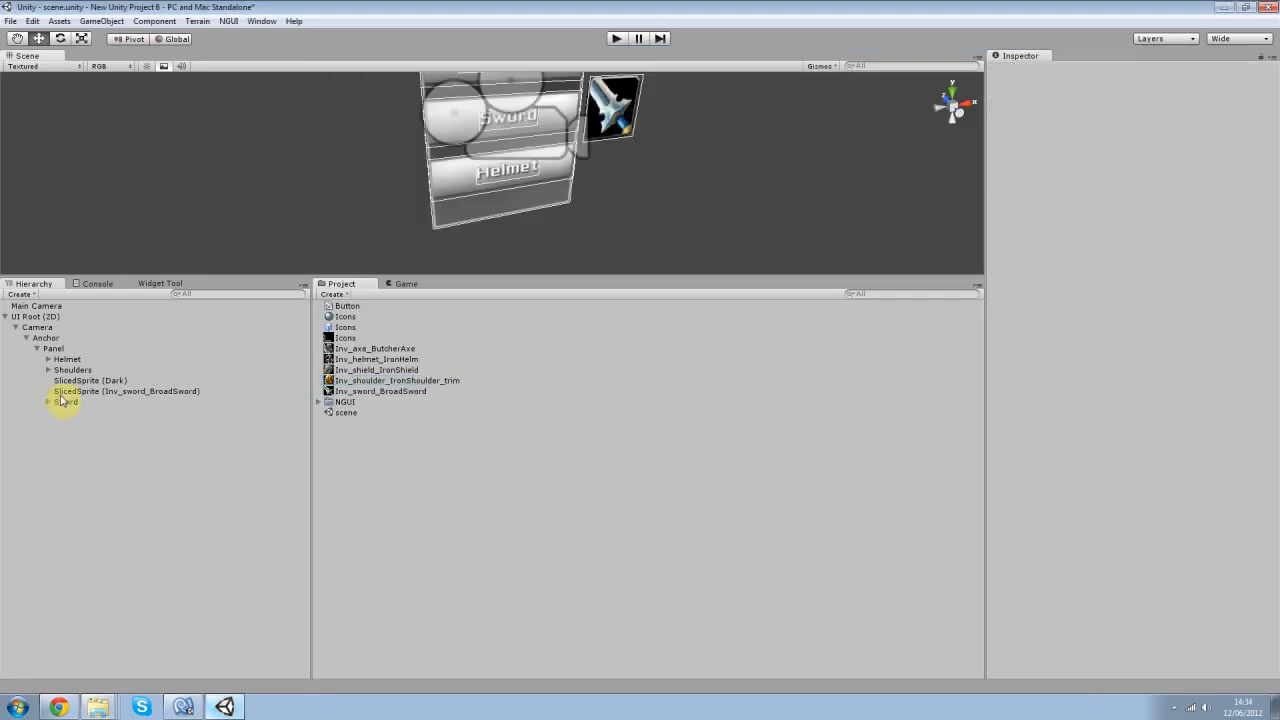
Set the Shoulders button's Icon Name to inv_shoulder_IronShoulder_trim and its Target to the broadsword SlicedSprite.
left_click(66, 400)
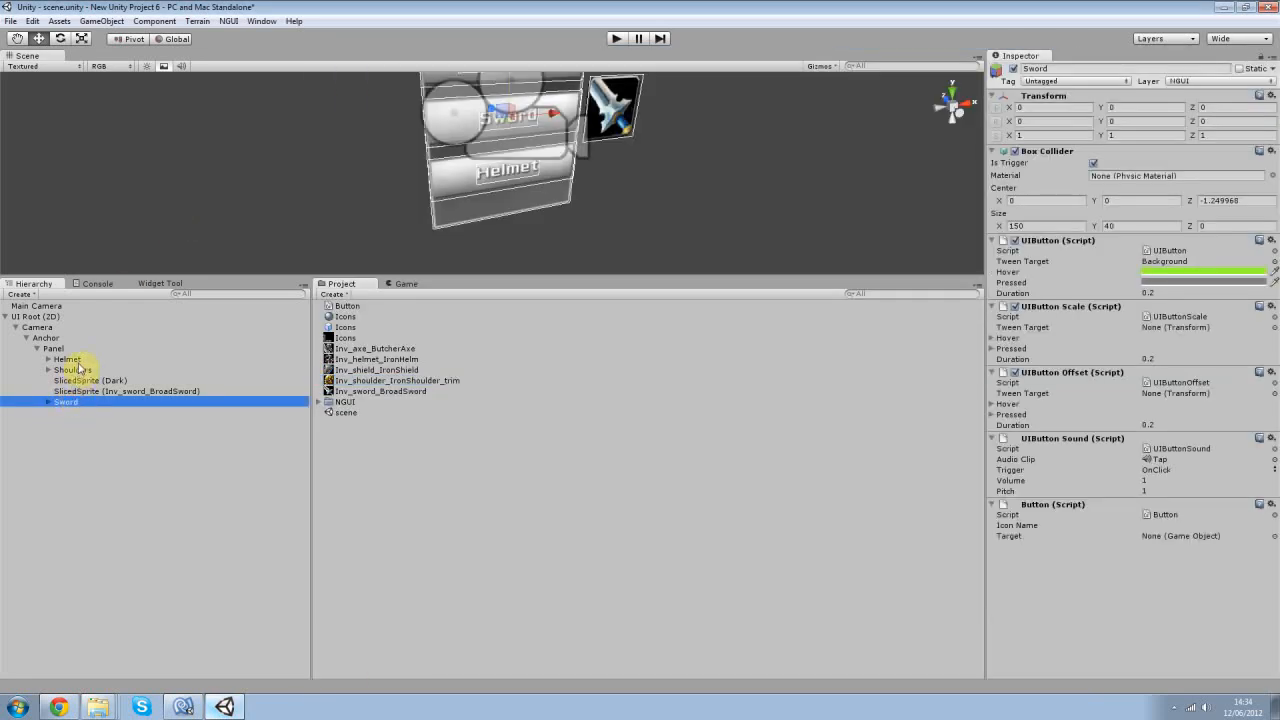
left_click(72, 368)
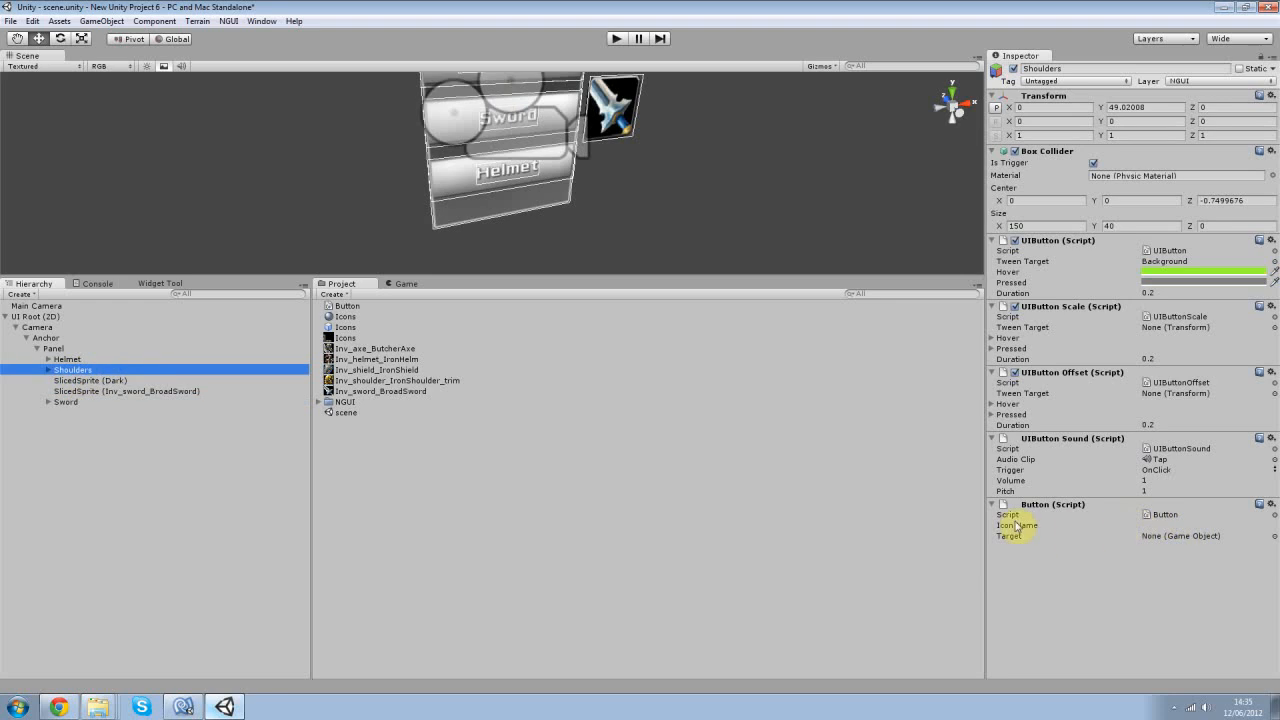
left_click(1204, 524)
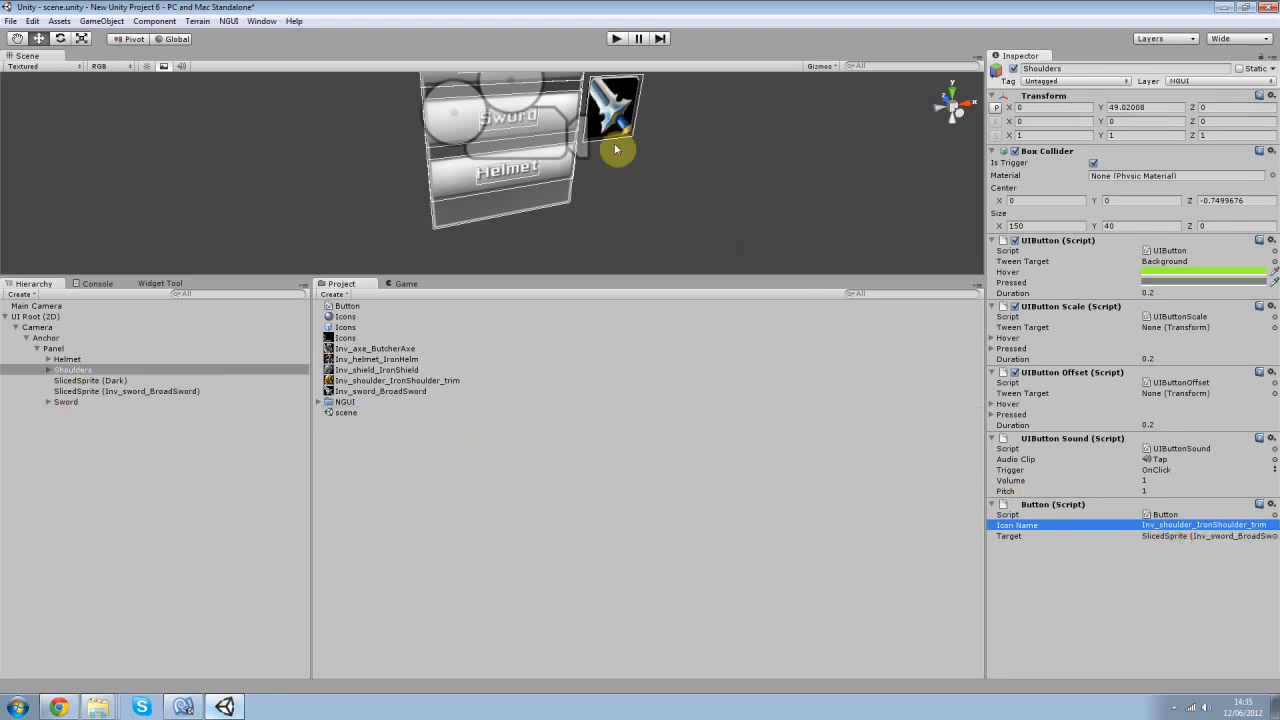
mouse_move(840, 356)
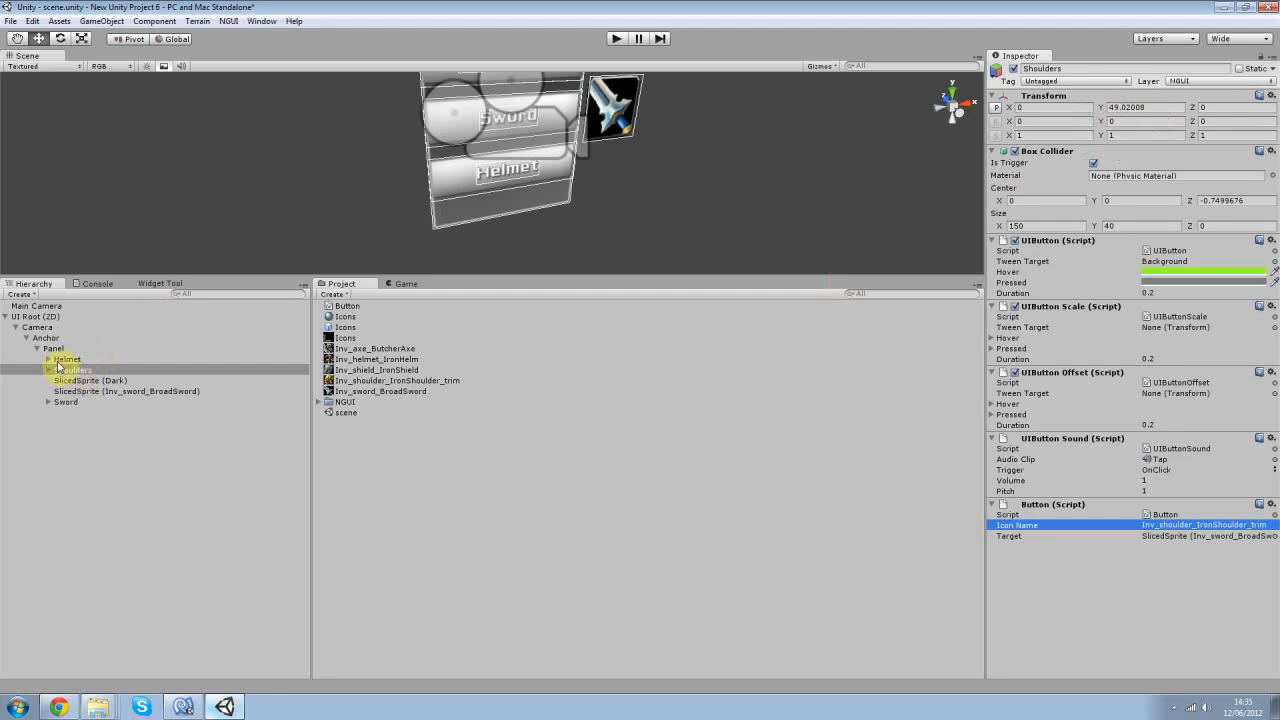
left_click(616, 38)
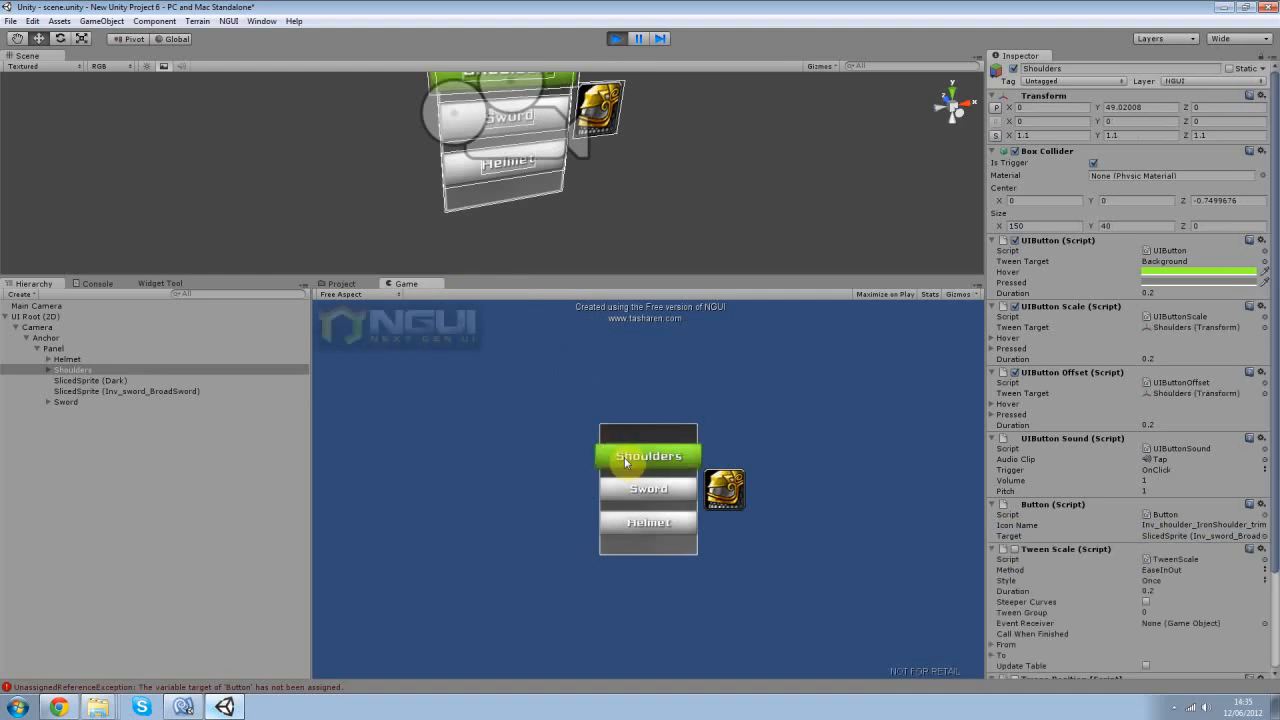
Click the Shoulders button in Play mode and confirm the side icon shows the shoulder armour.
left_click(648, 456)
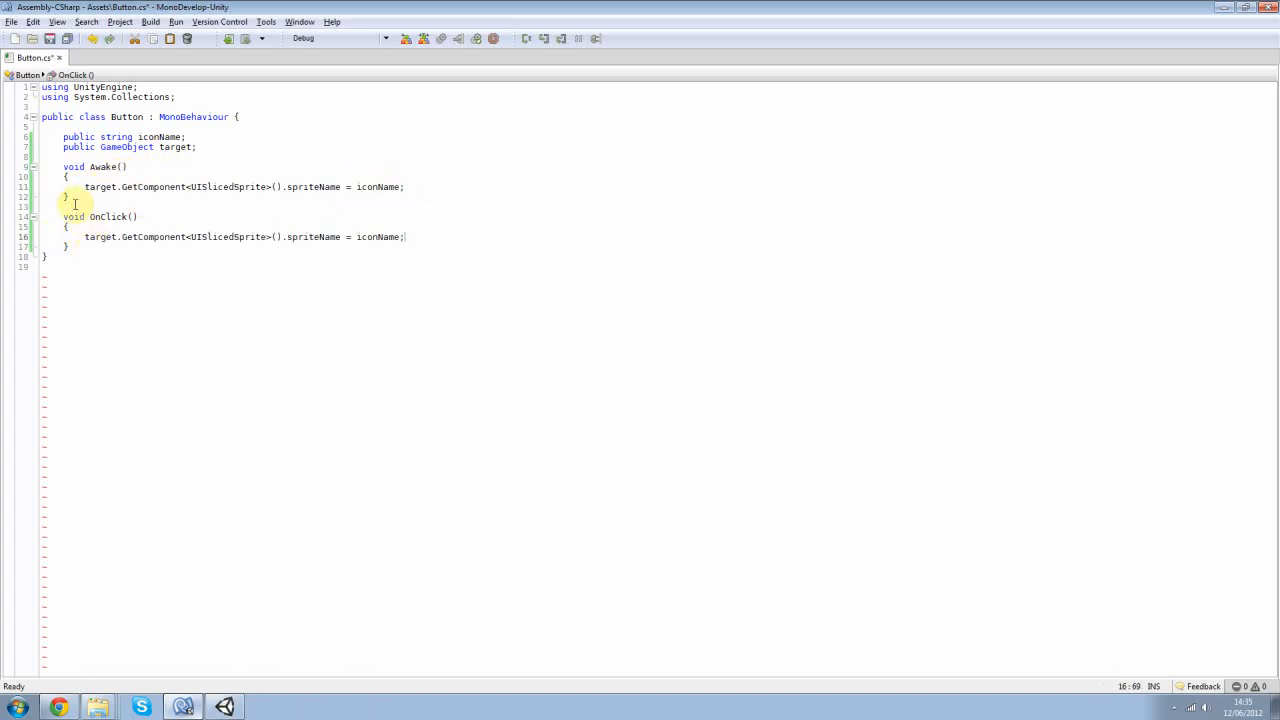
Delete the Awake method so only OnClick sets the target sprite's name to iconName.
left_click_drag(66, 168, 66, 198)
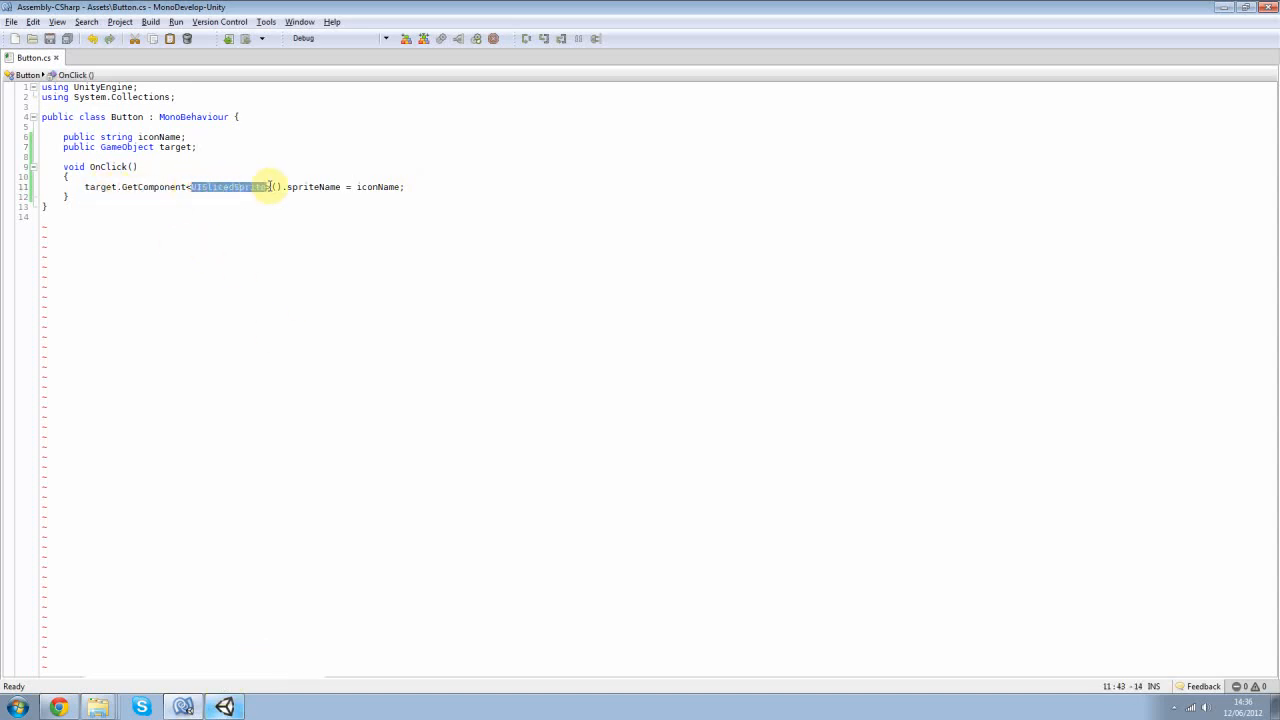
Change OnClick to target.GetComponentInChildren<UILabel>().text = text;.
type("UI")
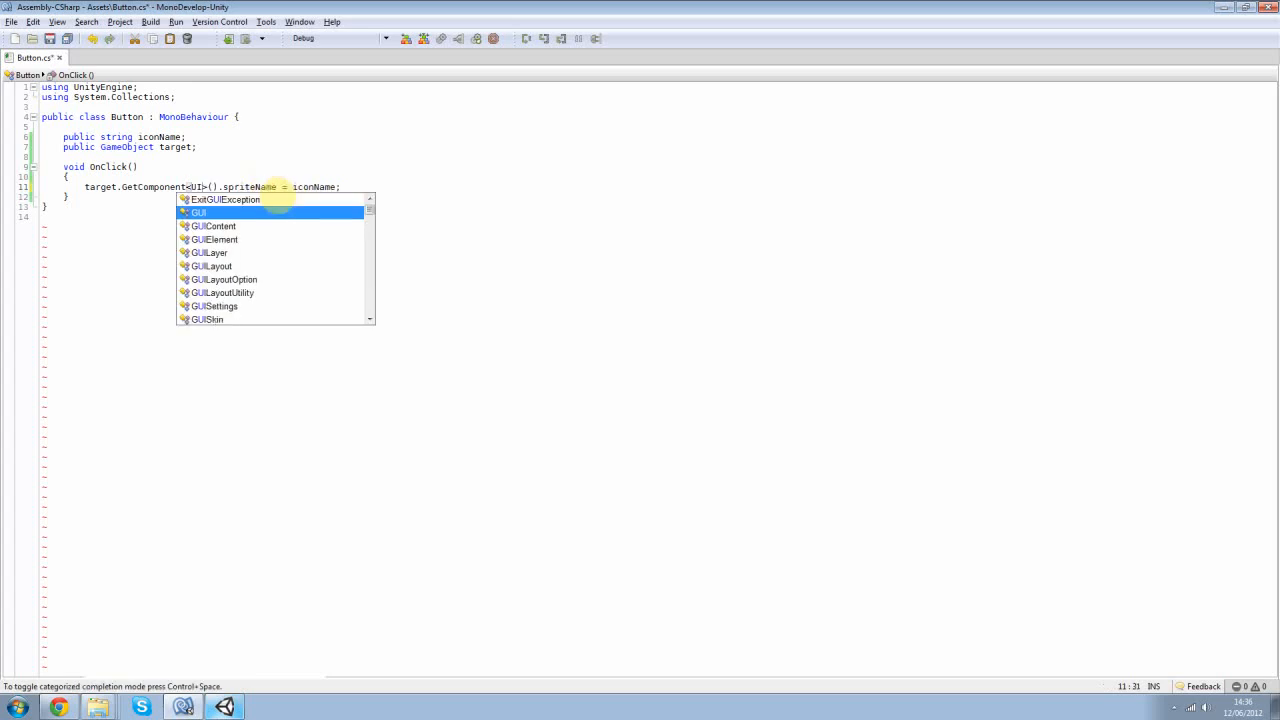
type("Label")
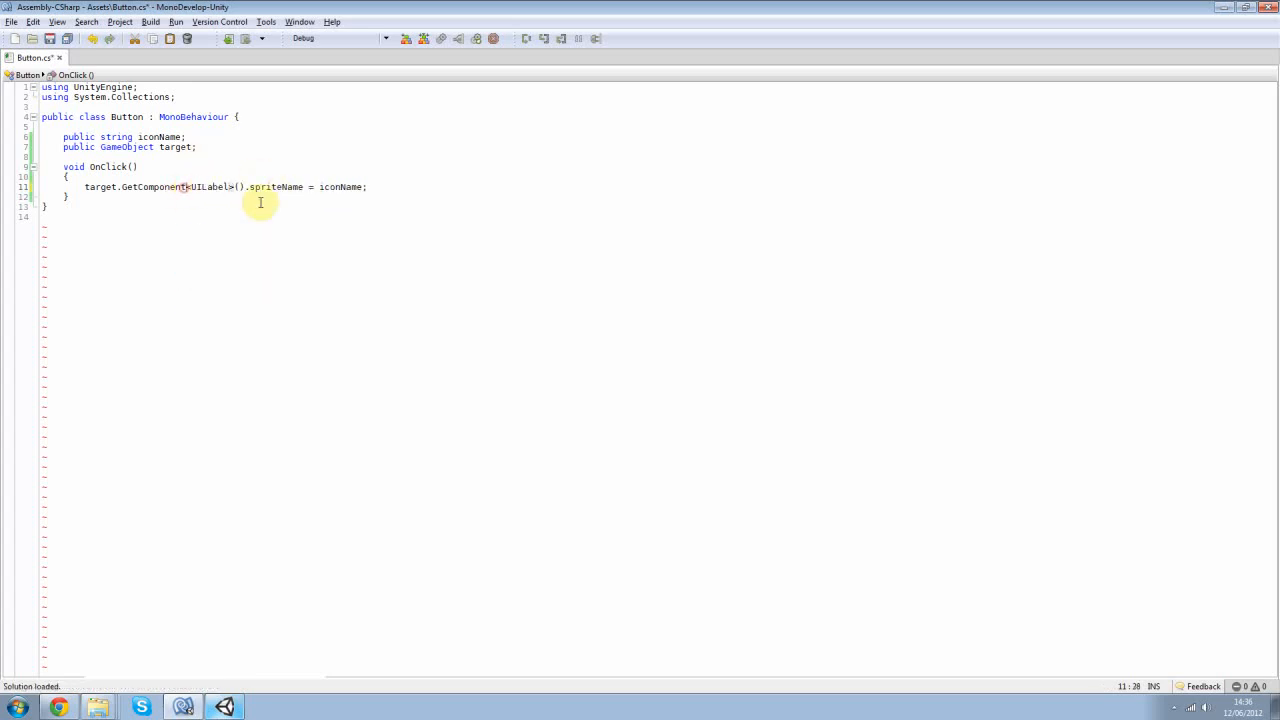
mouse_move(272, 212)
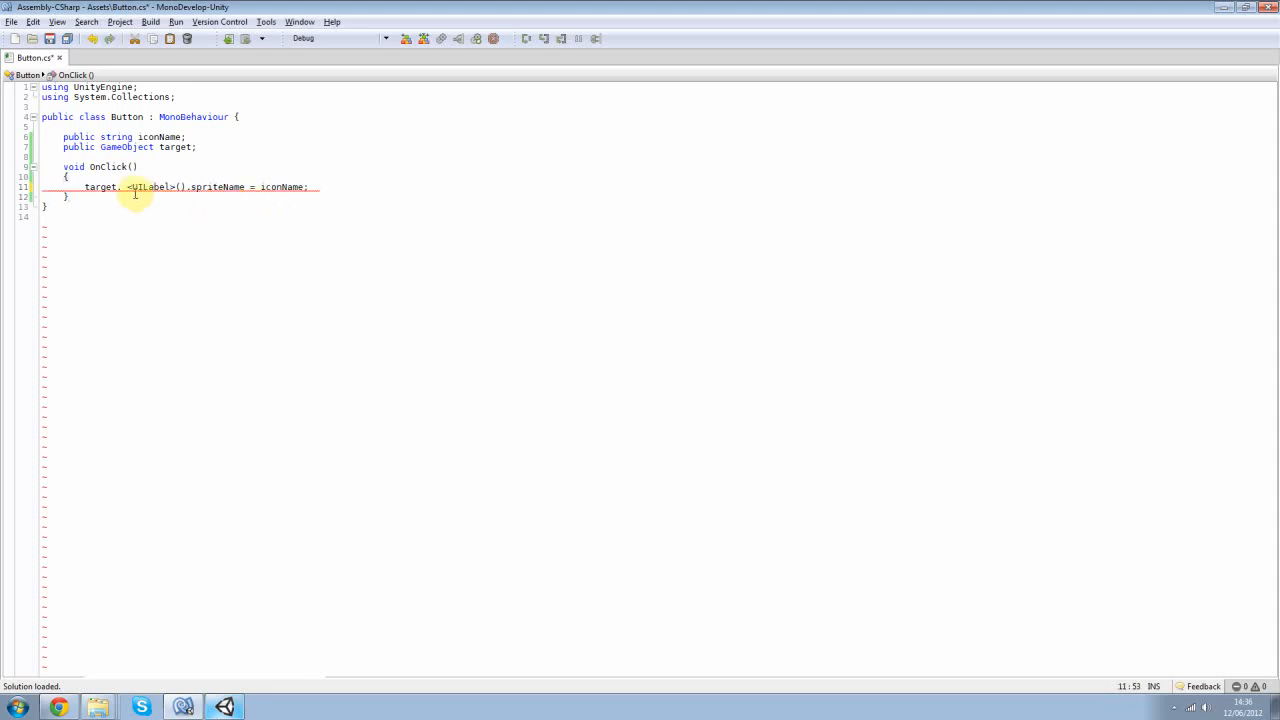
type("get")
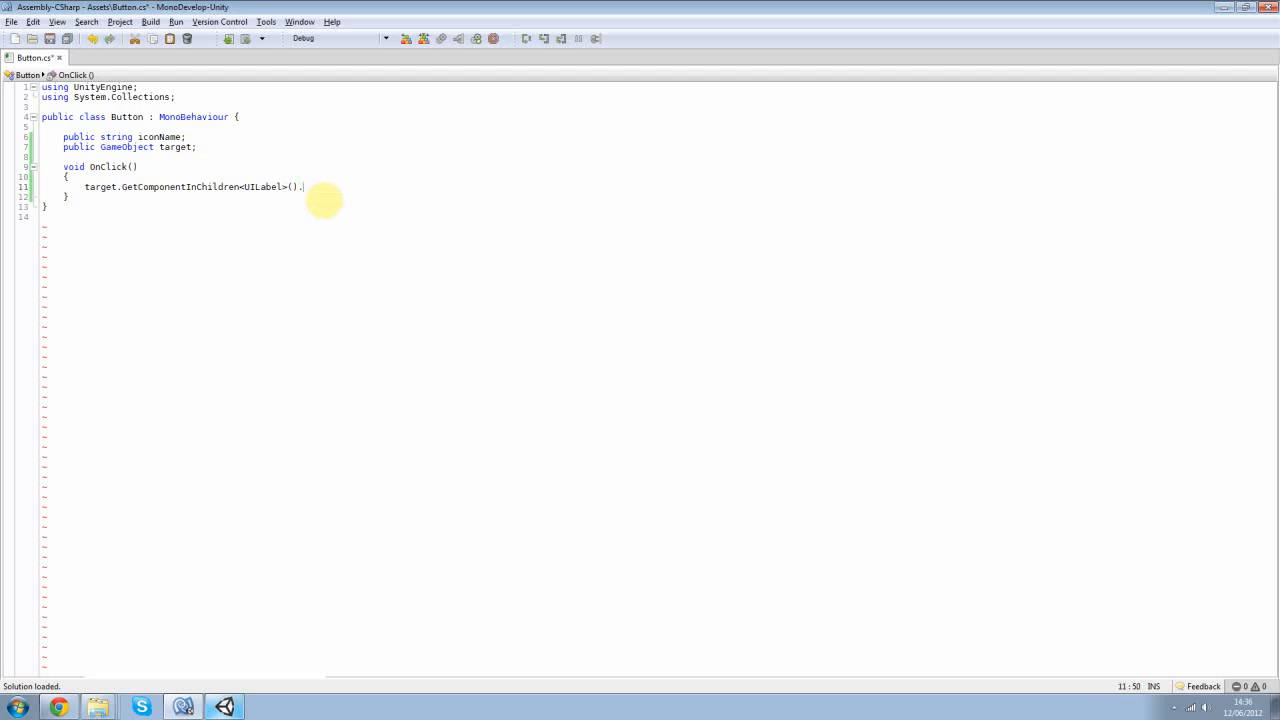
type(".")
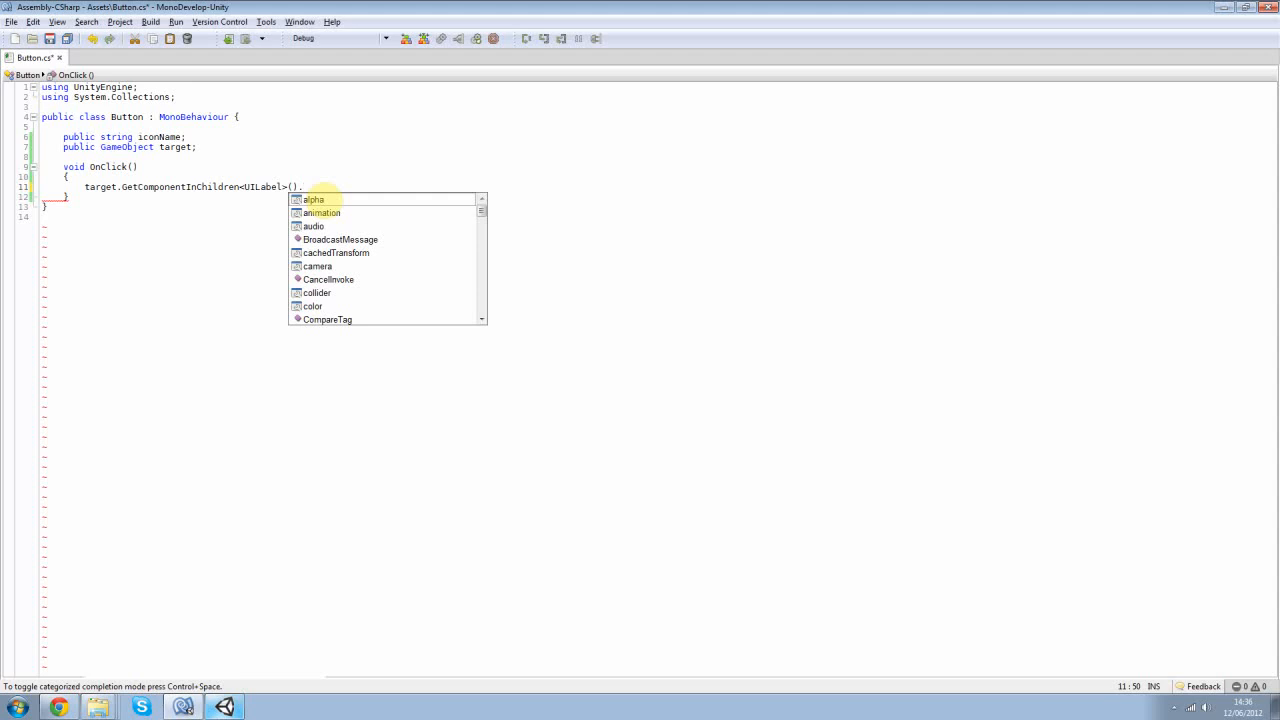
type("text =")
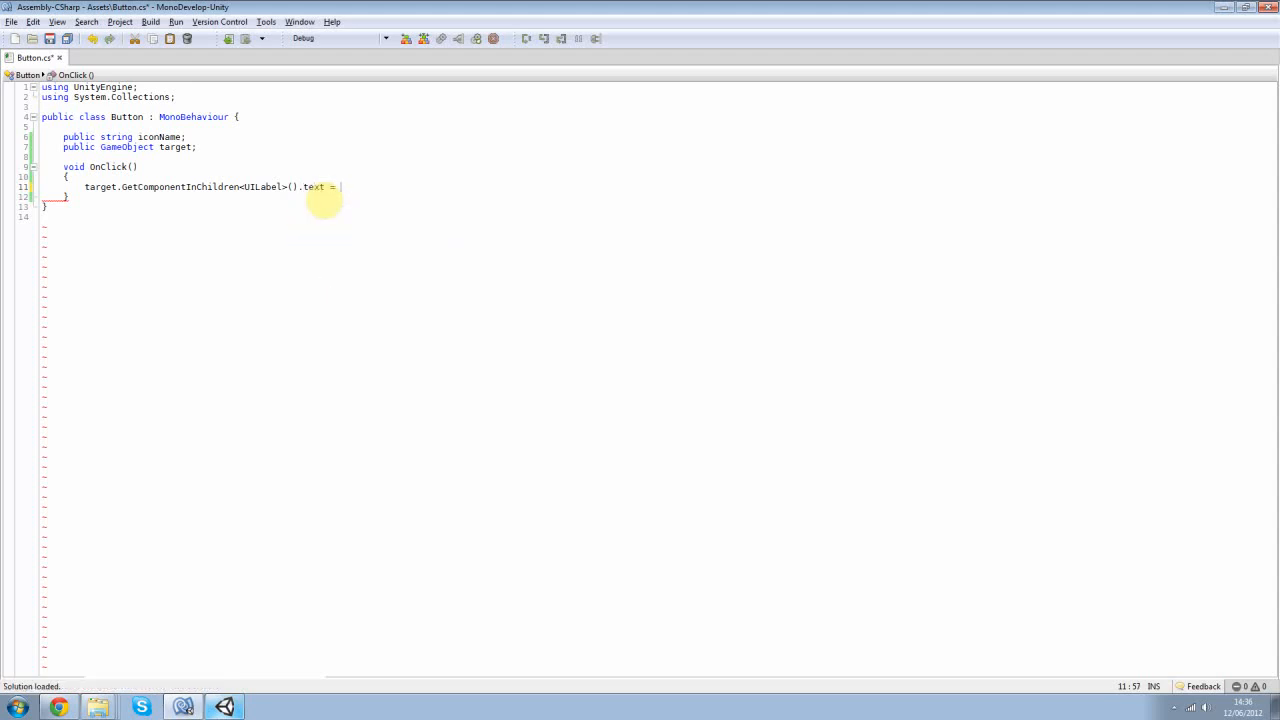
type("text;")
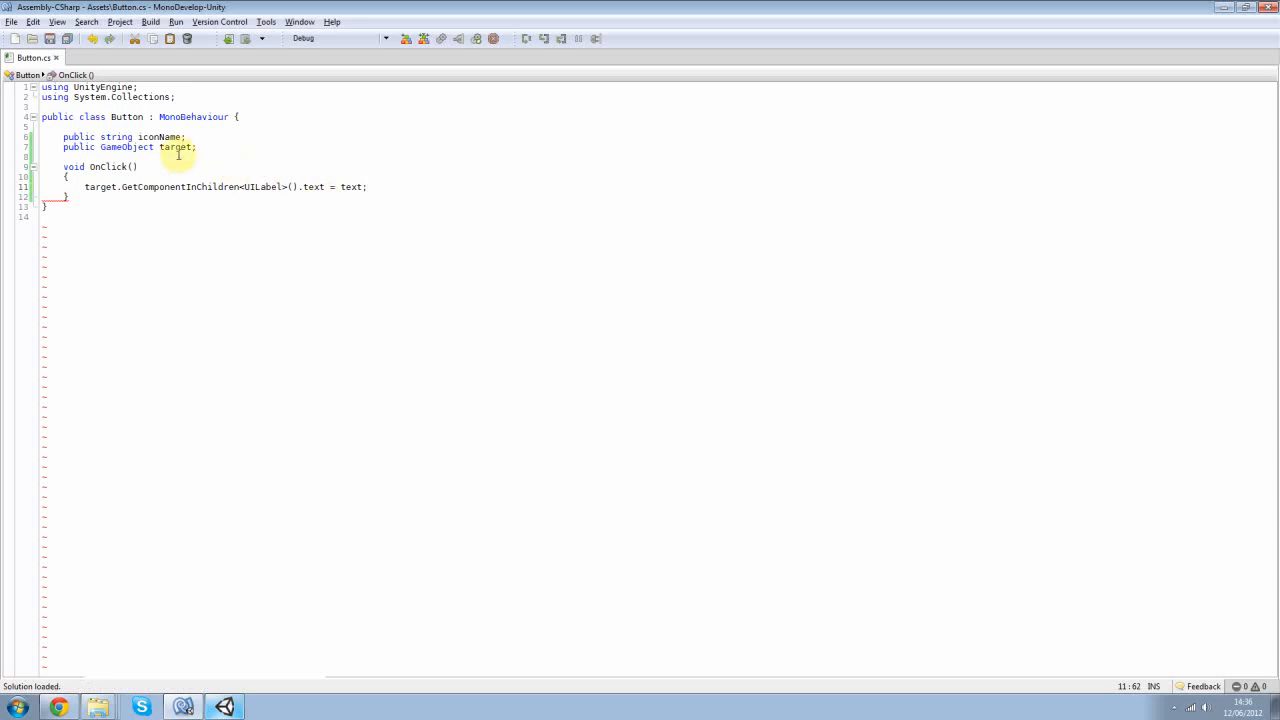
Add a public string text field below the target field.
left_click(200, 148)
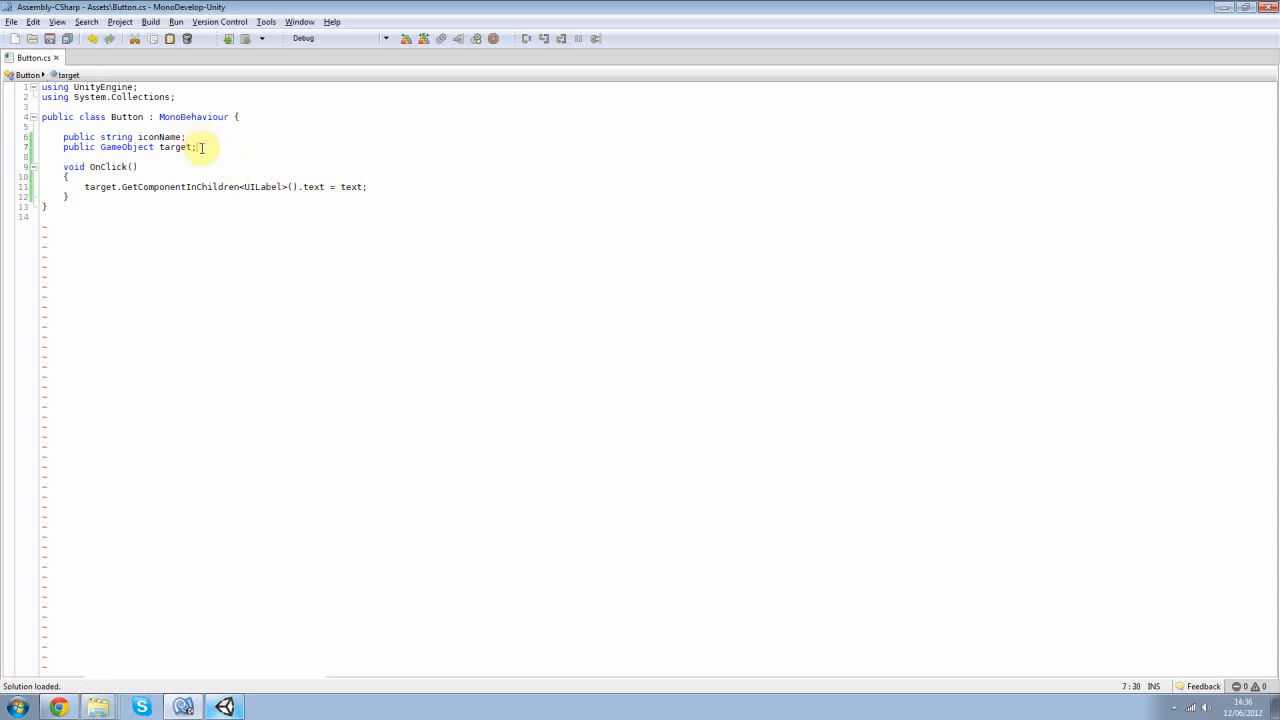
type("public strin")
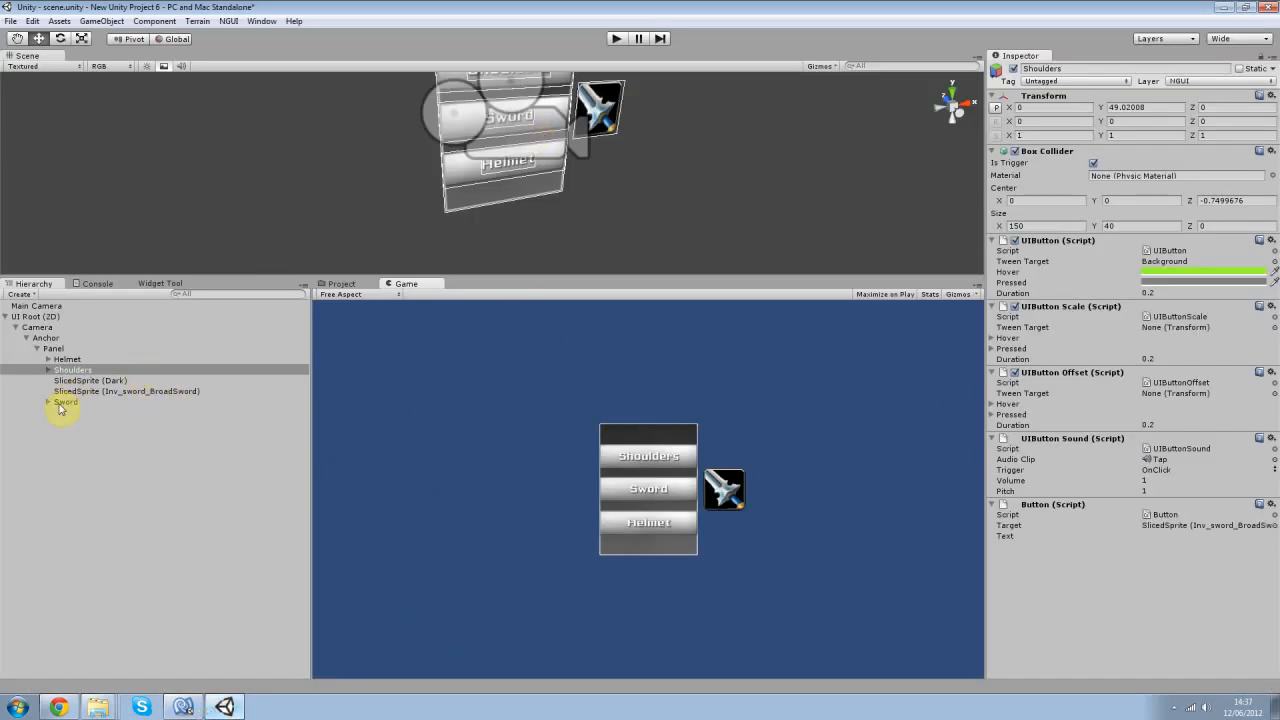
Give the Shoulders button Sword as Target and the text 'I dont have this sword'.
left_click(64, 400)
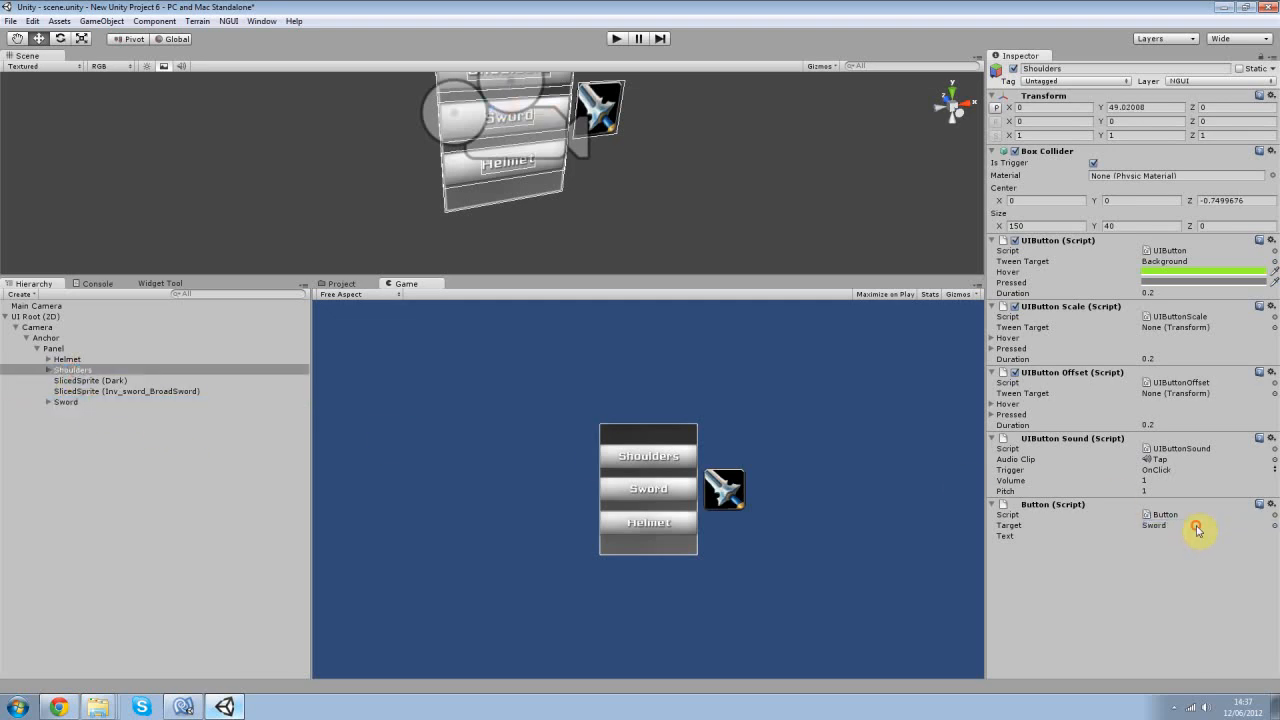
left_click(1200, 536)
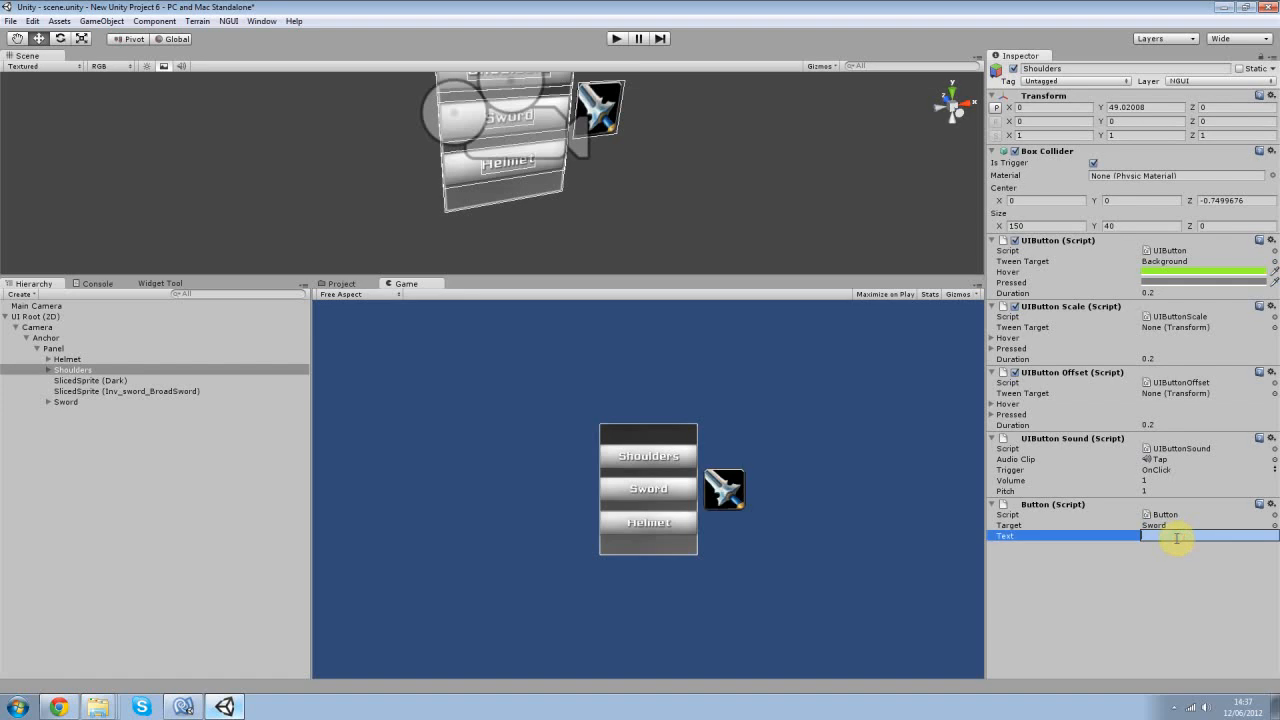
type("It dont have")
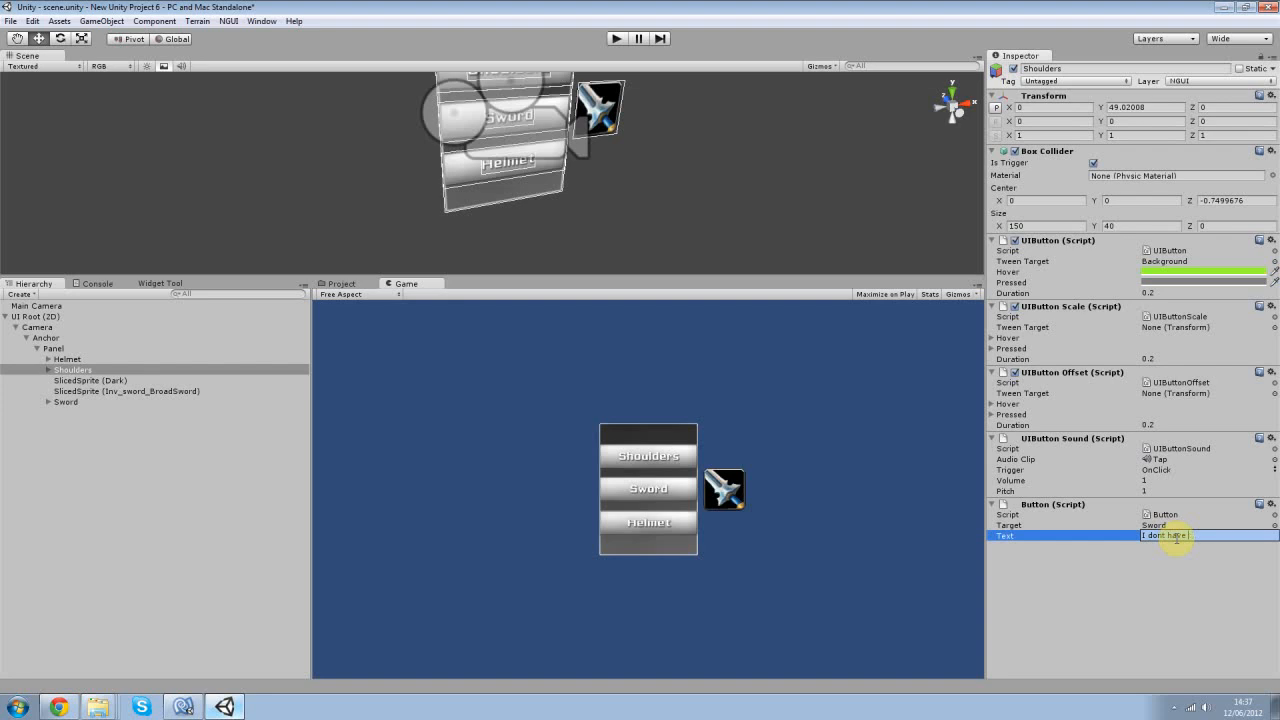
type("this sword")
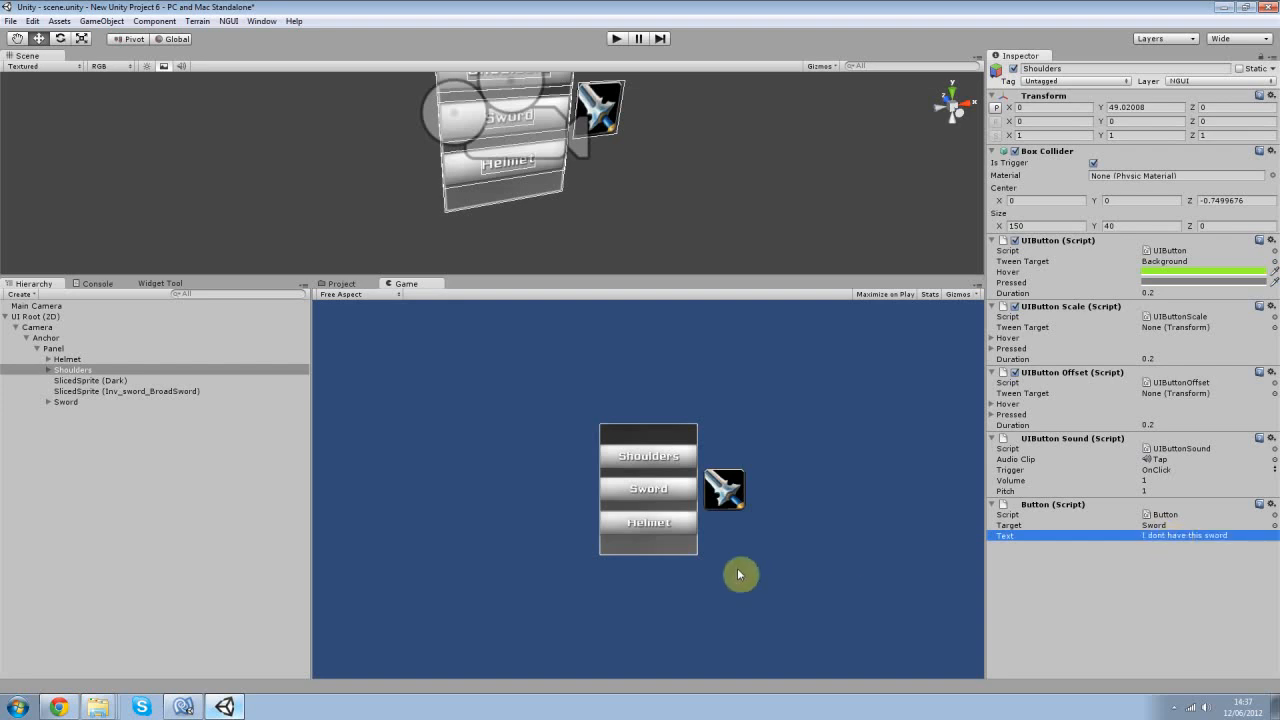
mouse_move(854, 482)
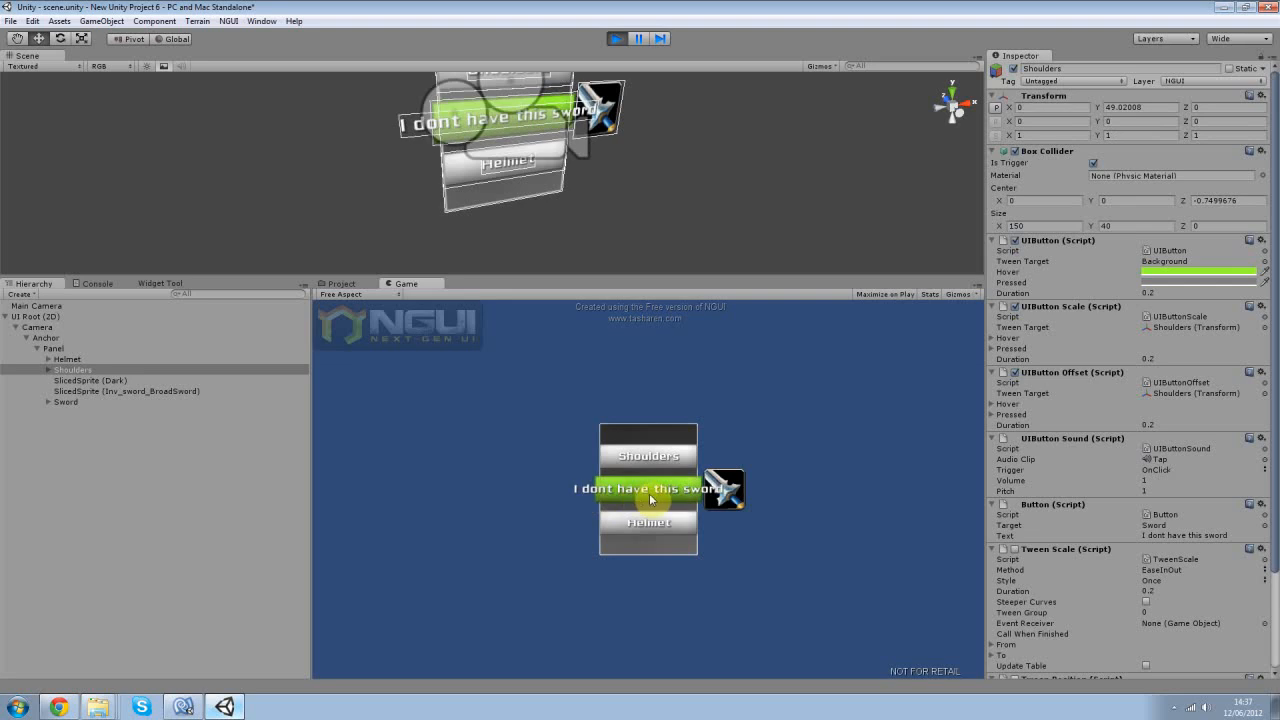
Test the Shoulders button in Play mode so the message appears.
left_click(648, 488)
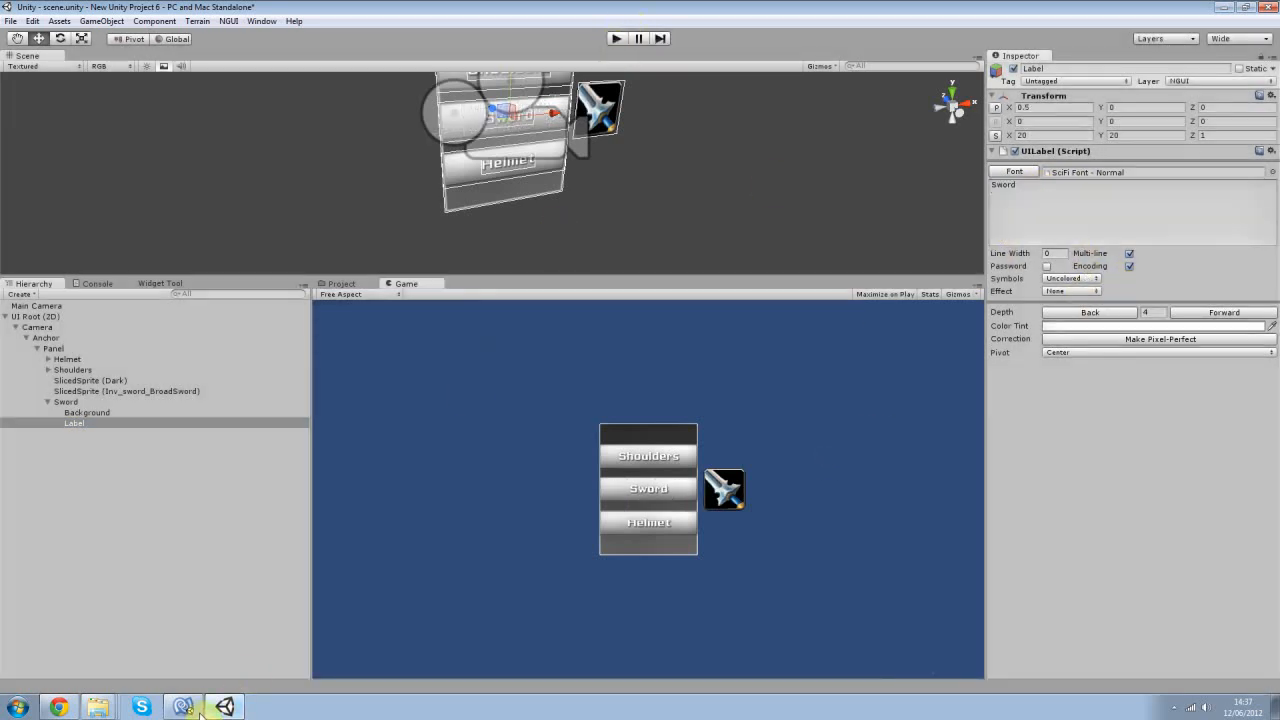
Hard-code .text = @"I dont have this sword"; in OnClick, comment out iconName, and save.
left_click(182, 708)
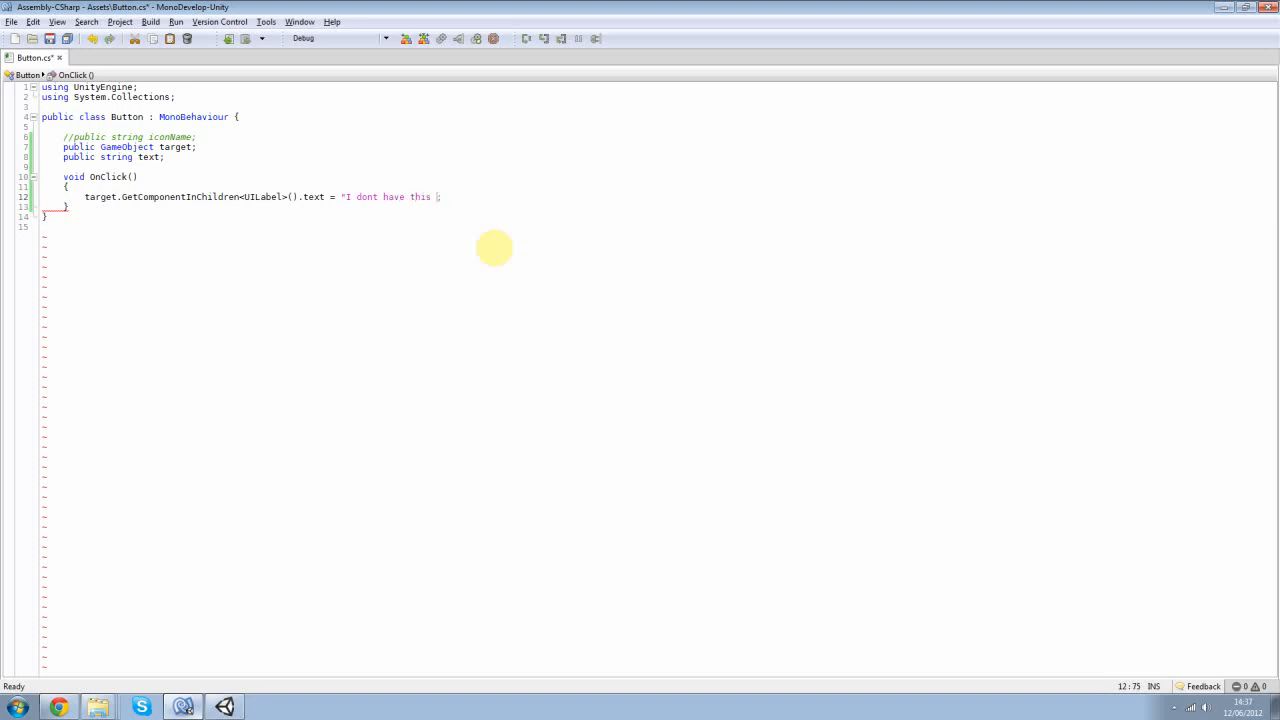
type("sword\"")
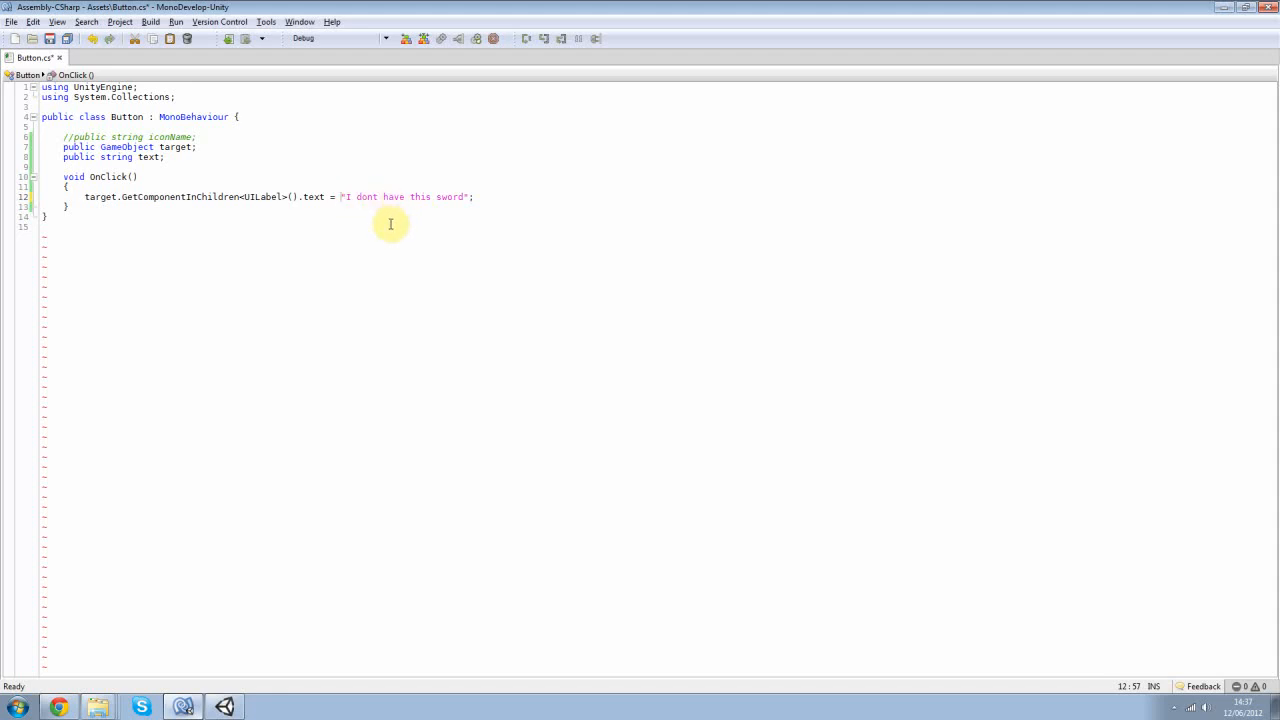
type("@")
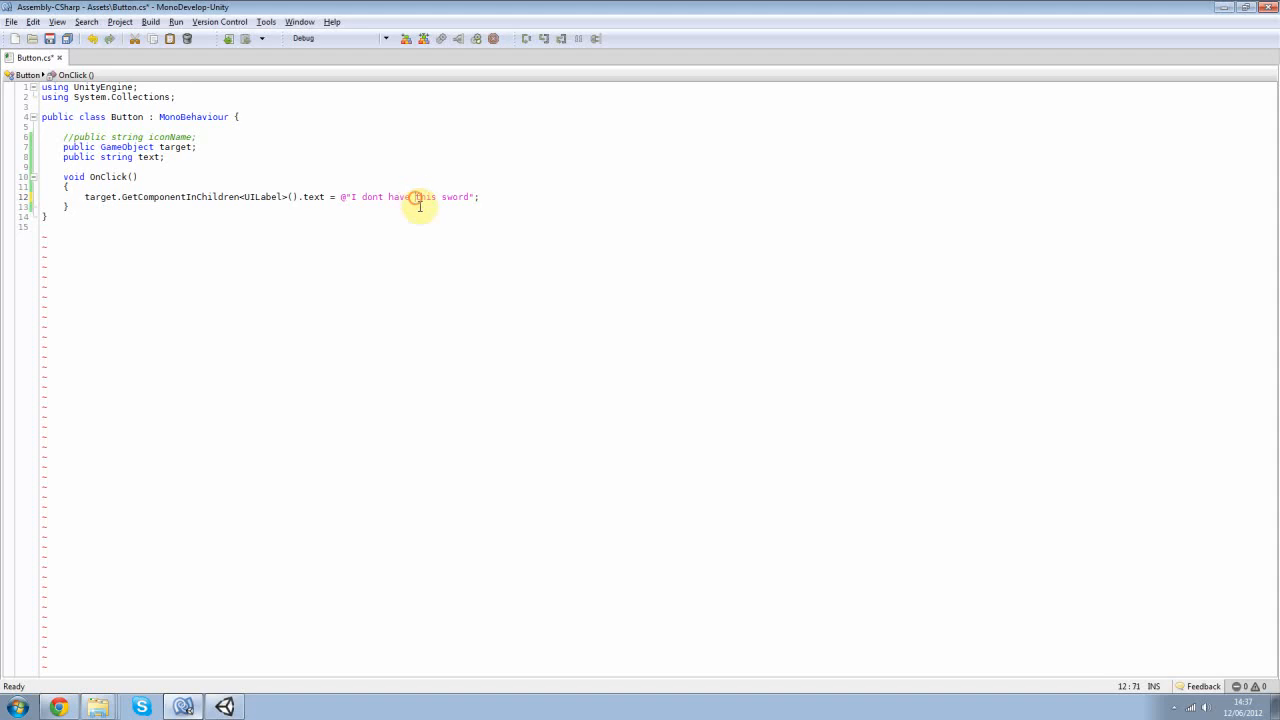
key("Return")
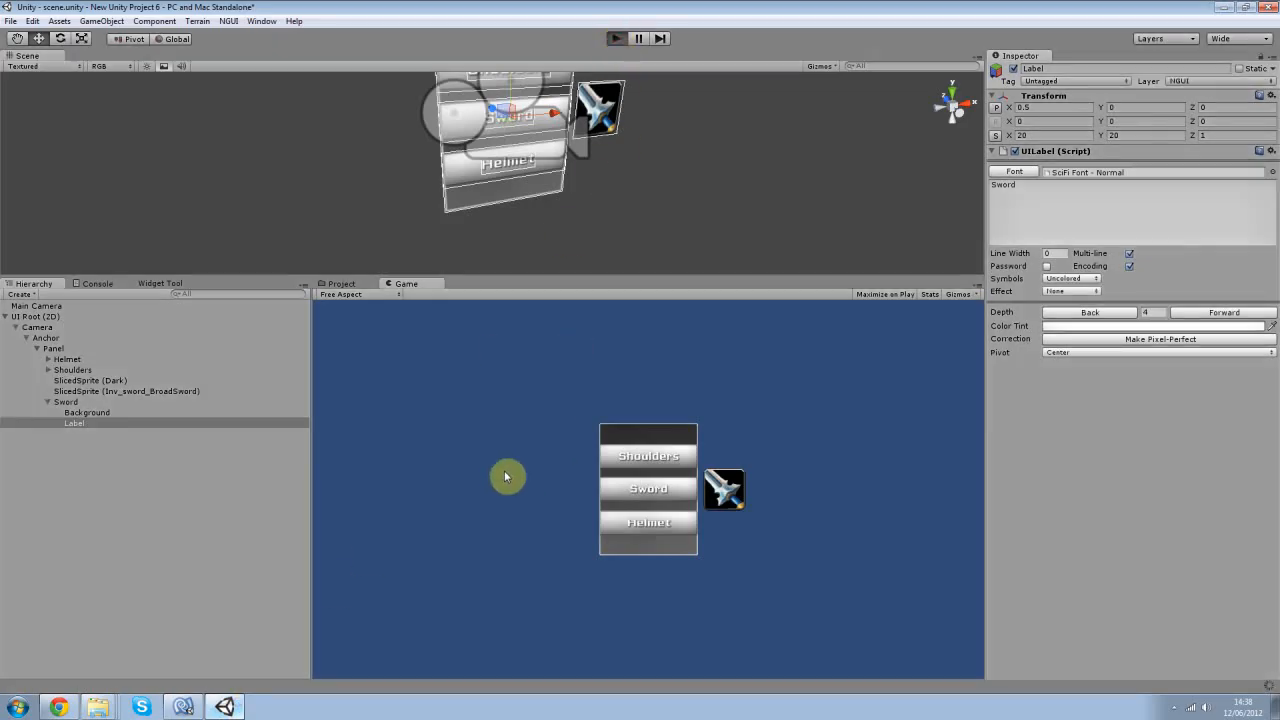
mouse_move(584, 458)
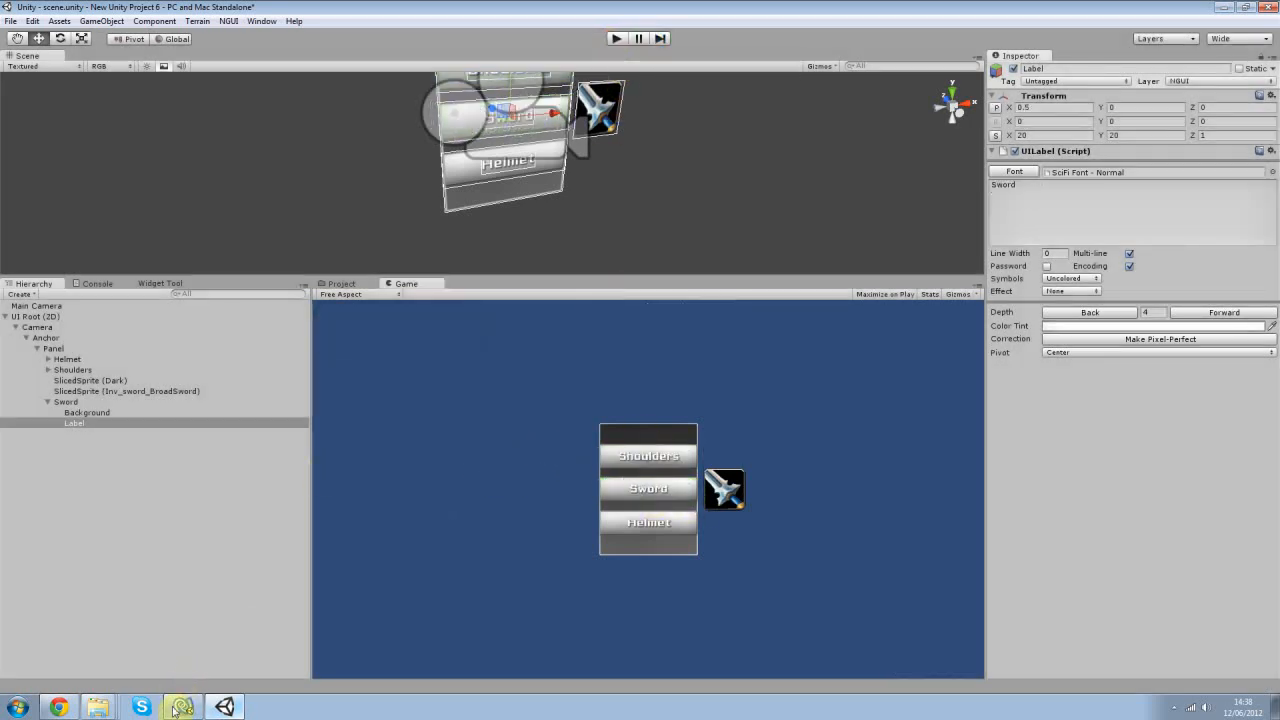
left_click(182, 708)
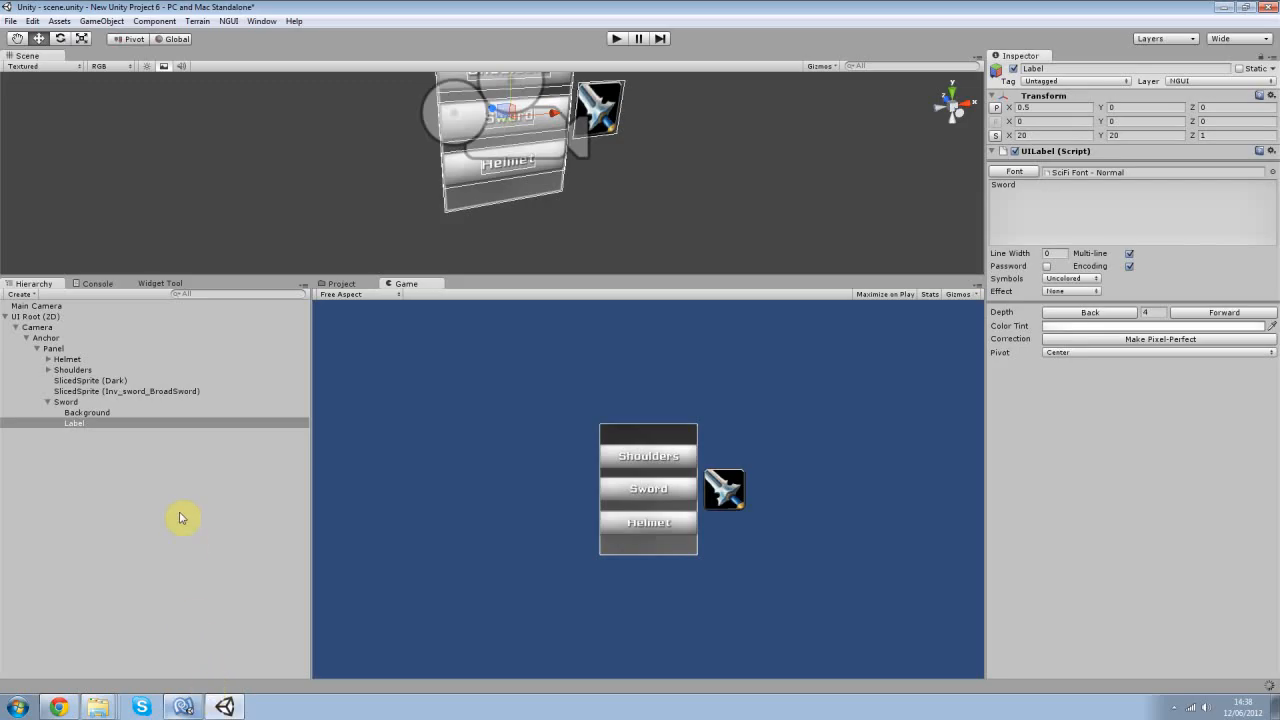
left_click(66, 400)
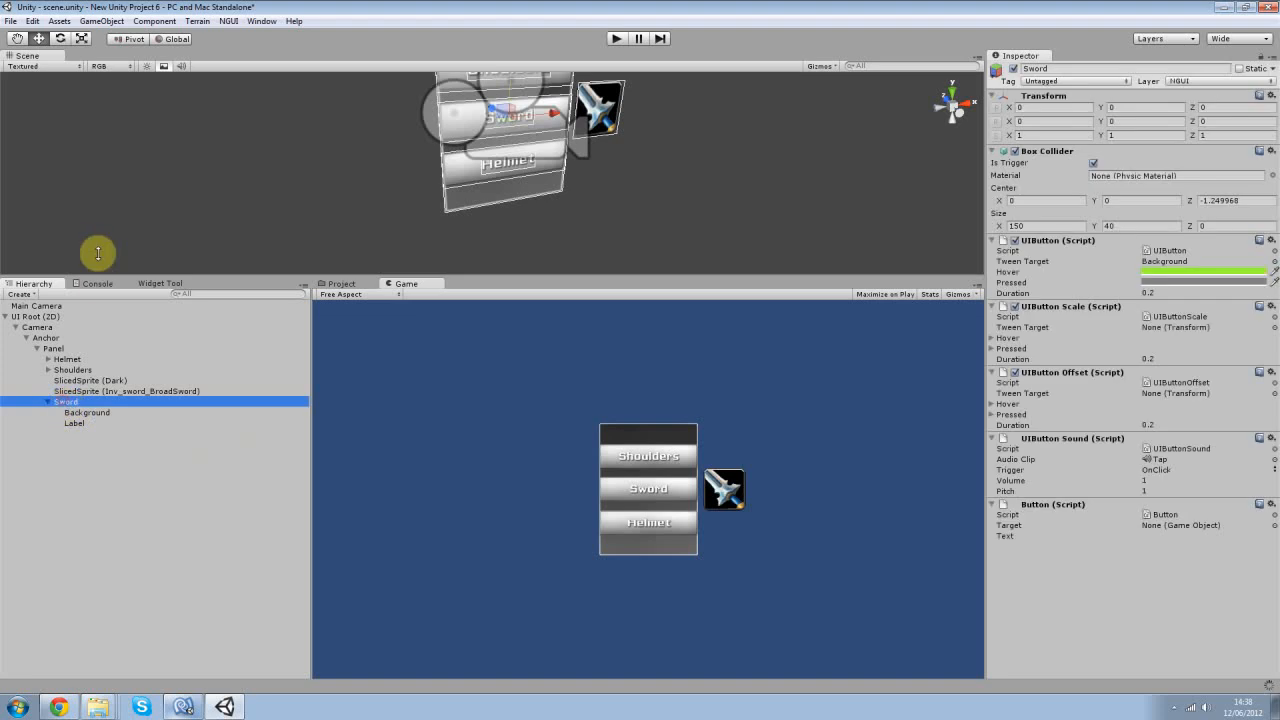
Choose the Slider template in the NGUI Widget Tool.
left_click(160, 284)
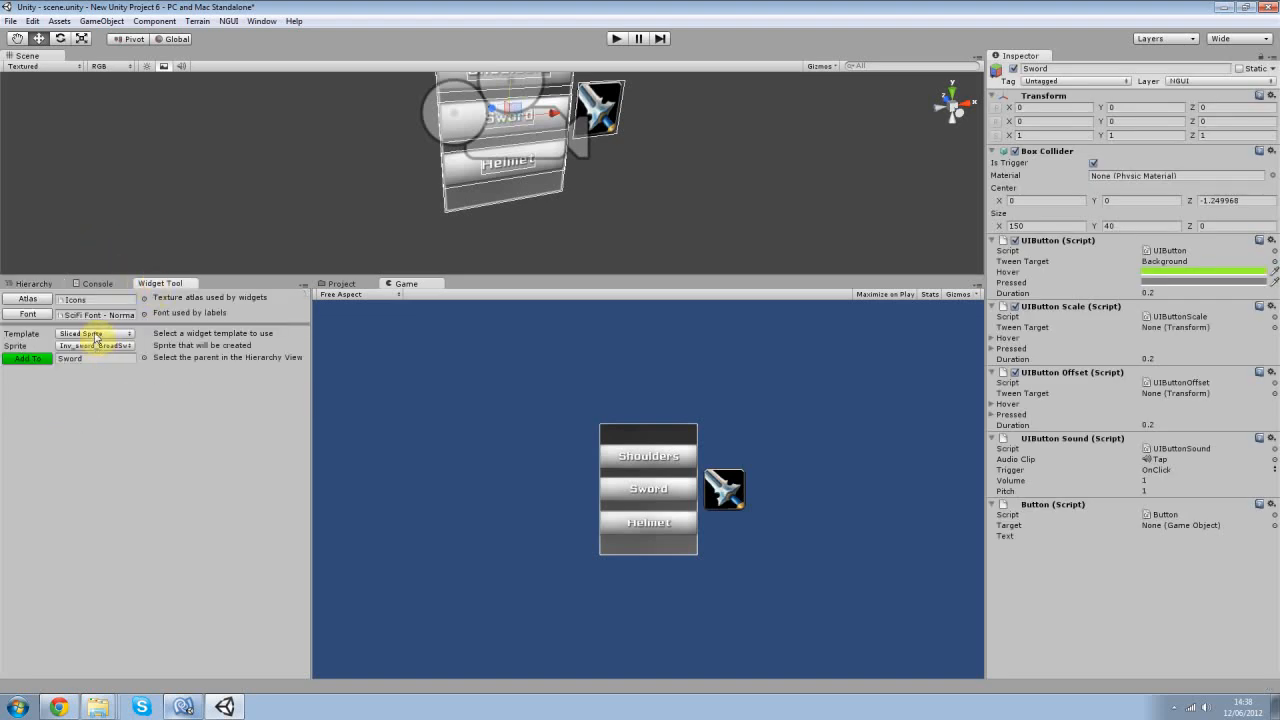
left_click(96, 332)
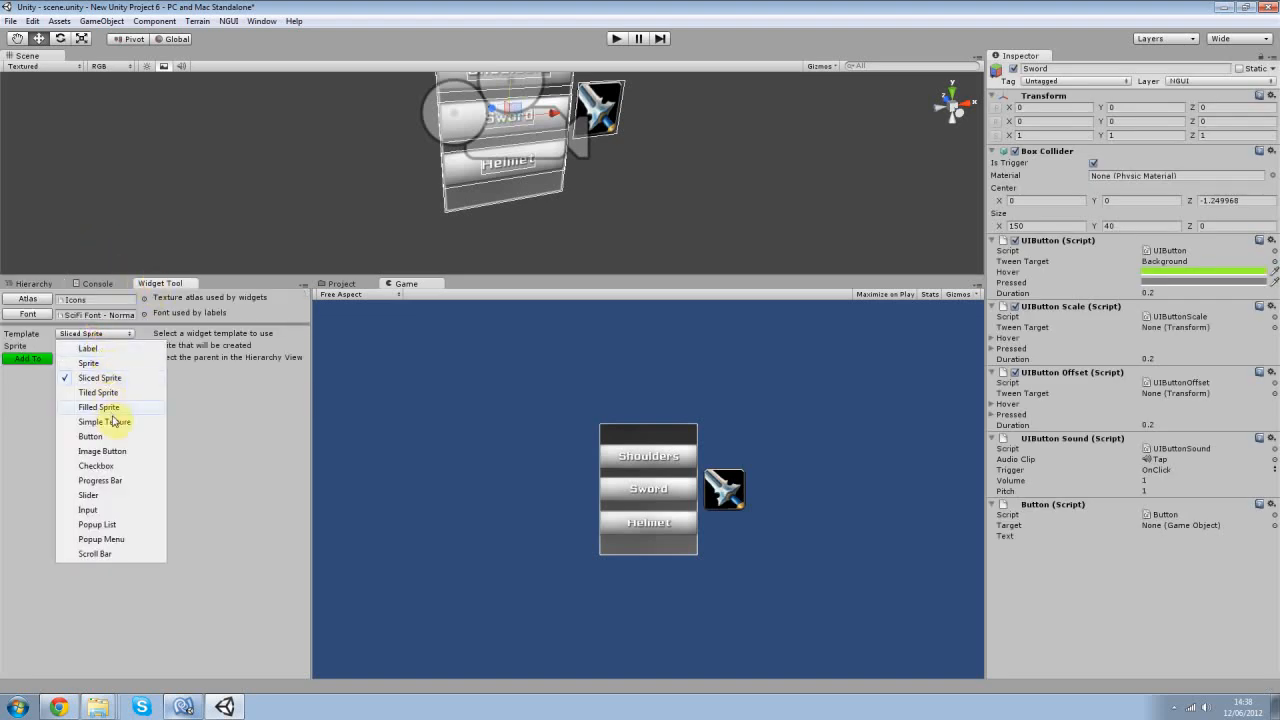
mouse_move(138, 472)
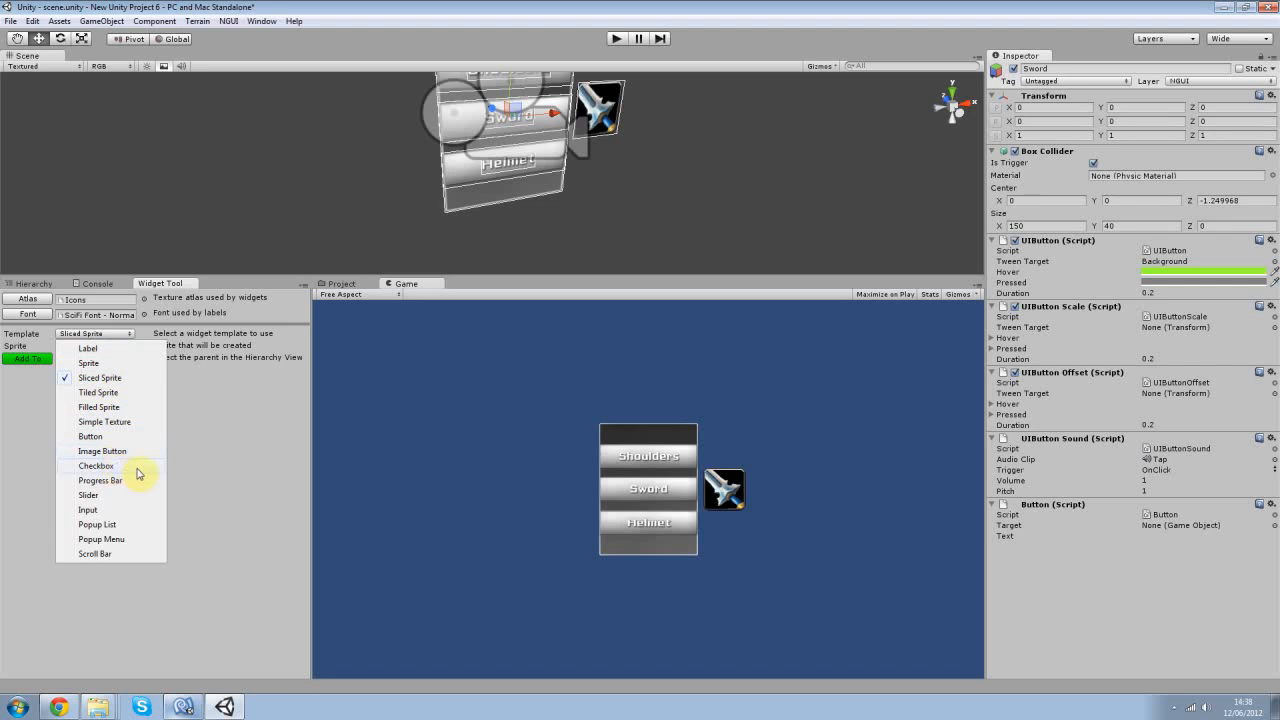
mouse_move(116, 510)
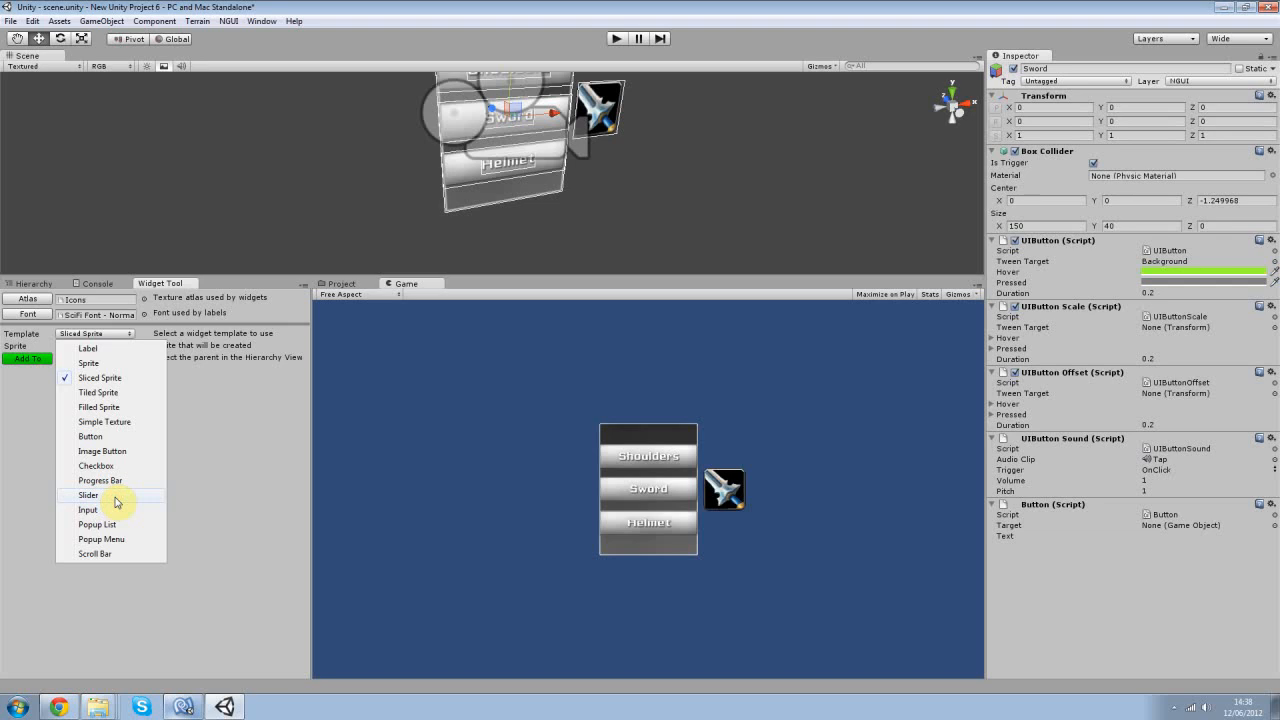
left_click(88, 496)
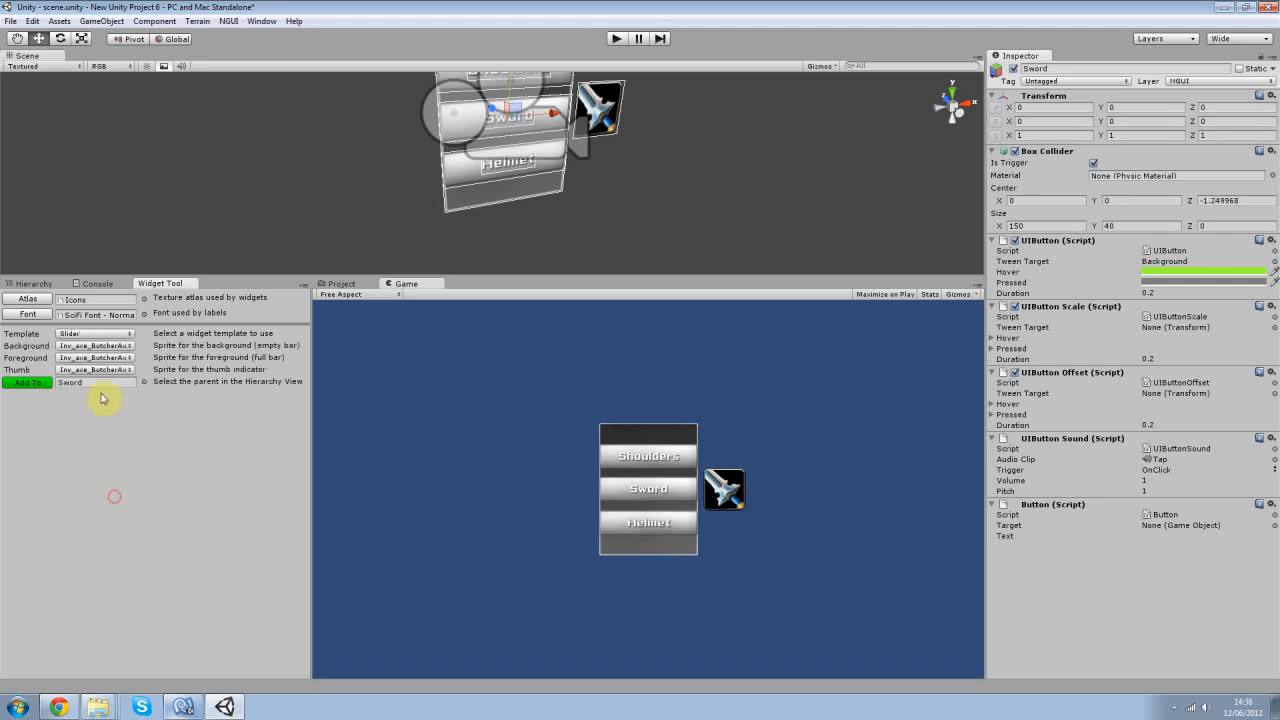
Pick dark background, foreground and thumb sprites and add the slider to Sword.
left_click(96, 344)
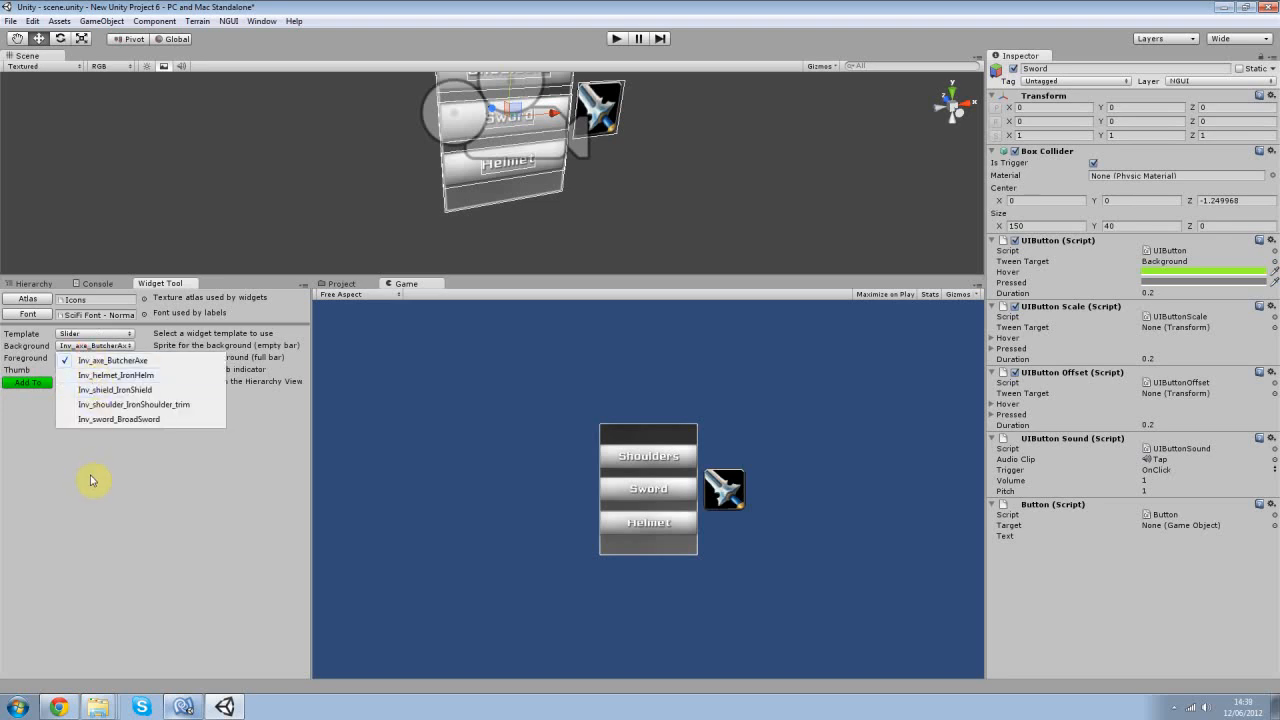
left_click(118, 420)
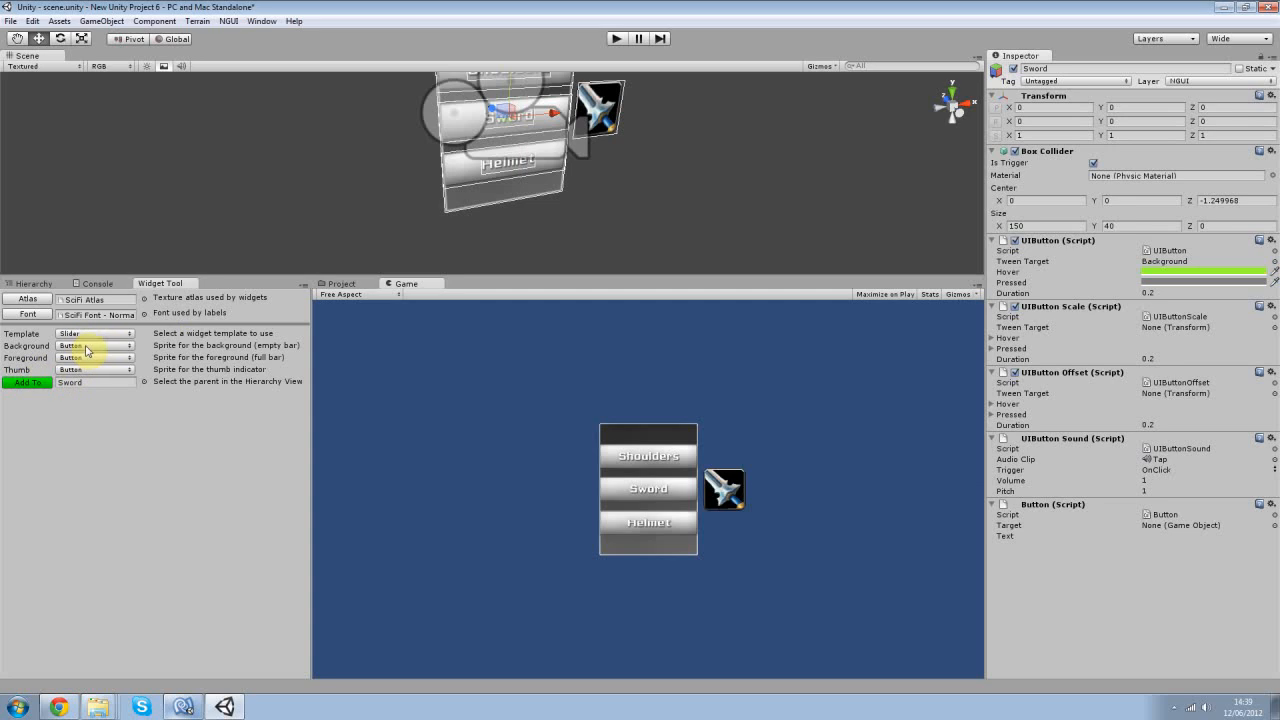
left_click(96, 358)
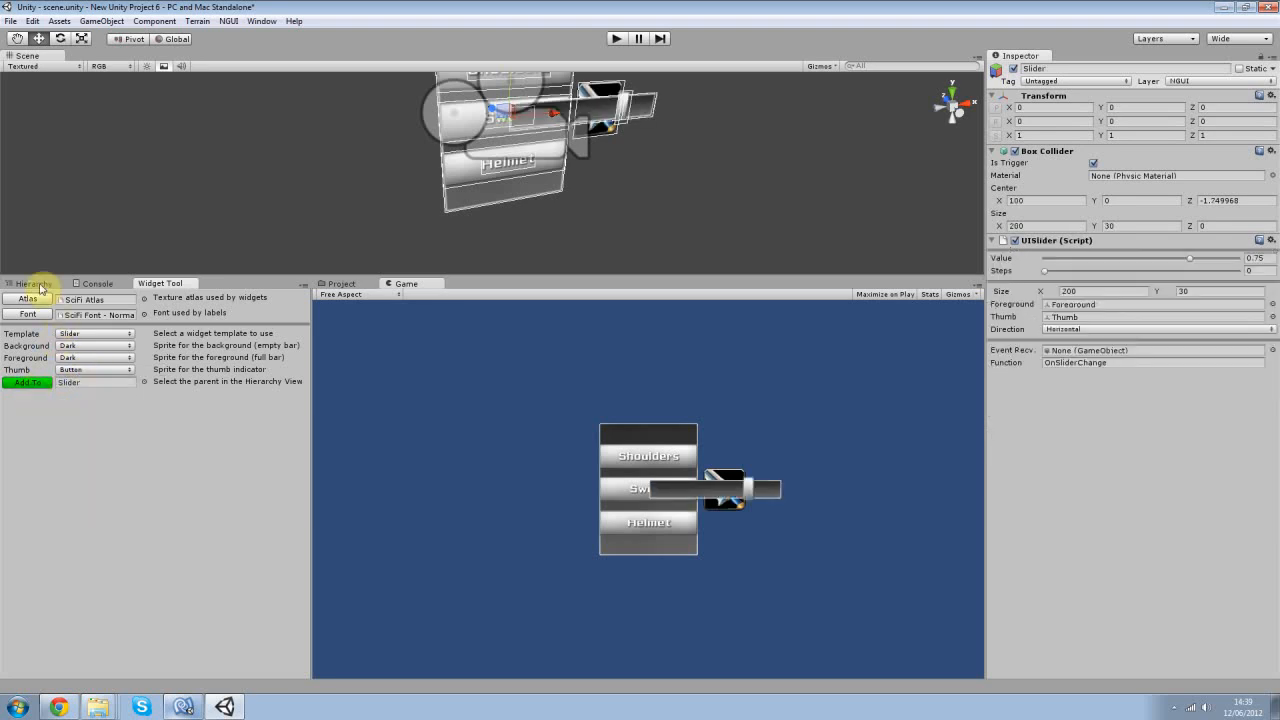
Move the Slider out of Sword and position it below the menu buttons.
left_click(32, 284)
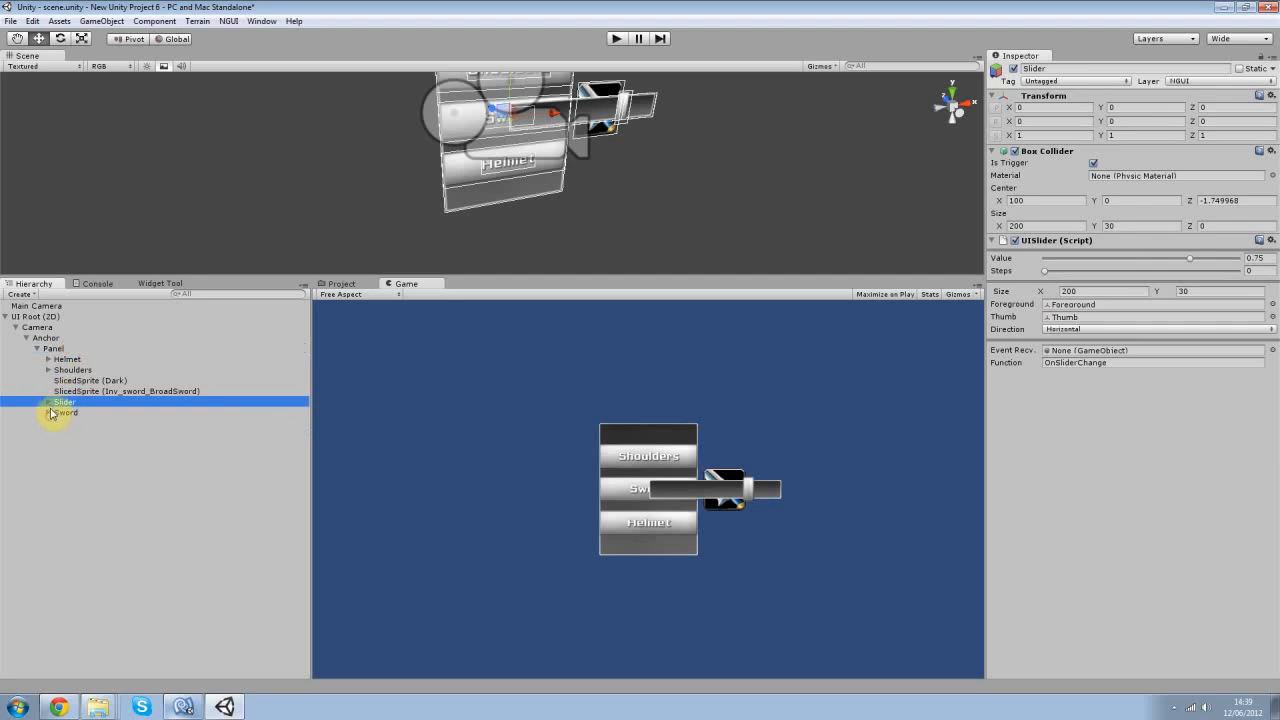
left_click(48, 400)
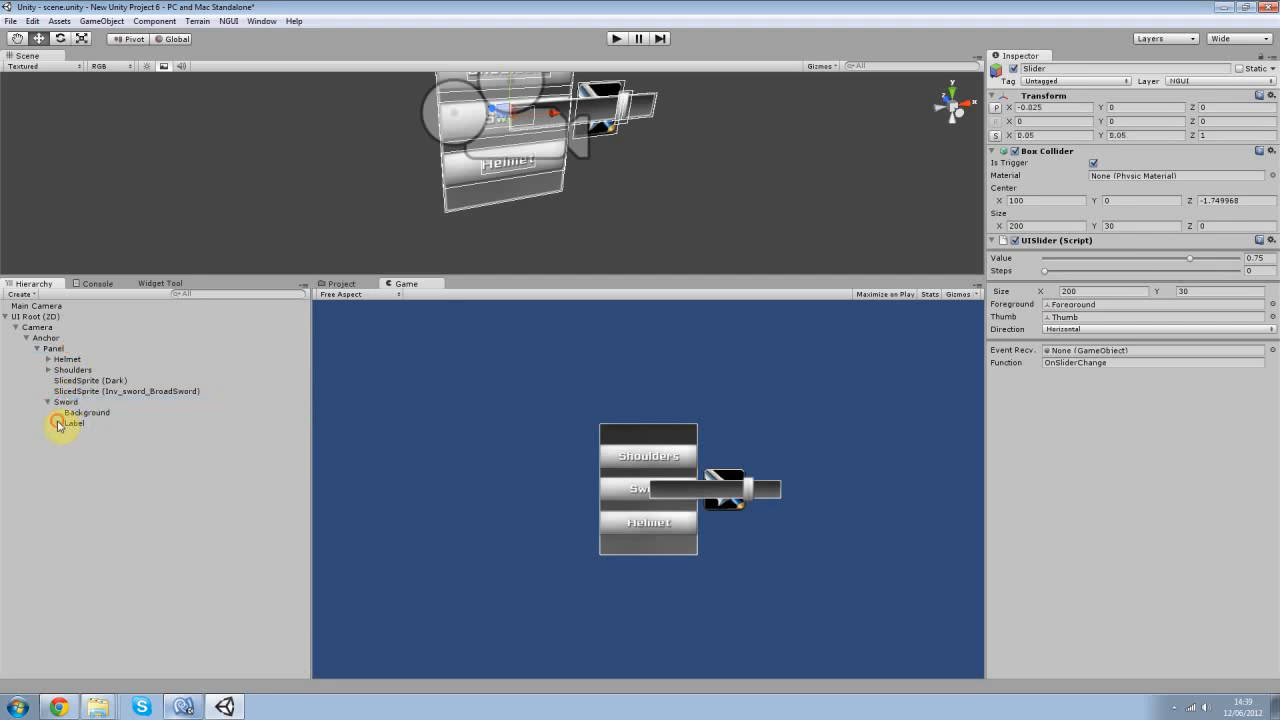
left_click(64, 400)
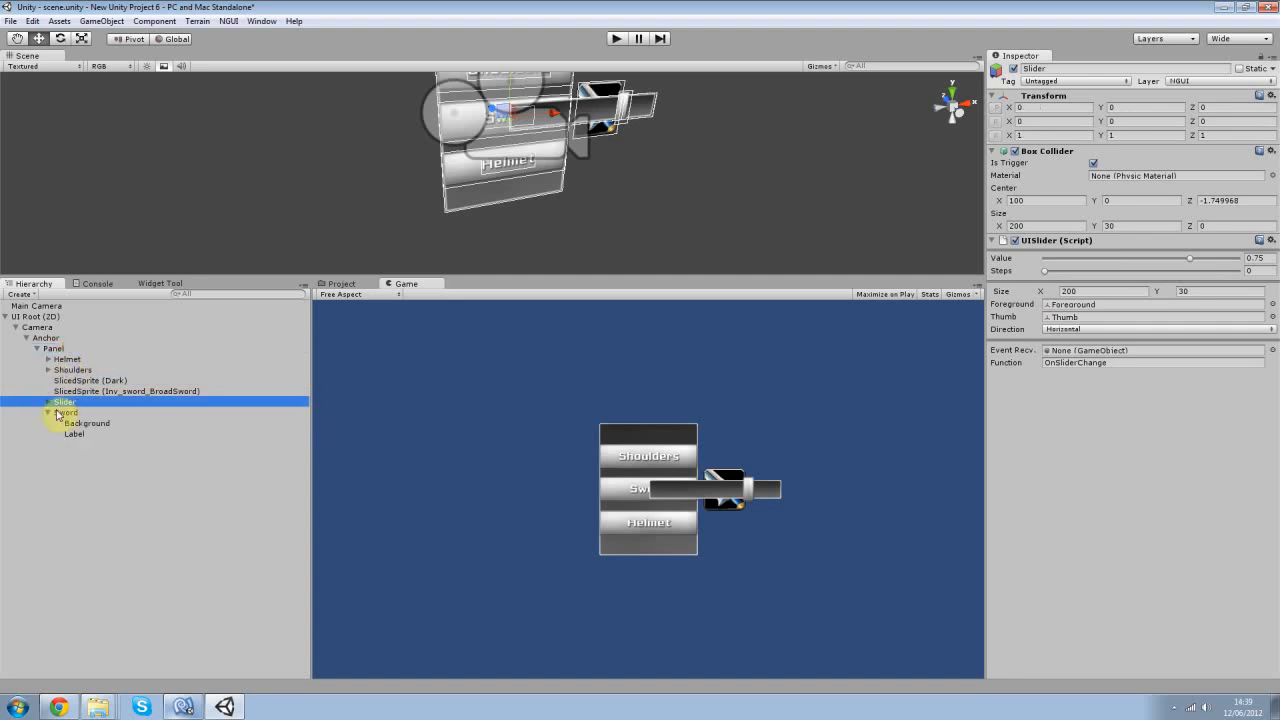
left_click(56, 412)
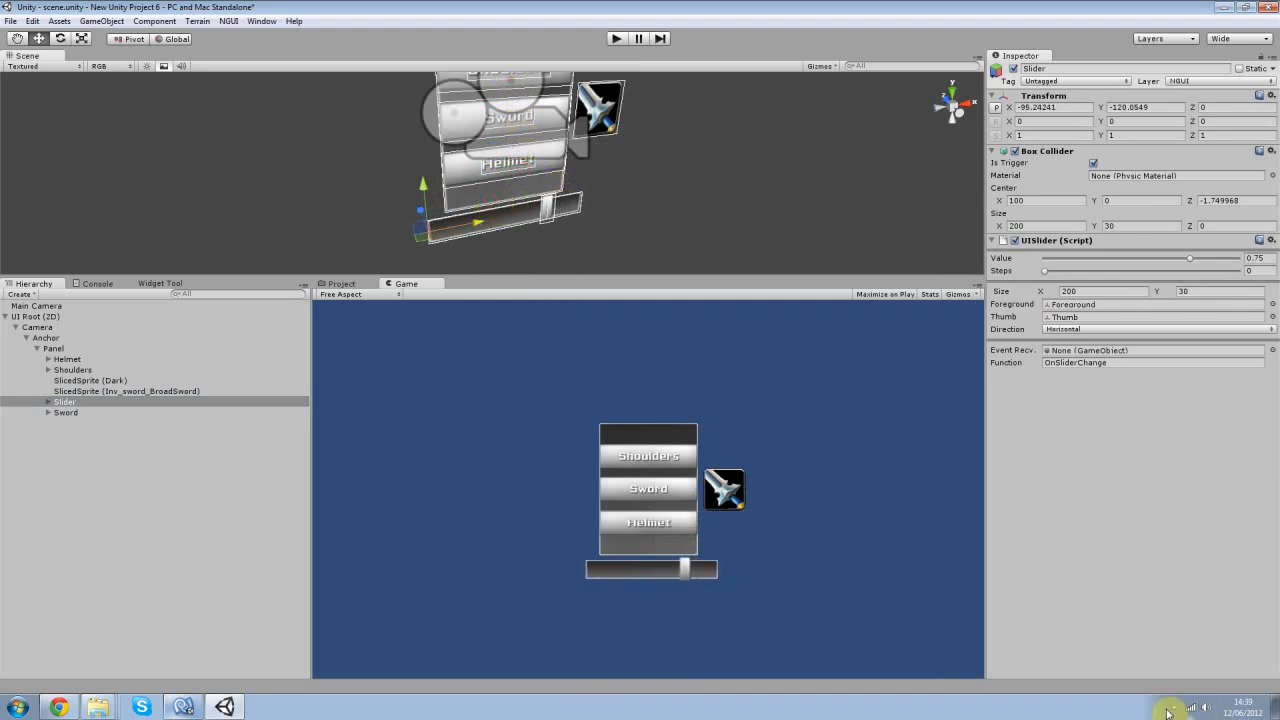
left_click(1168, 708)
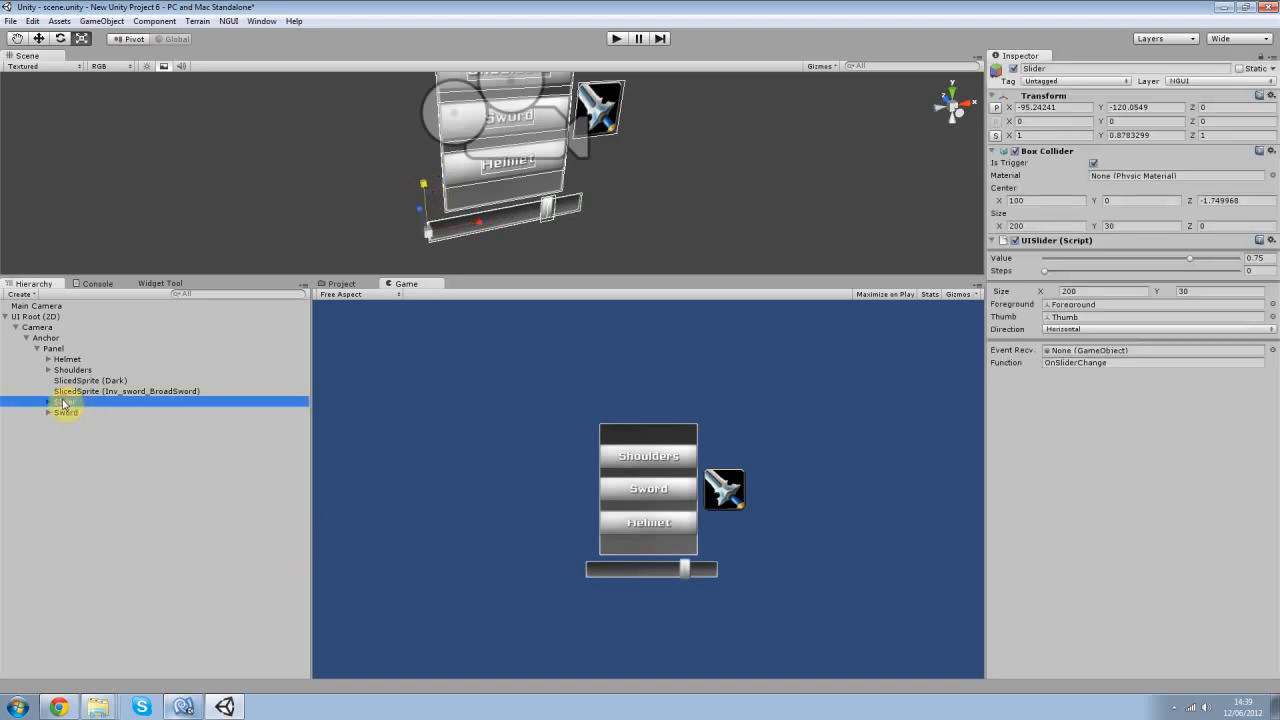
Expand the Slider to inspect its Foreground and Thumb parts.
left_click(64, 402)
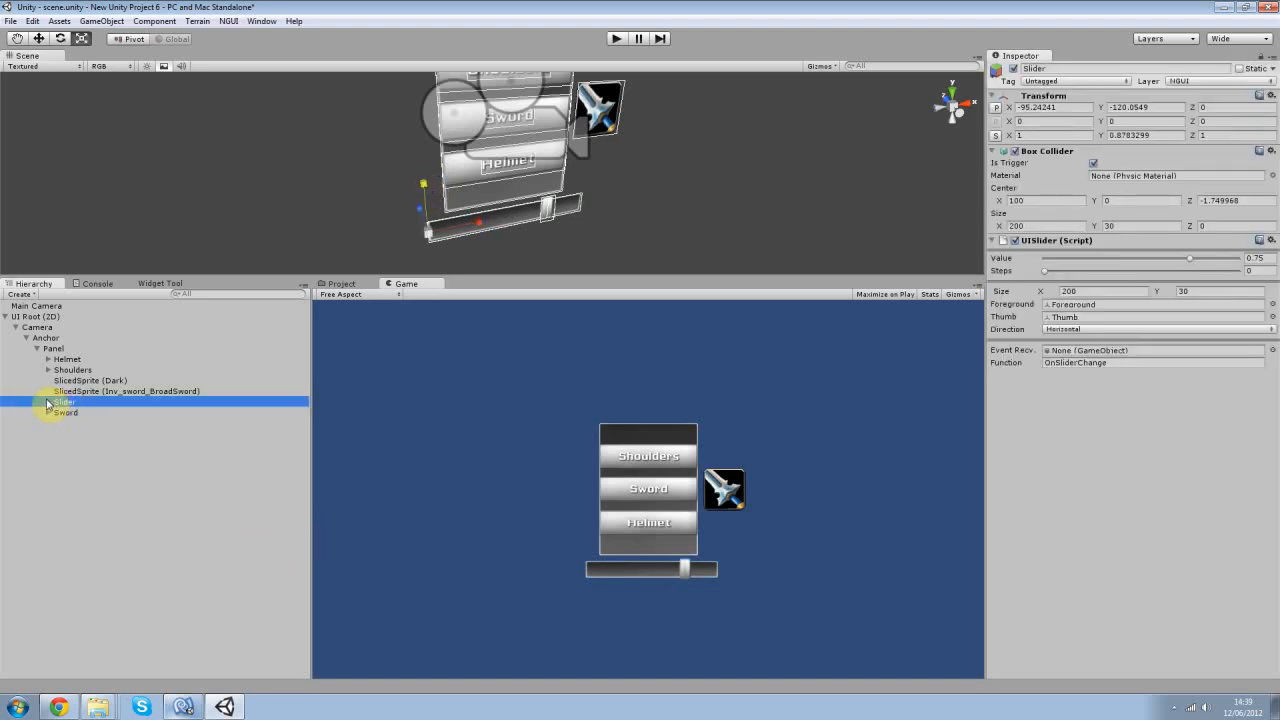
left_click(84, 424)
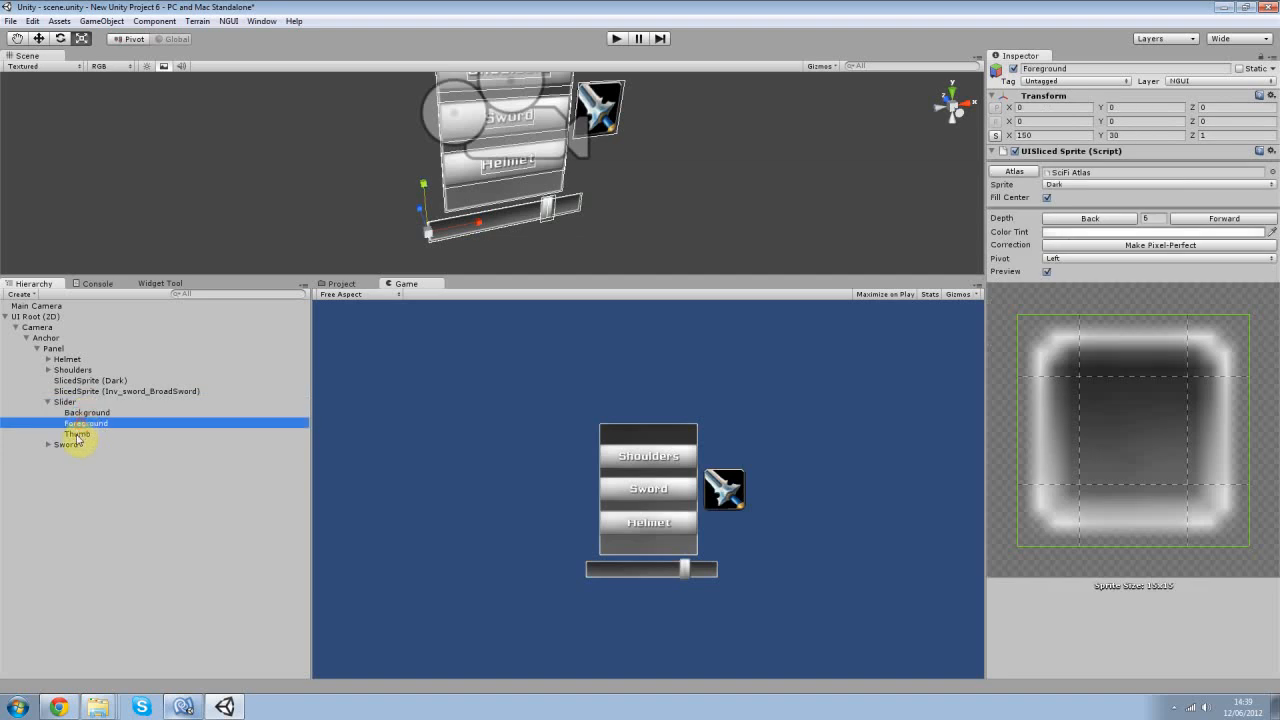
left_click(76, 432)
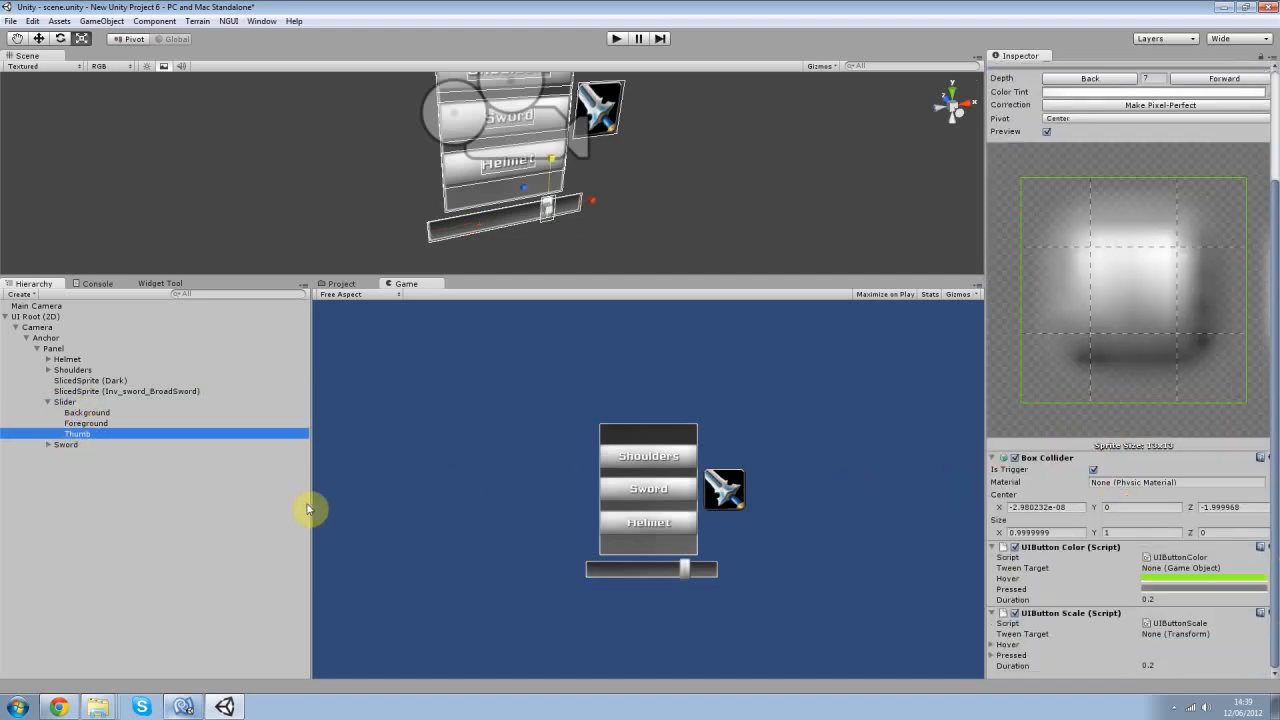
left_click(64, 400)
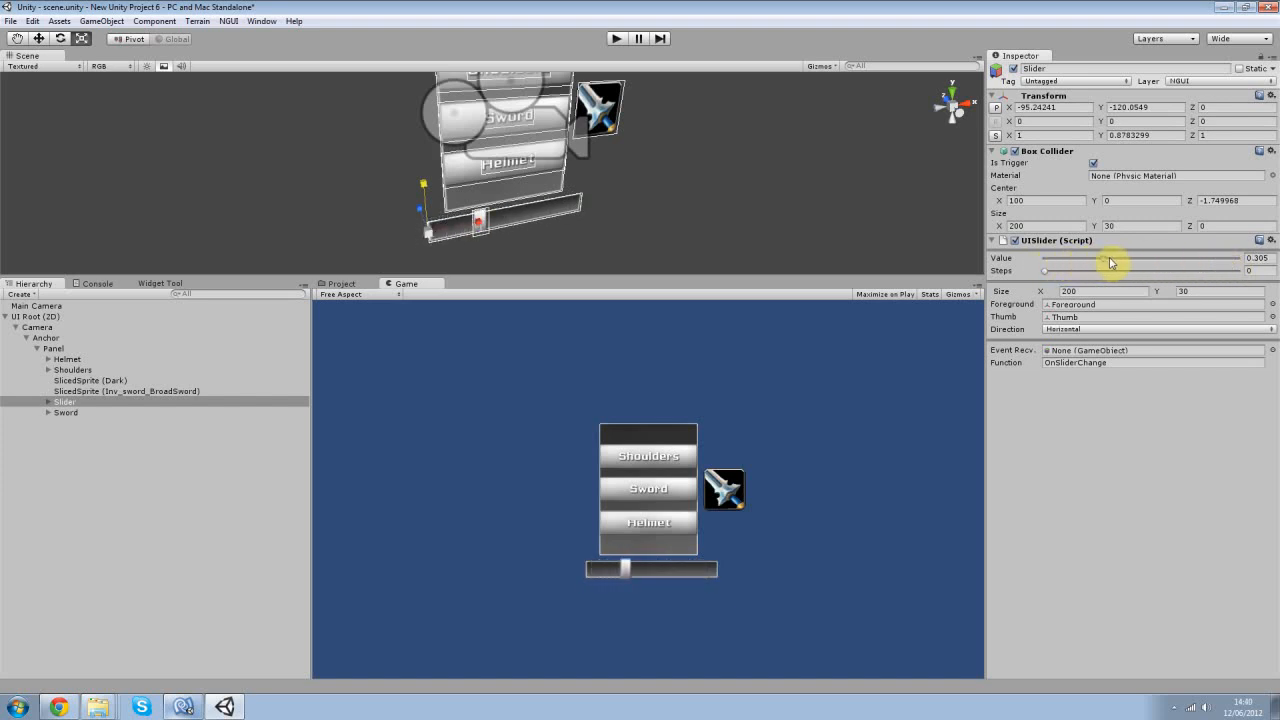
Drag the UISlider Value field from 0.75 down to about 0.55.
left_click_drag(1108, 264, 1204, 264)
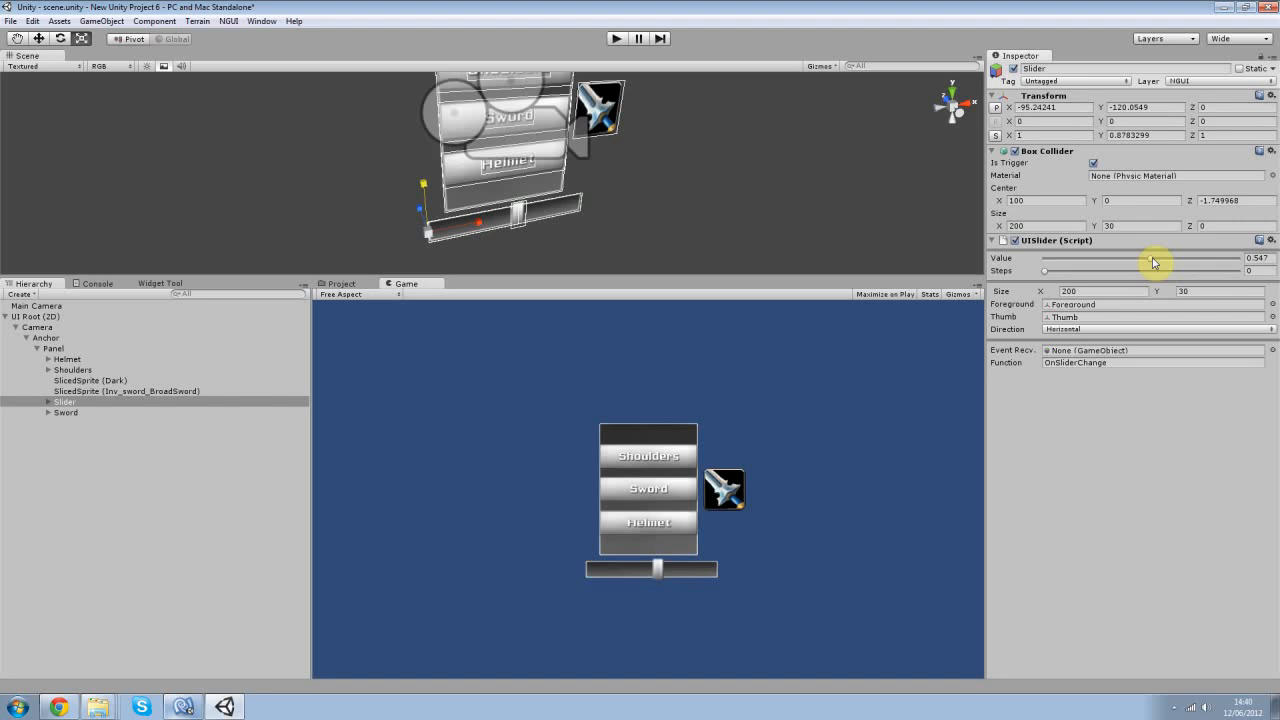
left_click(182, 706)
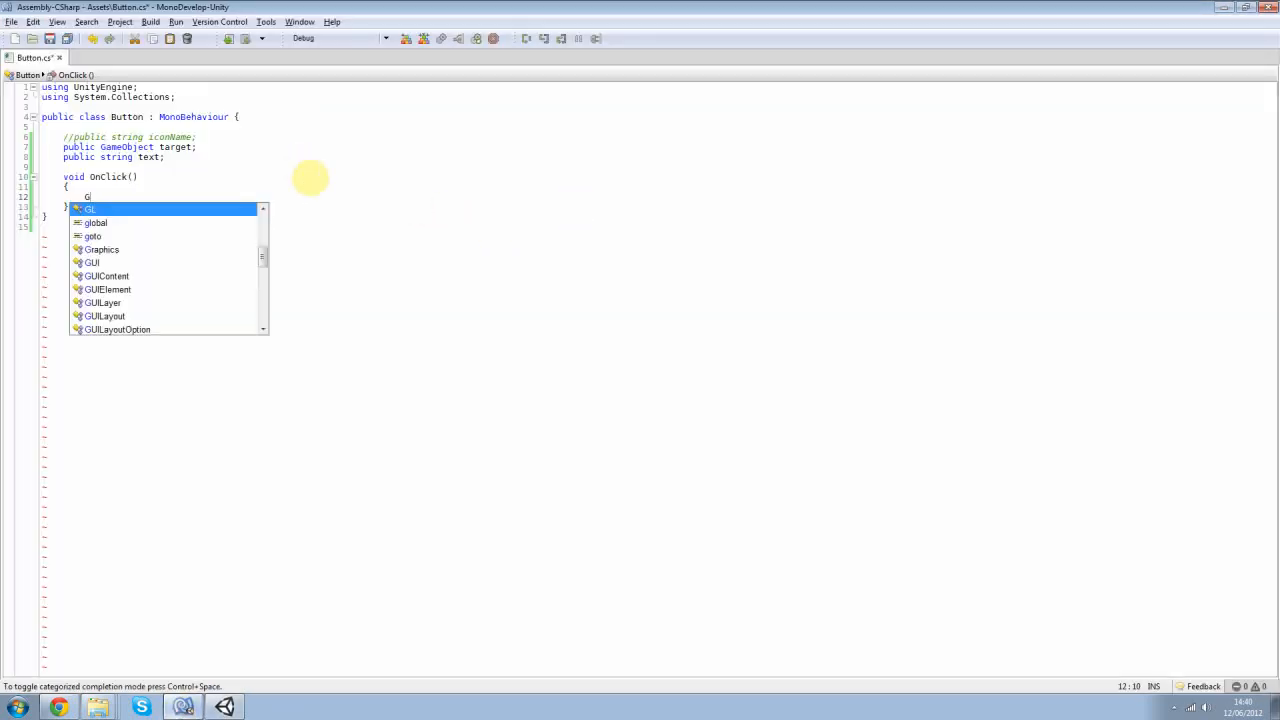
key("Escape")
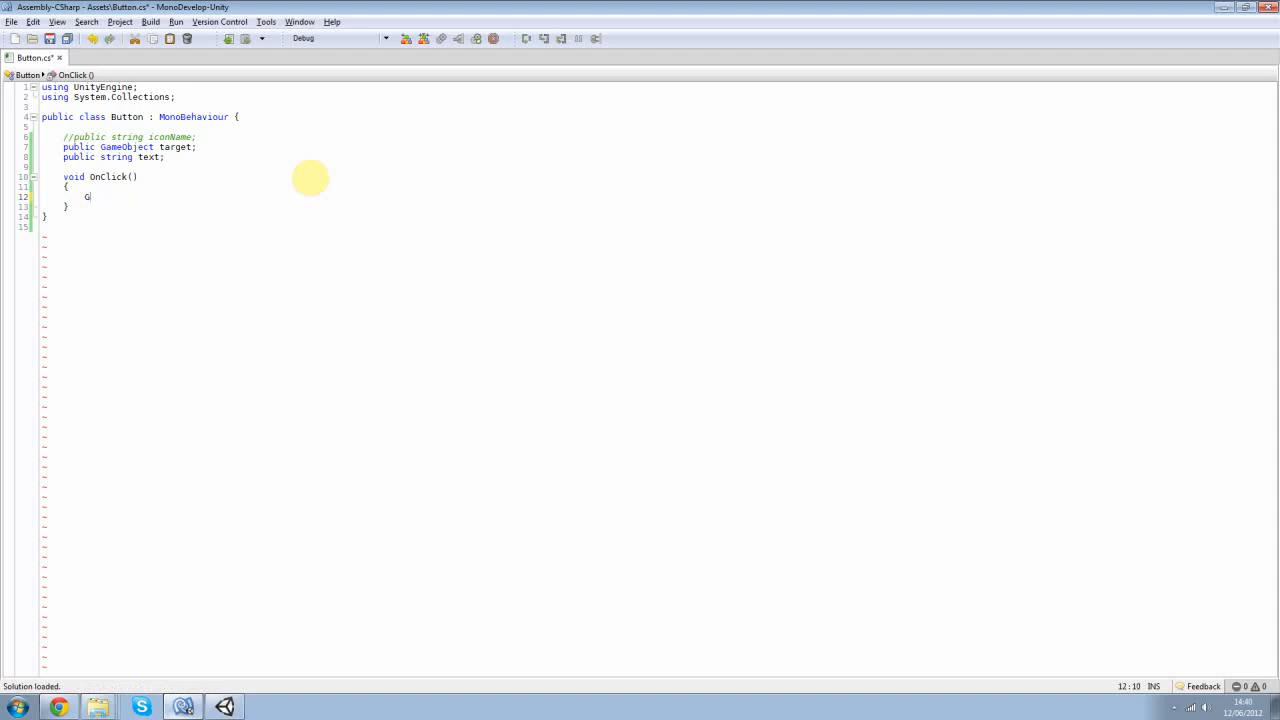
type("ameObject.")
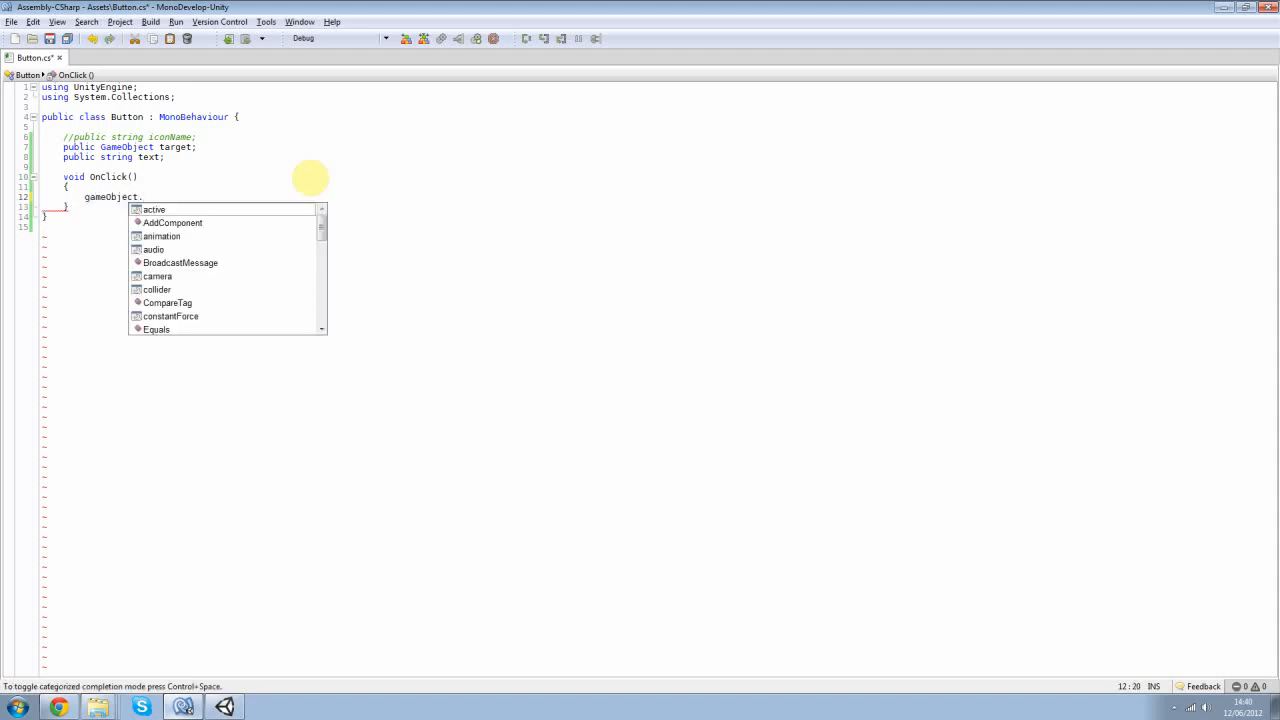
type("transform.")
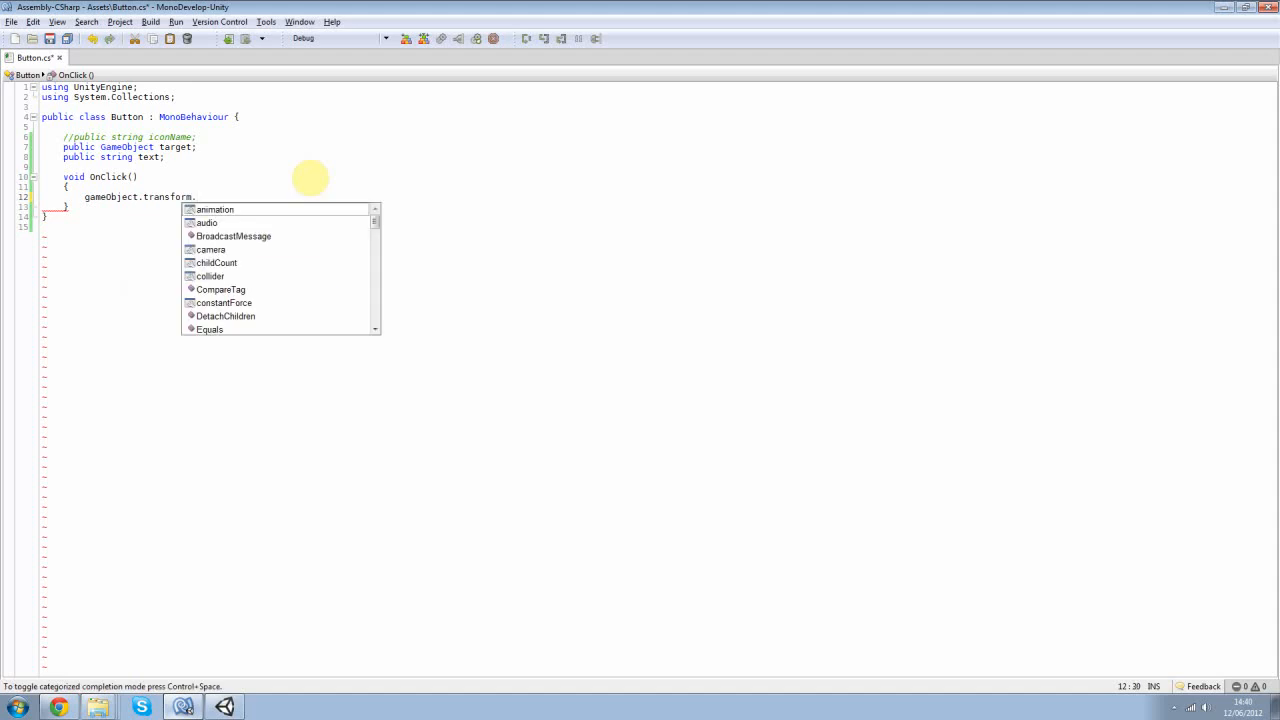
type("position =")
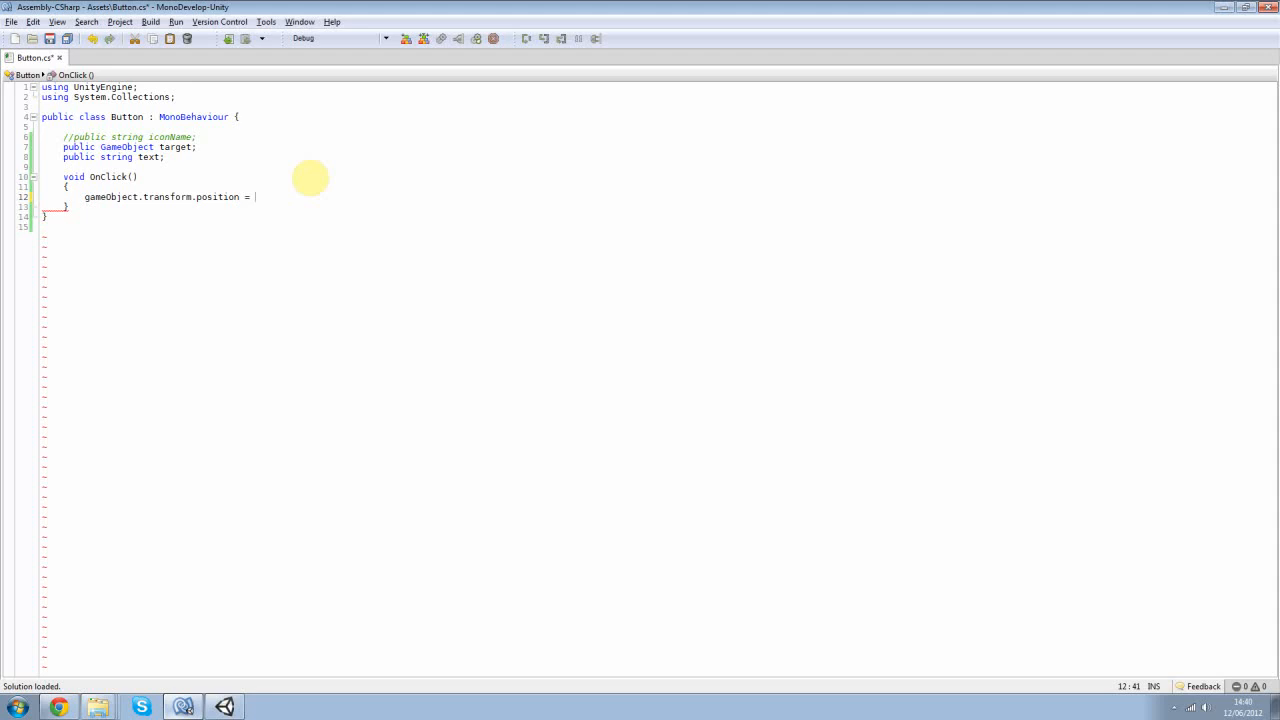
type("new Vector3")
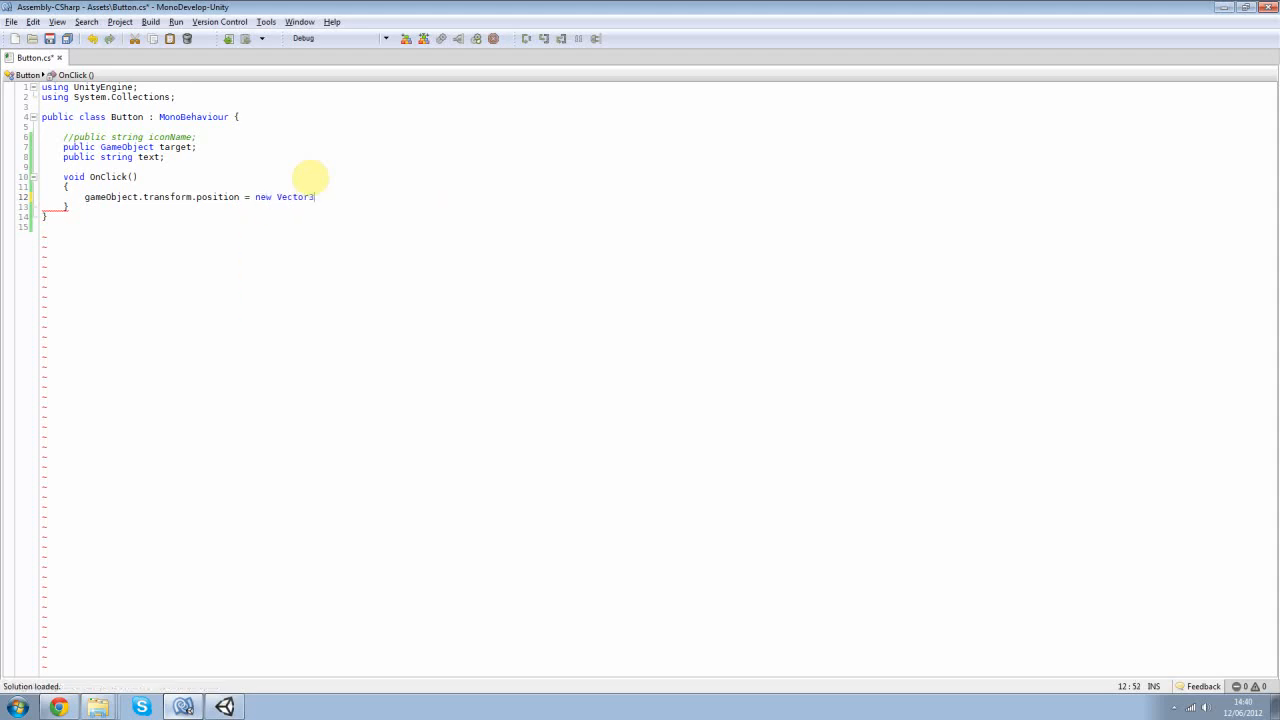
type("(")
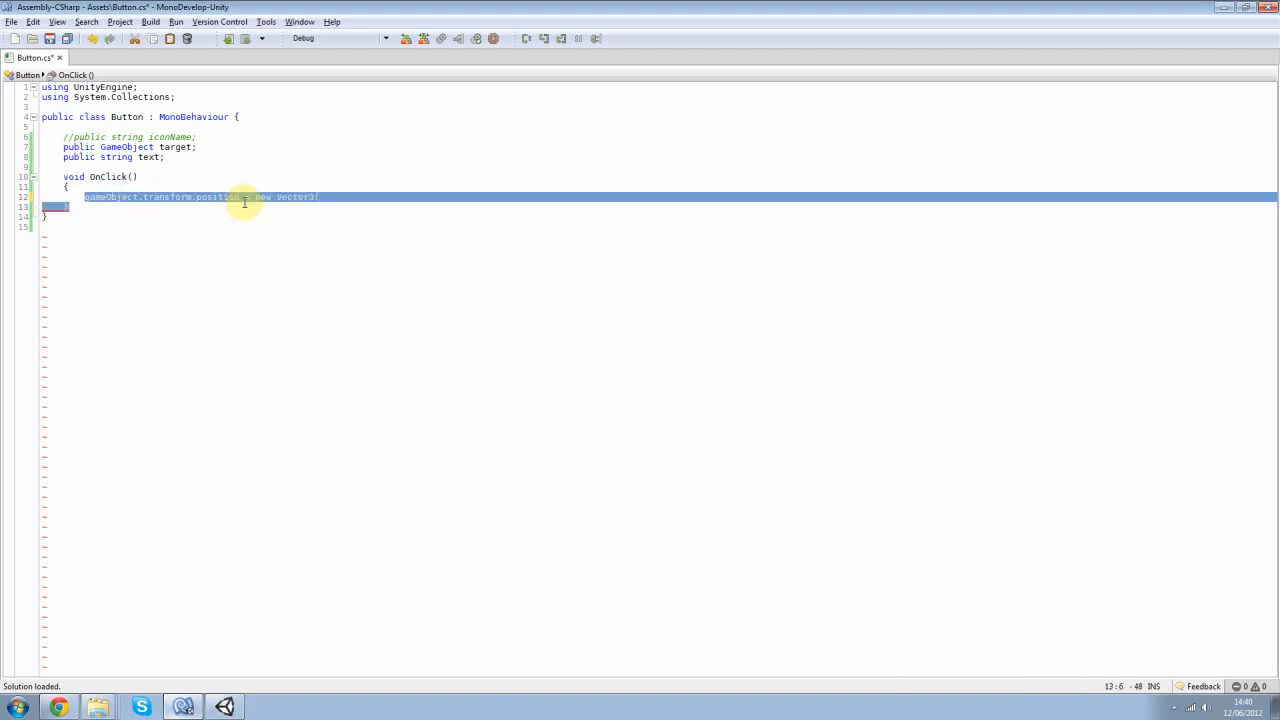
type("transform.position.x,")
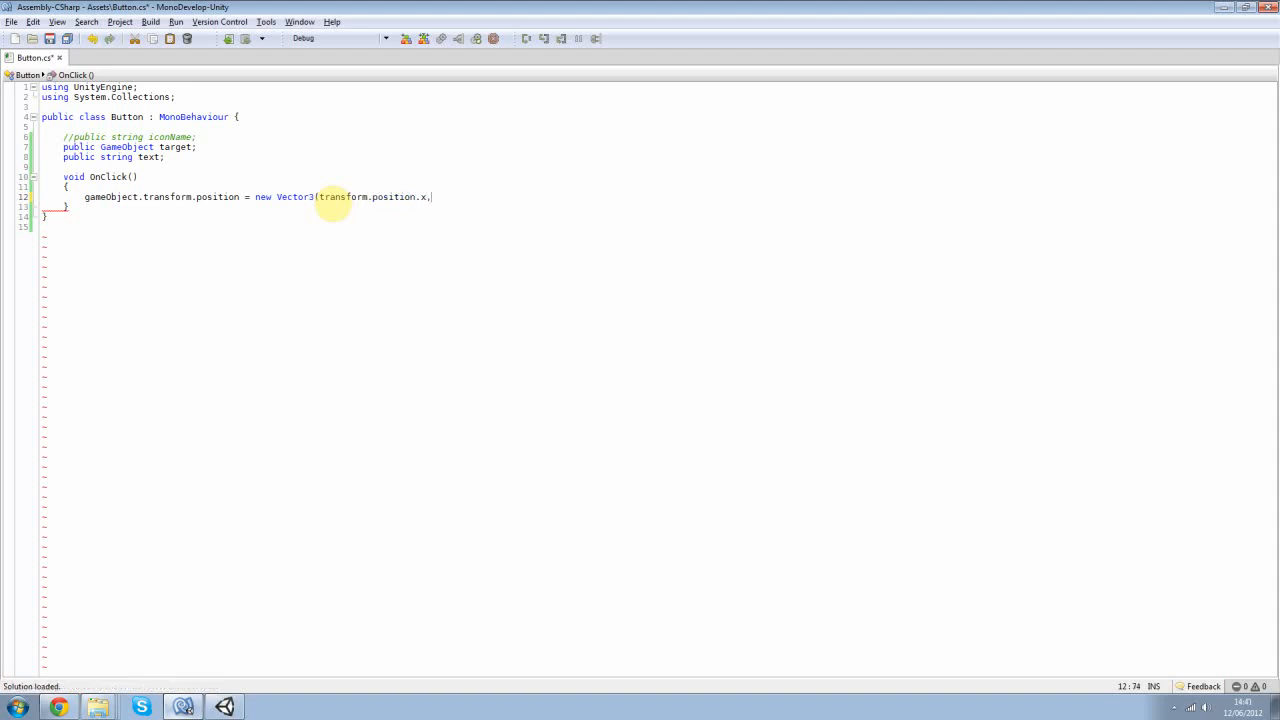
type("SLIDE")
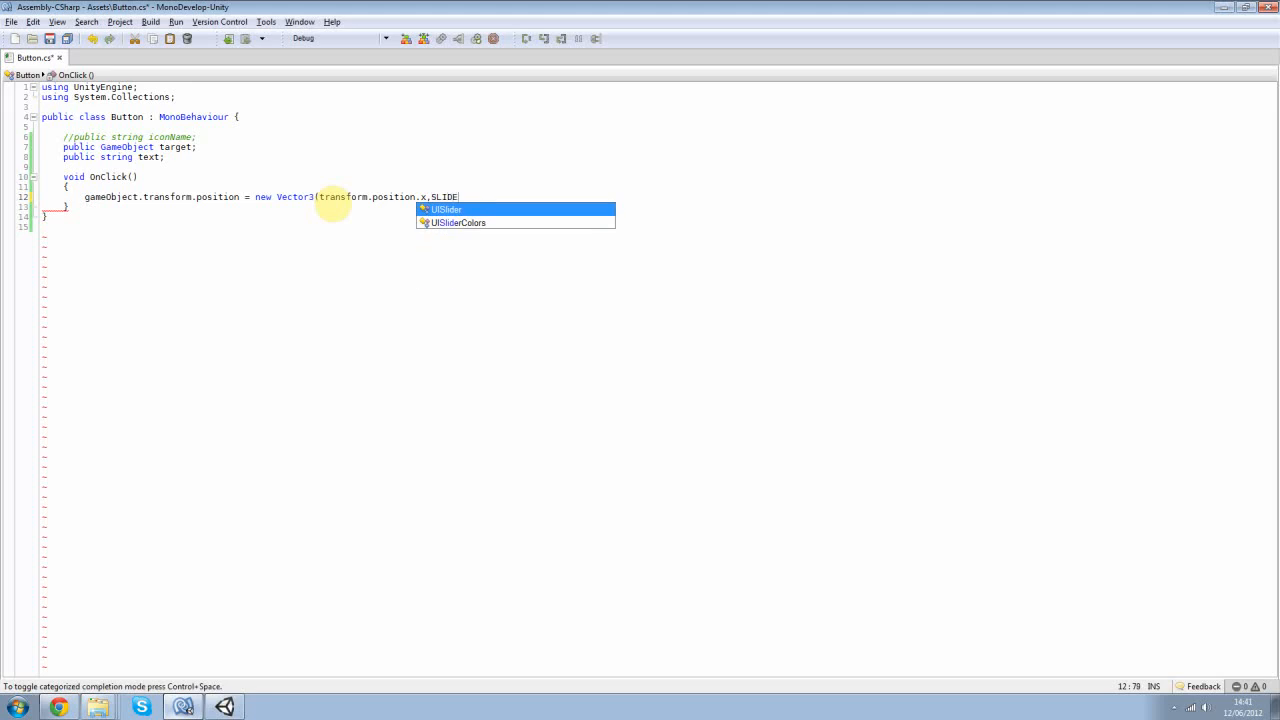
type("RVA")
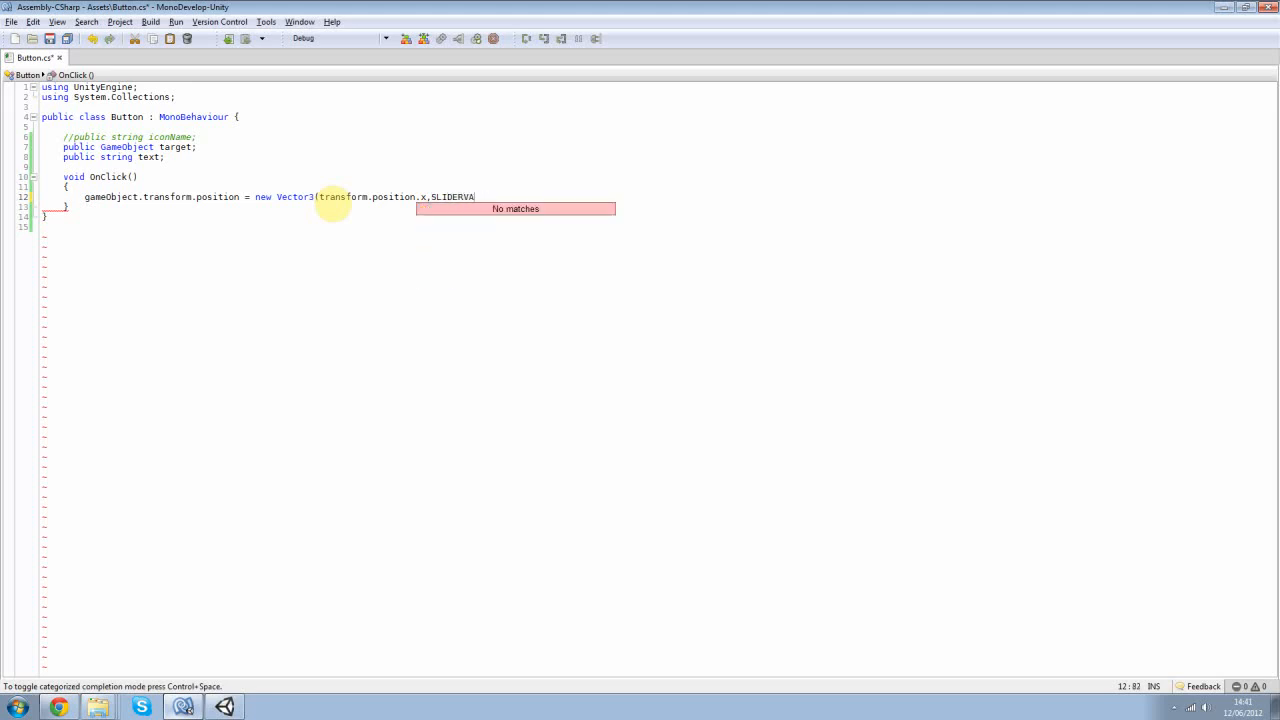
key("backspace")
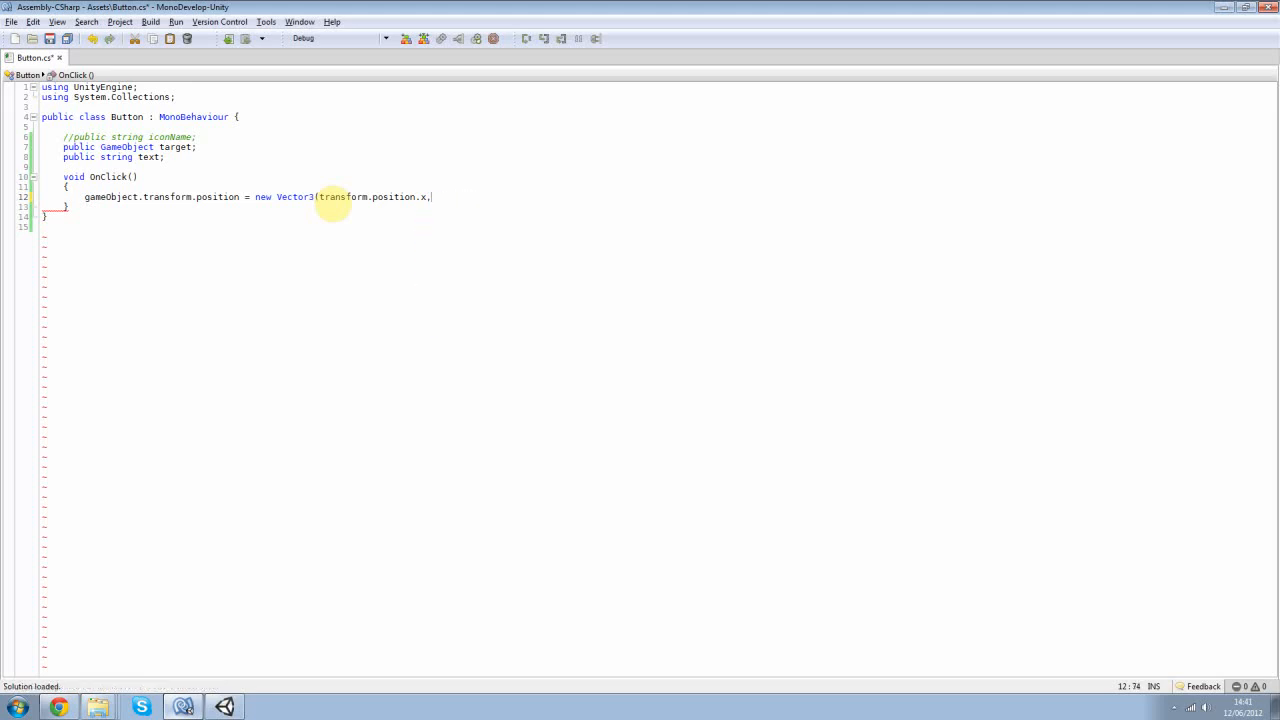
type("y")
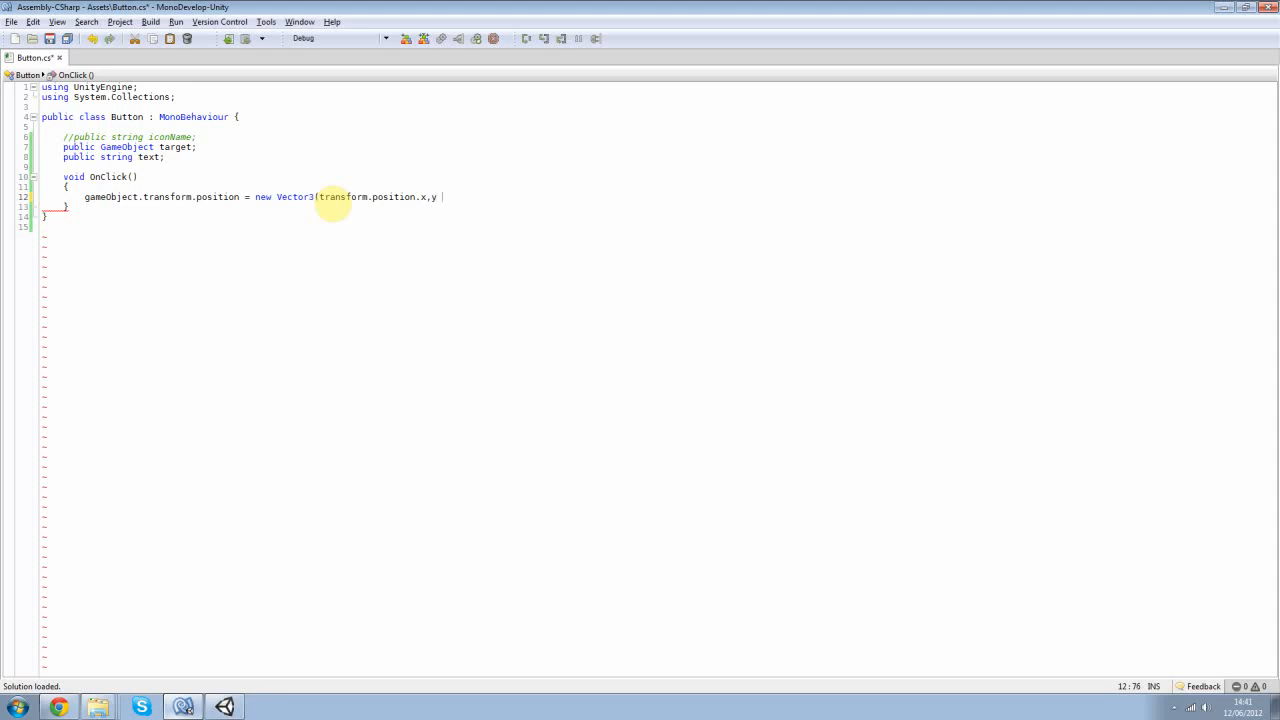
type(",slidervalue)")
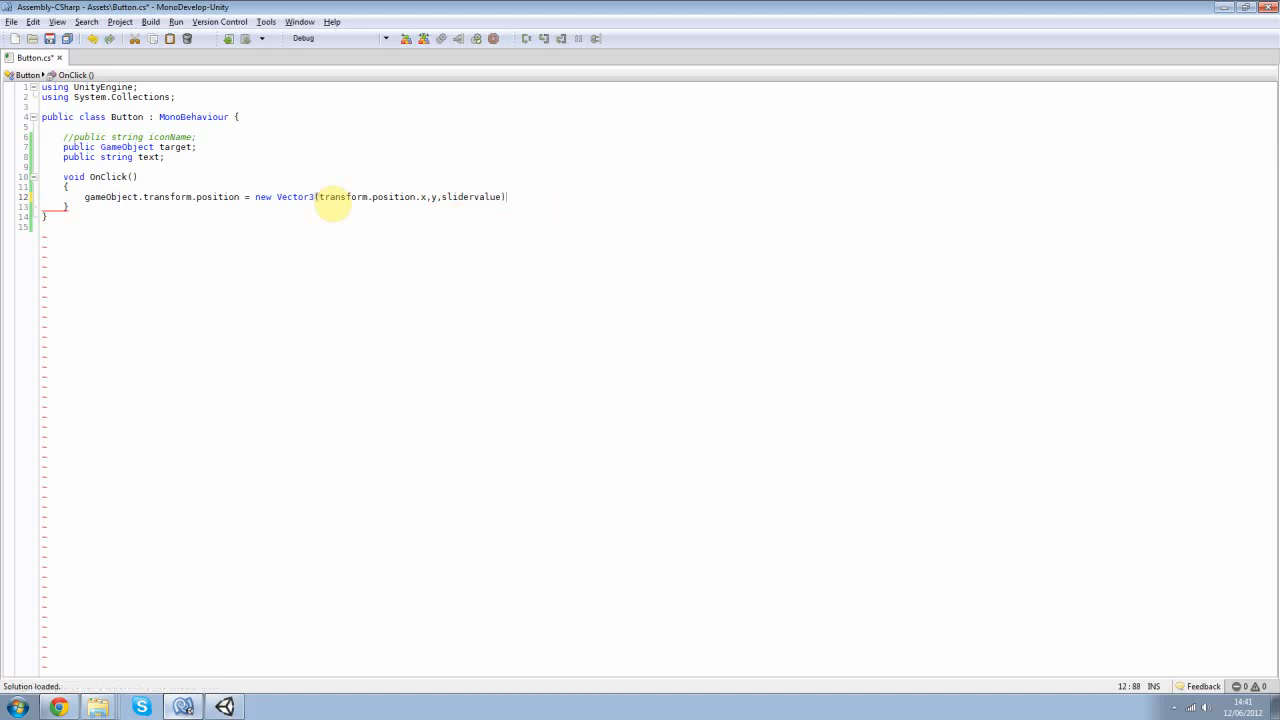
type(";")
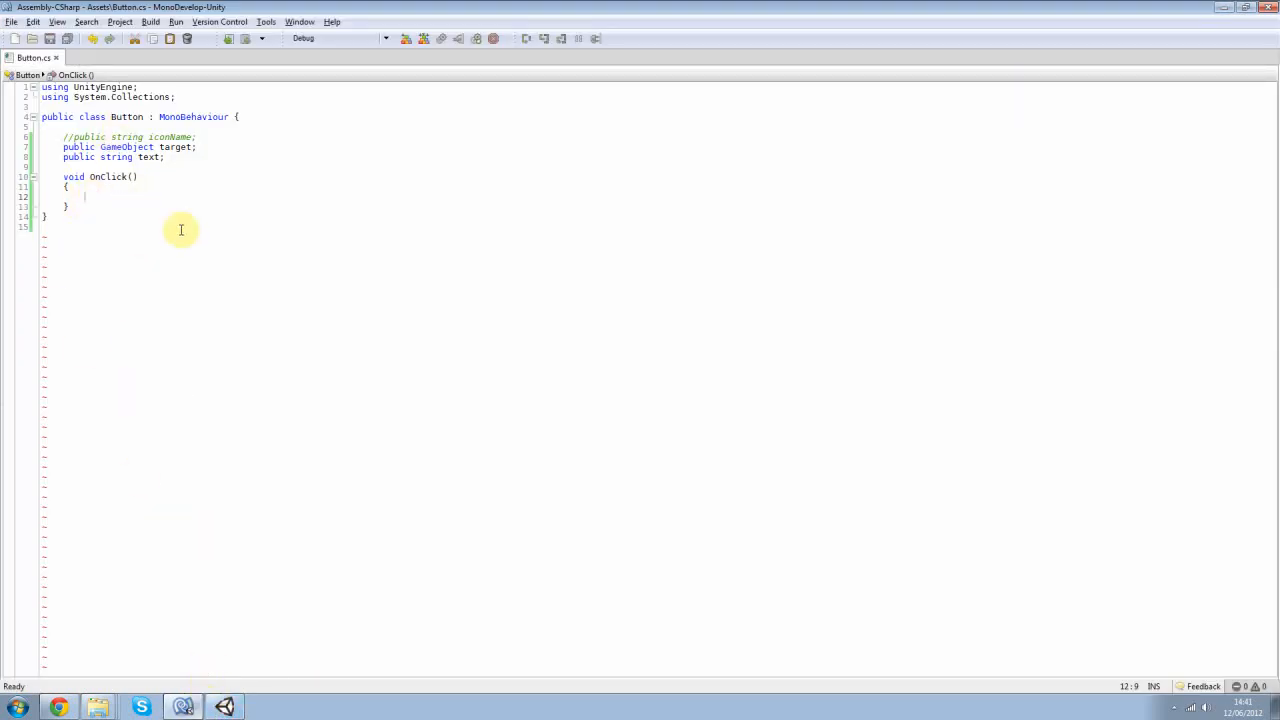
Make OnClick add 0.1f to target.GetComponent<UISlider>().sliderValue.
type("target.")
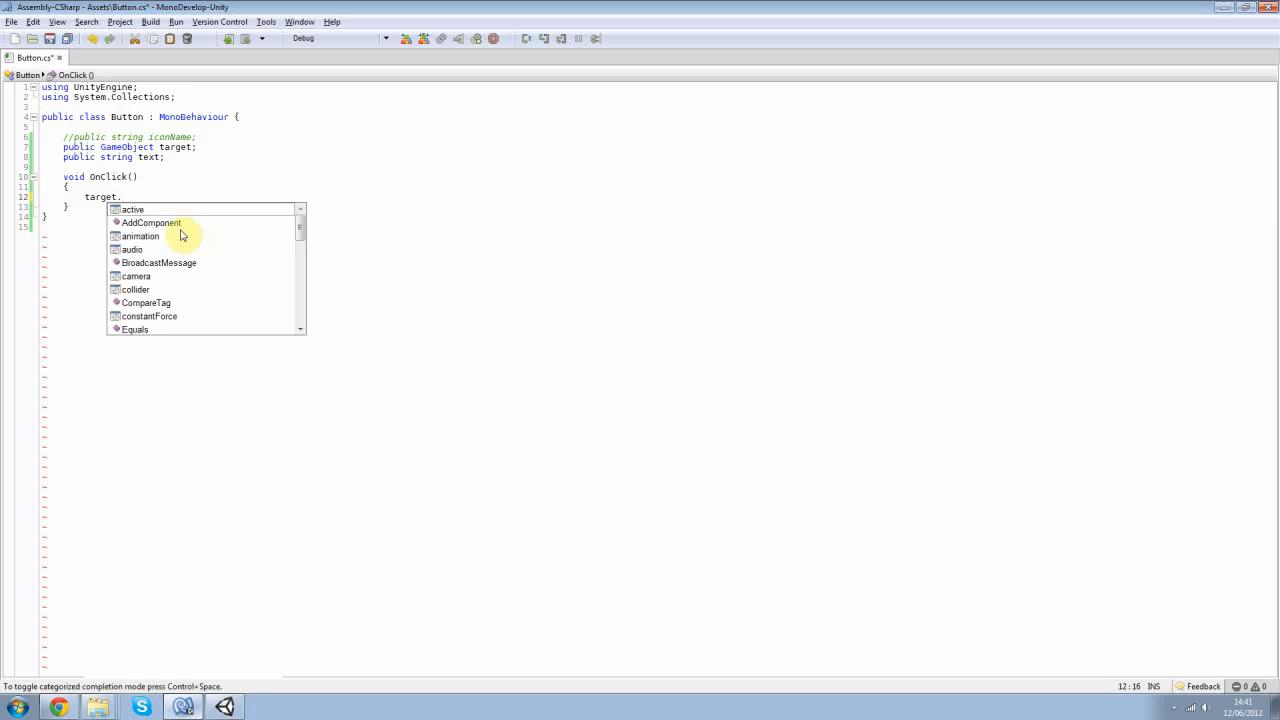
type("get")
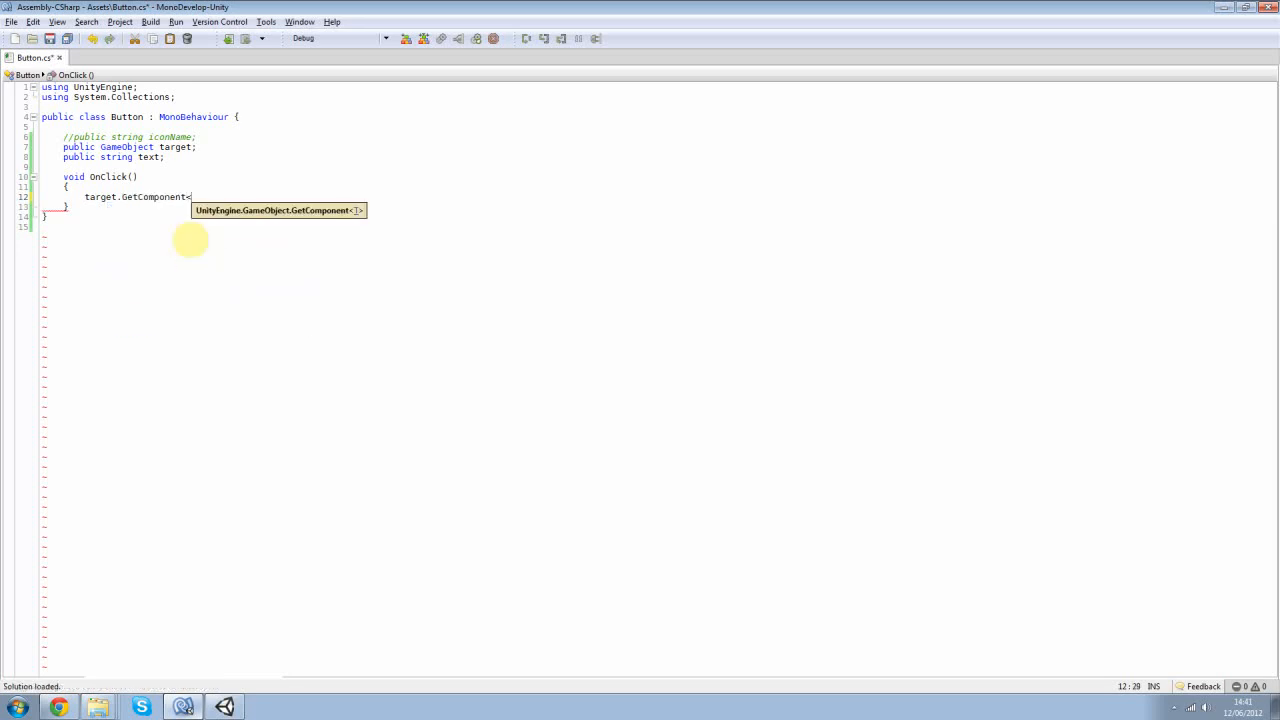
type("UISlider")
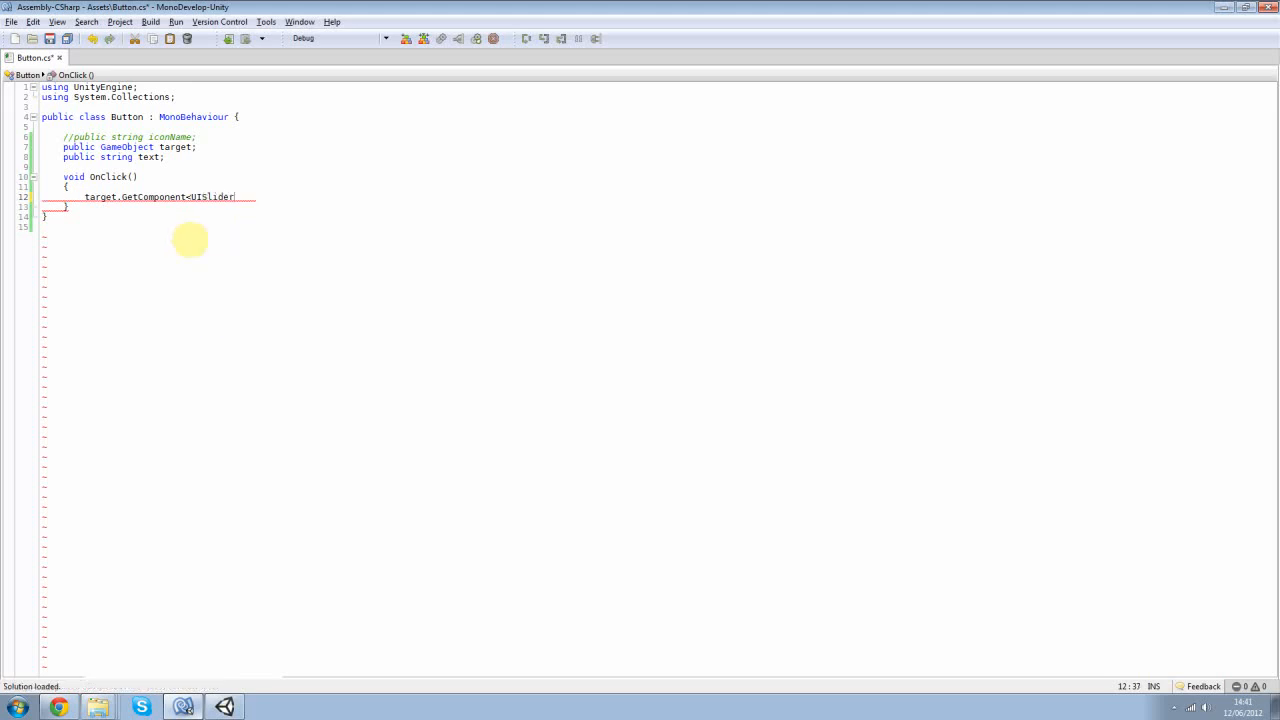
type(">().")
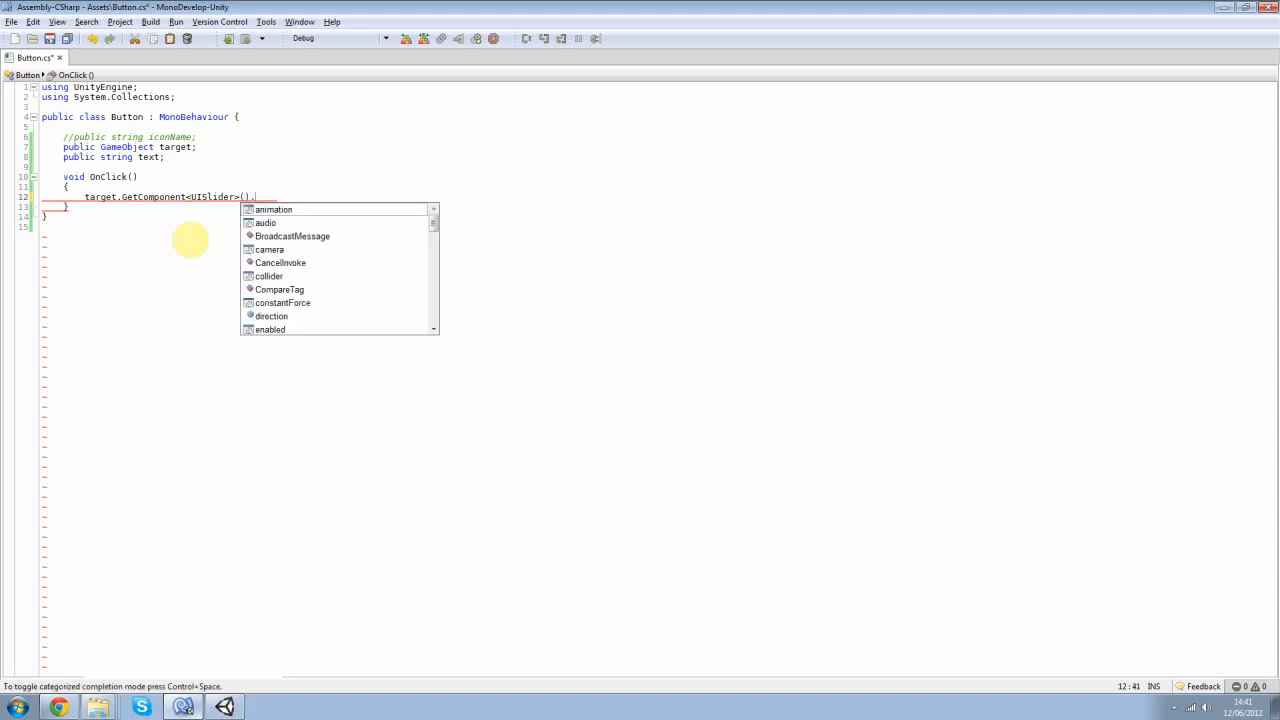
type(".va")
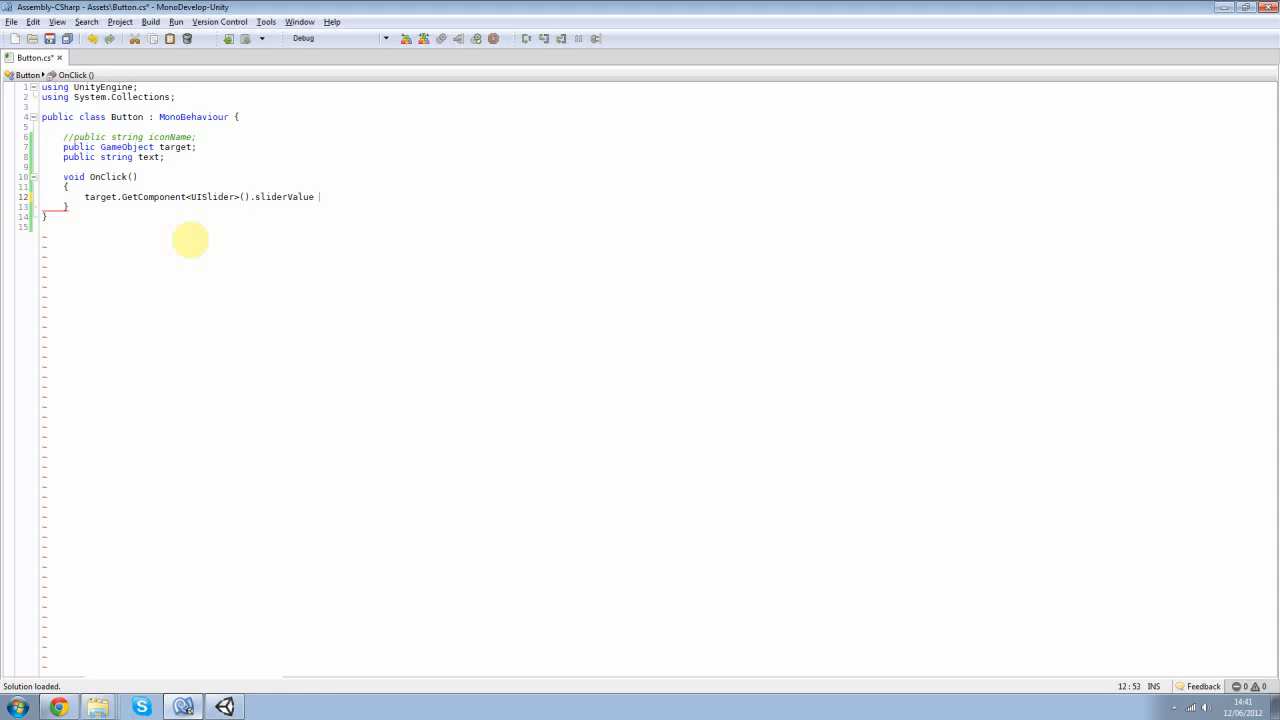
type("+= 0")
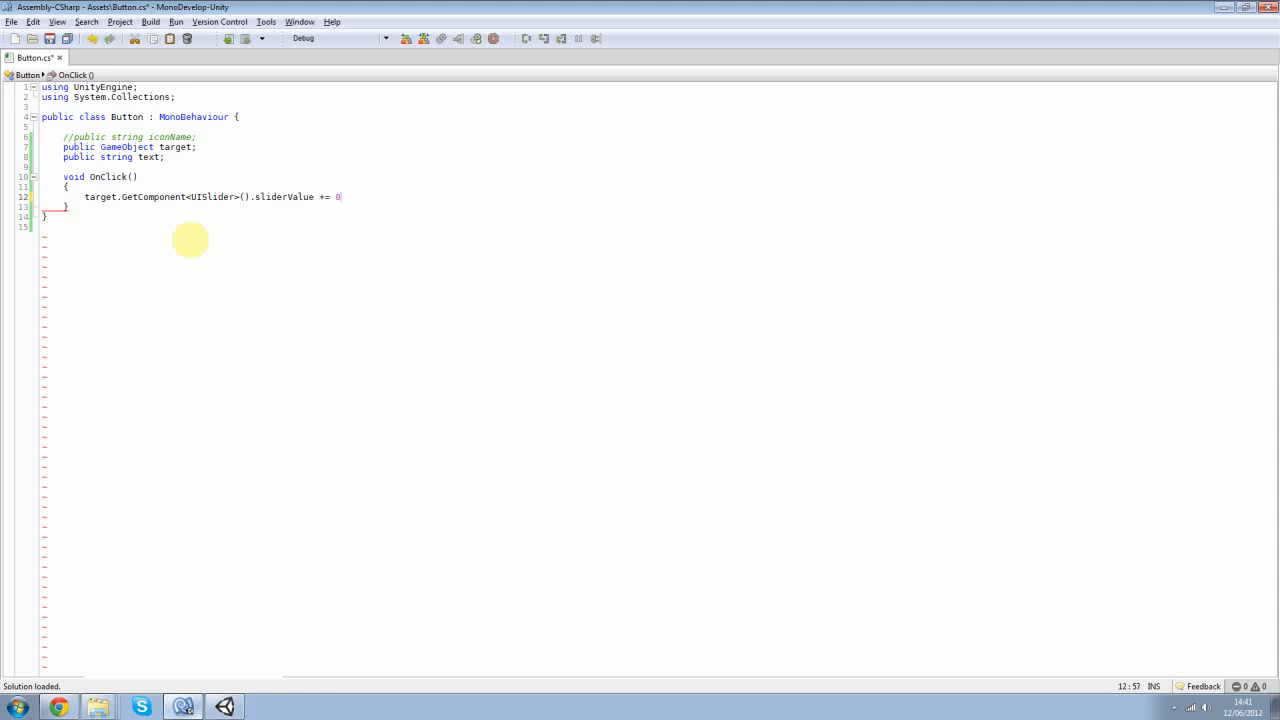
type(".")
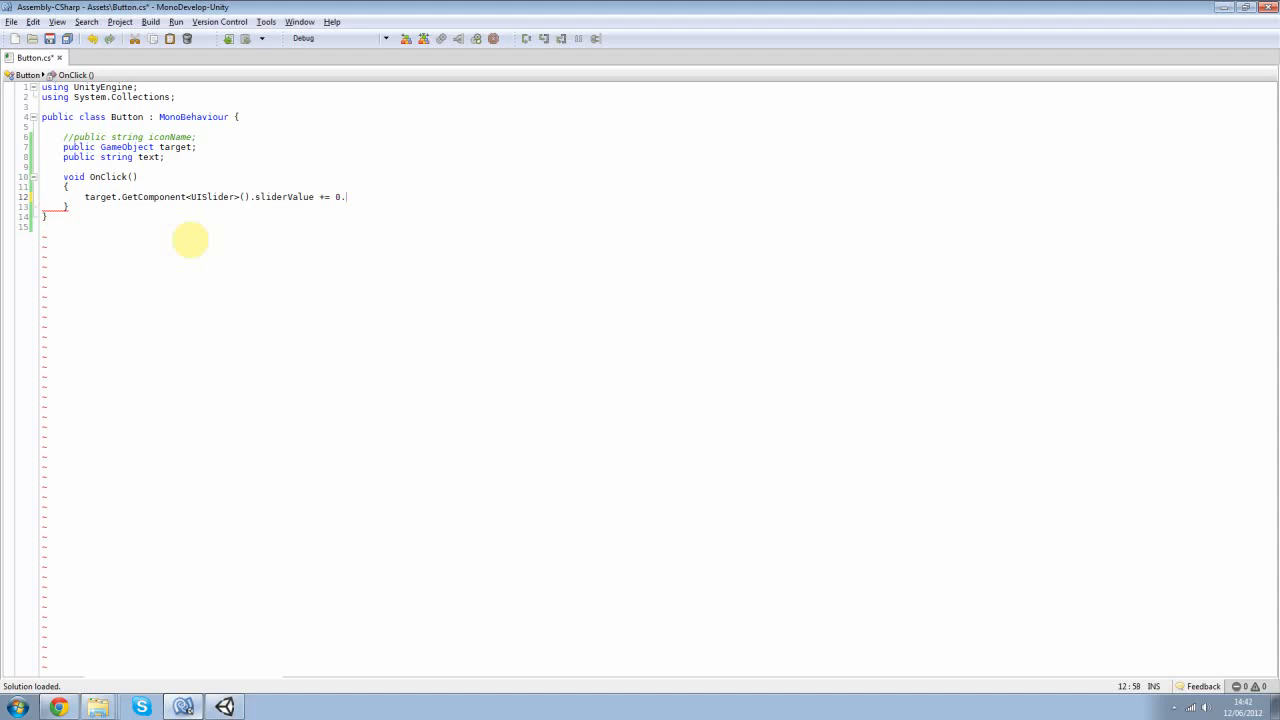
type("/1")
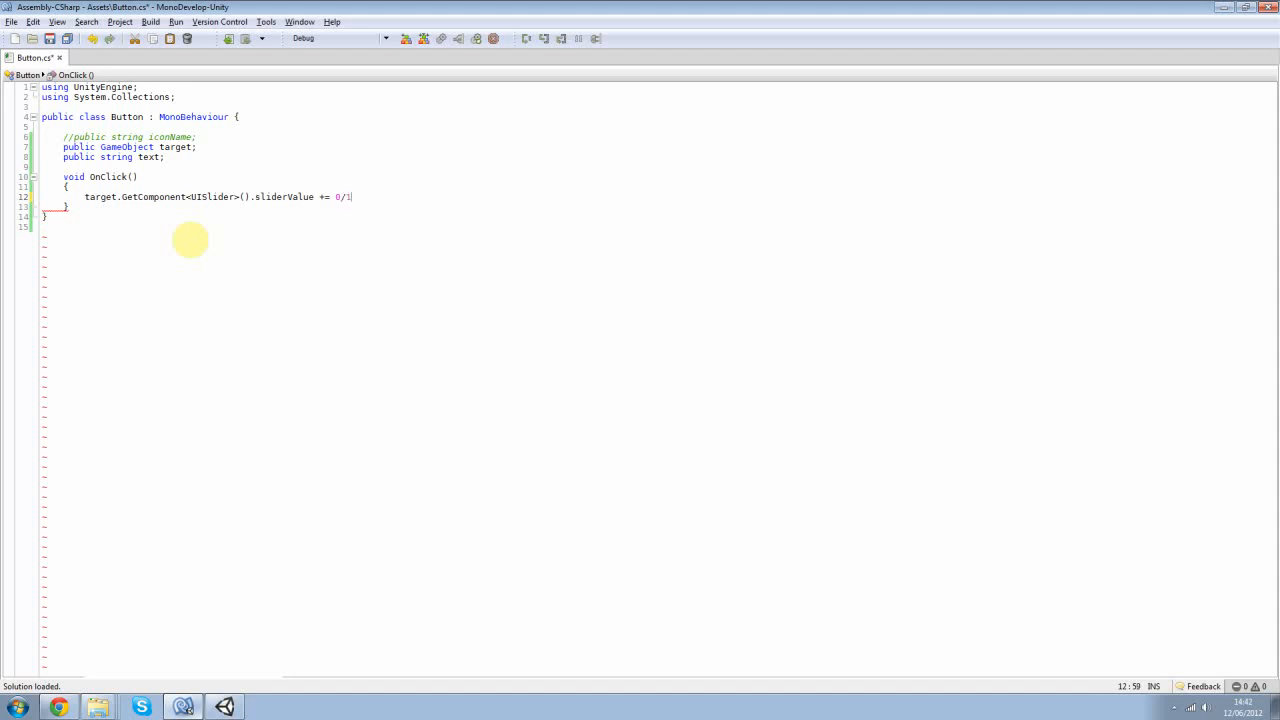
type(".1;")
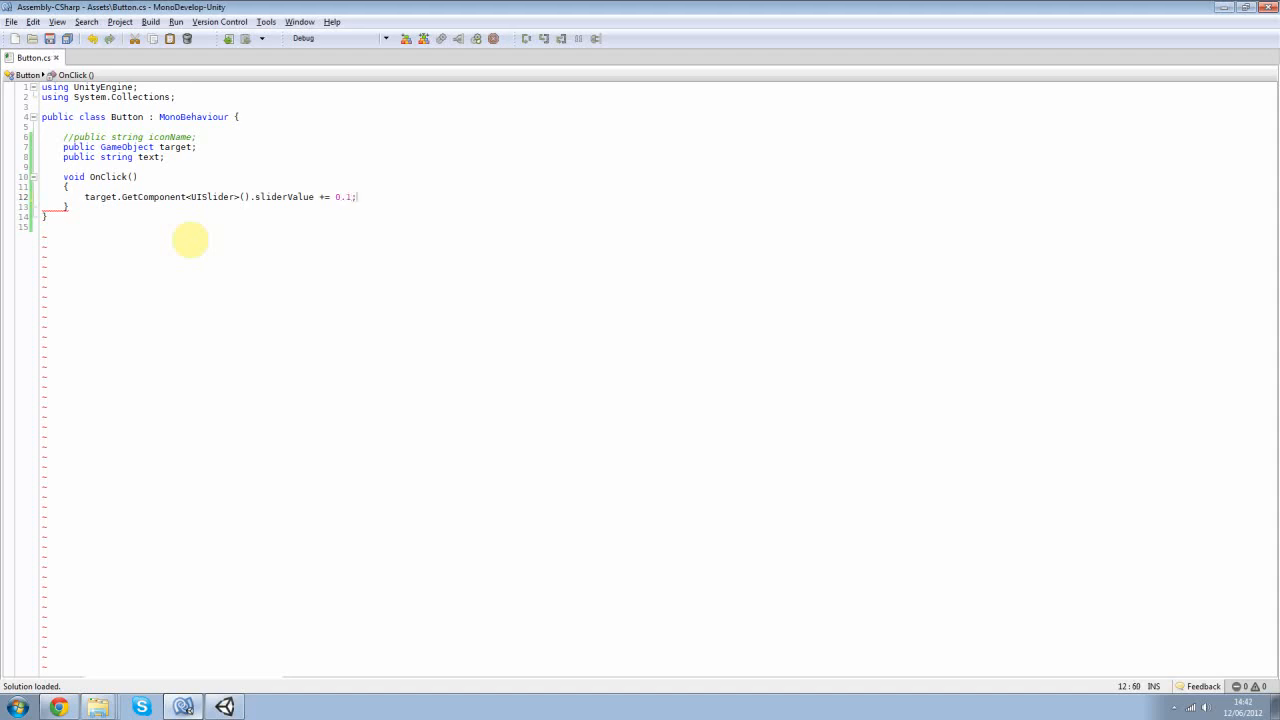
Add print(target.GetComponent<UISlider>().sliderValue); save and return to Unity.
type("print(")
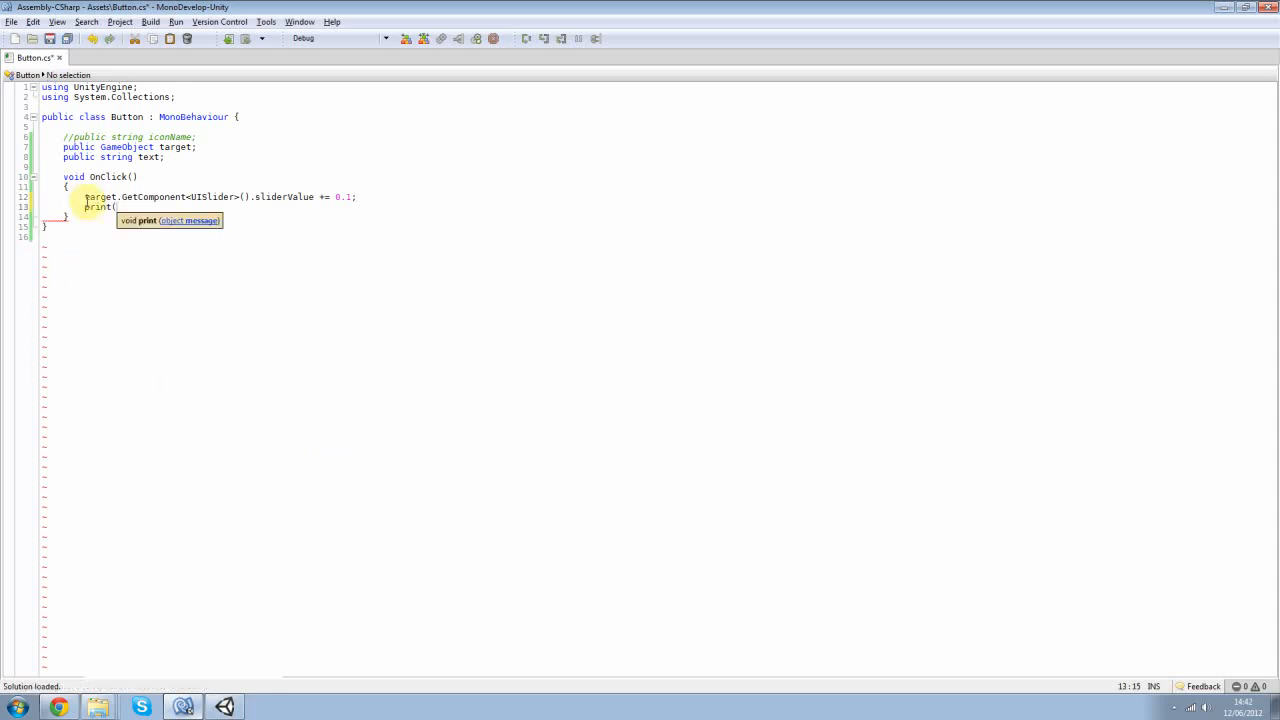
left_click_drag(84, 196, 312, 196)
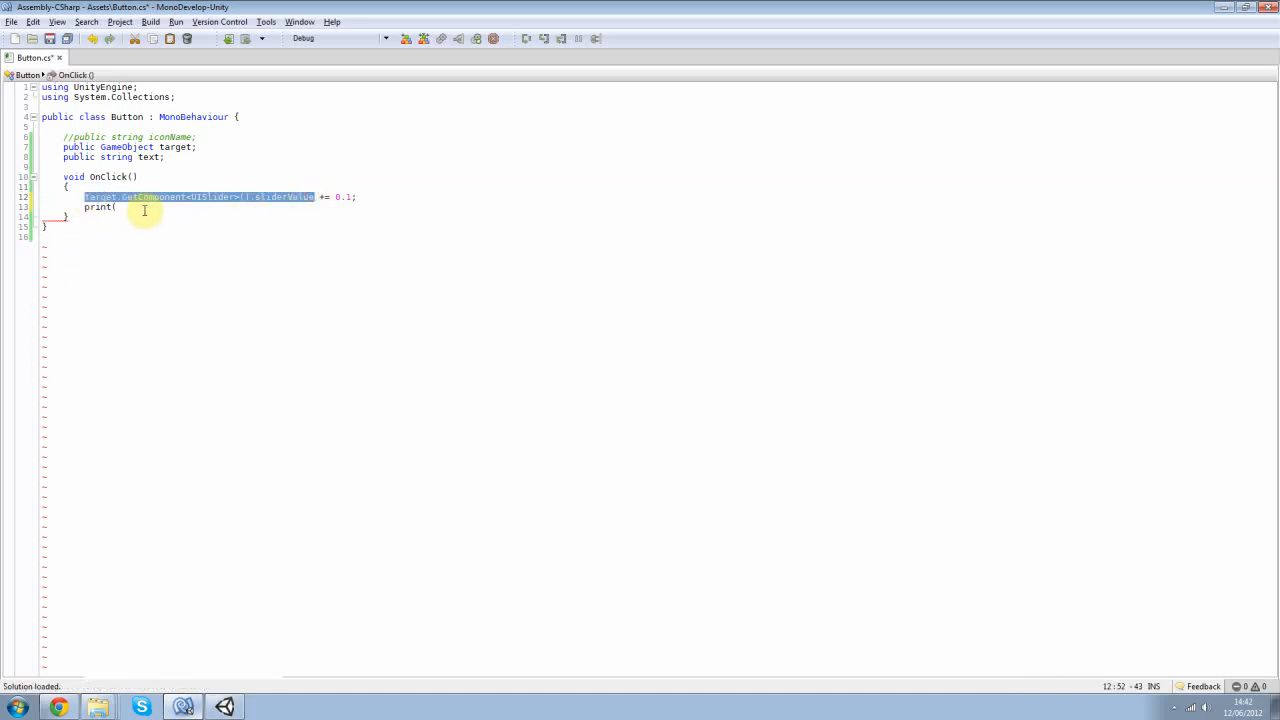
type("target.GetComponent<UISlider>().sliderValue);")
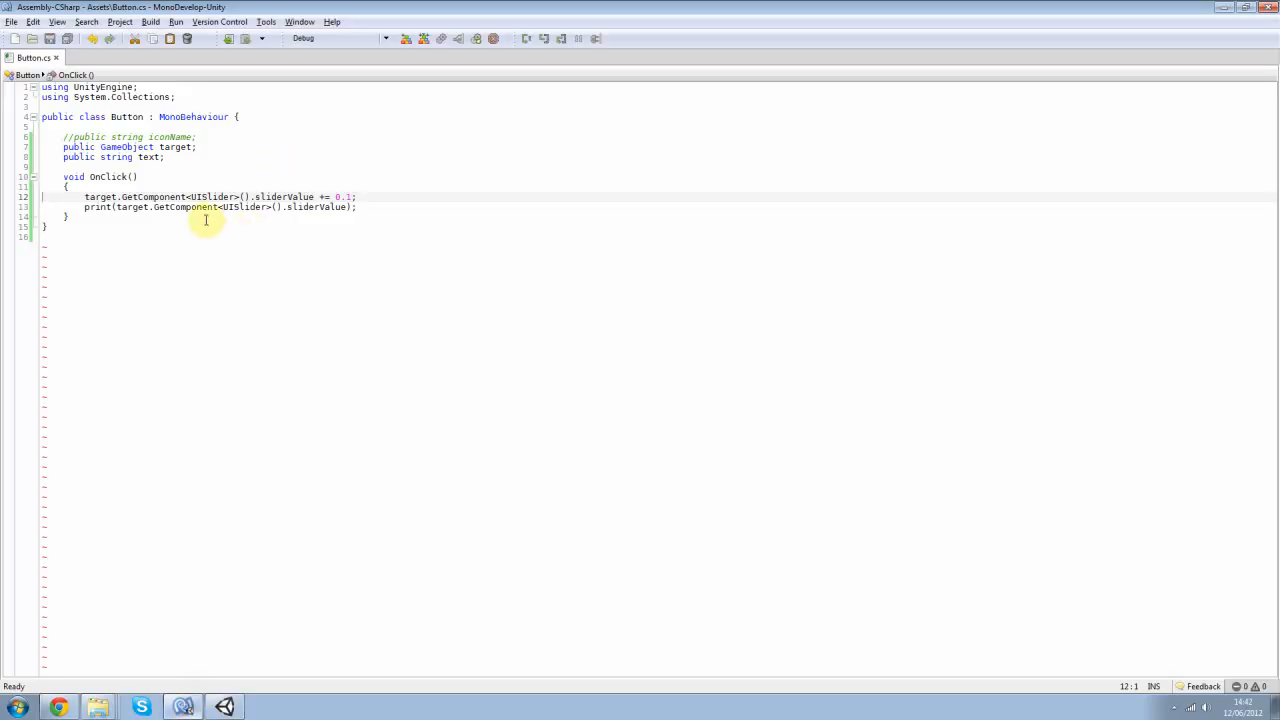
type("f")
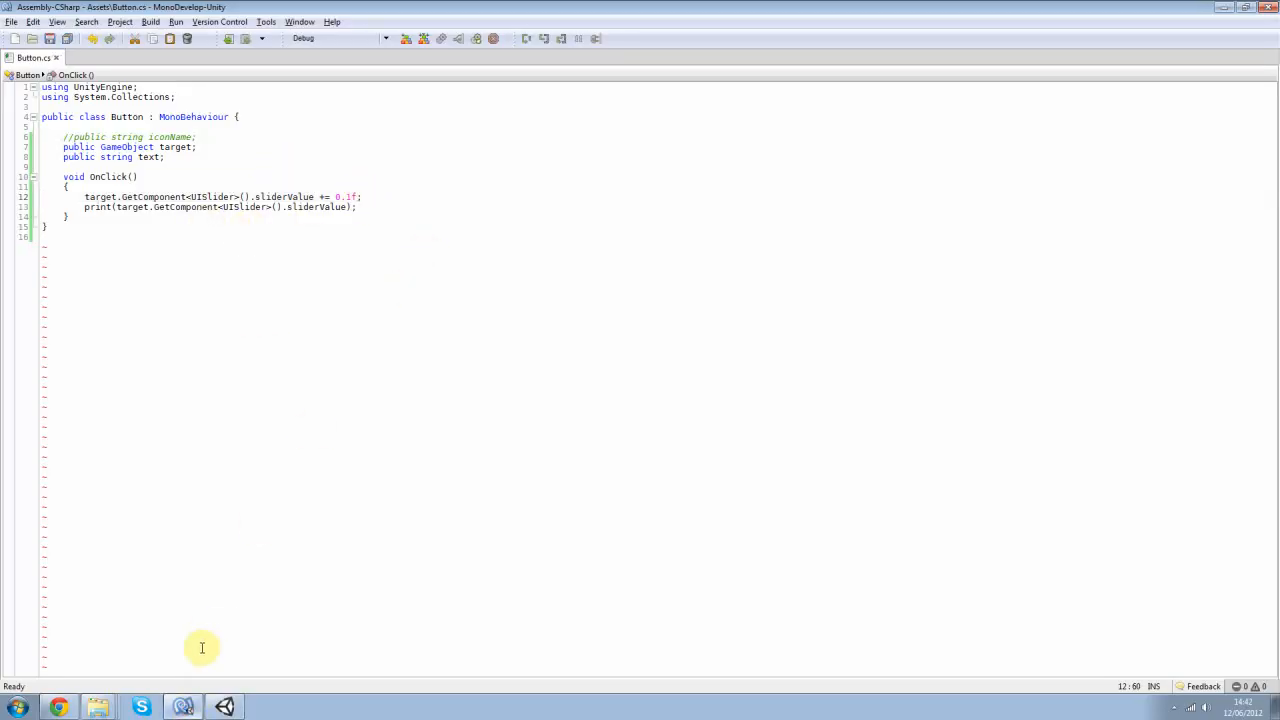
left_click(620, 38)
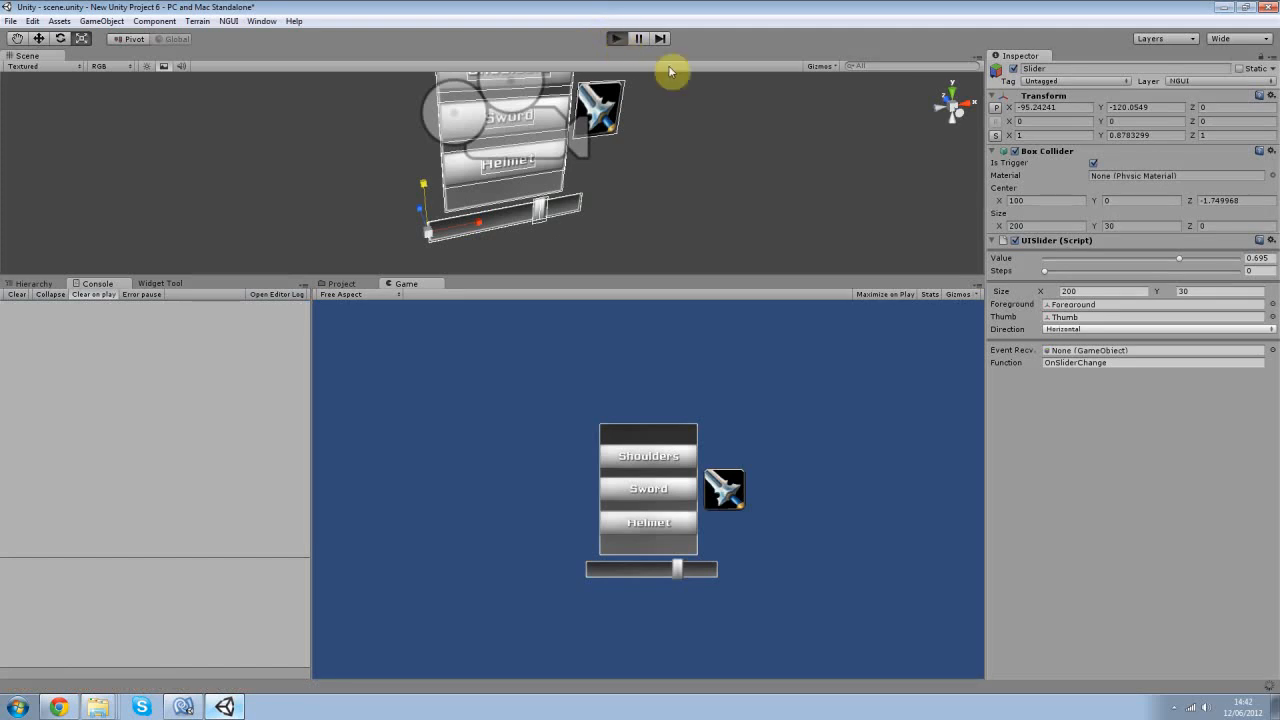
In Play mode, press Shoulders and check the Helmet and Shoulders button targets.
left_click(606, 38)
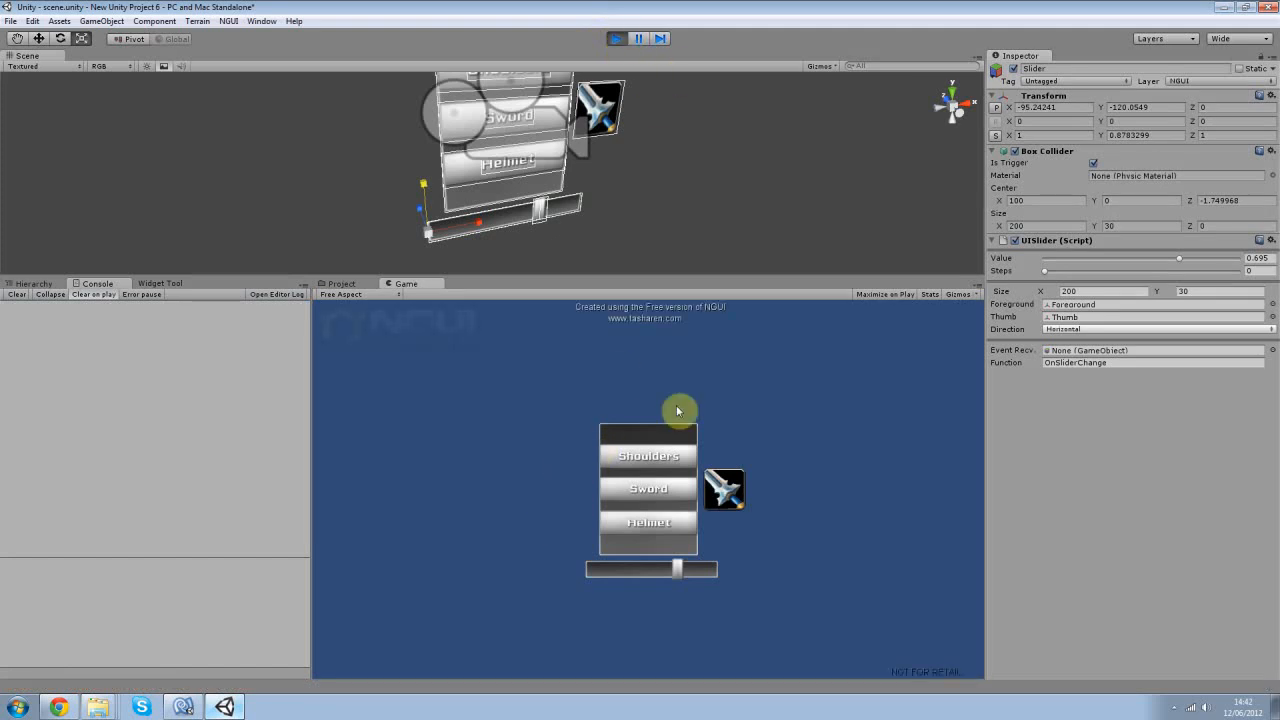
left_click_drag(684, 568, 612, 568)
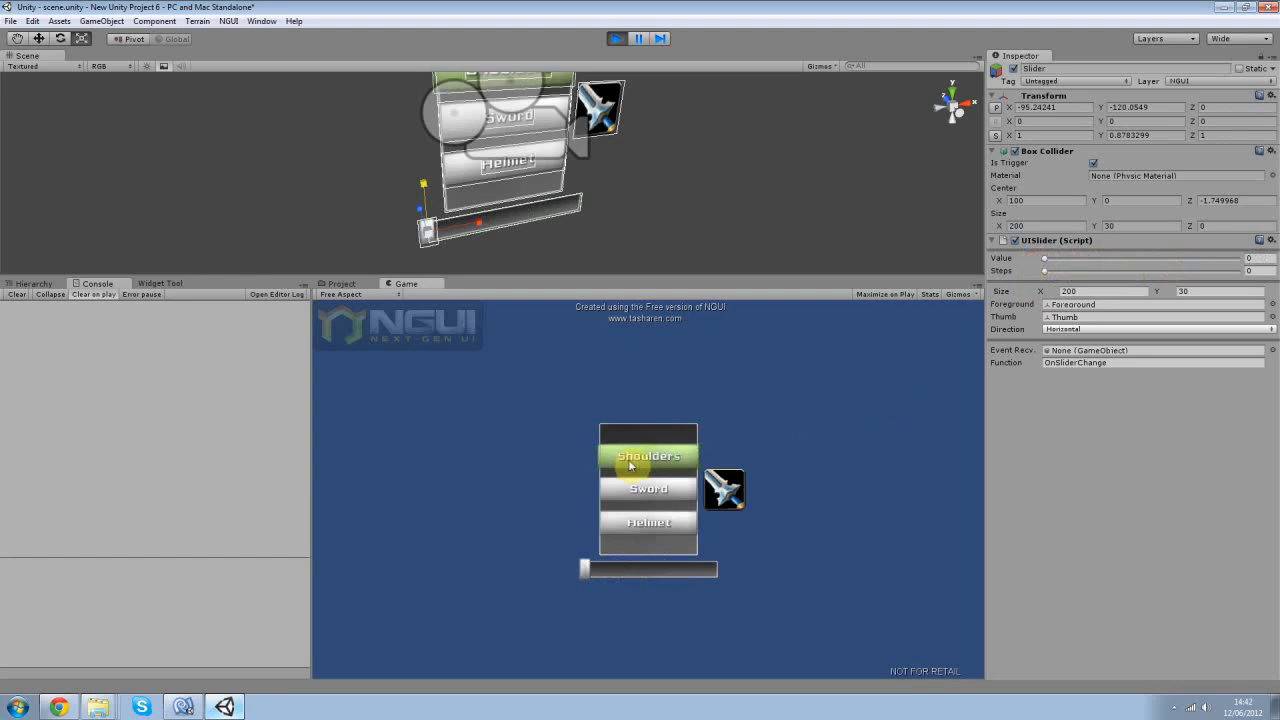
left_click(648, 456)
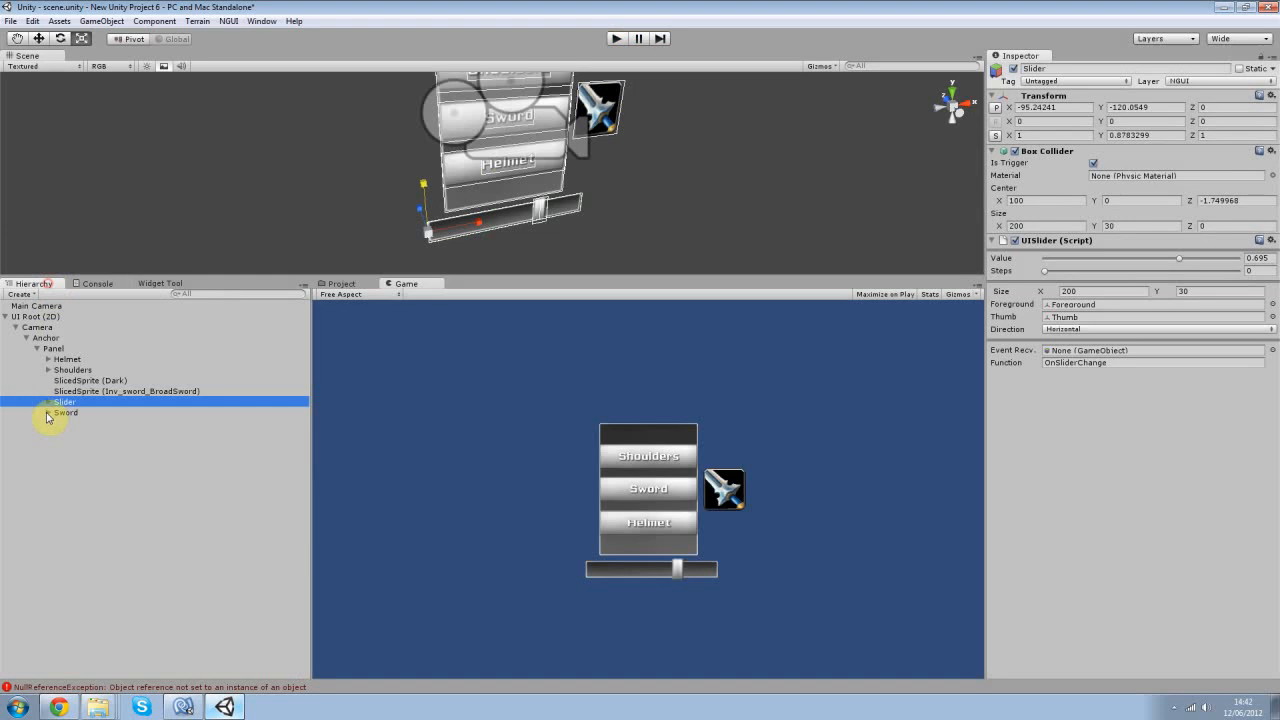
left_click(68, 360)
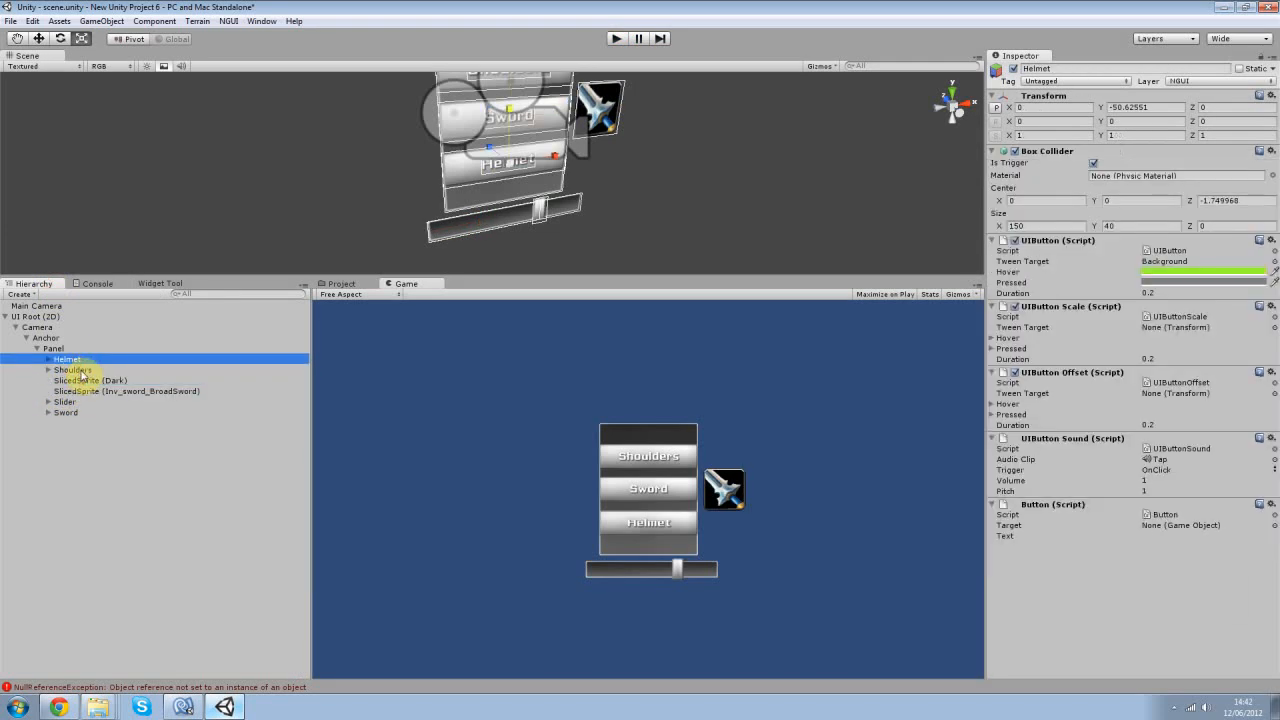
left_click(72, 368)
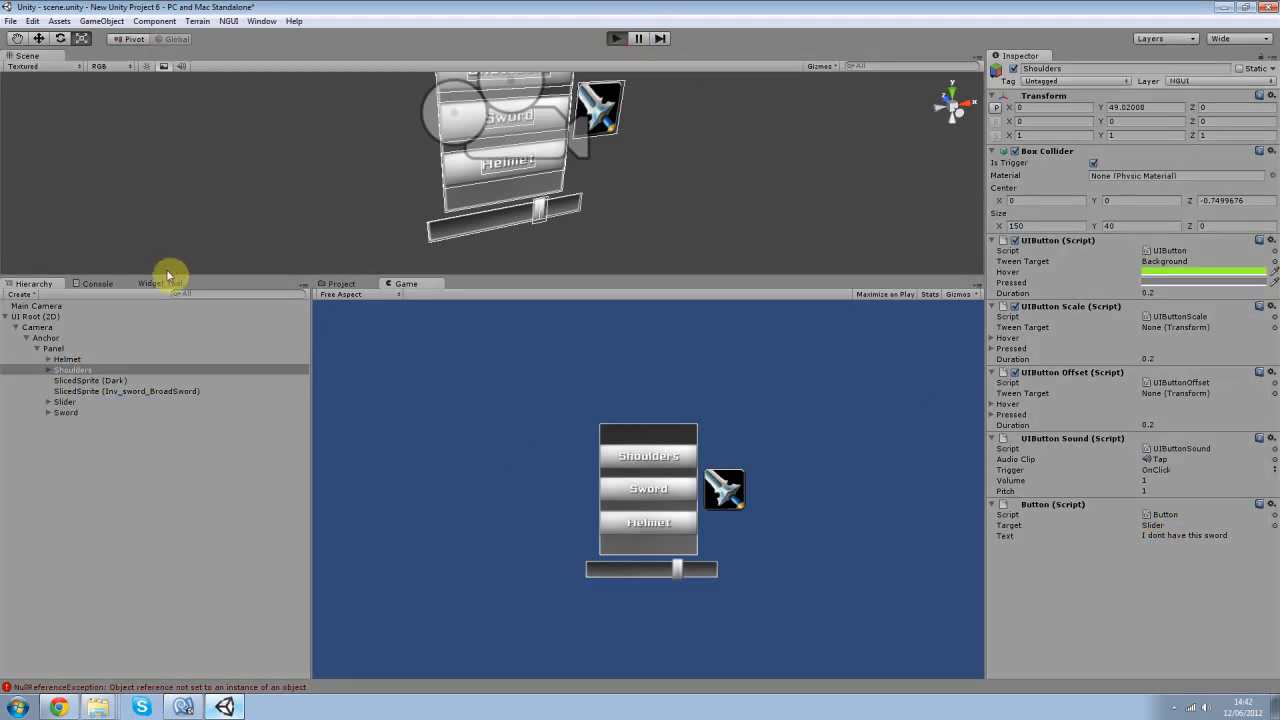
Press Shoulders again and confirm the slider value printed in the Console.
left_click(616, 38)
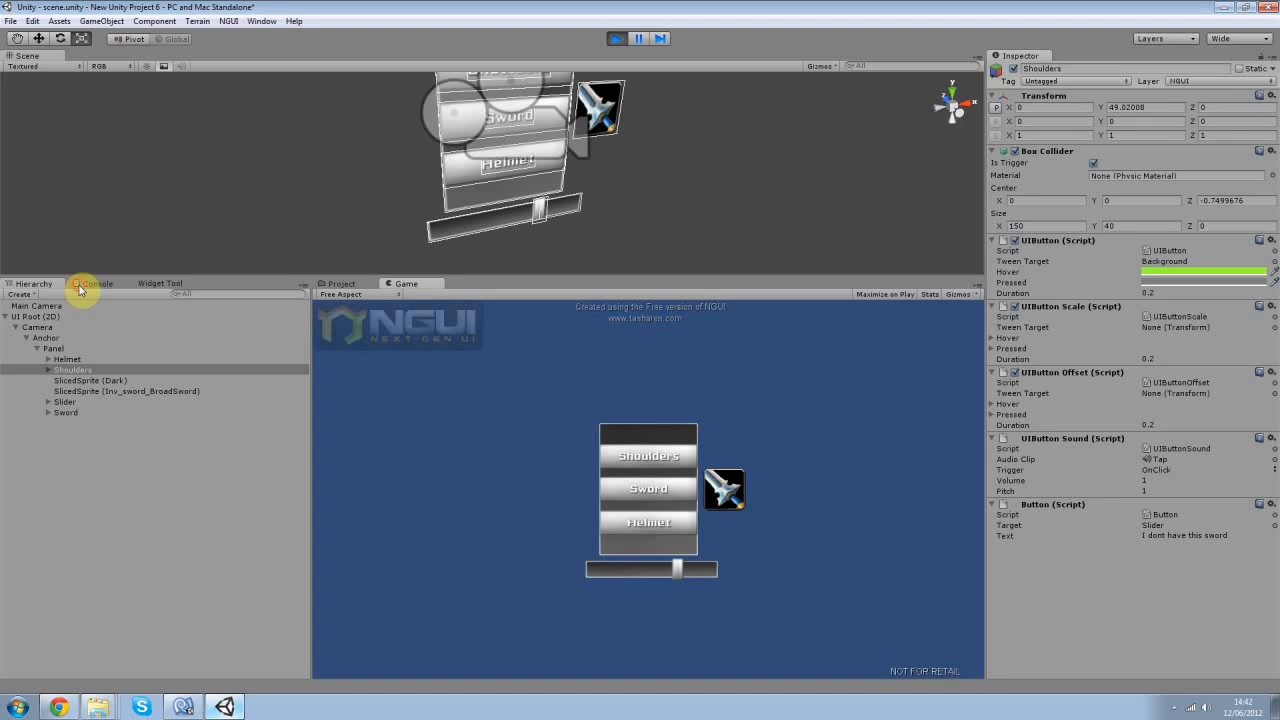
left_click(648, 456)
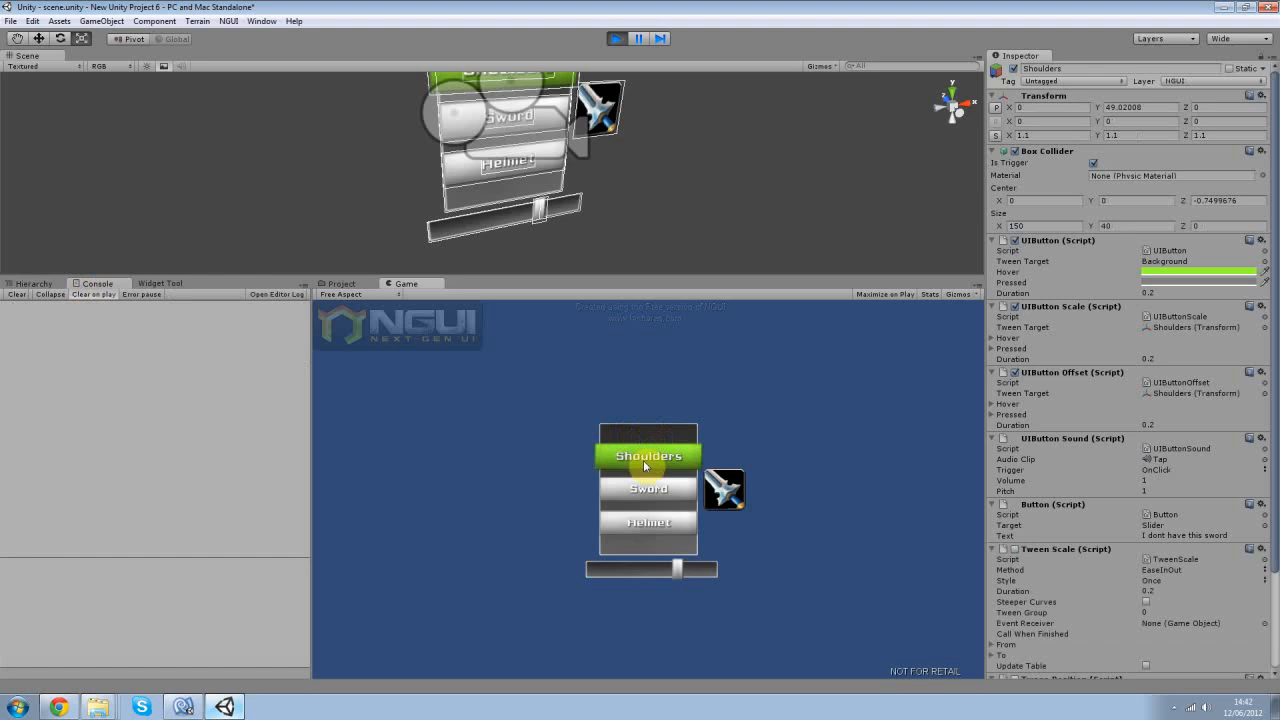
left_click(648, 456)
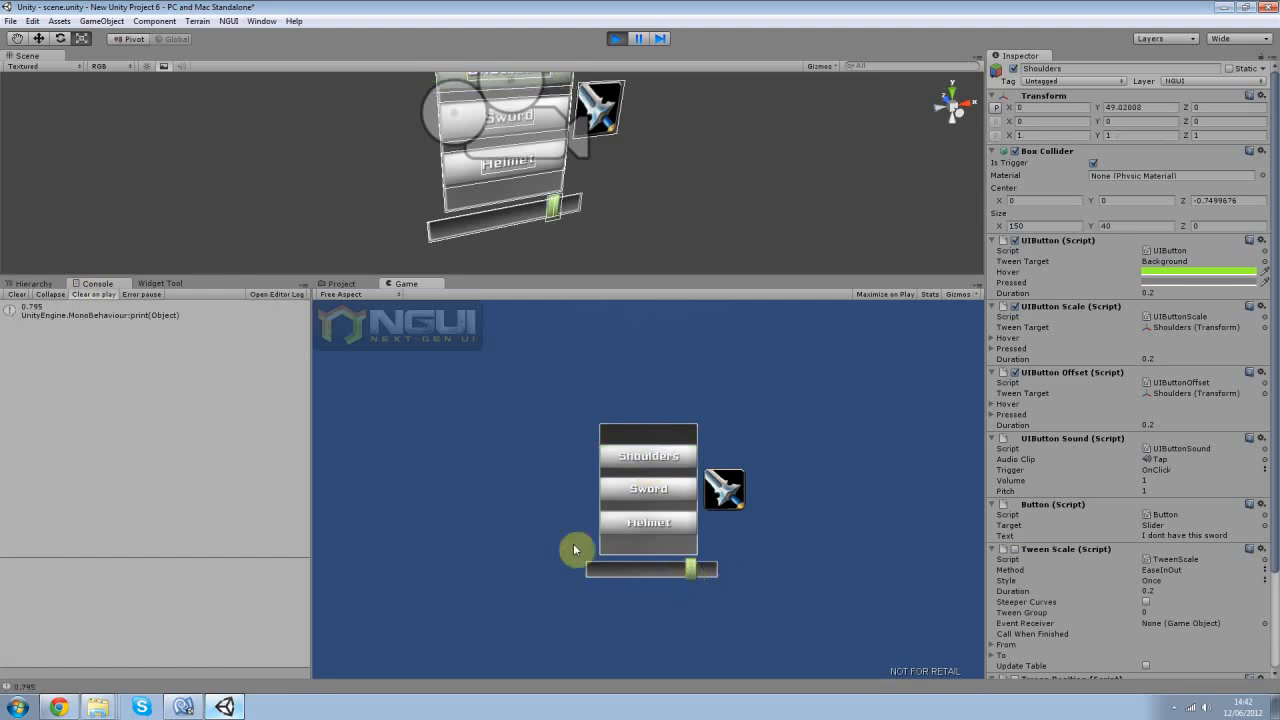
left_click(32, 284)
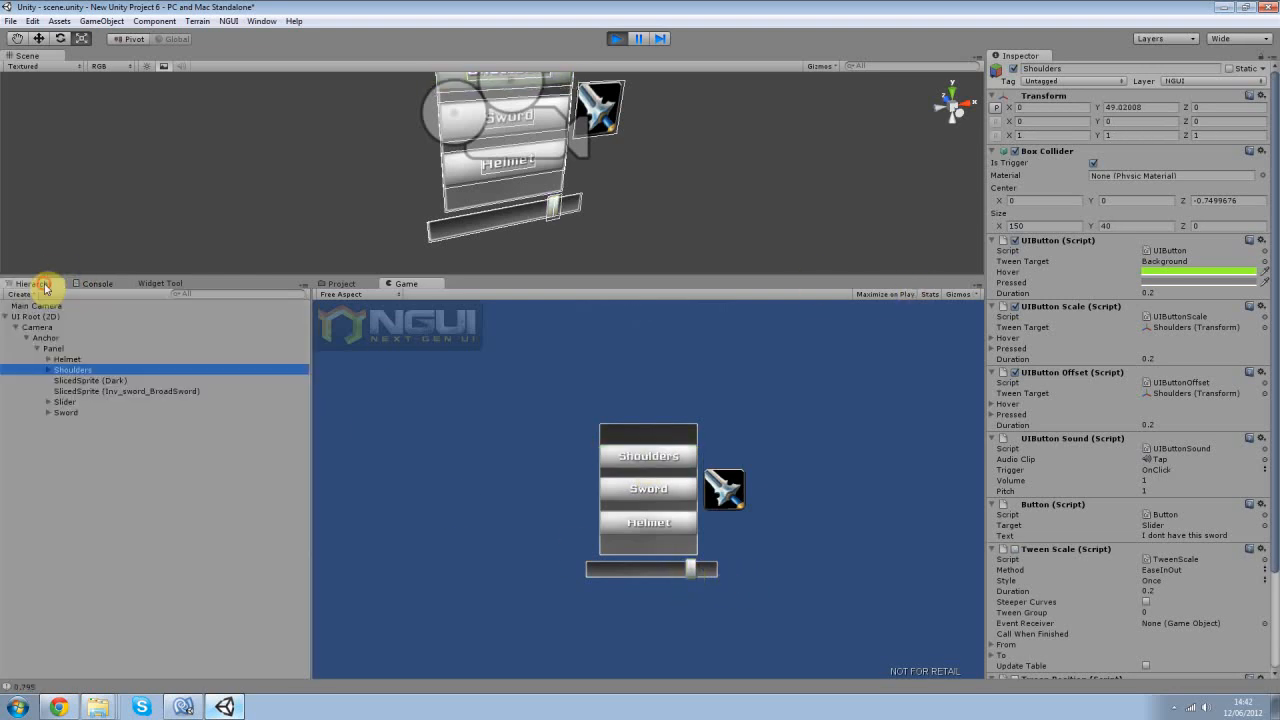
left_click(64, 400)
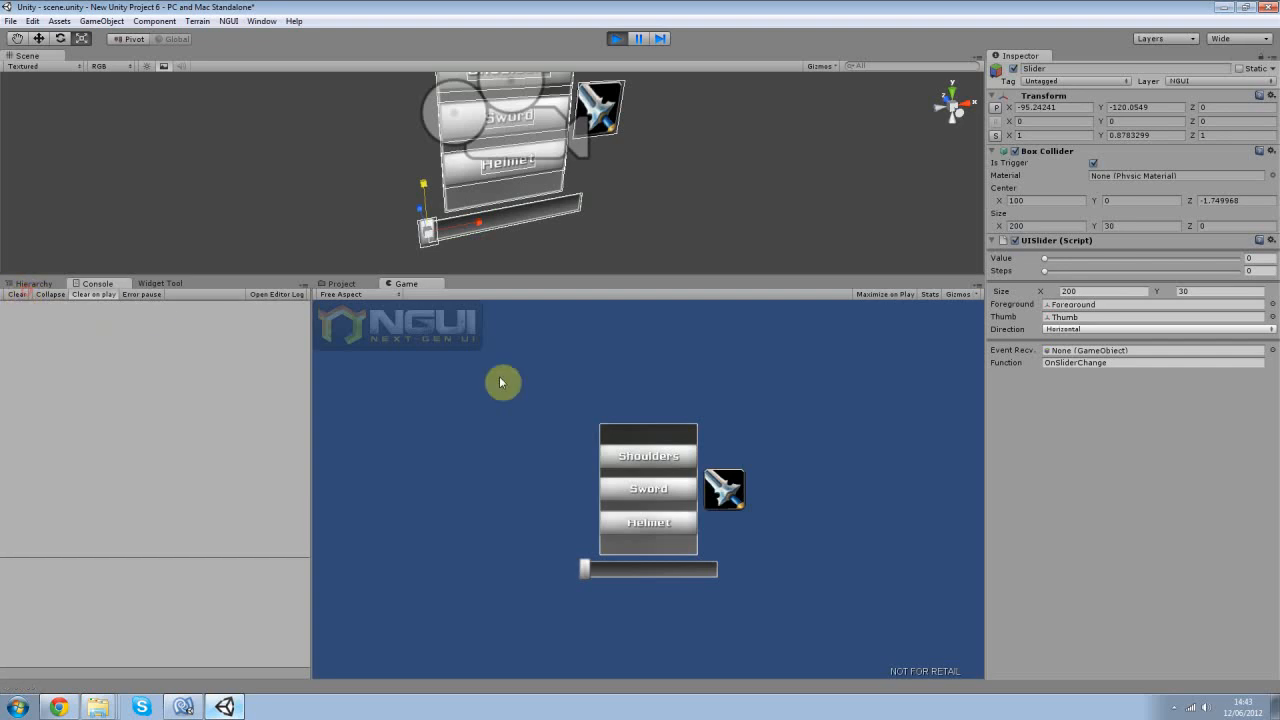
Press Shoulders repeatedly and drag the slider, watching each sliderValue logged.
left_click(648, 456)
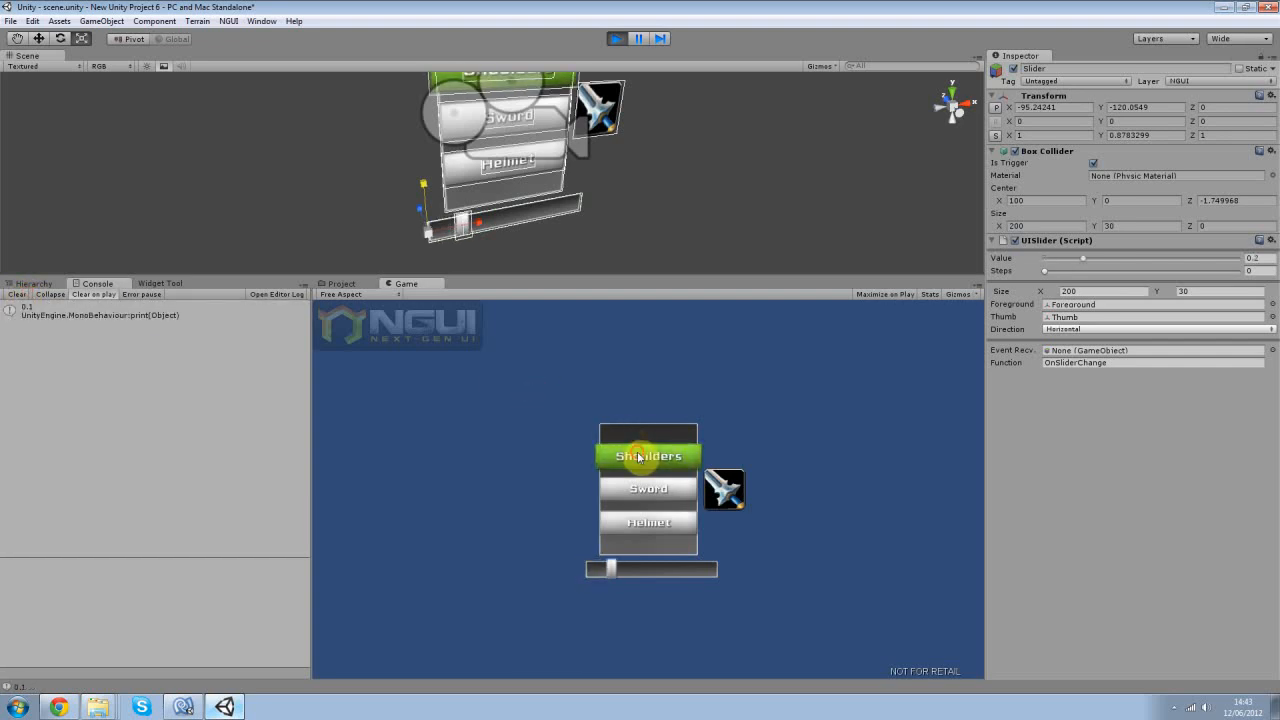
left_click_drag(598, 568, 638, 568)
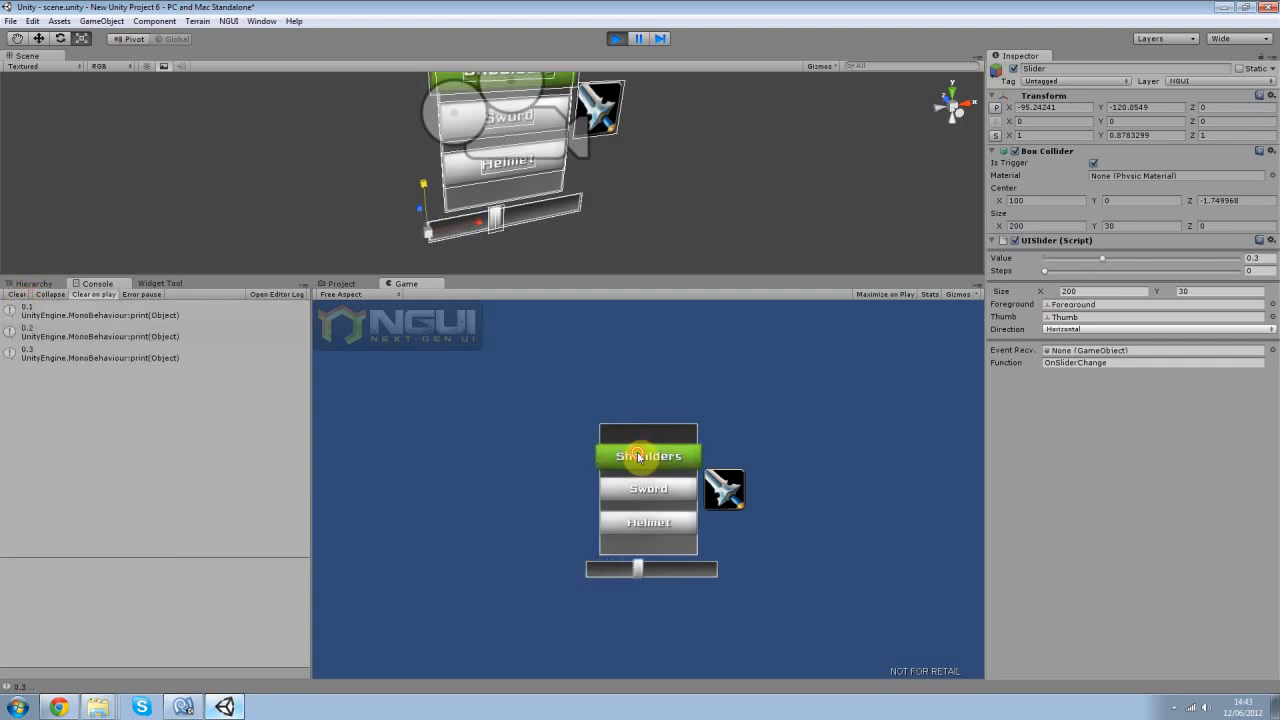
left_click_drag(636, 568, 670, 568)
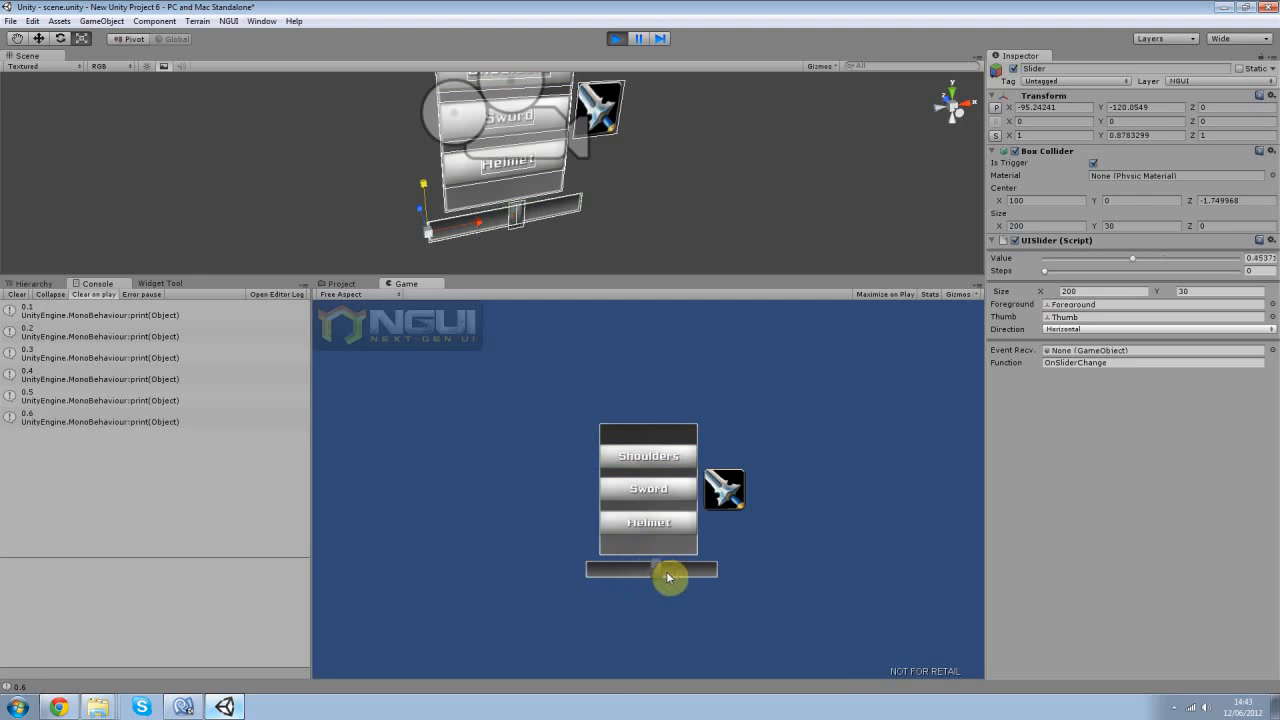
left_click_drag(668, 568, 670, 568)
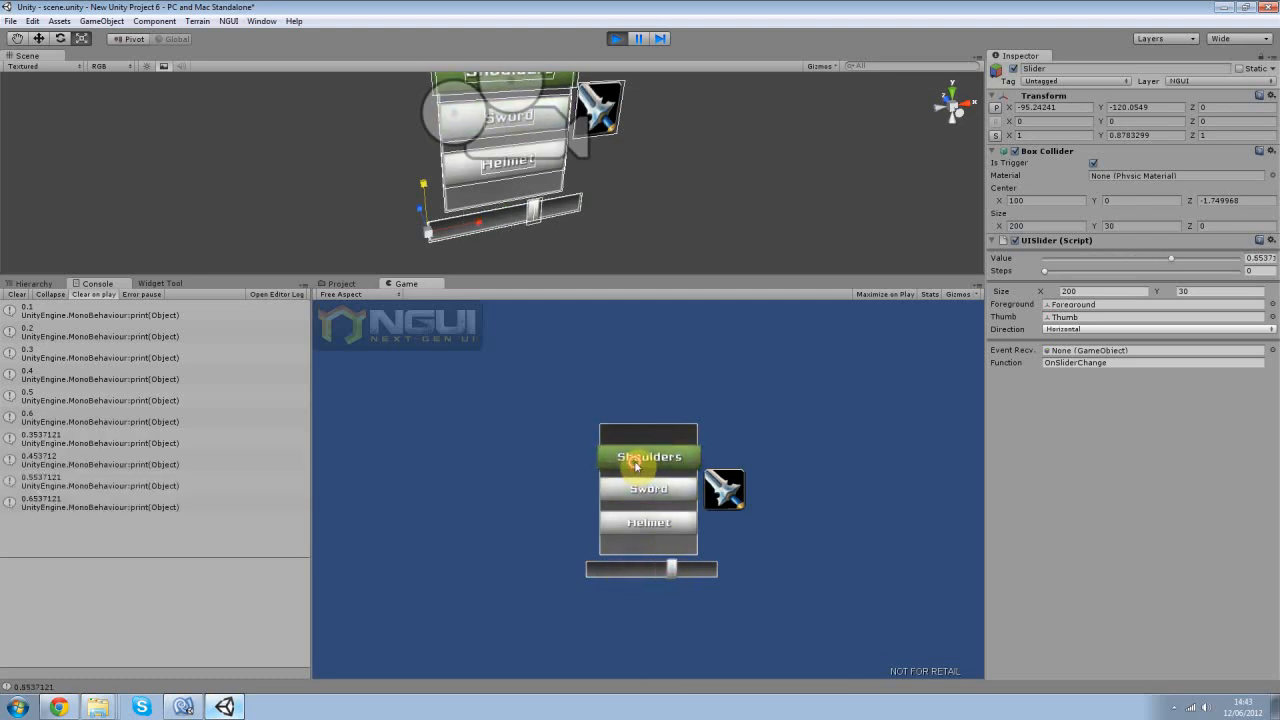
left_click_drag(670, 568, 592, 568)
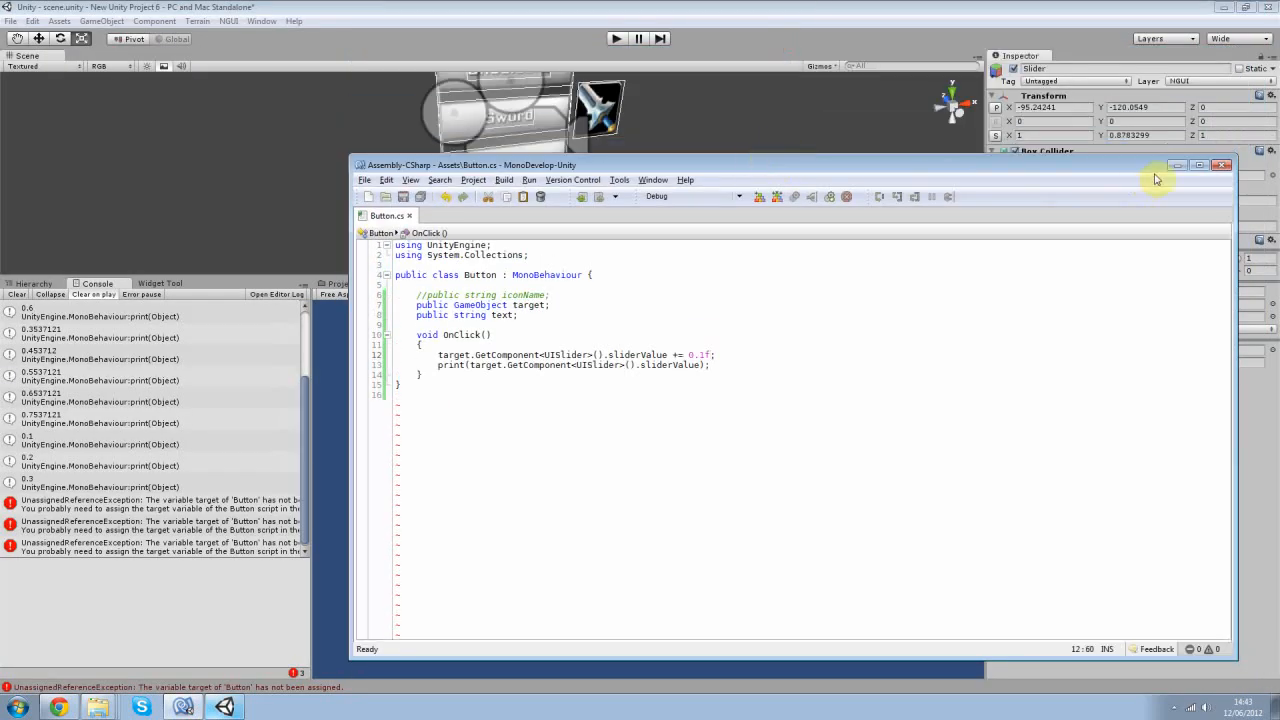
mouse_move(1178, 166)
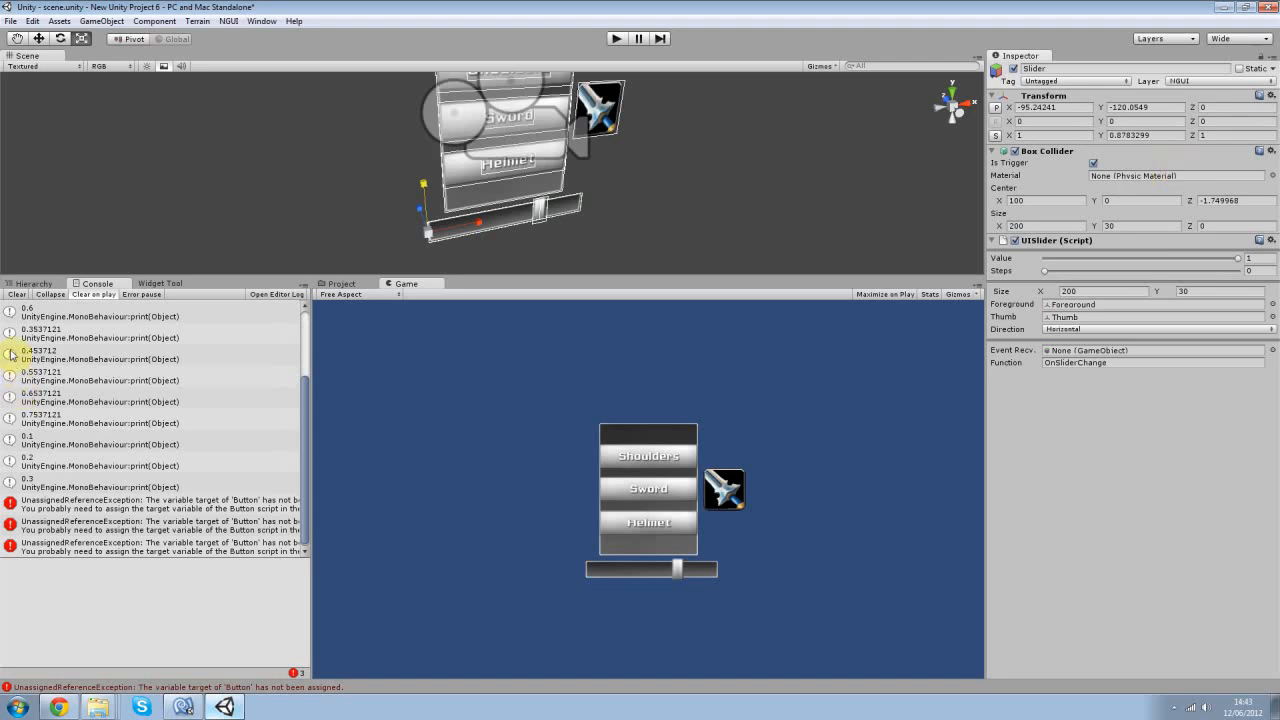
Stop Play and select the Slider in the Hierarchy, its value at 1.
left_click(32, 284)
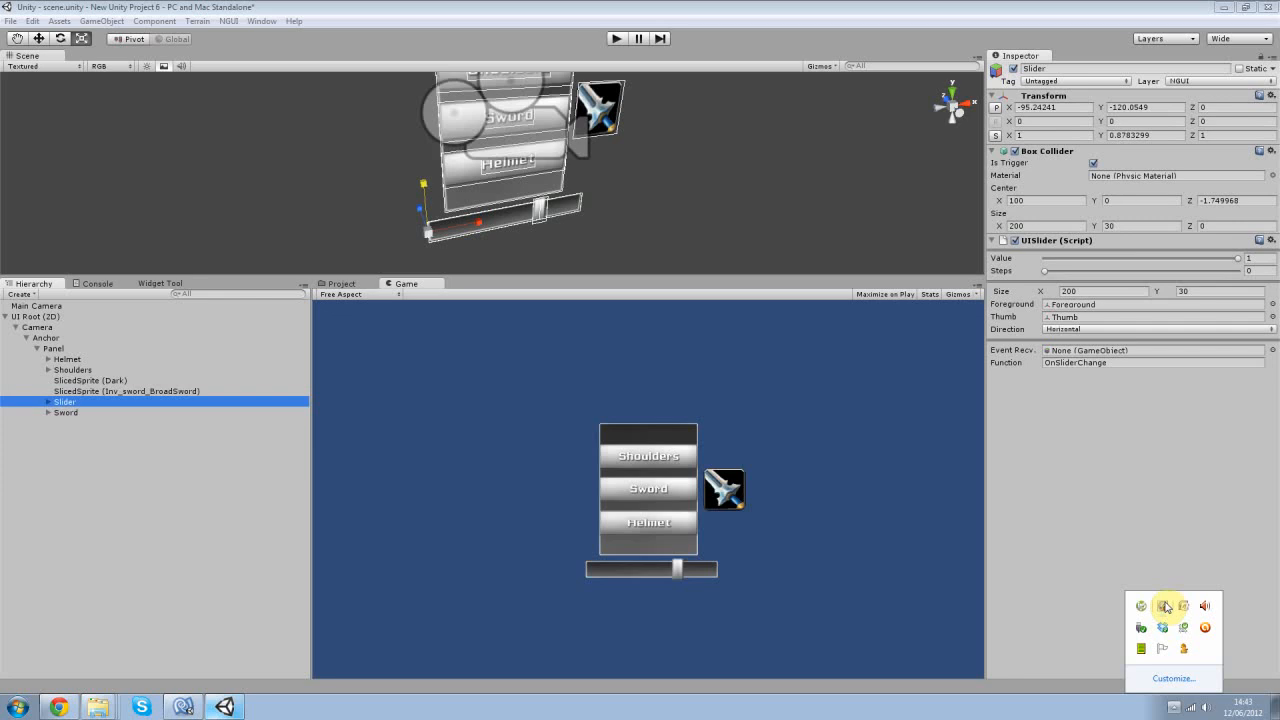
left_click(1166, 608)
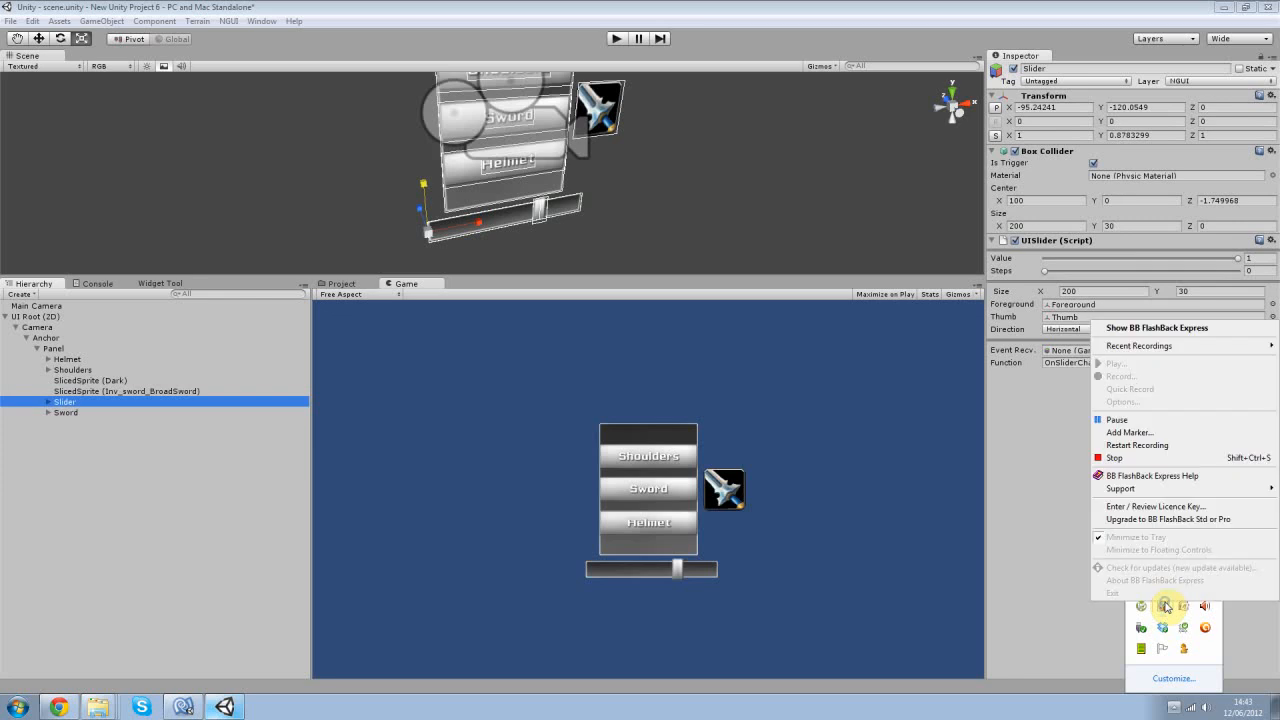